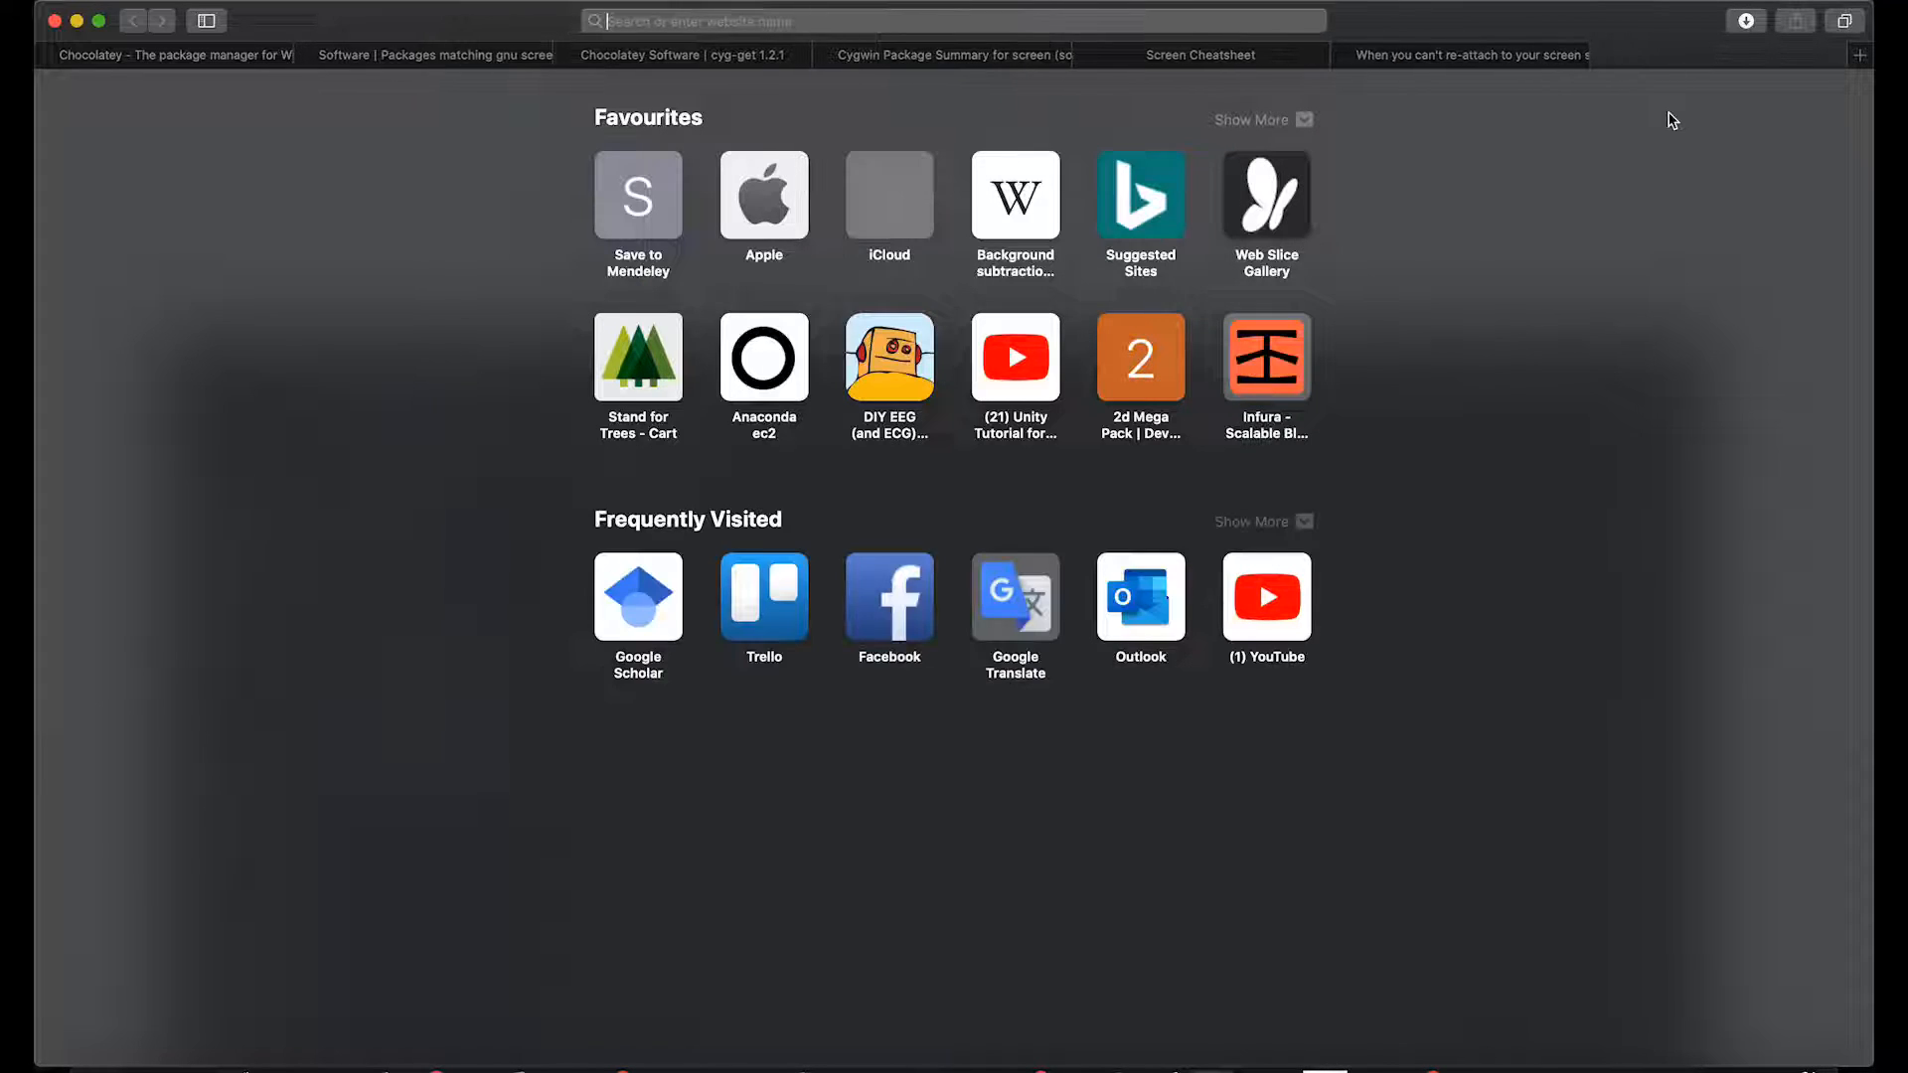
Step: Search Google for 'running background process windows' and skim the results list
text(running)
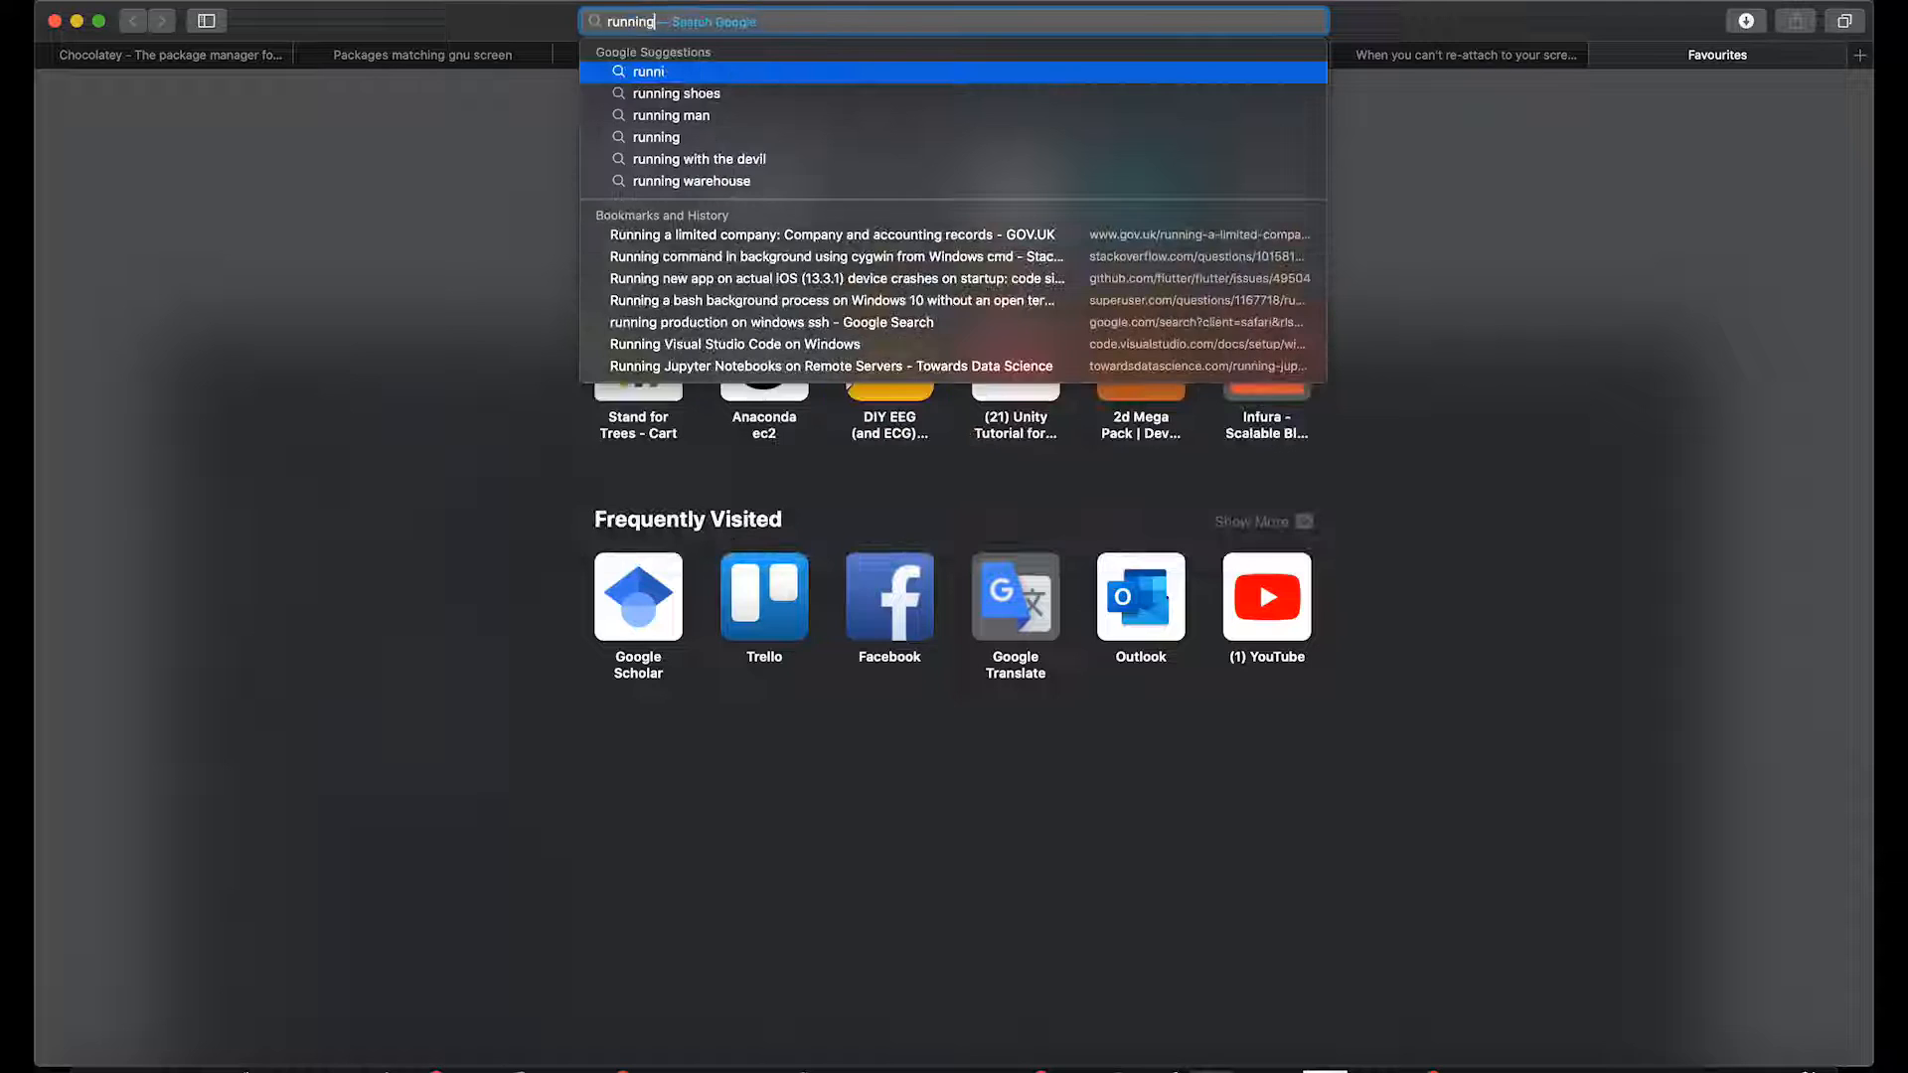
text(background process)
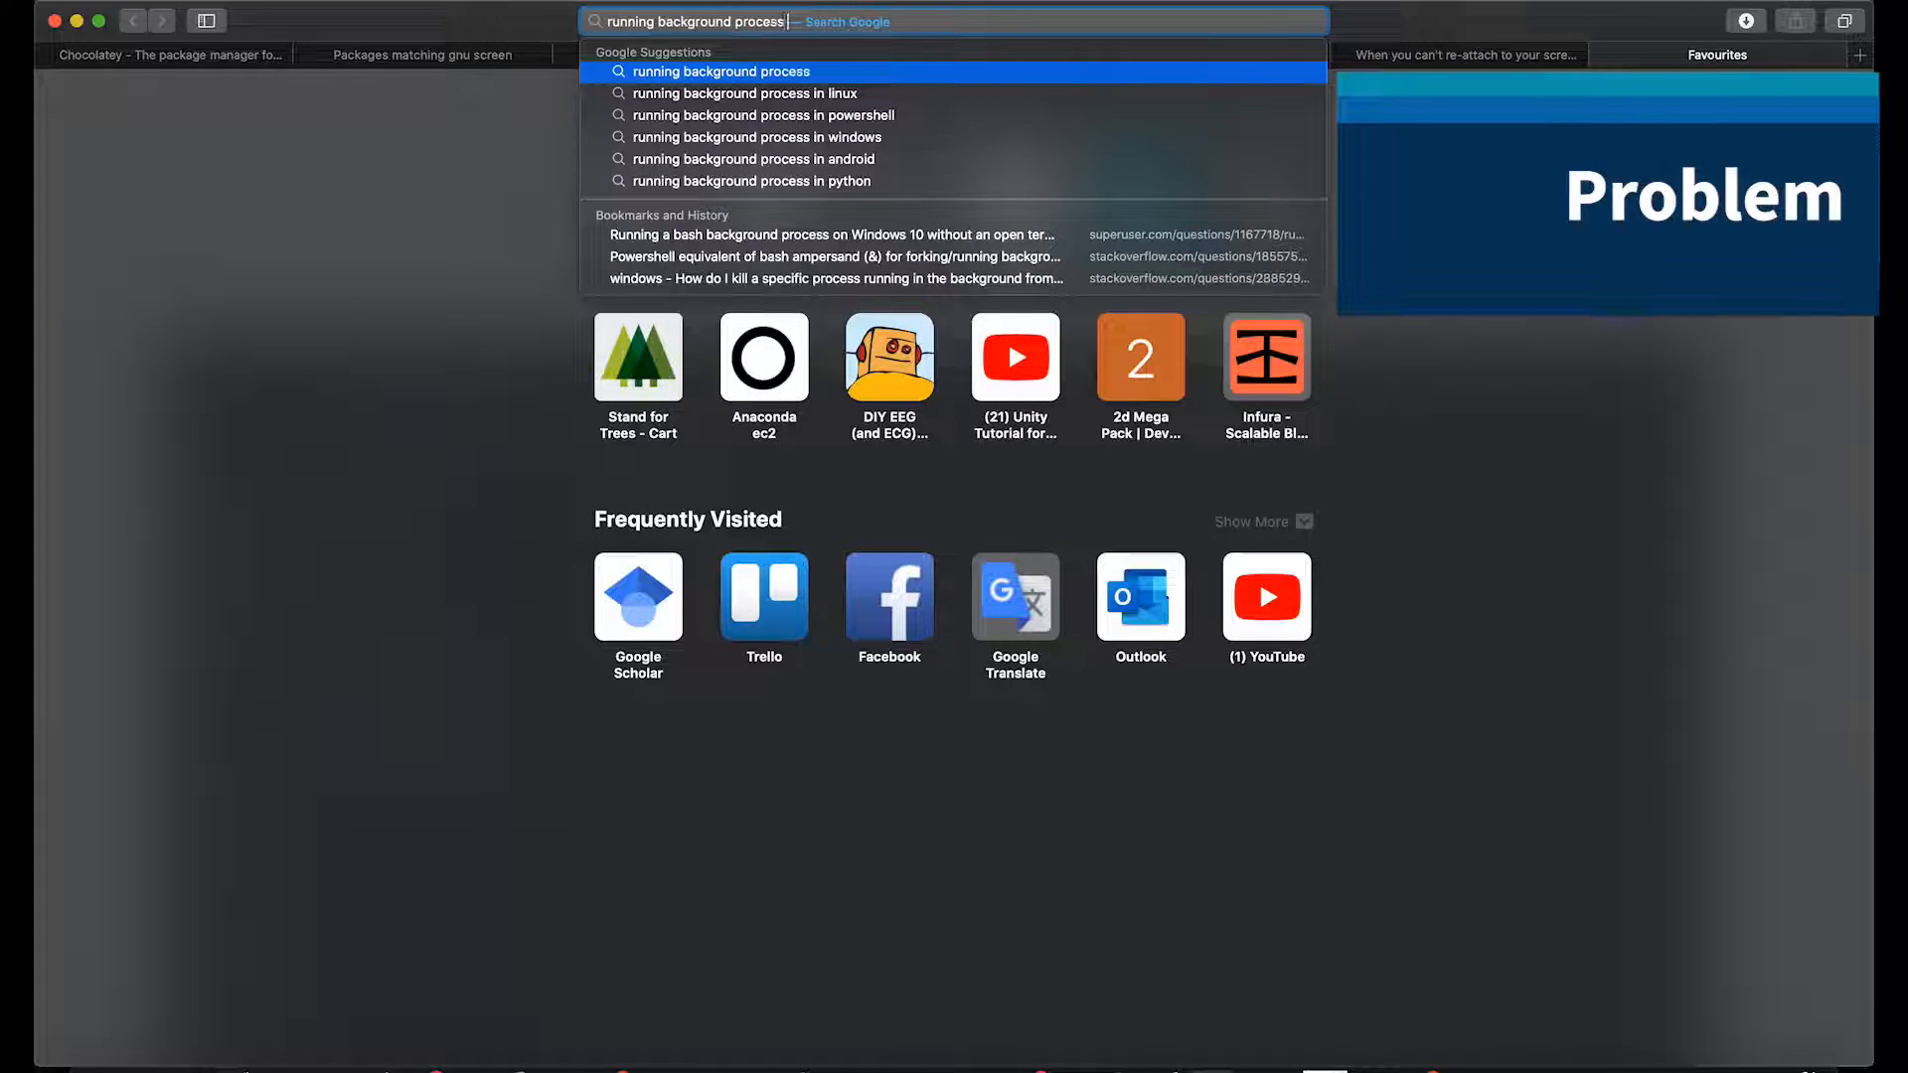
click(763, 137)
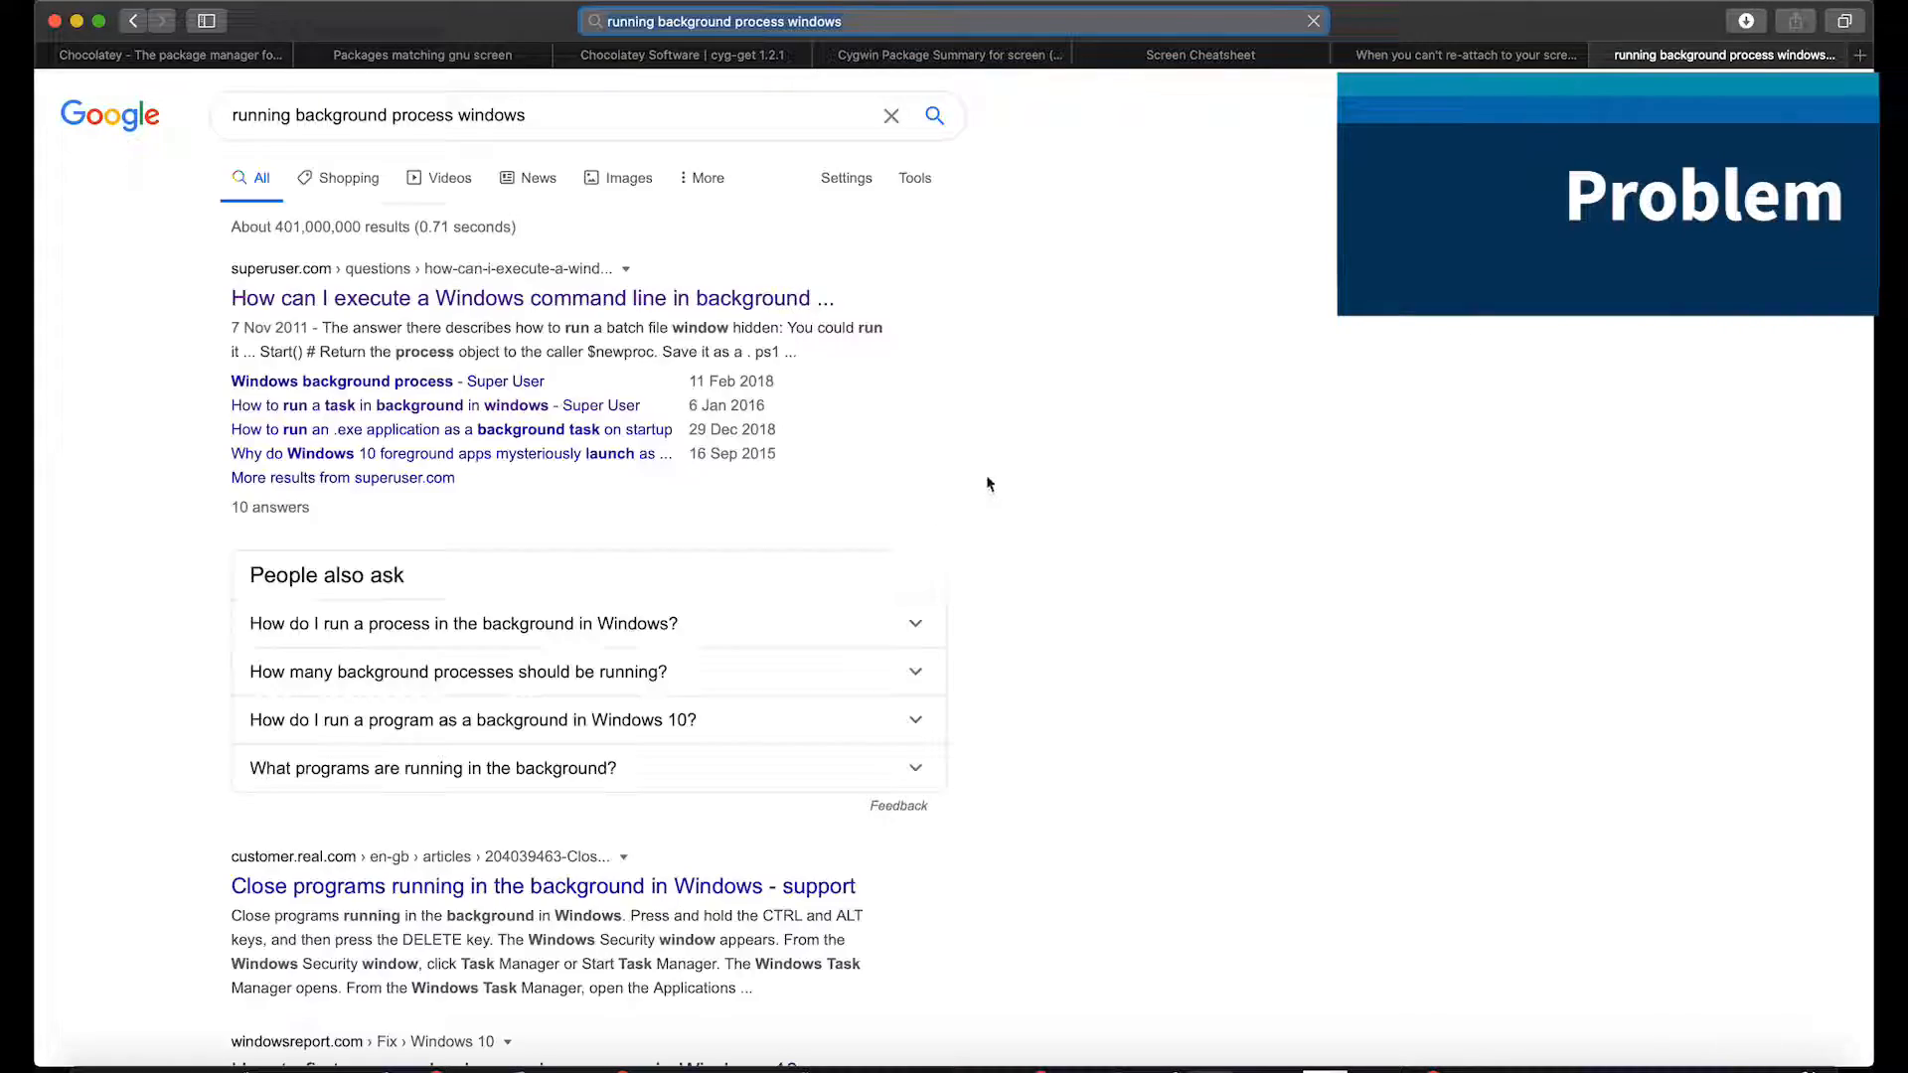
scroll(down, 3)
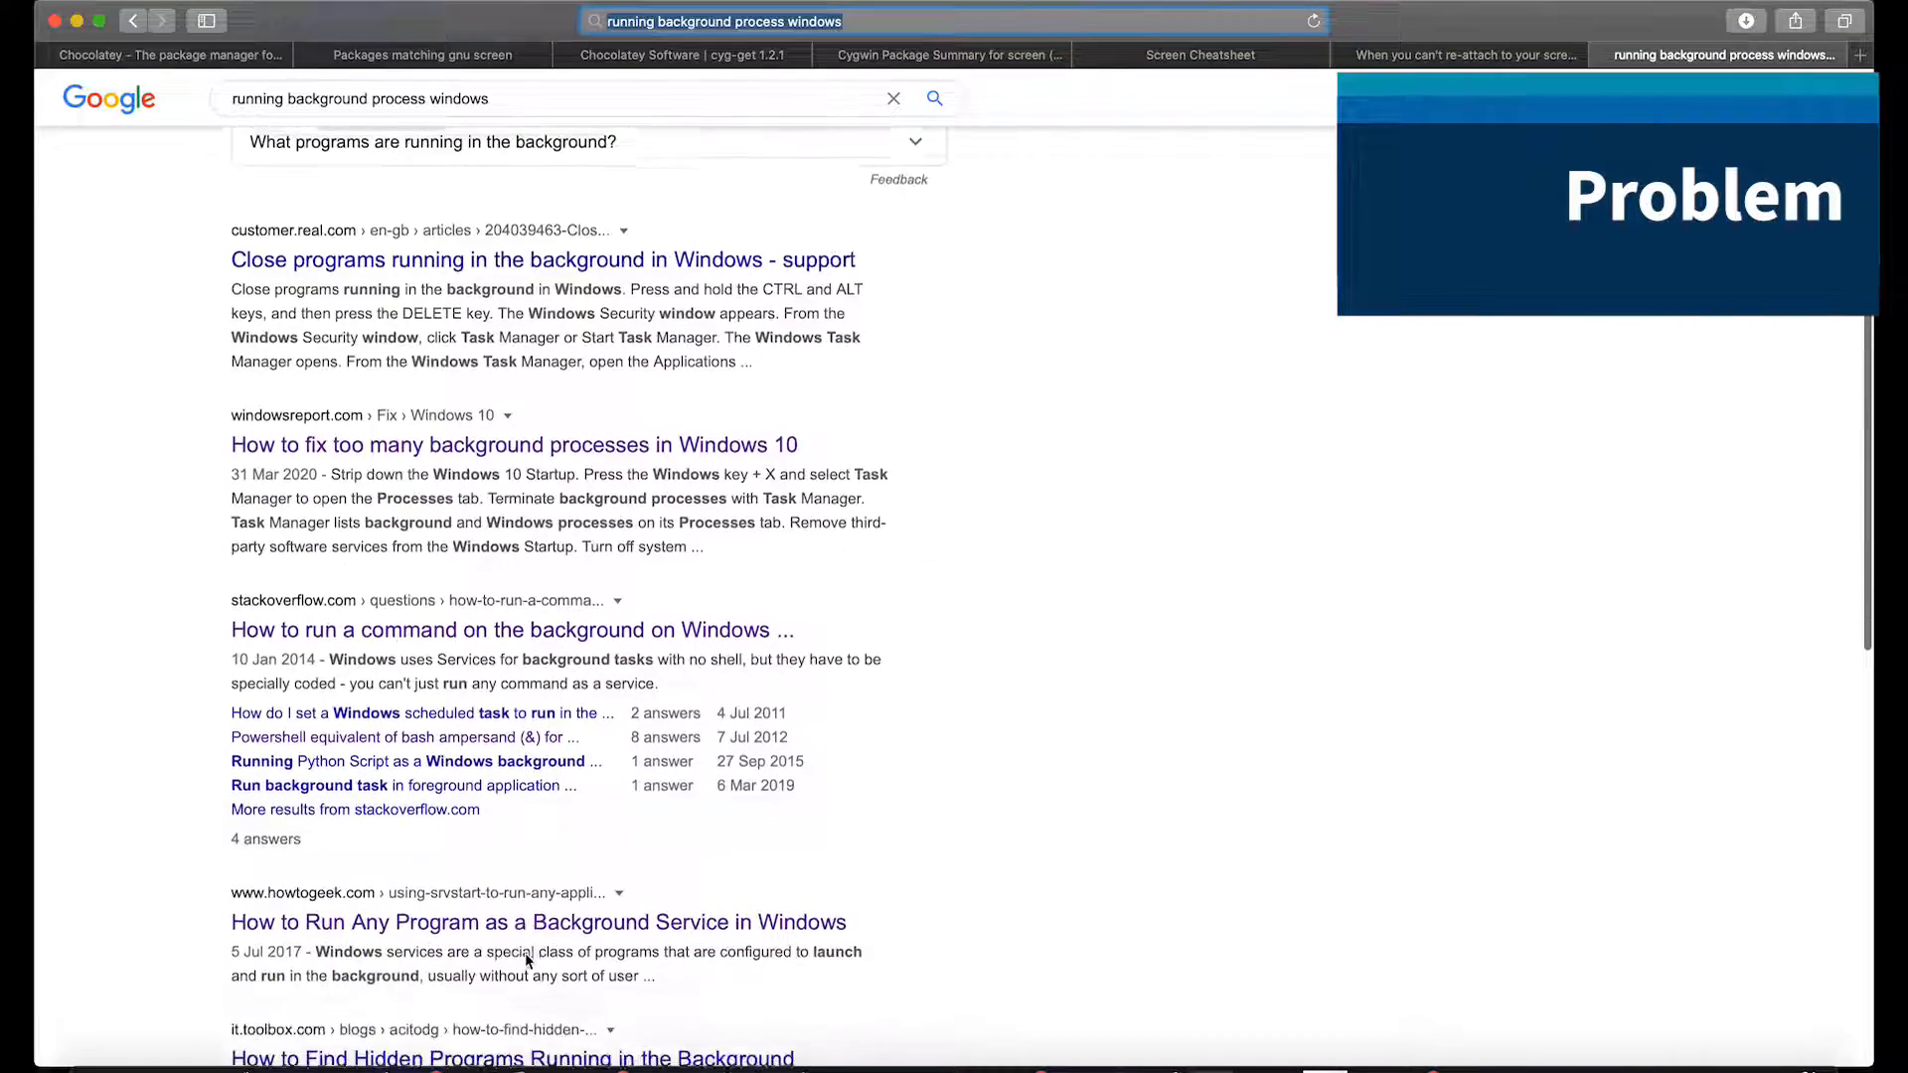
scroll(up, 3)
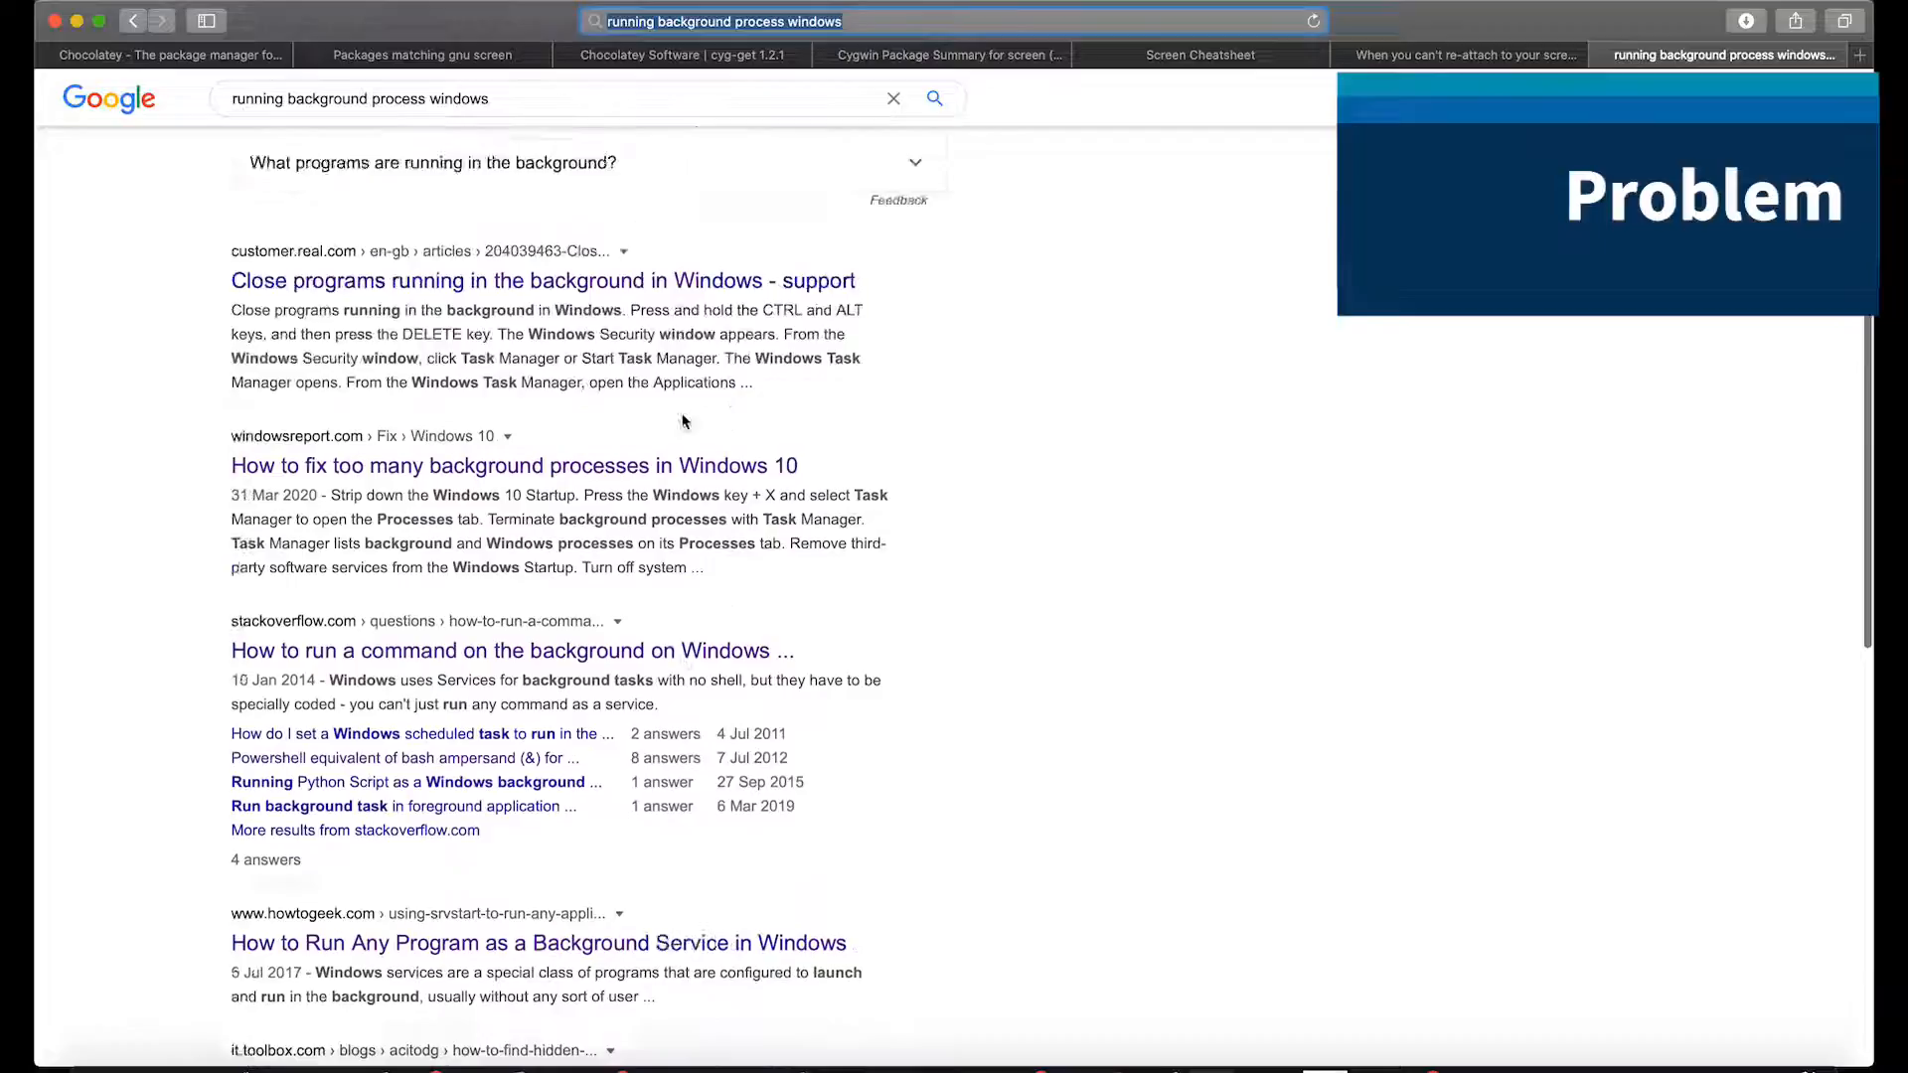
scroll(down, 3)
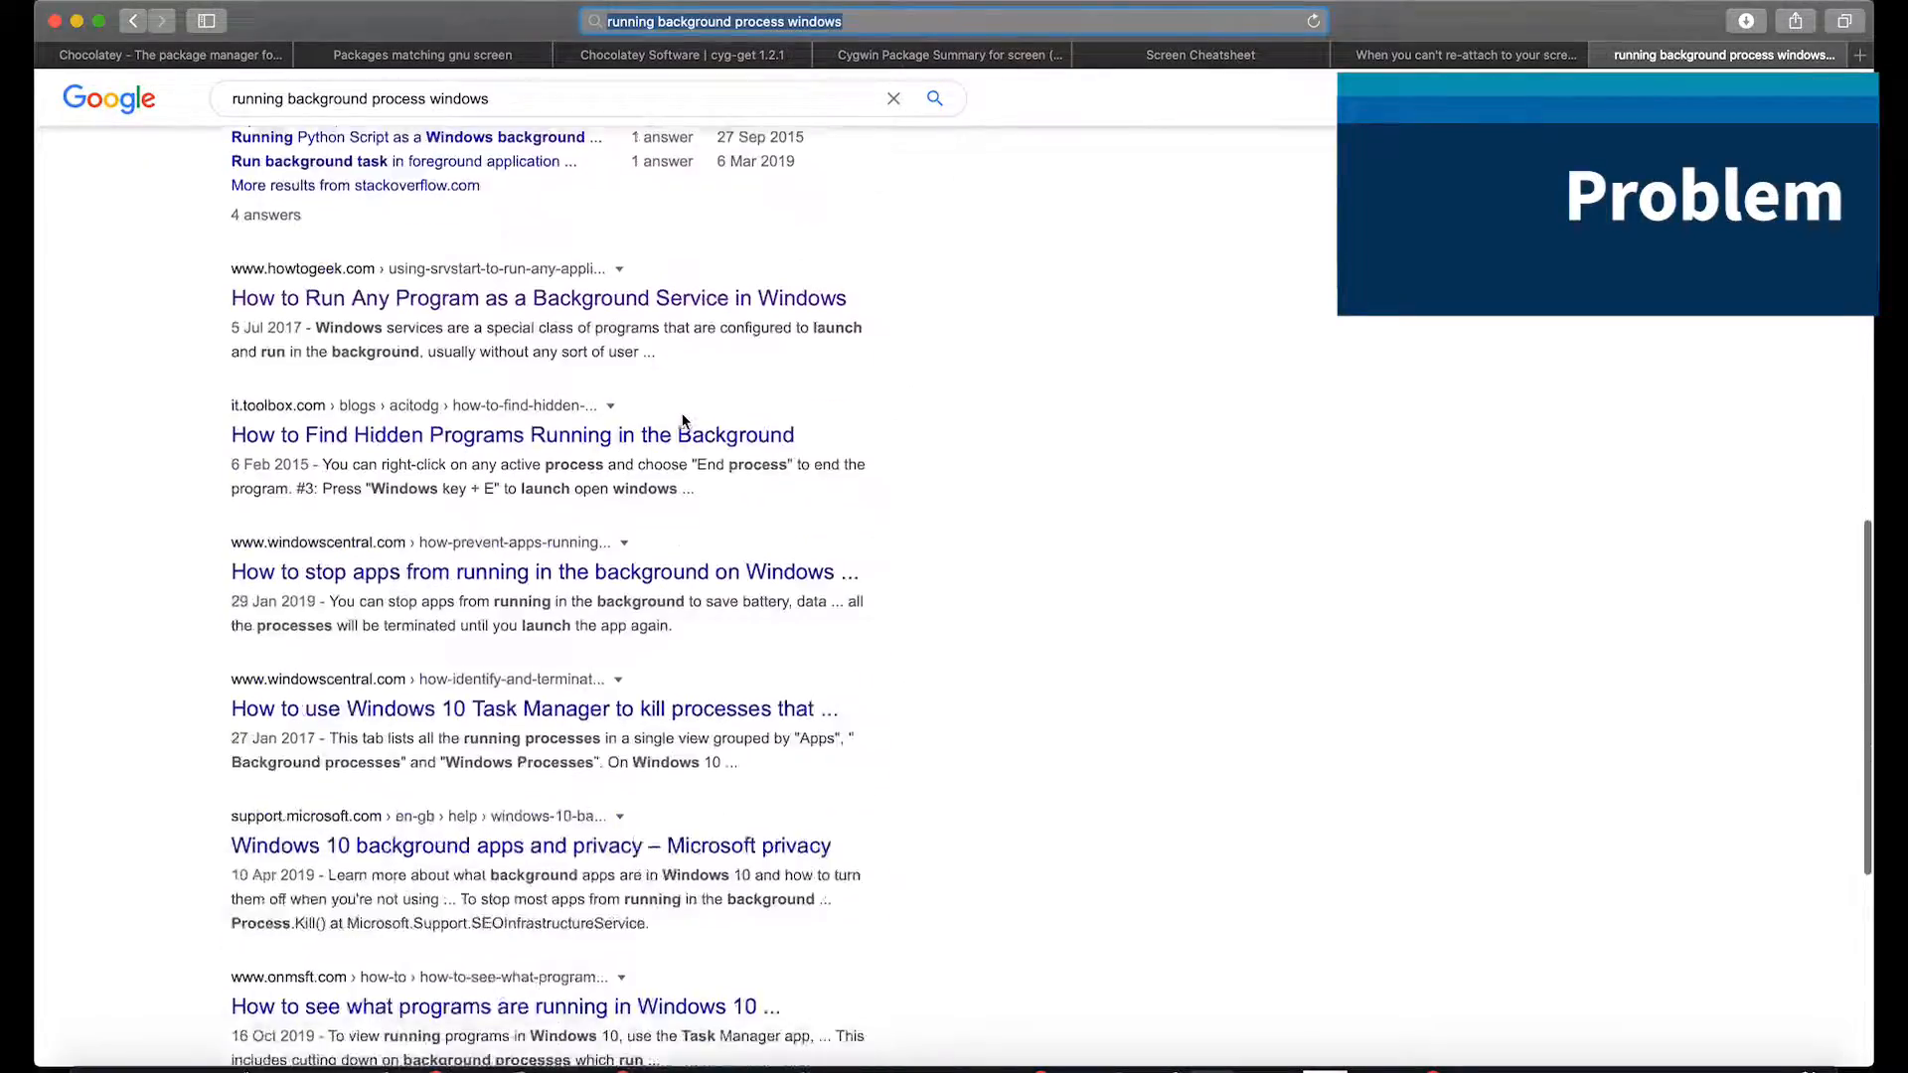
scroll(up, 3)
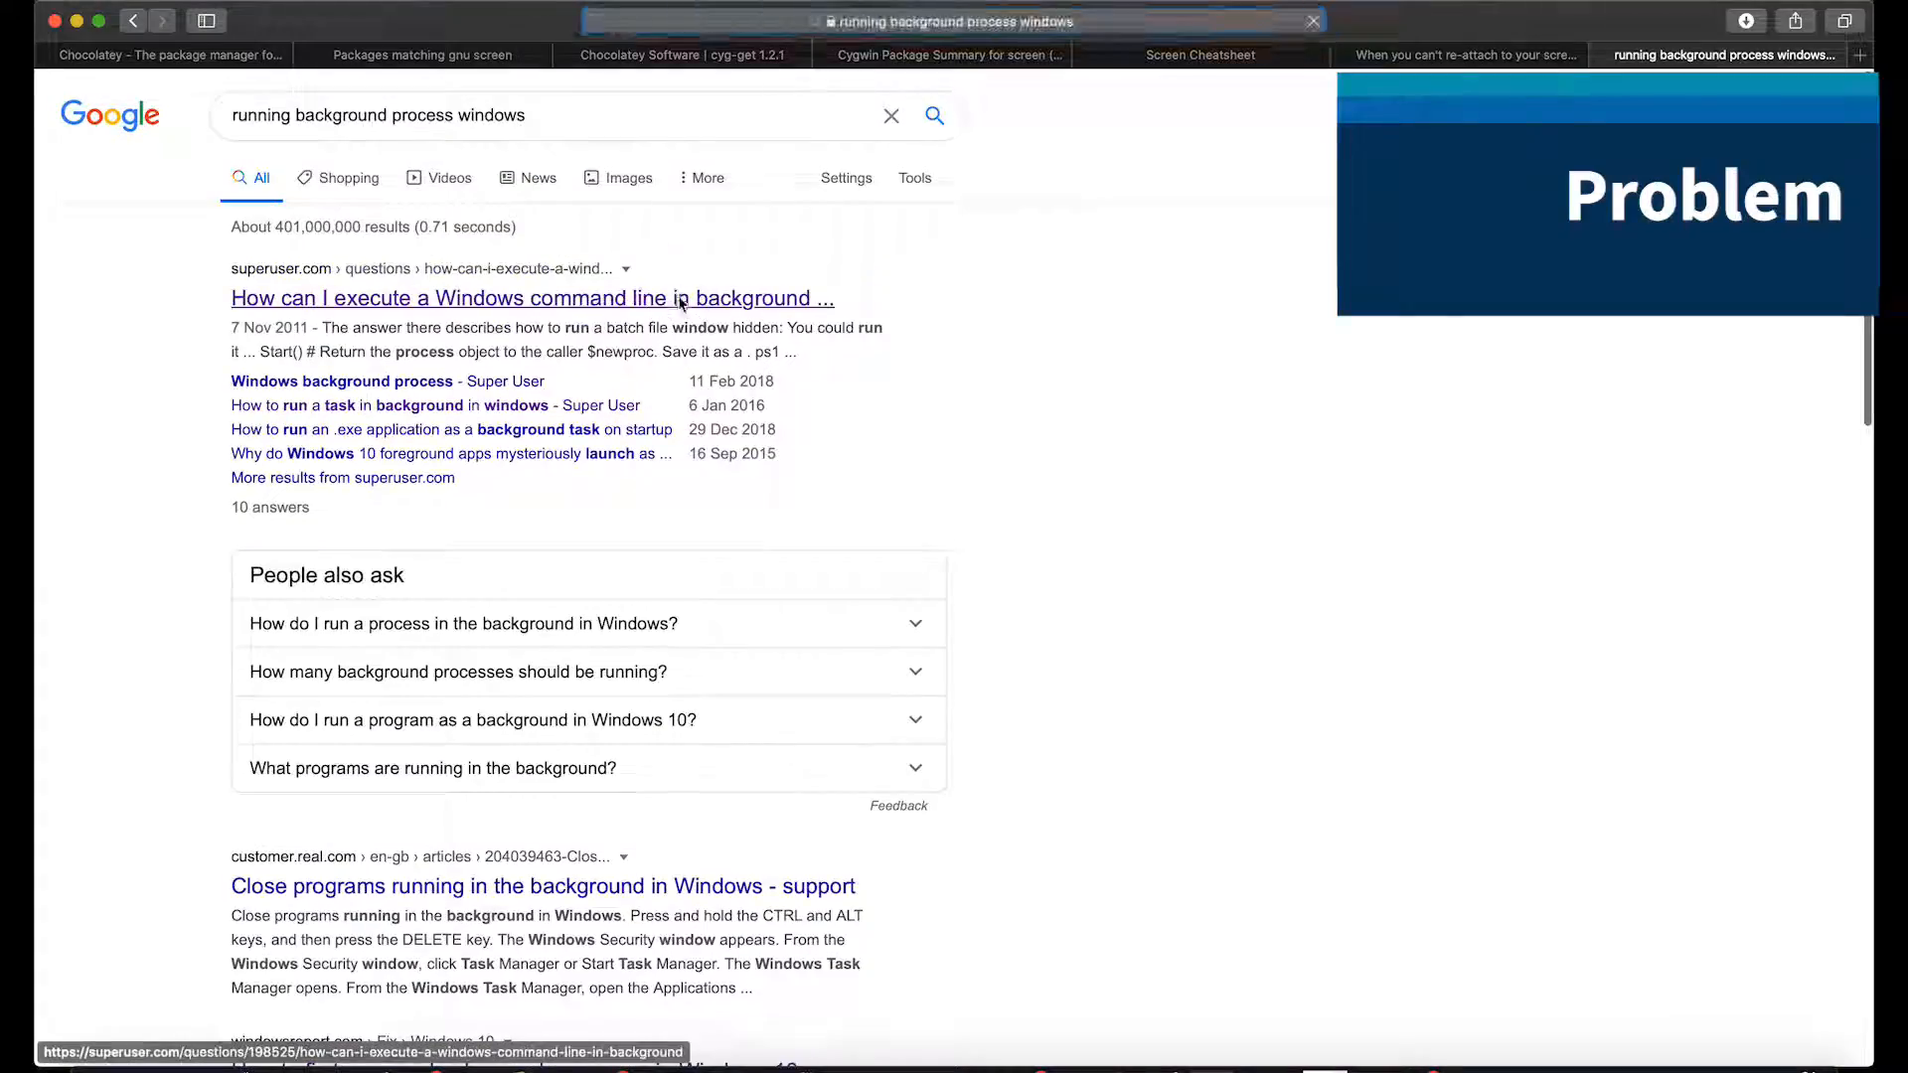
Step: Open the Super User background command-line question and read down to the START /B answer
click(533, 298)
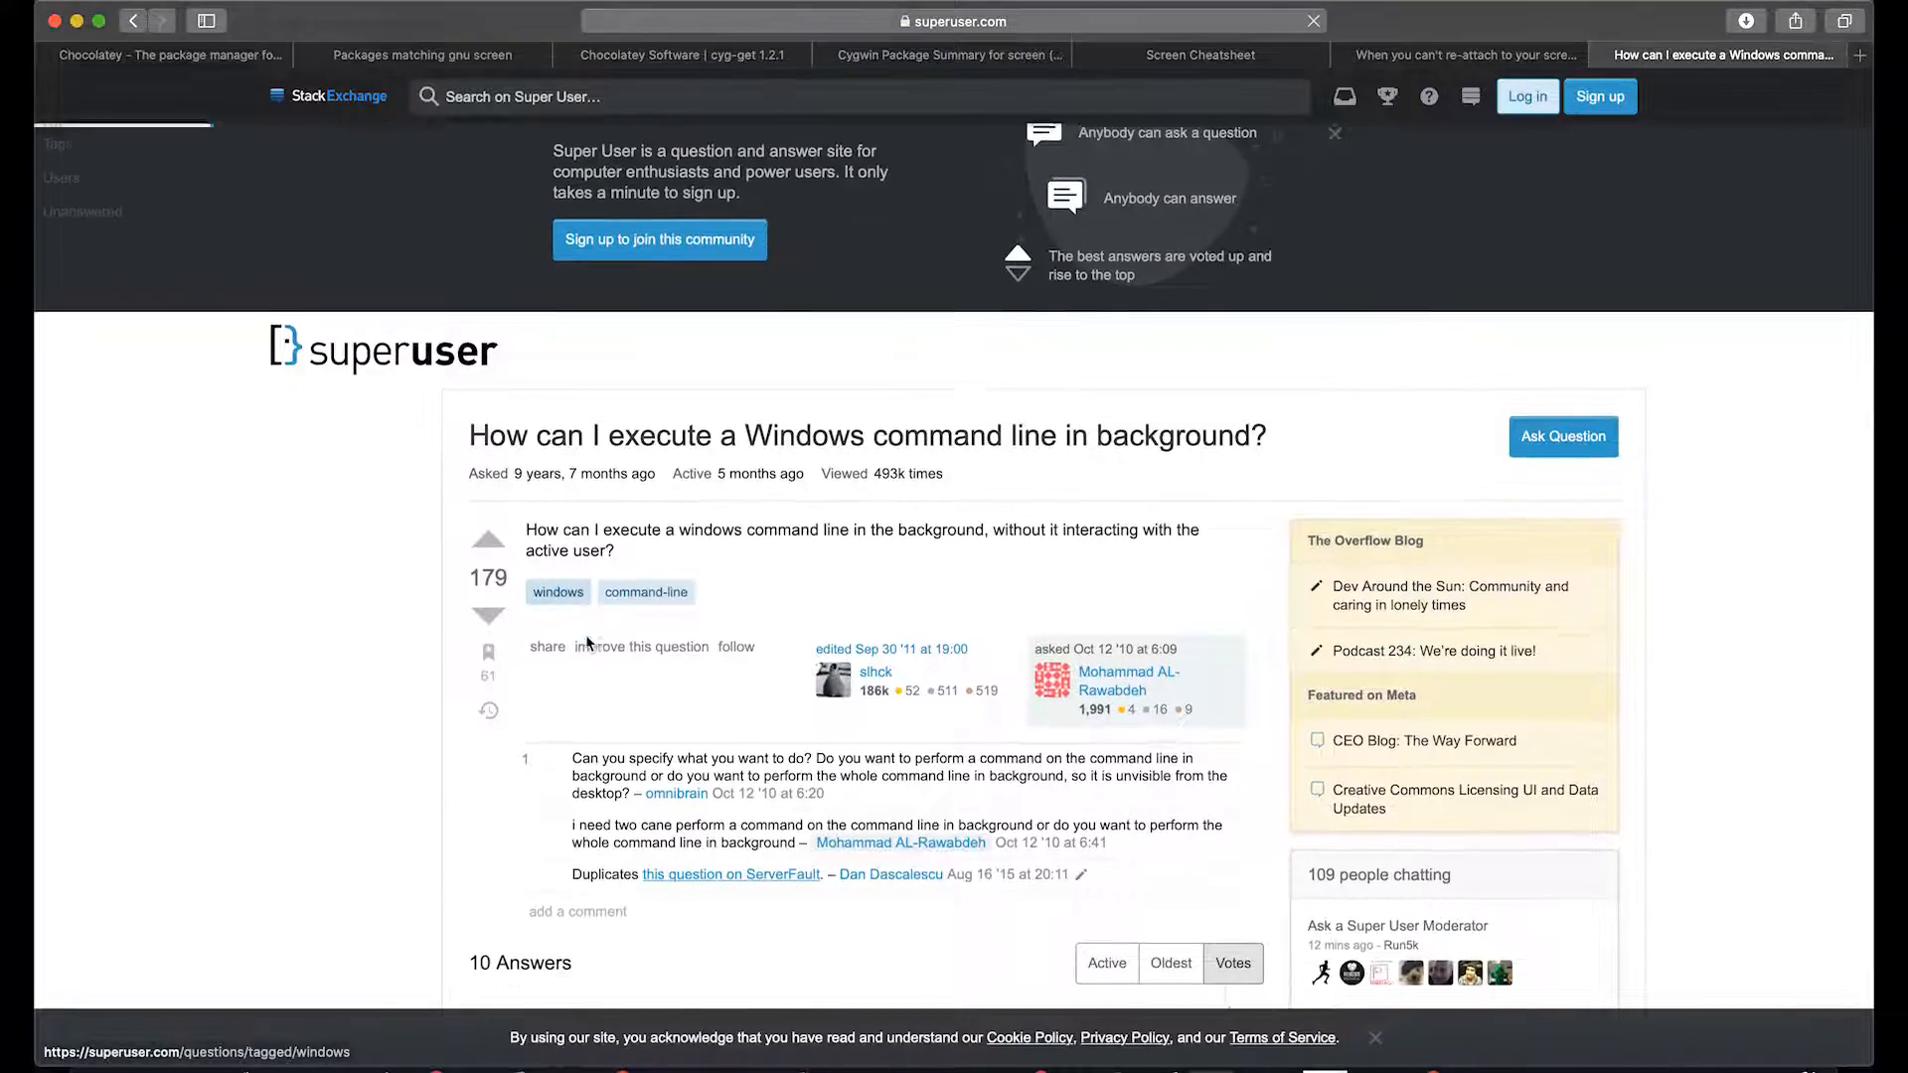
scroll(down, 3)
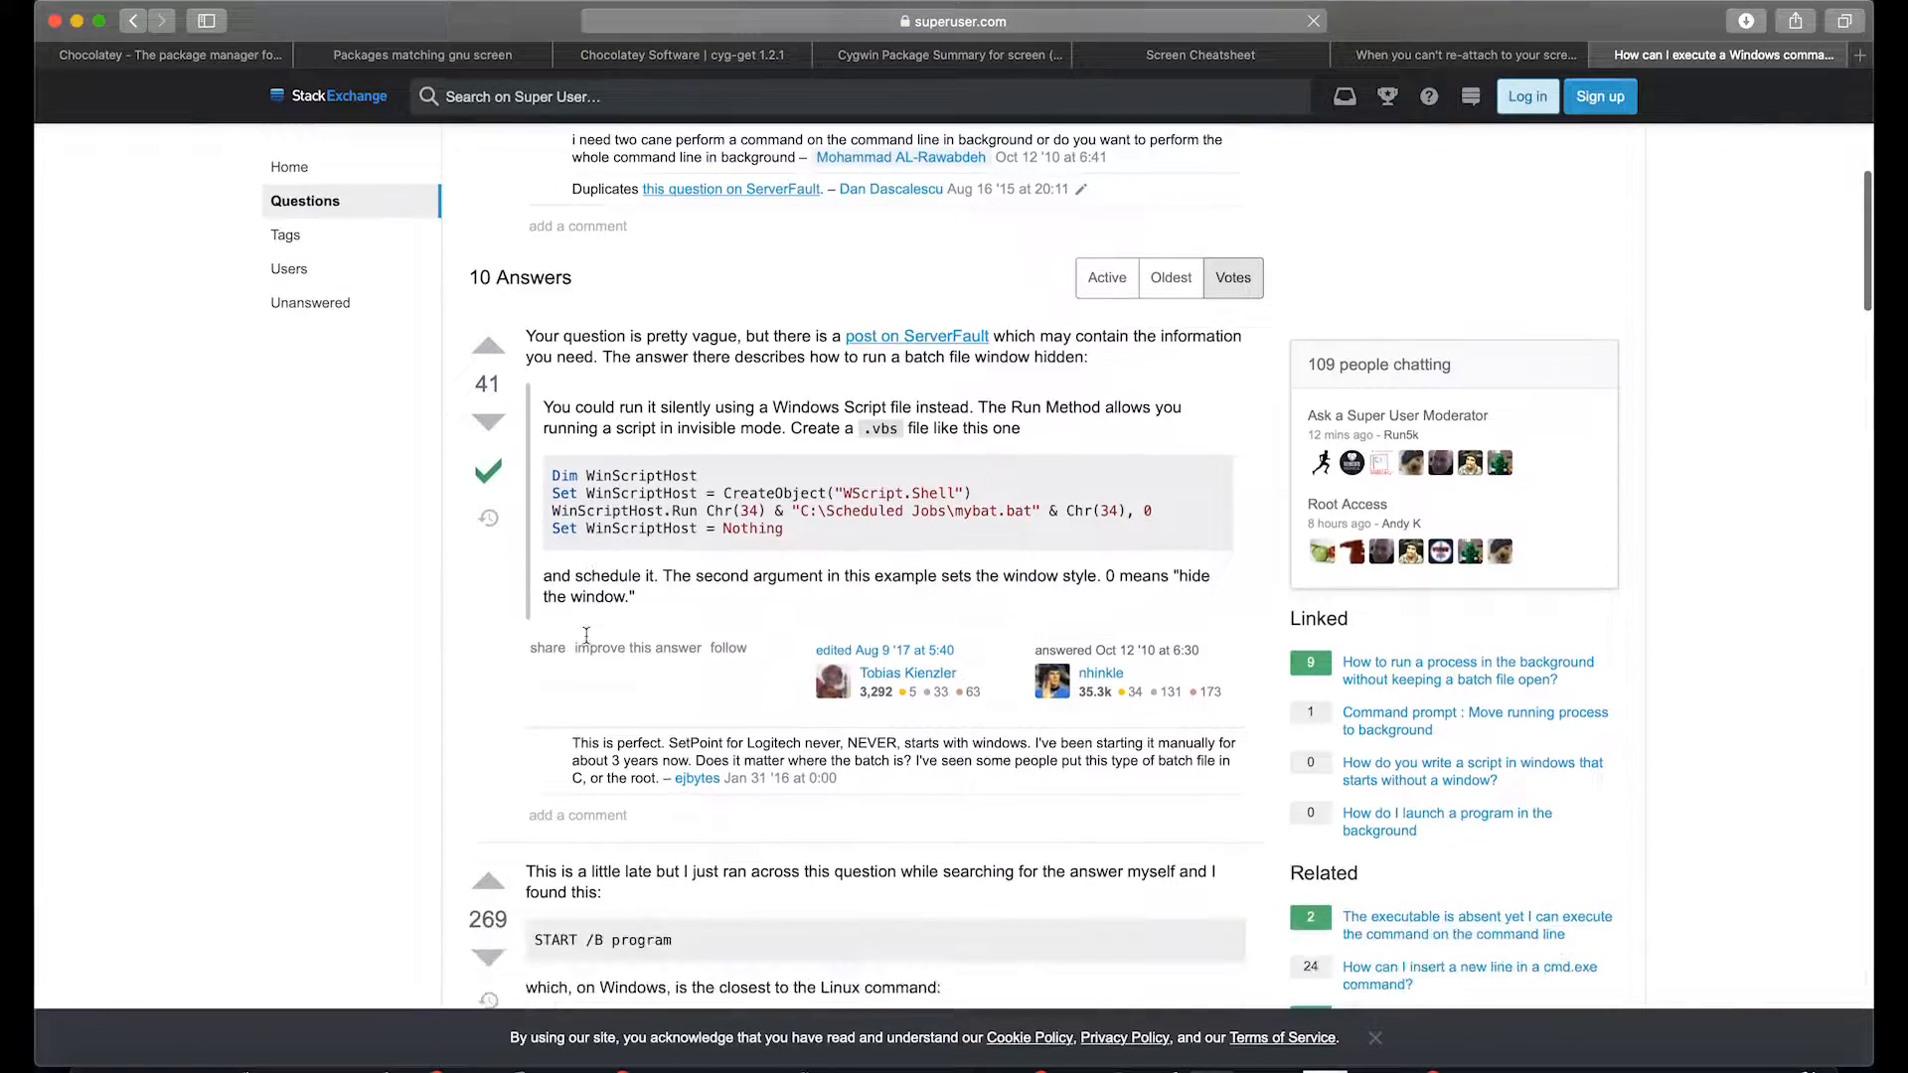
scroll(down, 3)
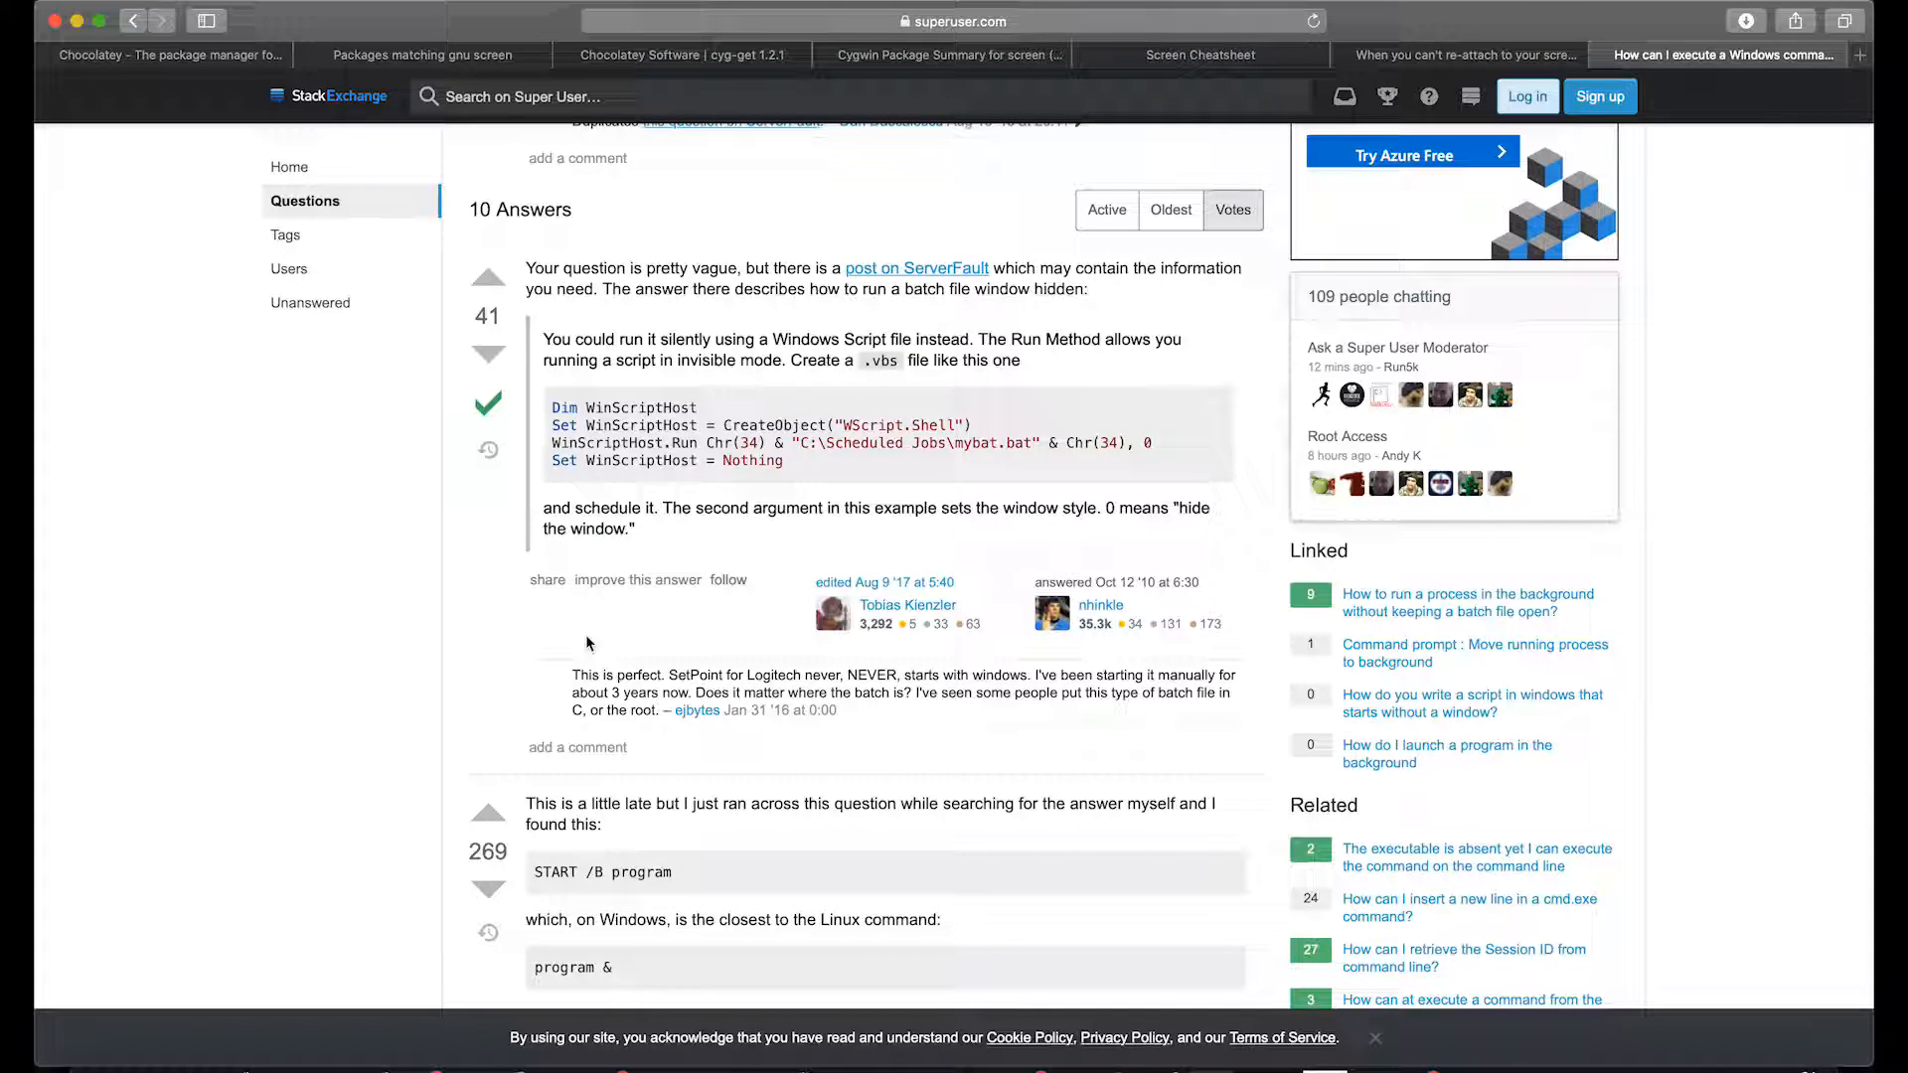
scroll(down, 3)
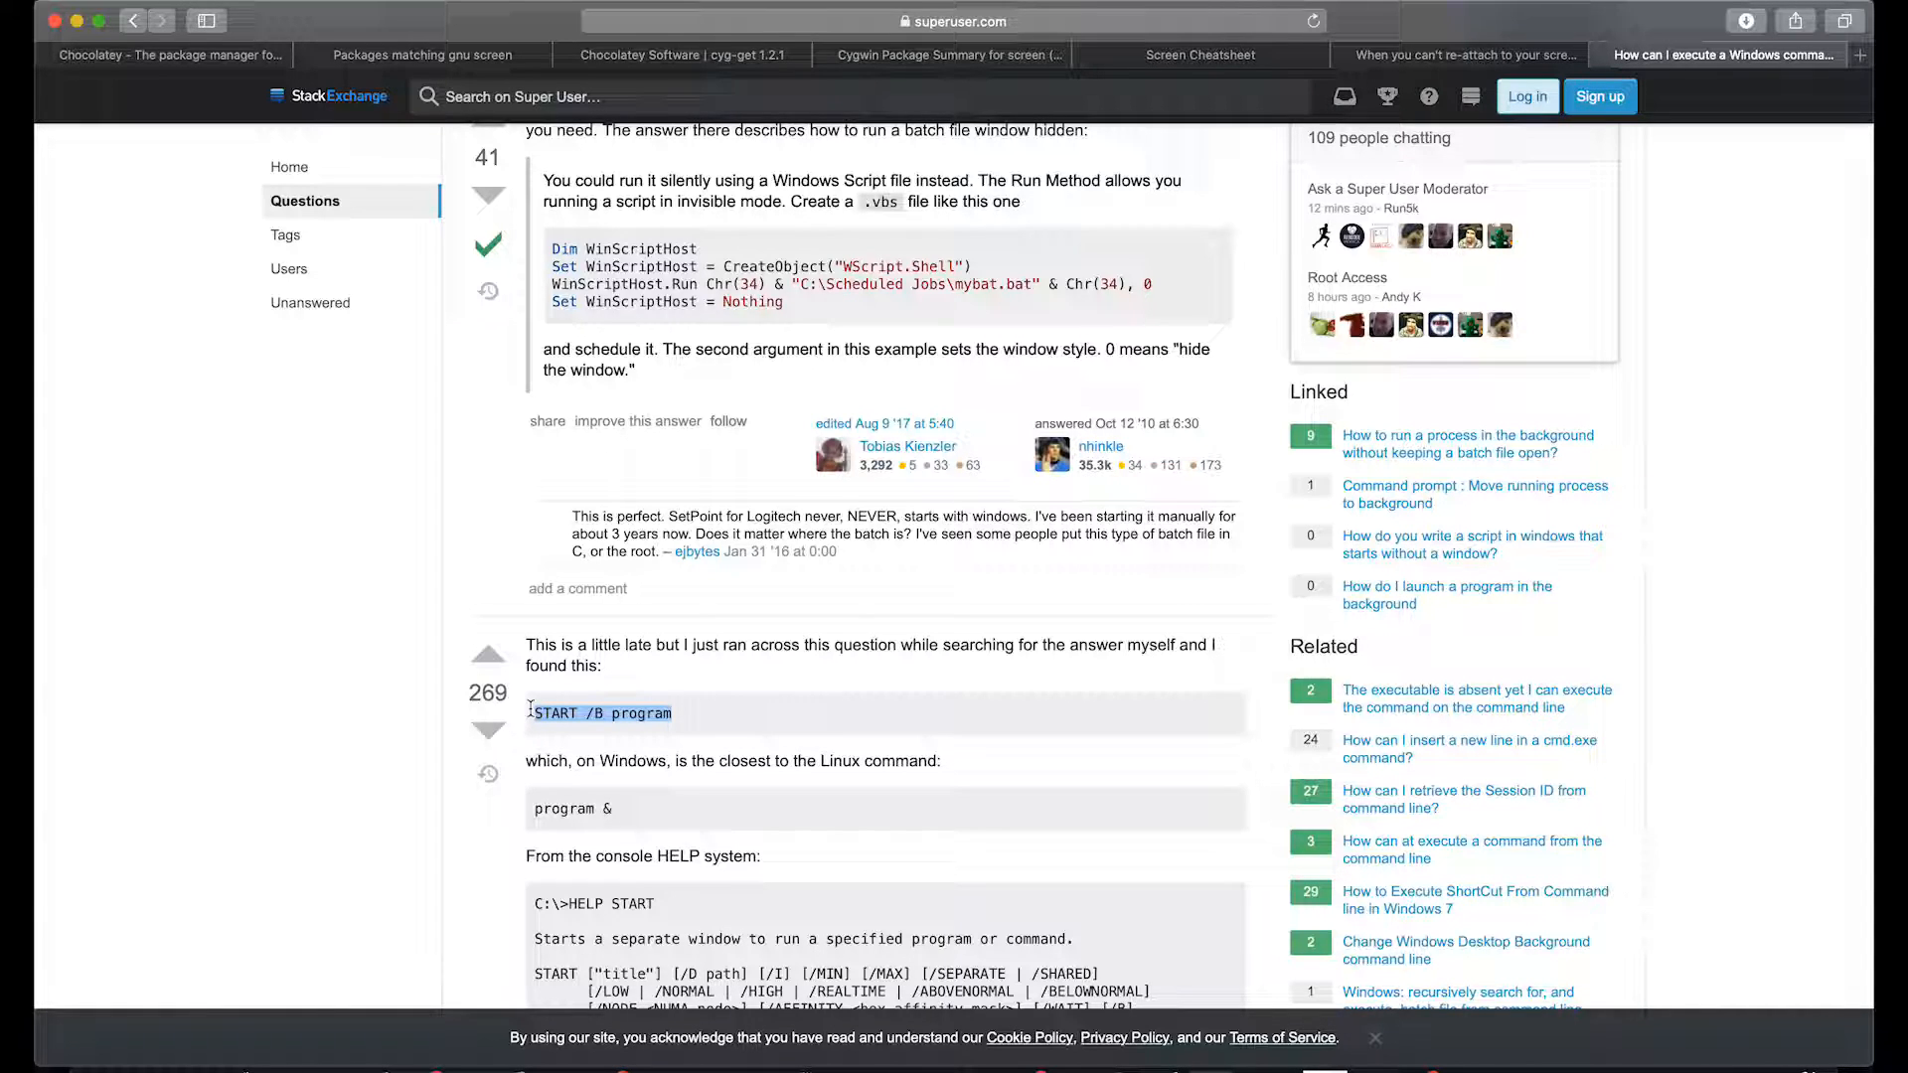
scroll(down, 3)
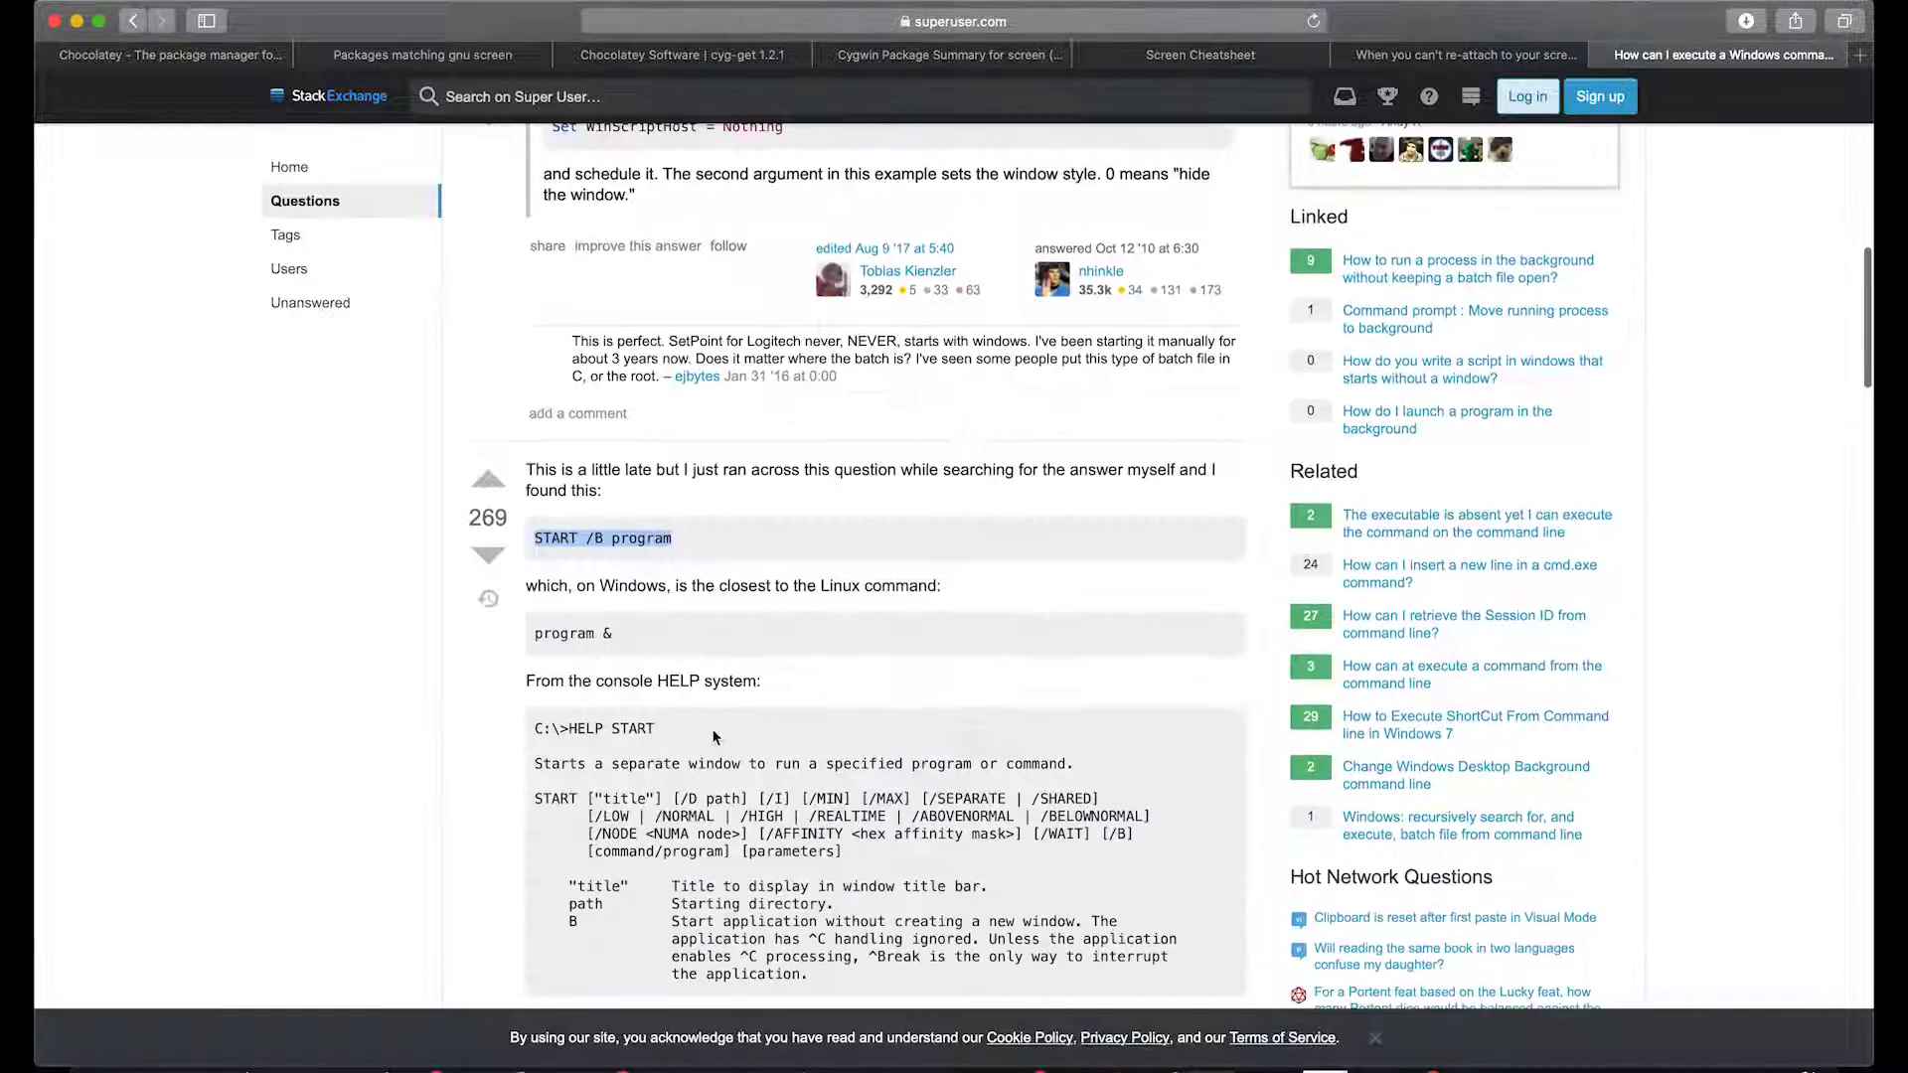
scroll(up, 3)
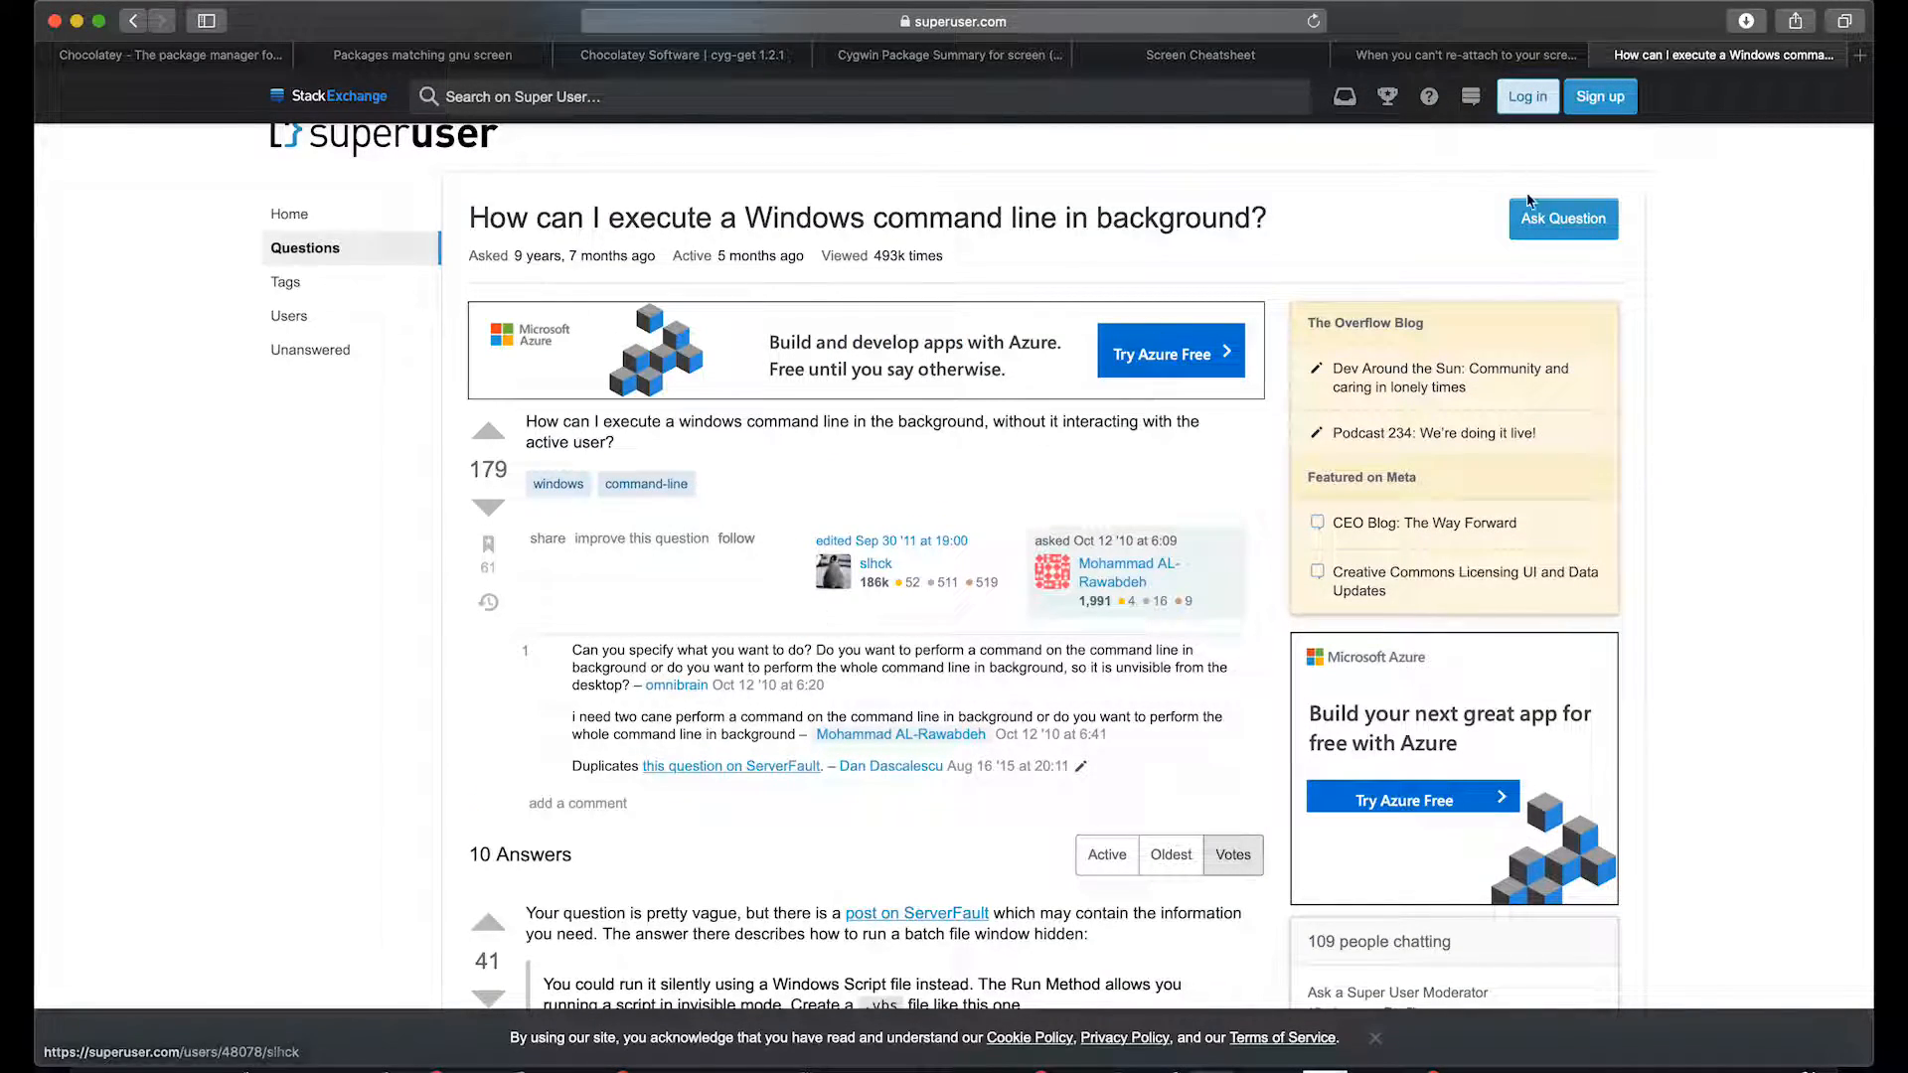
scroll(down, 3)
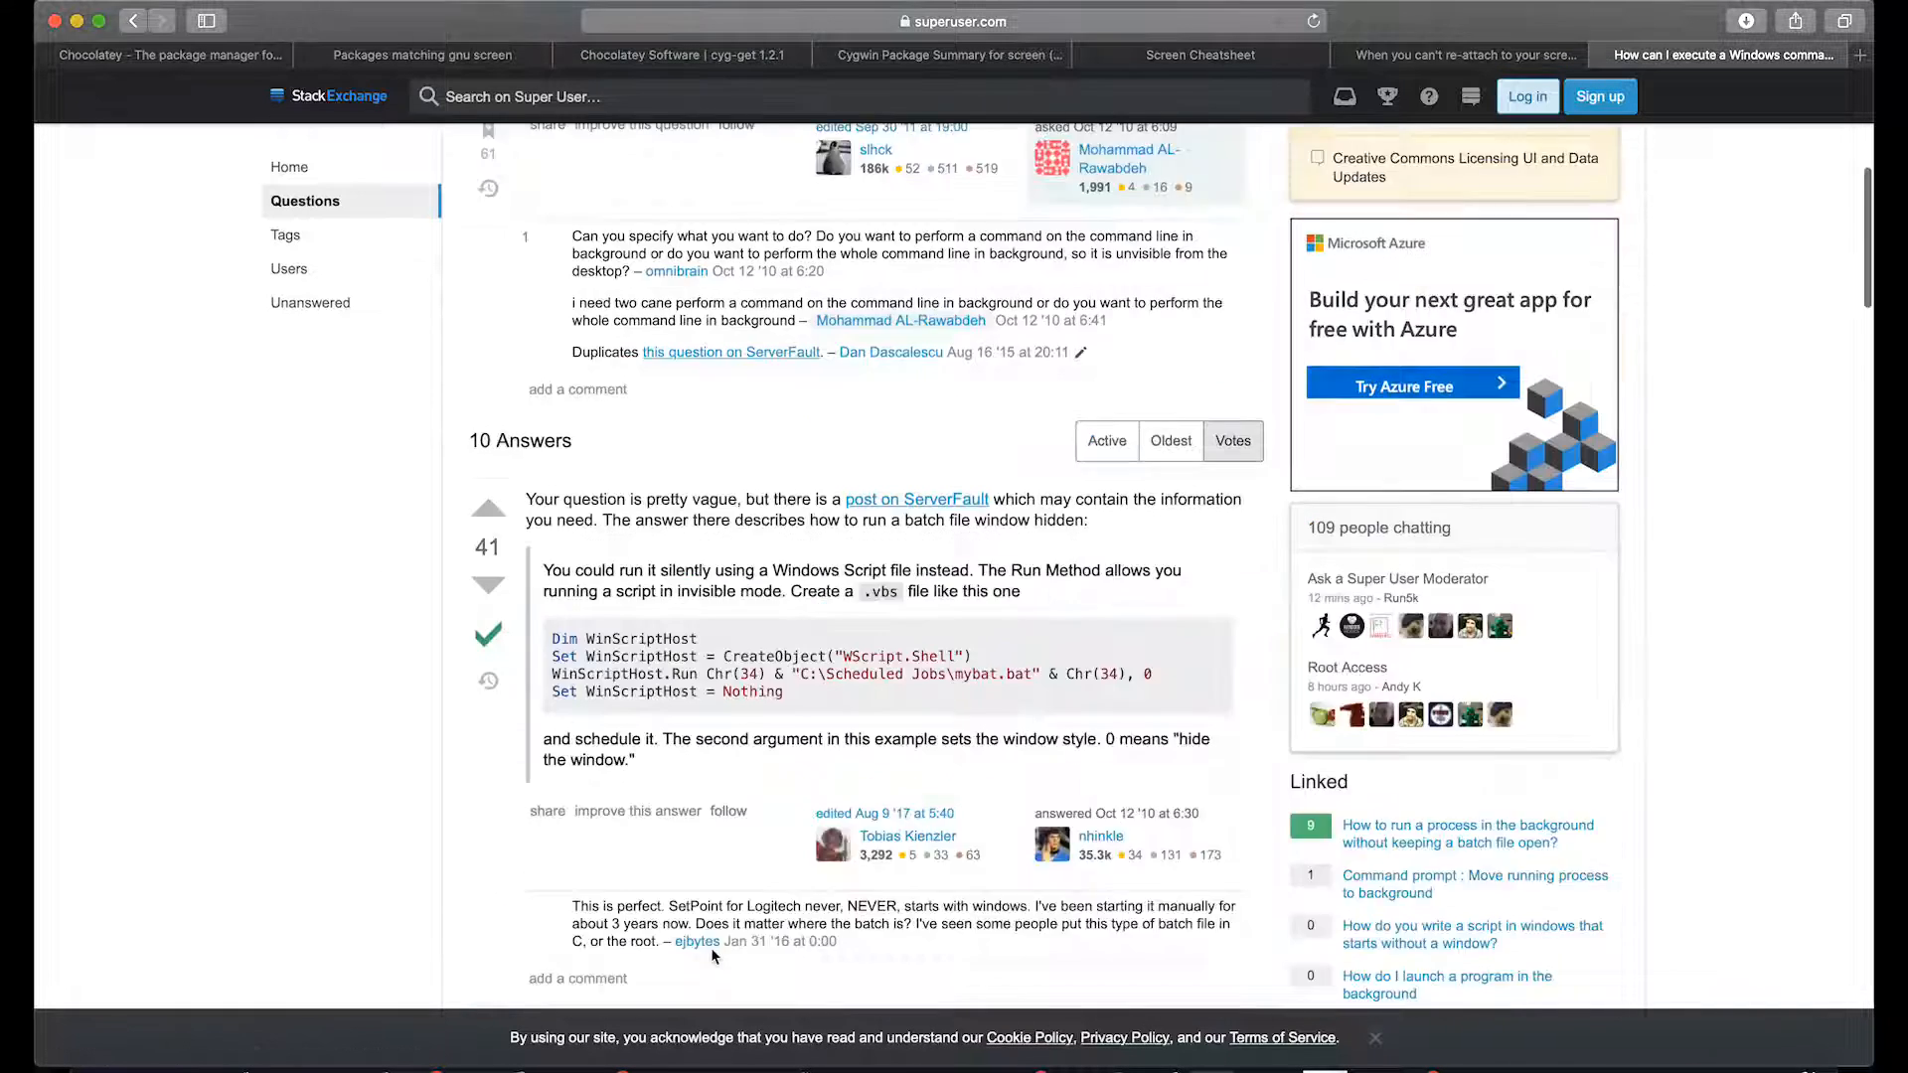
scroll(down, 3)
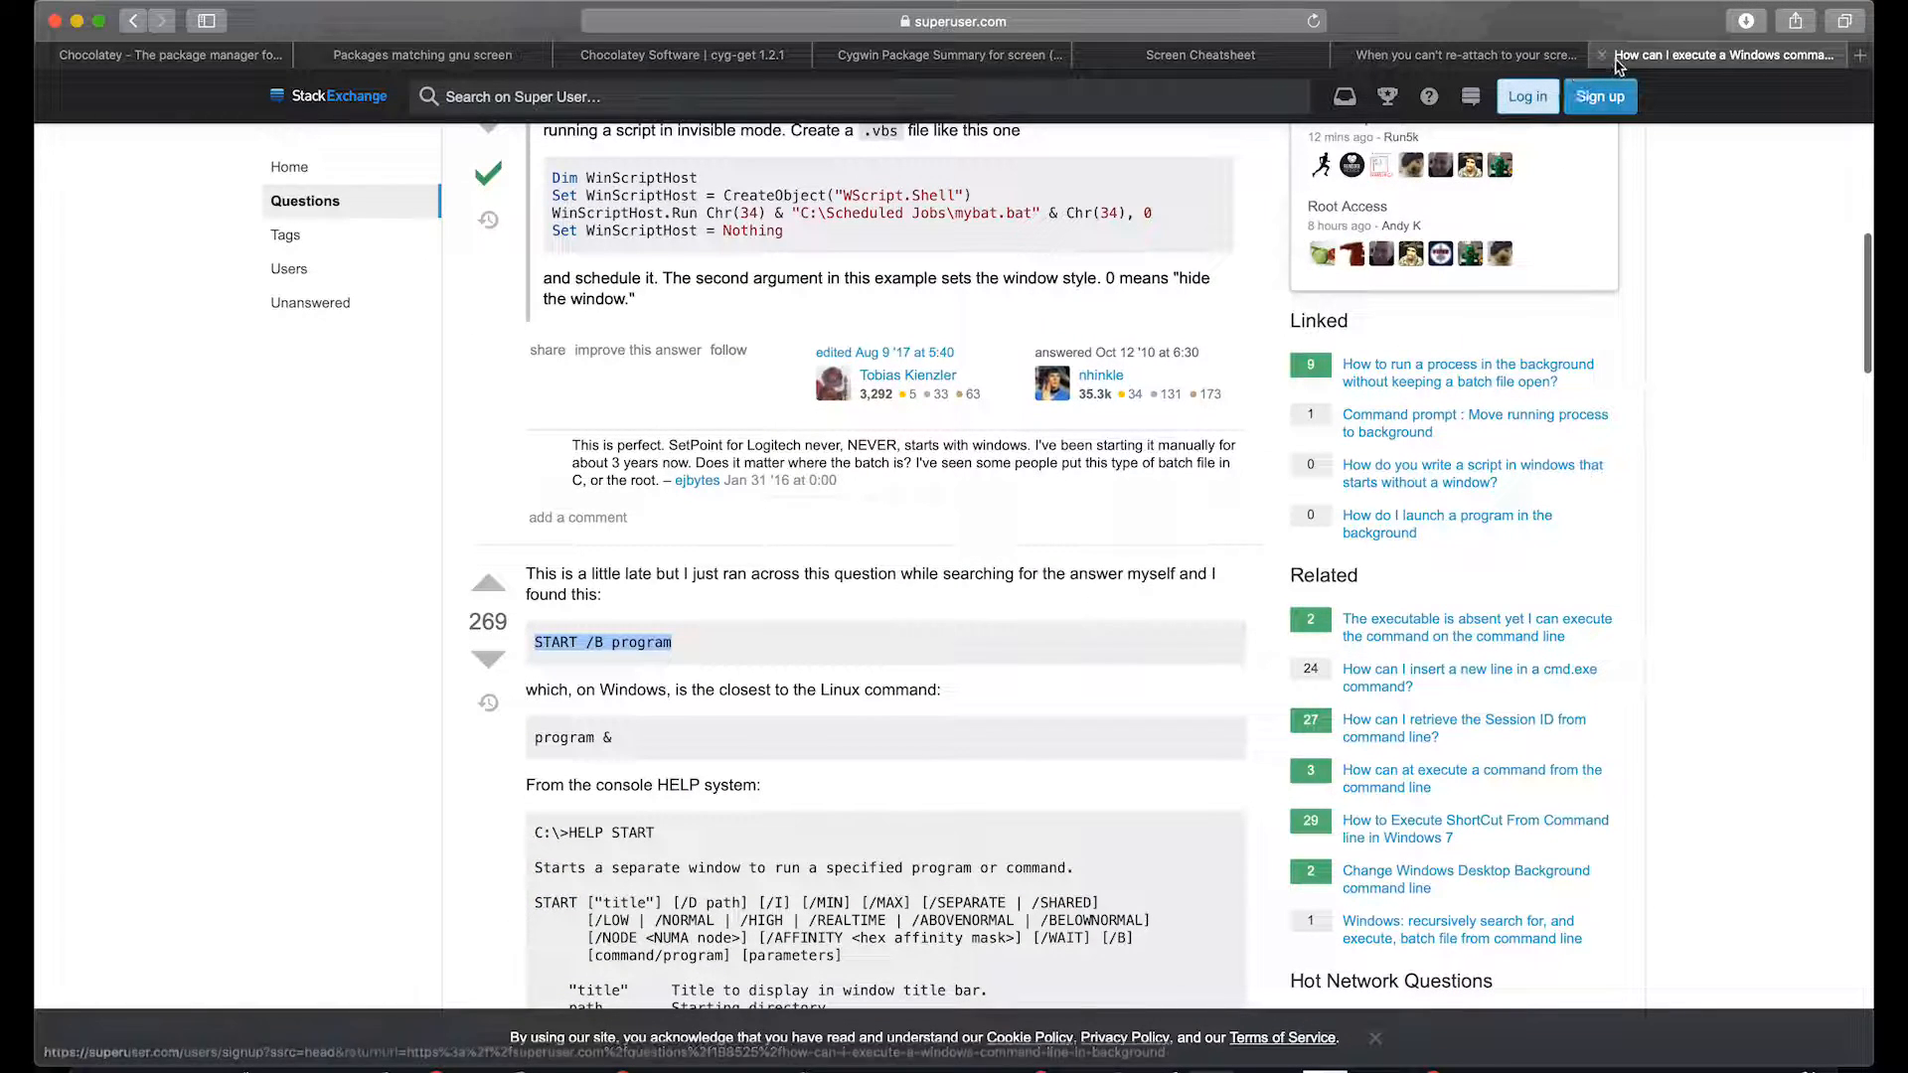
mouse_move(1605, 55)
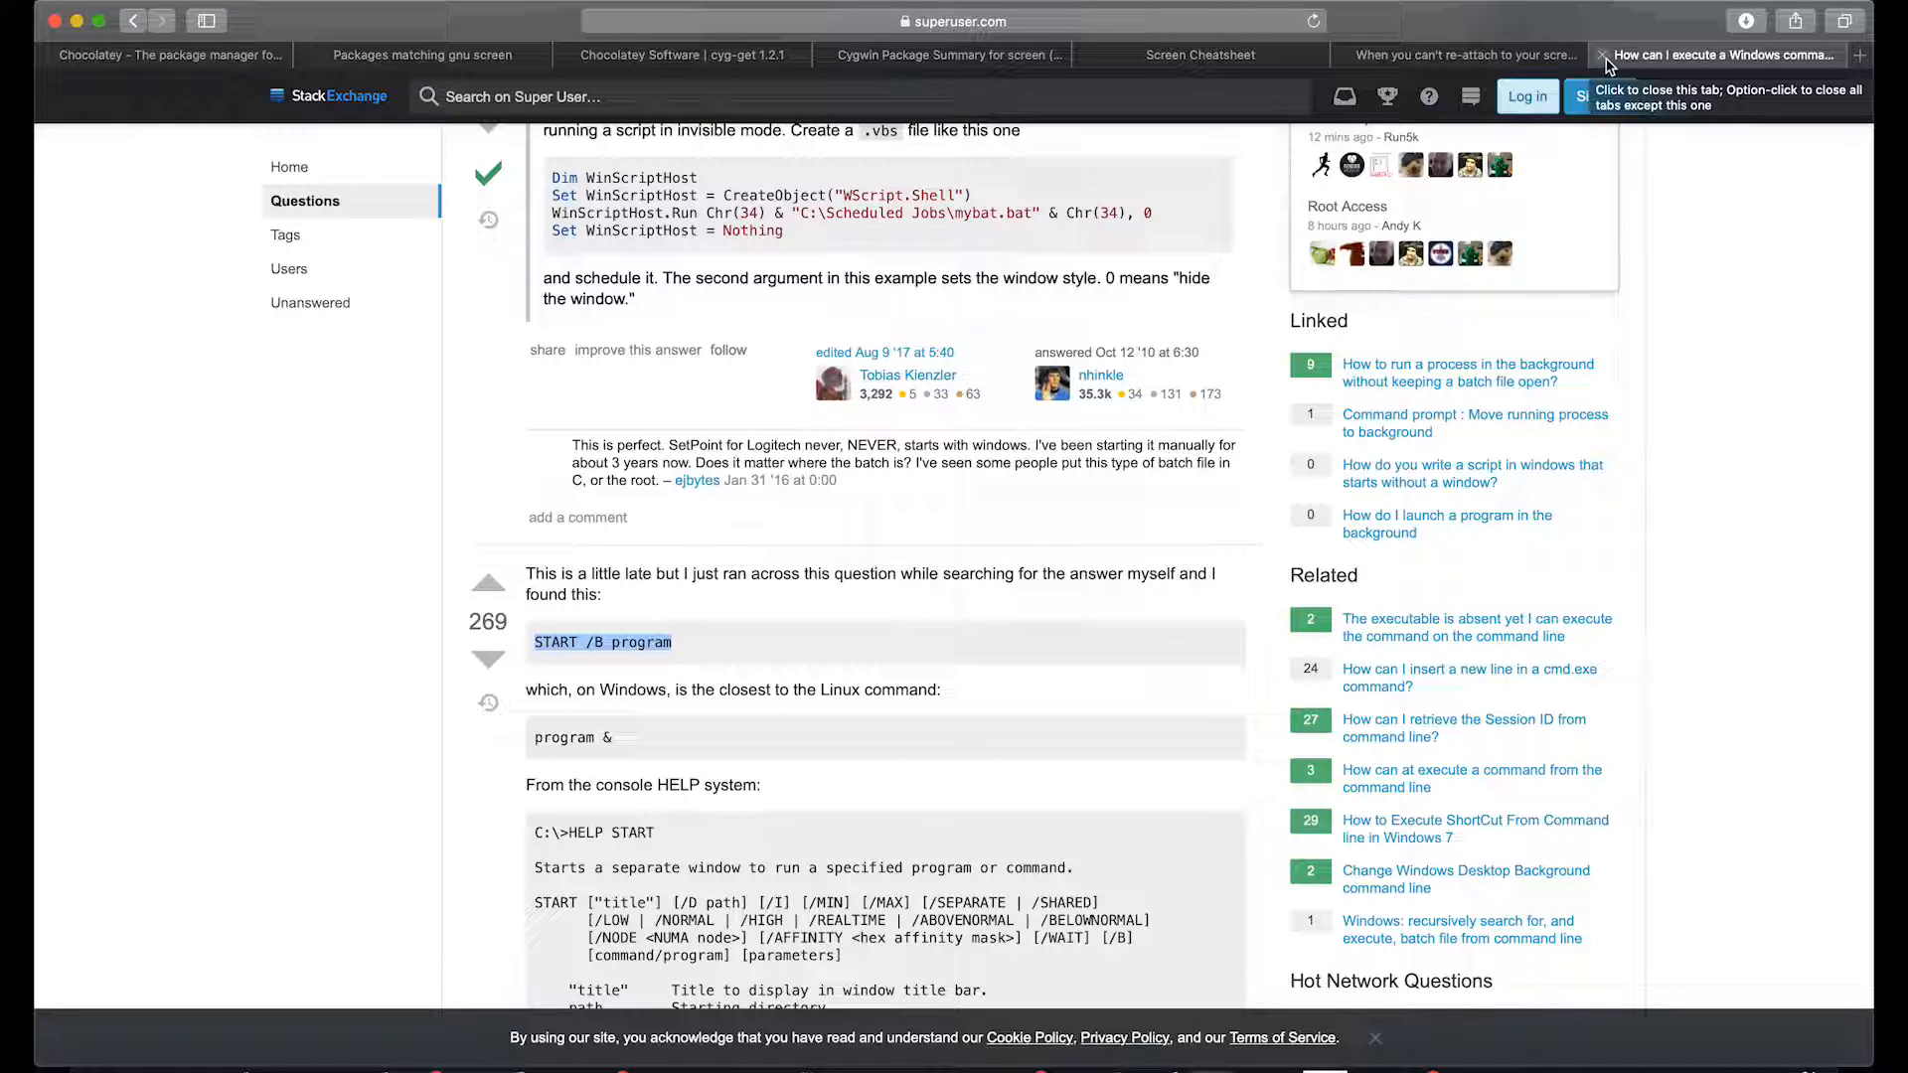
Step: Close the Super User tab and bring the PowerShell terminal forward
click(1604, 56)
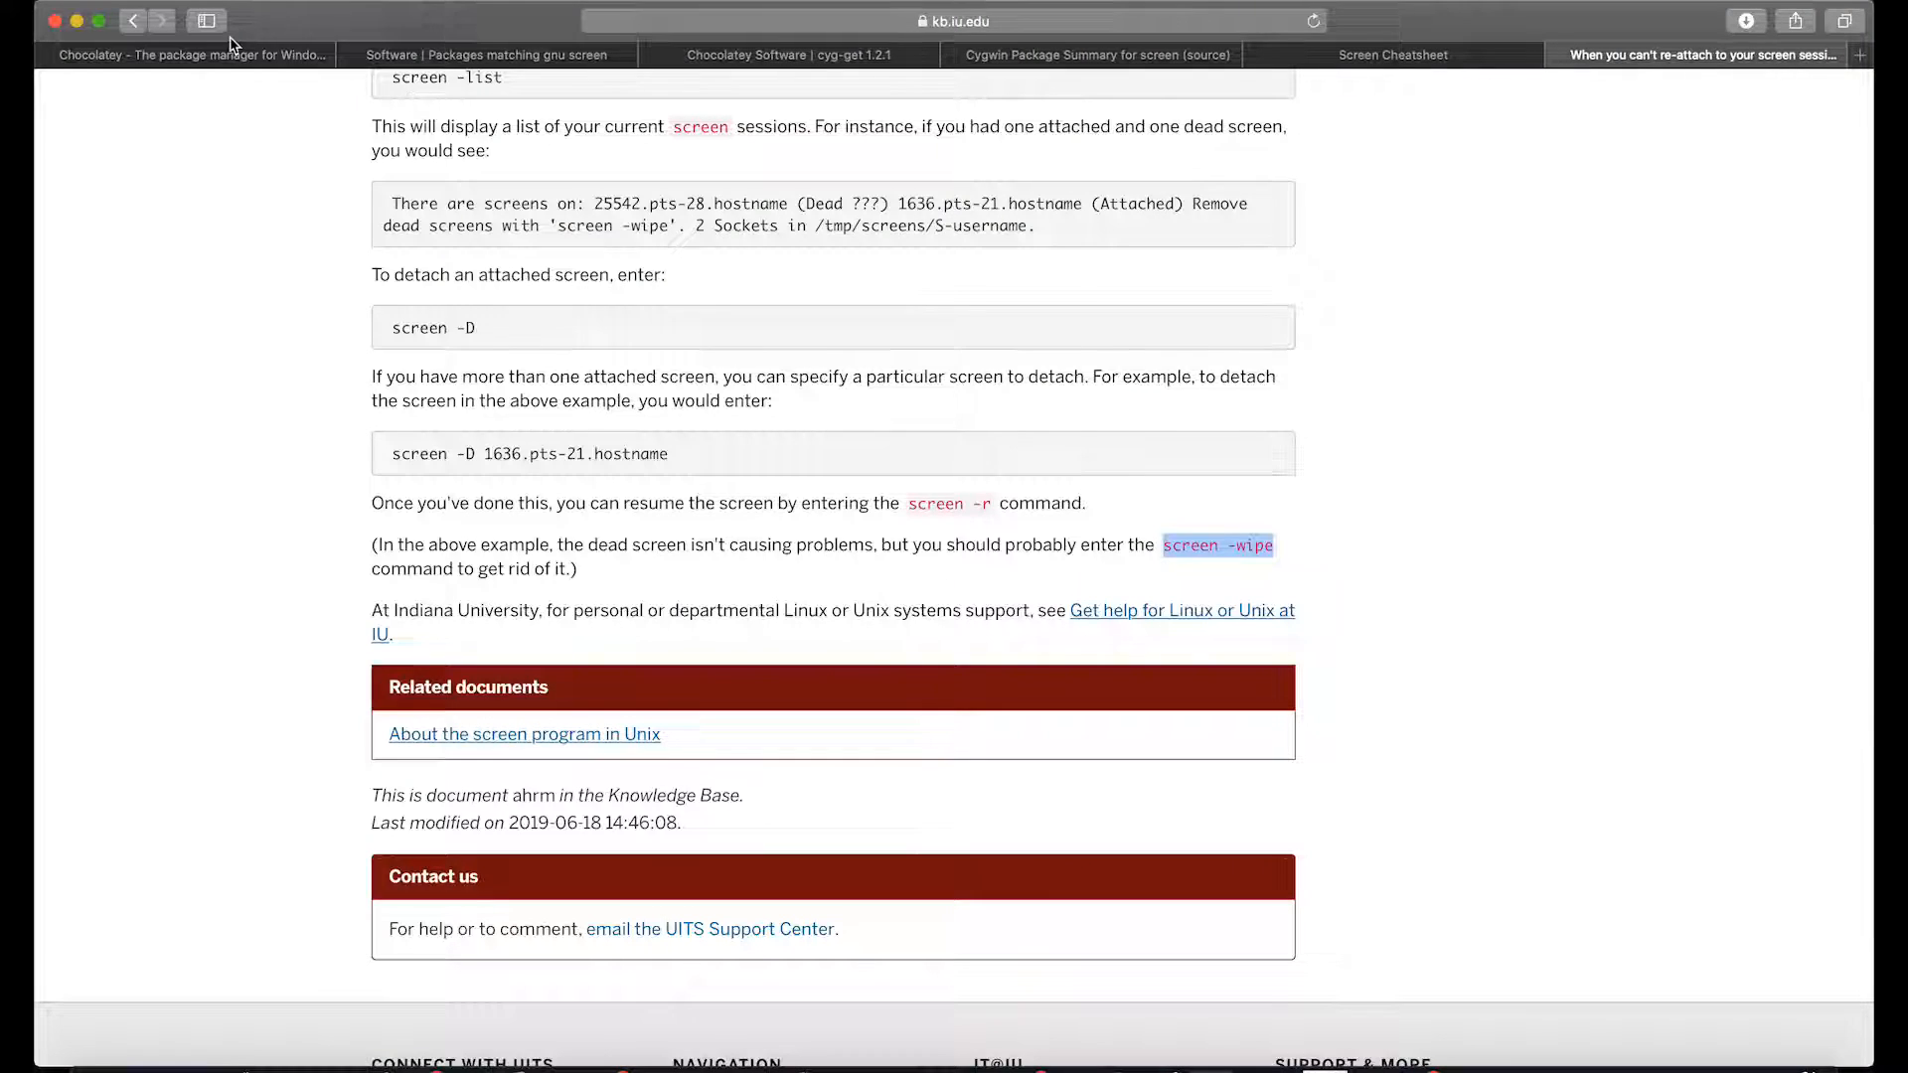
click(189, 54)
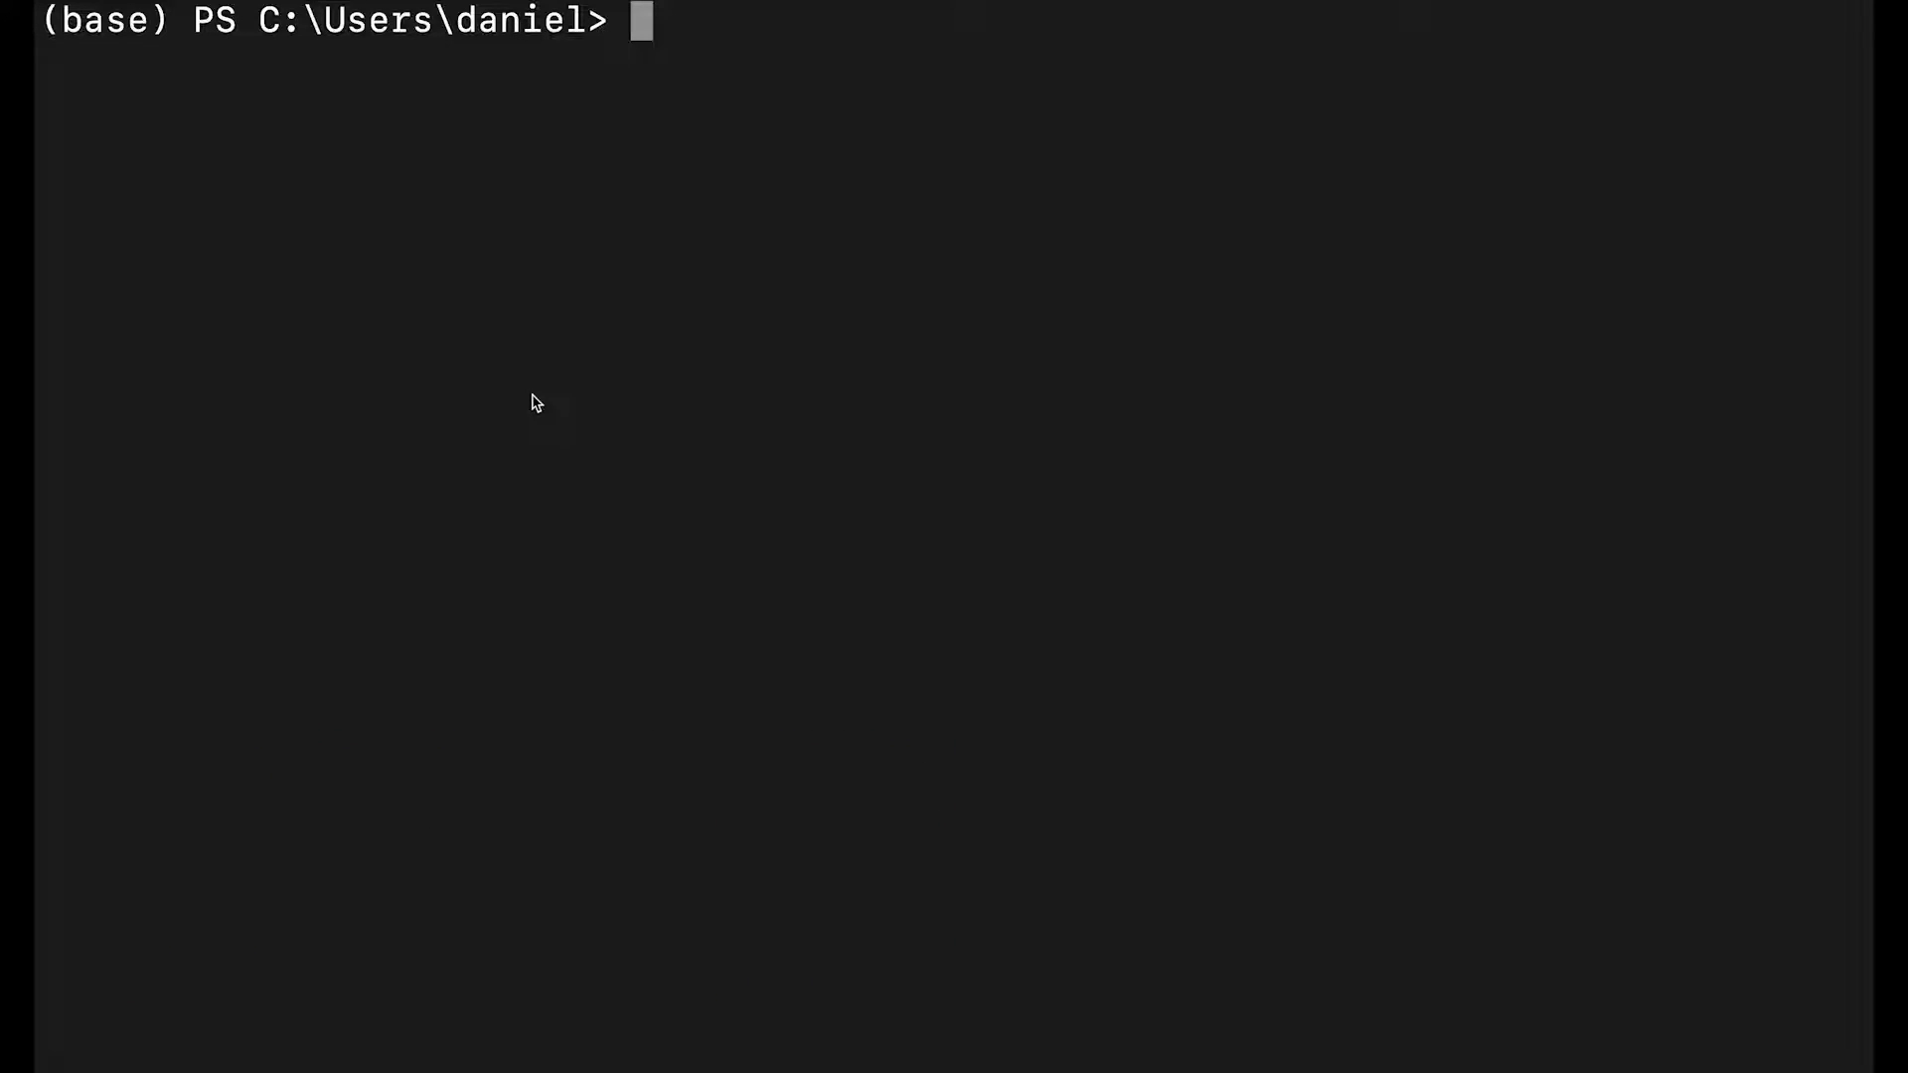
mouse_move(439, 233)
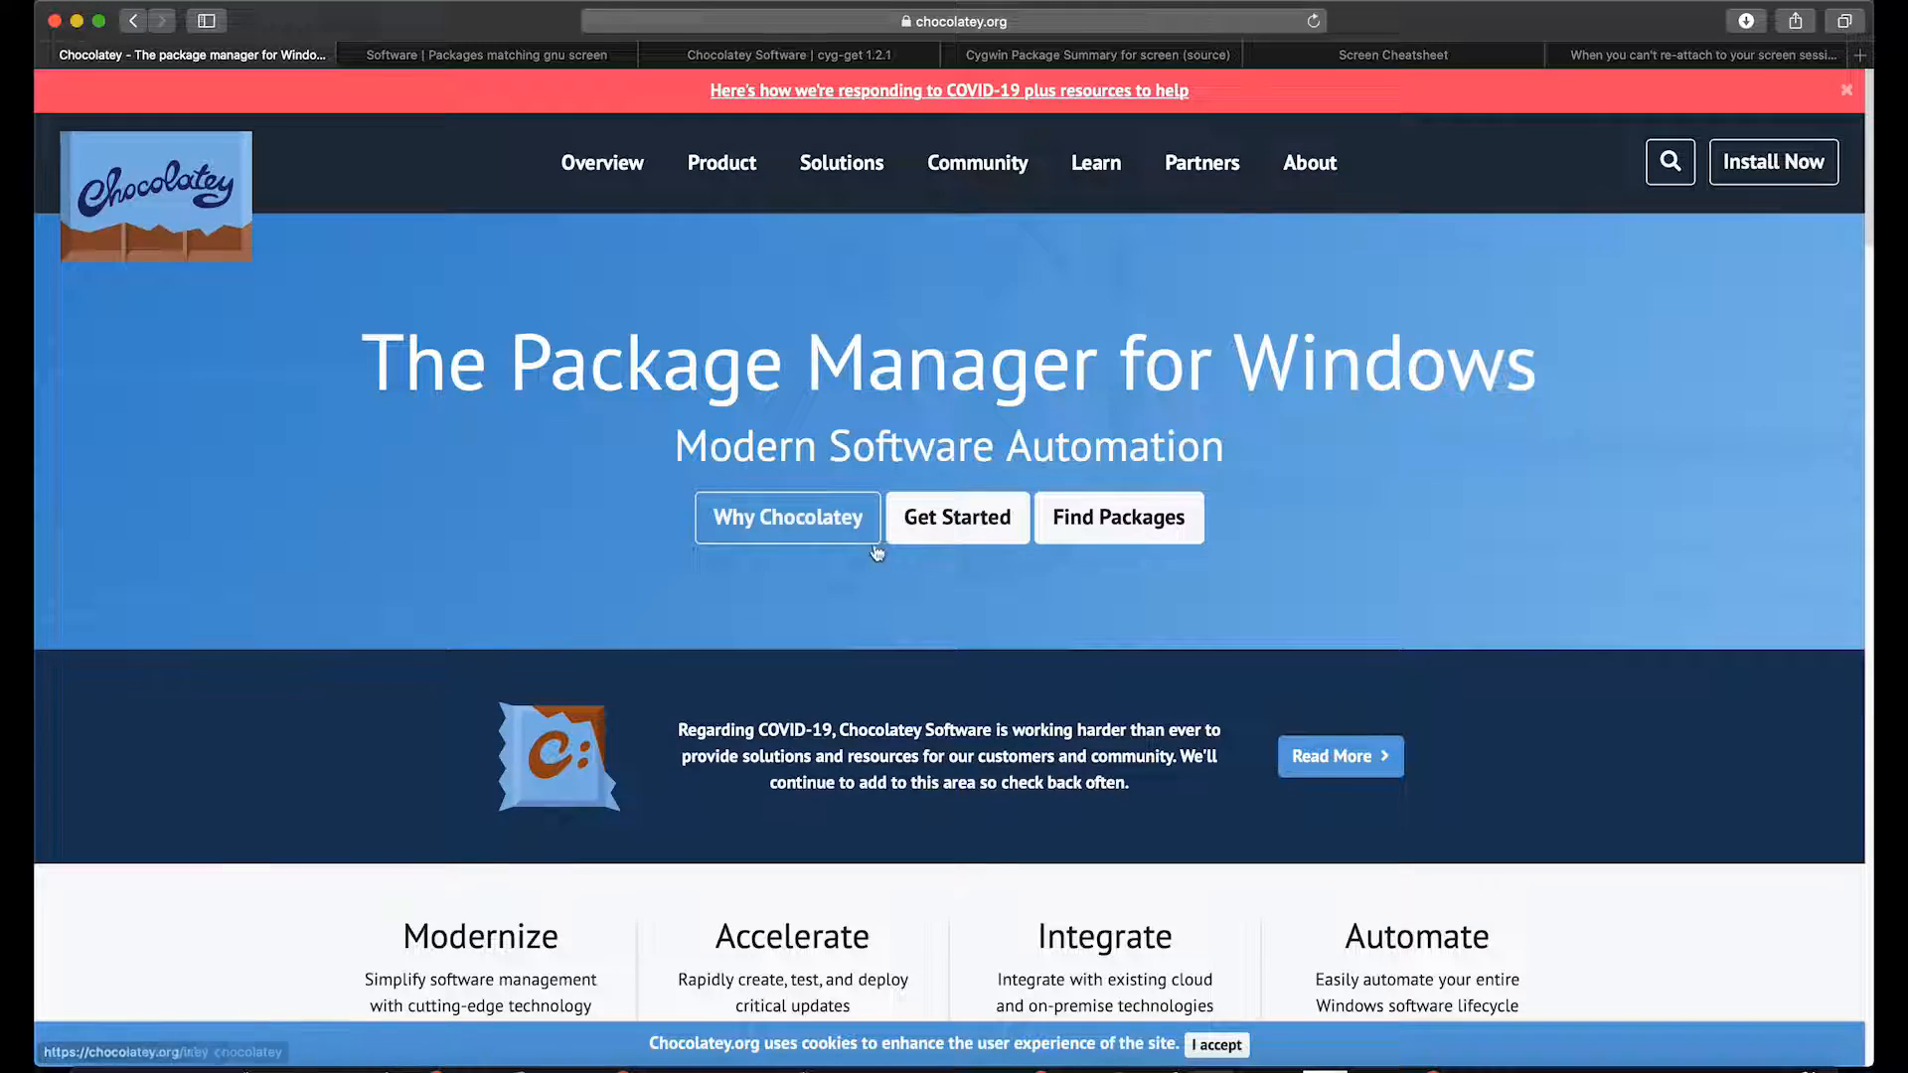
Step: View the Chocolatey install instructions, then return to the 'gnu screen' package results
click(956, 517)
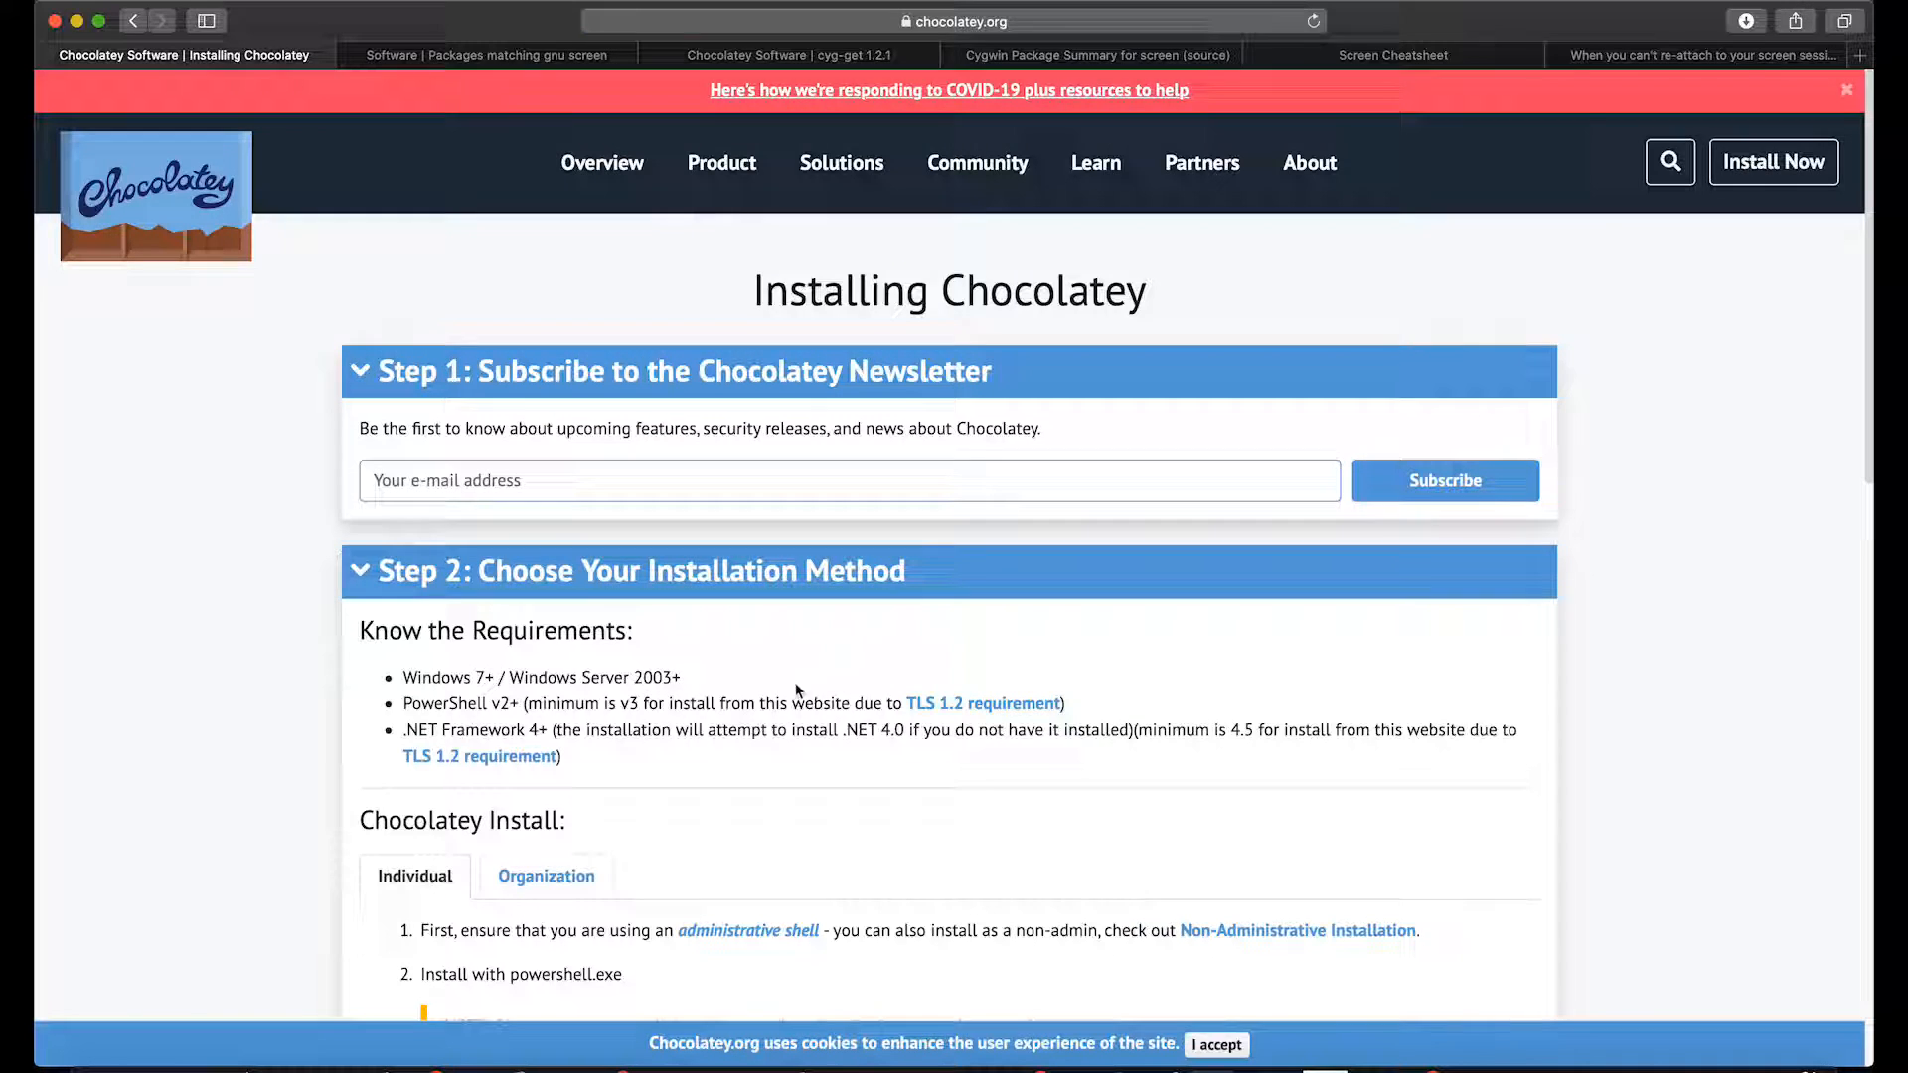
scroll(down, 3)
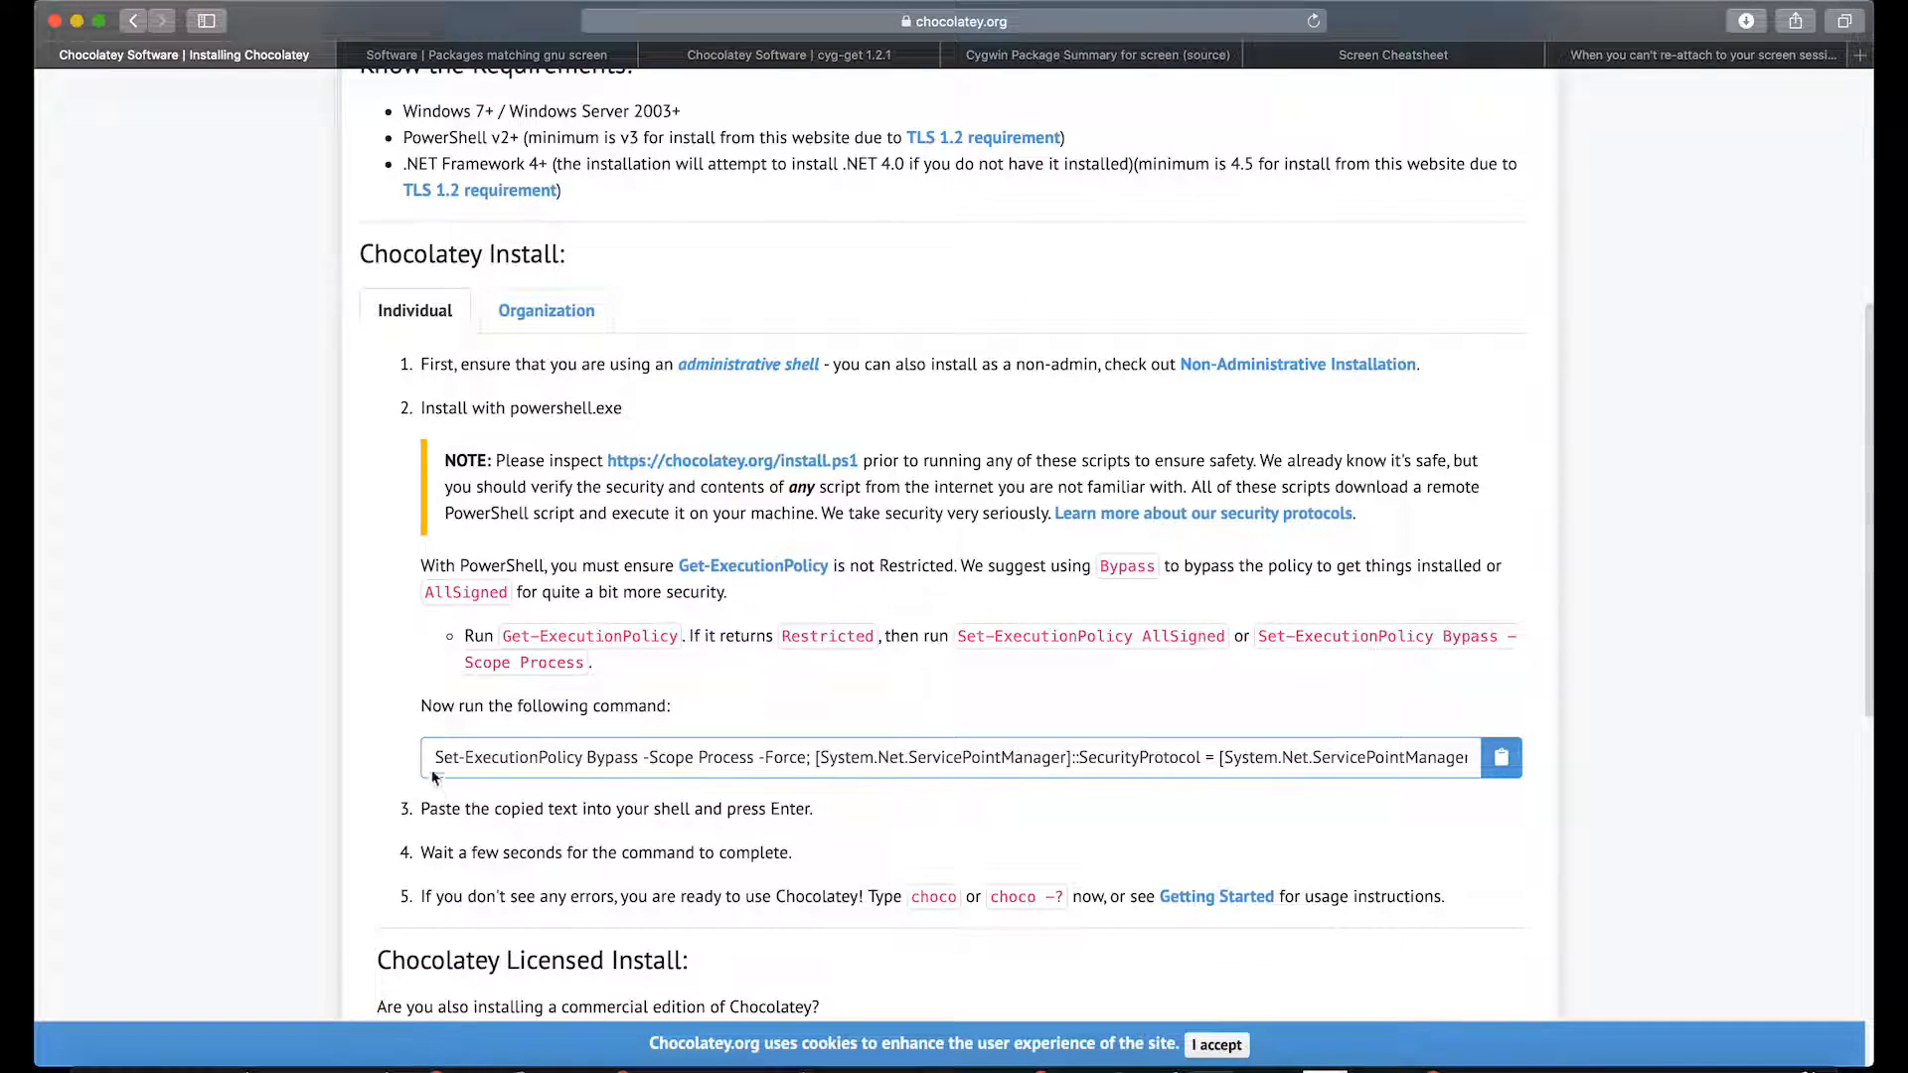
click(1501, 757)
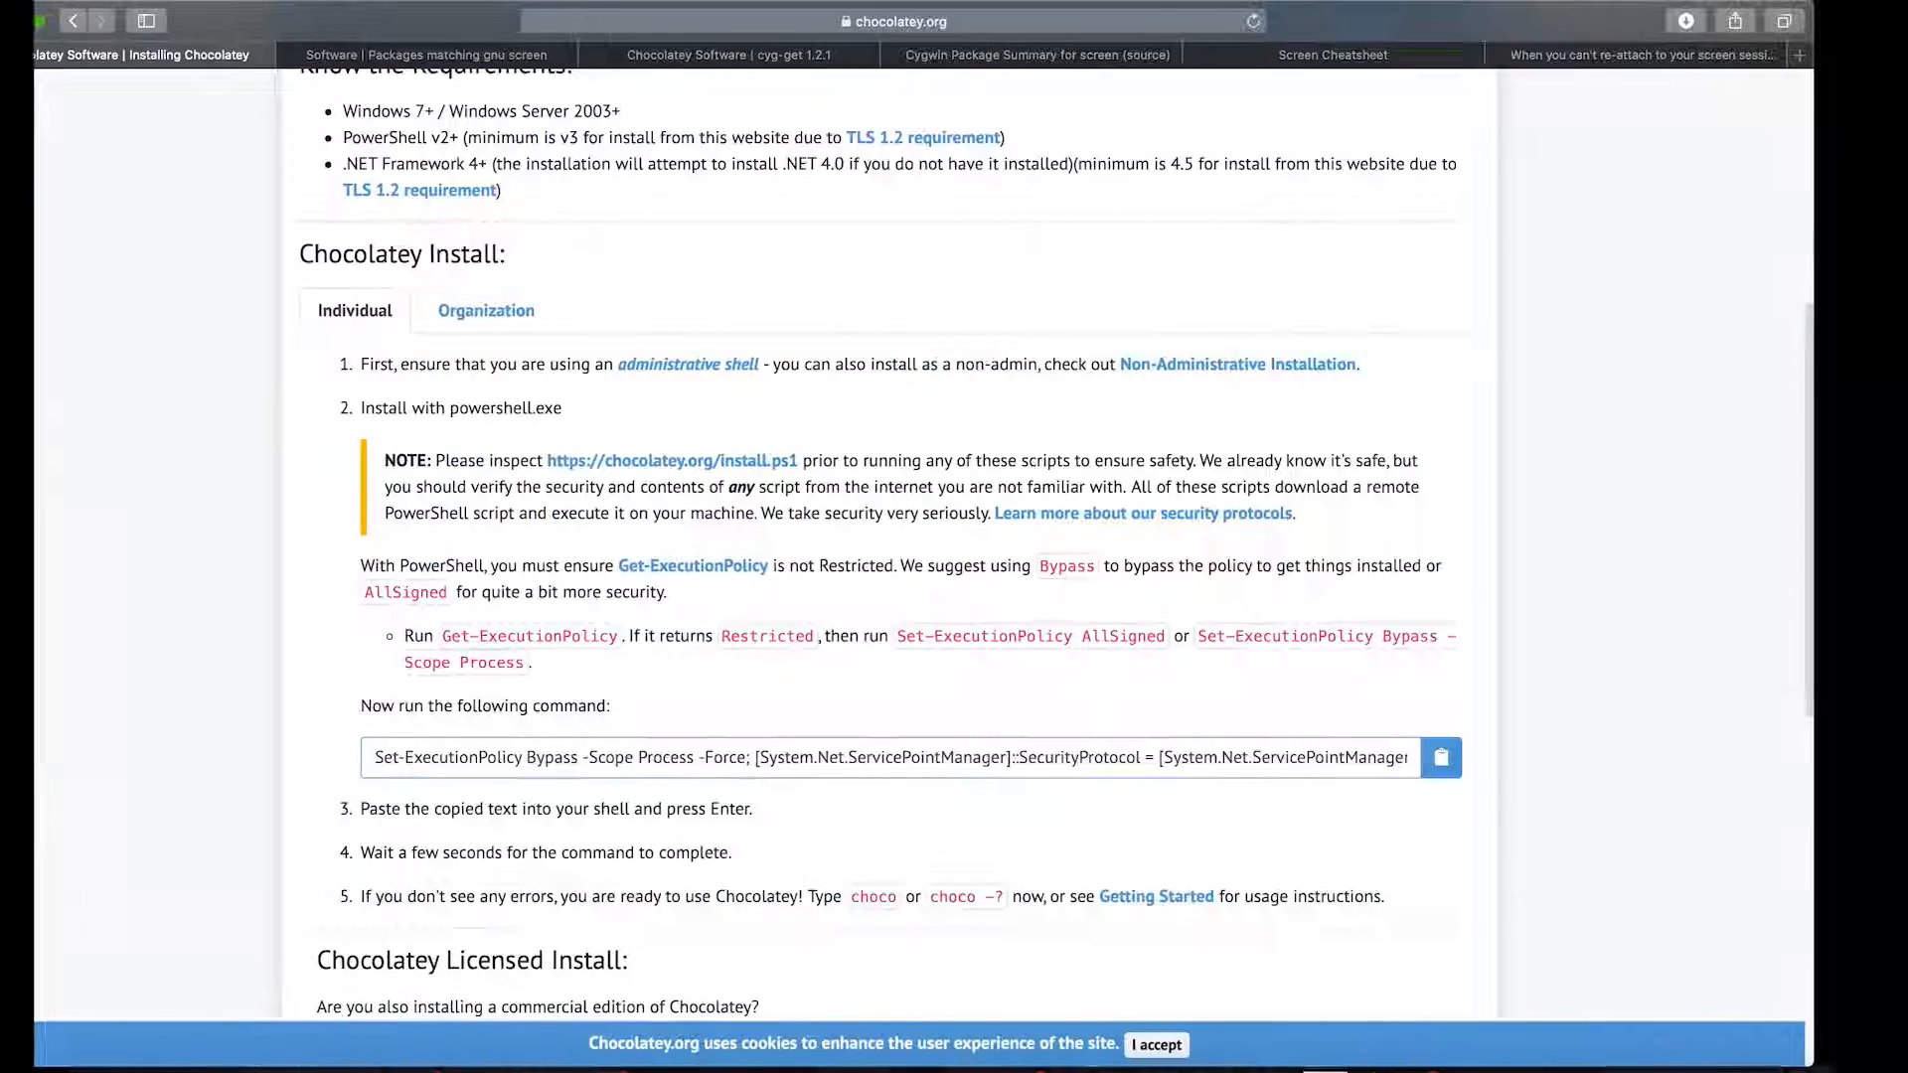
scroll(up, 3)
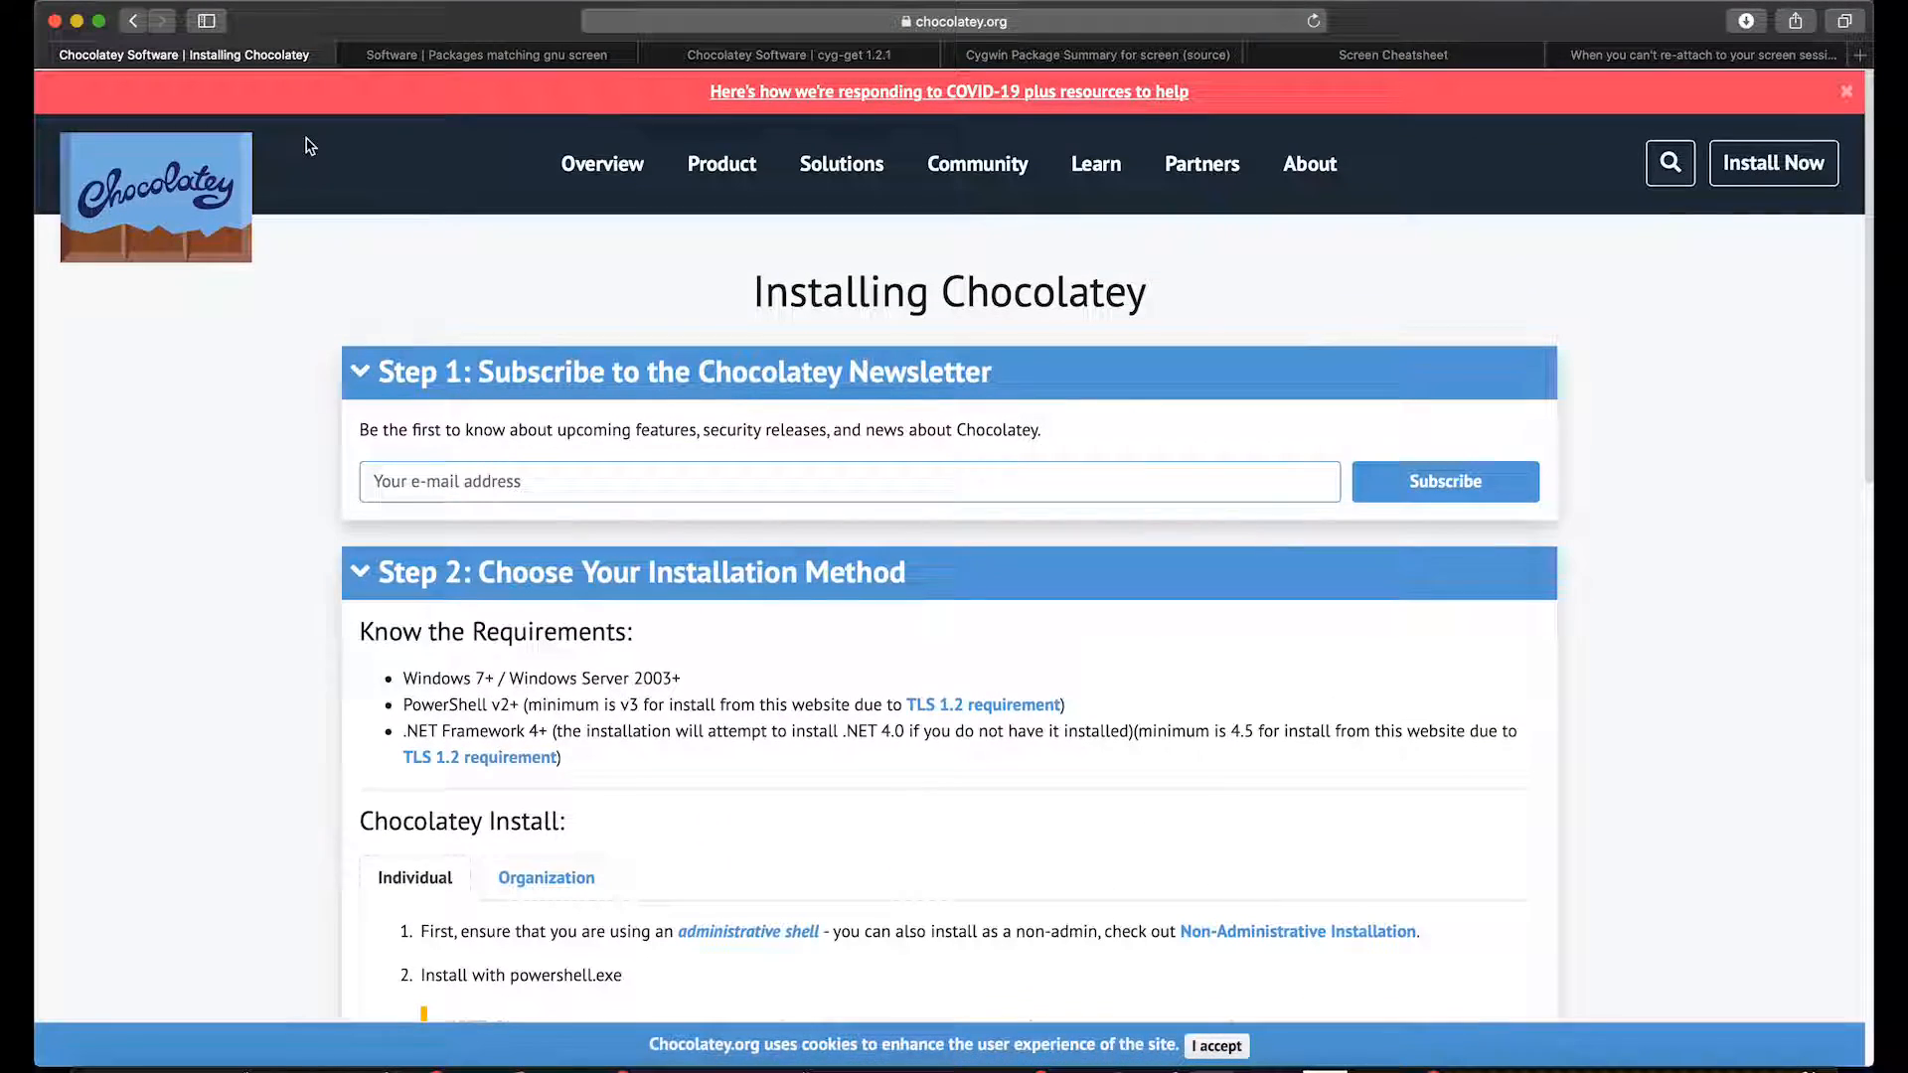
click(485, 54)
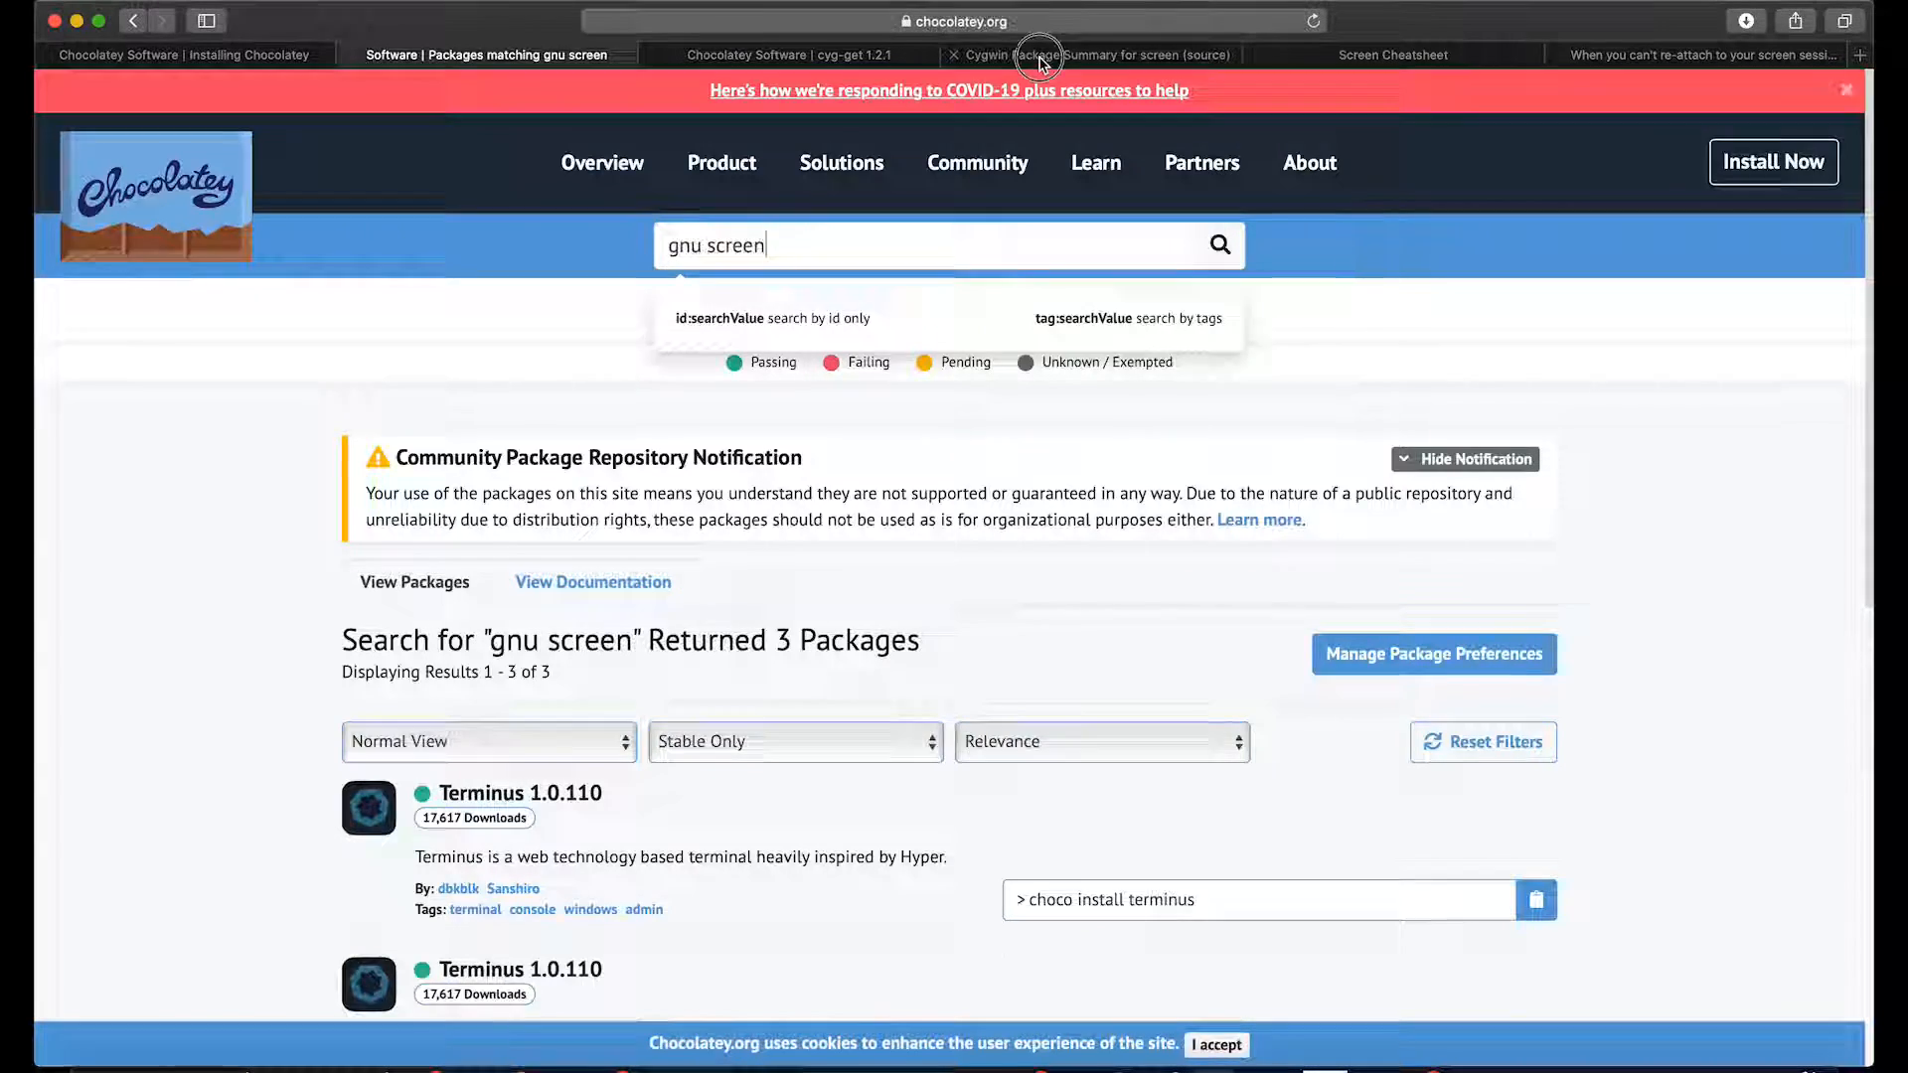
Step: From the Cygwin screen package tab, go to the Cygwin project home page
click(1095, 56)
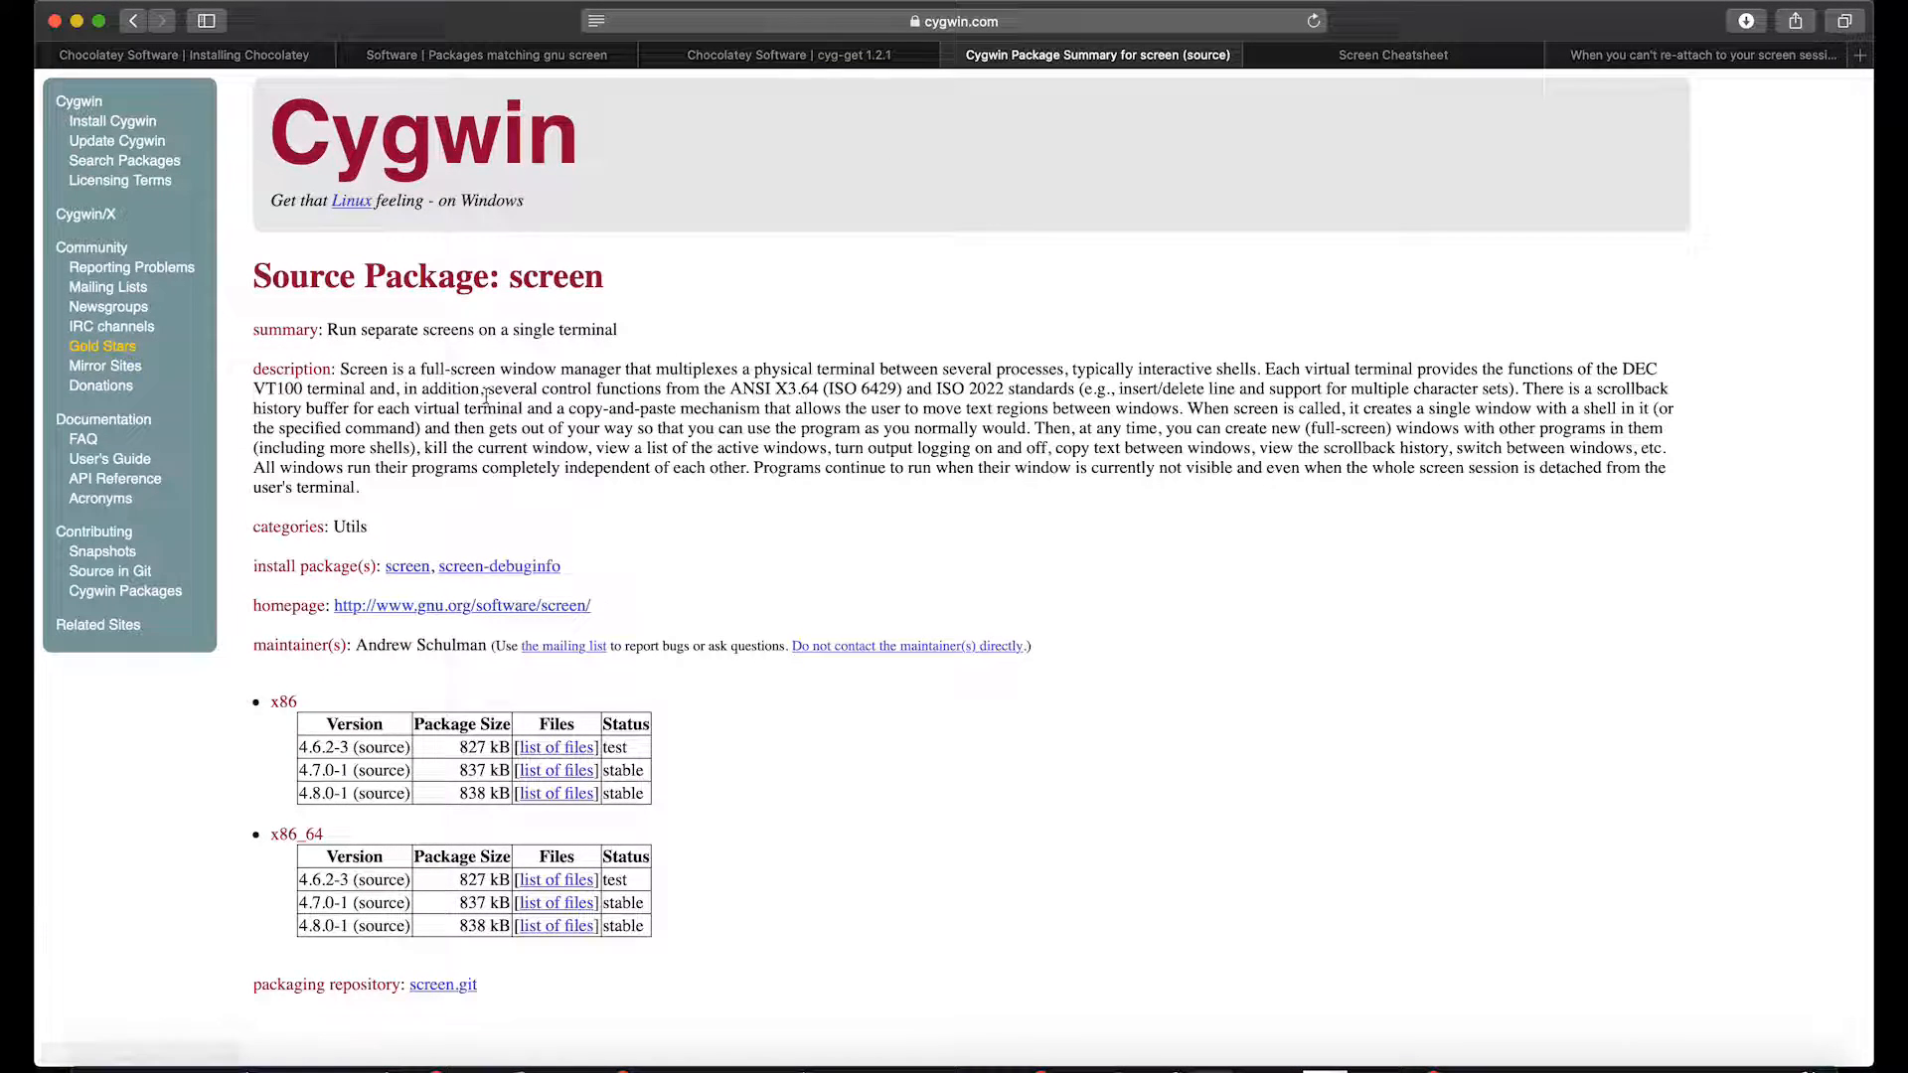
click(77, 102)
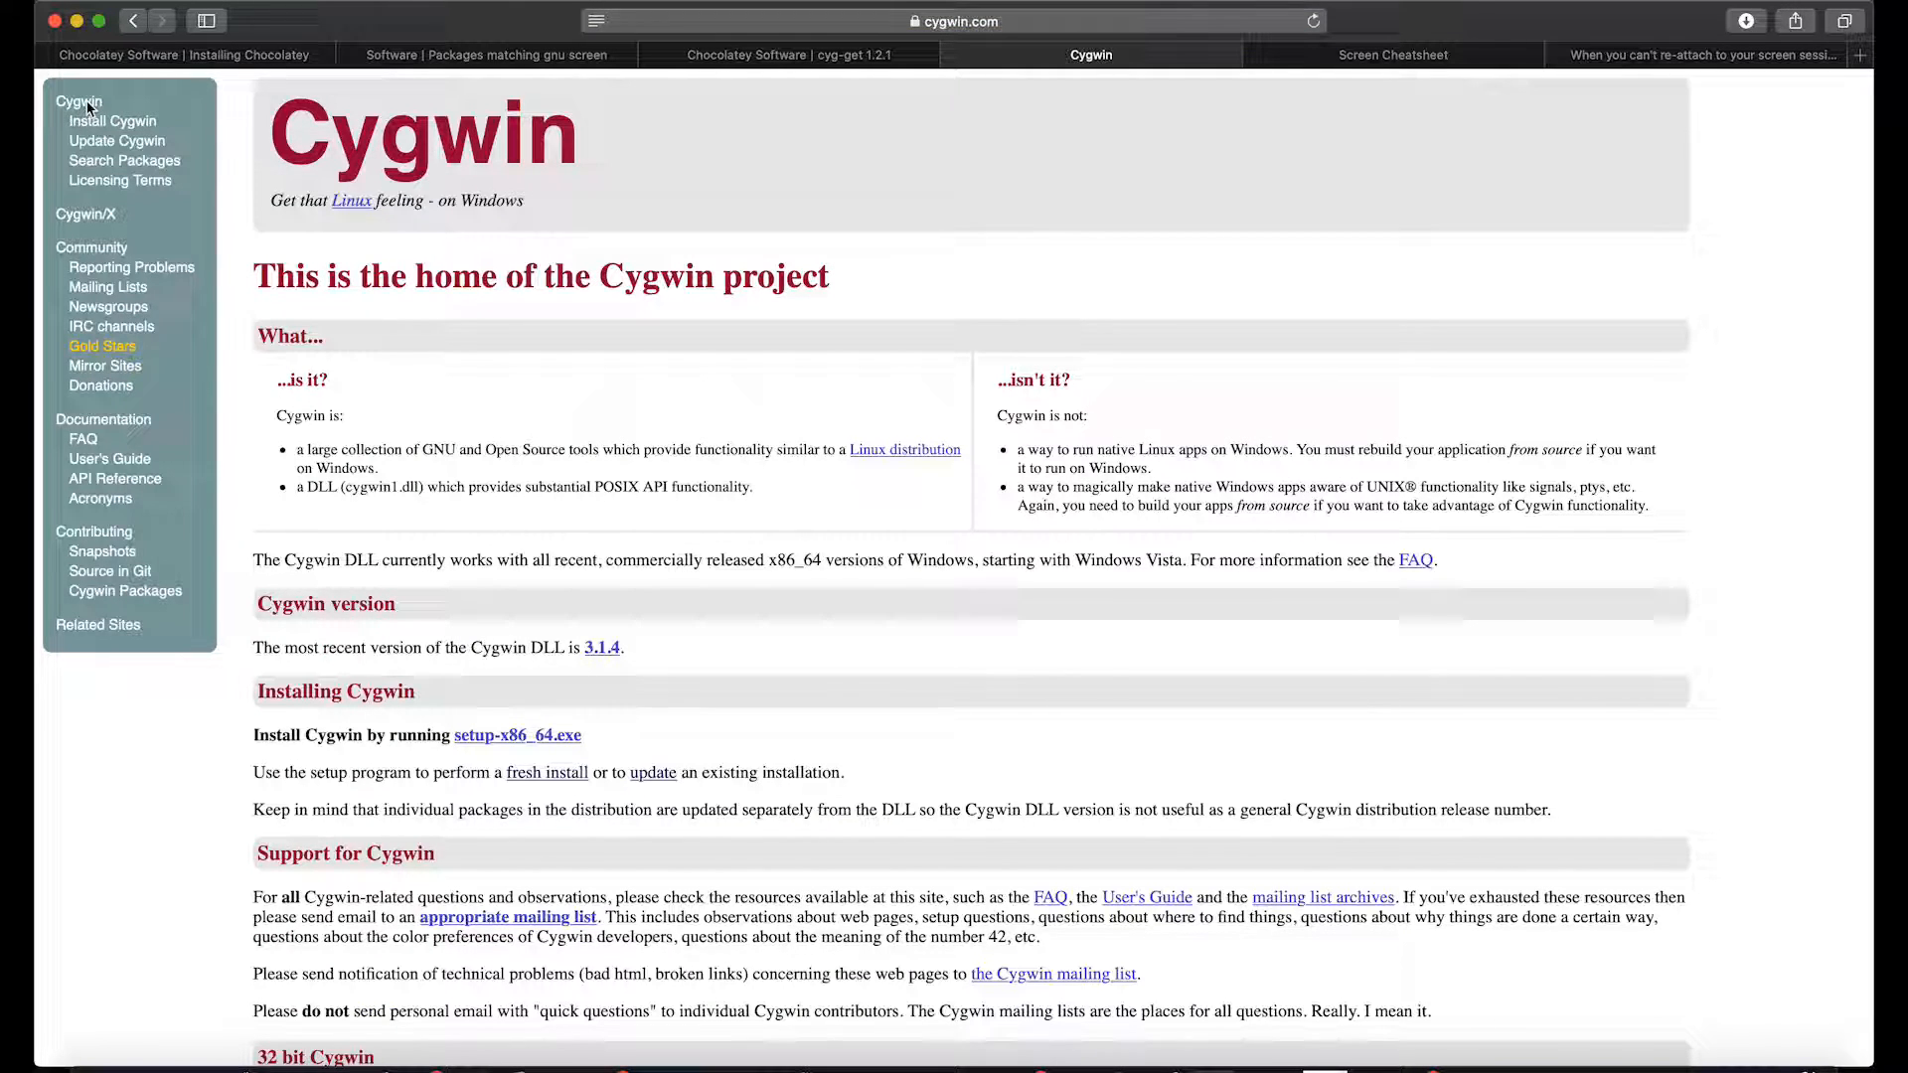
mouse_move(306, 426)
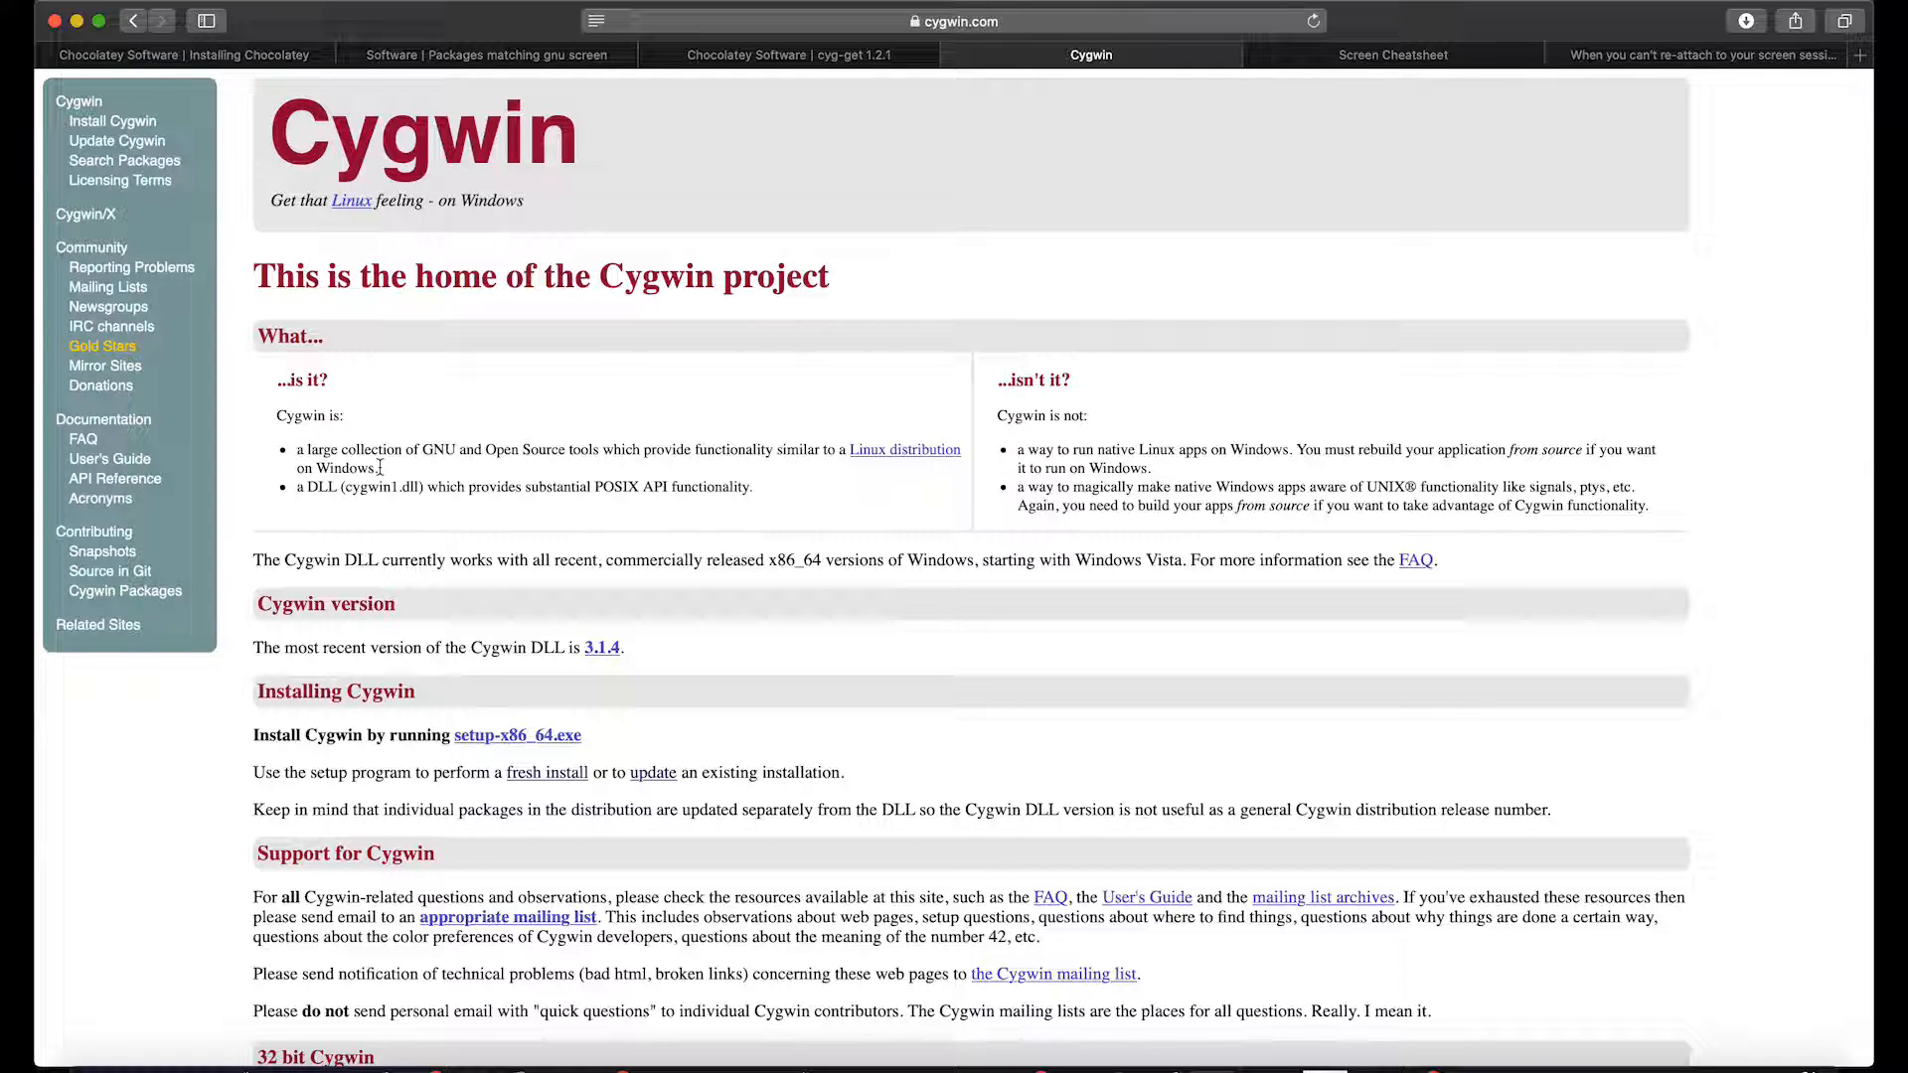
Step: Start typing 'choco install cygwin' in the PowerShell terminal
click(182, 56)
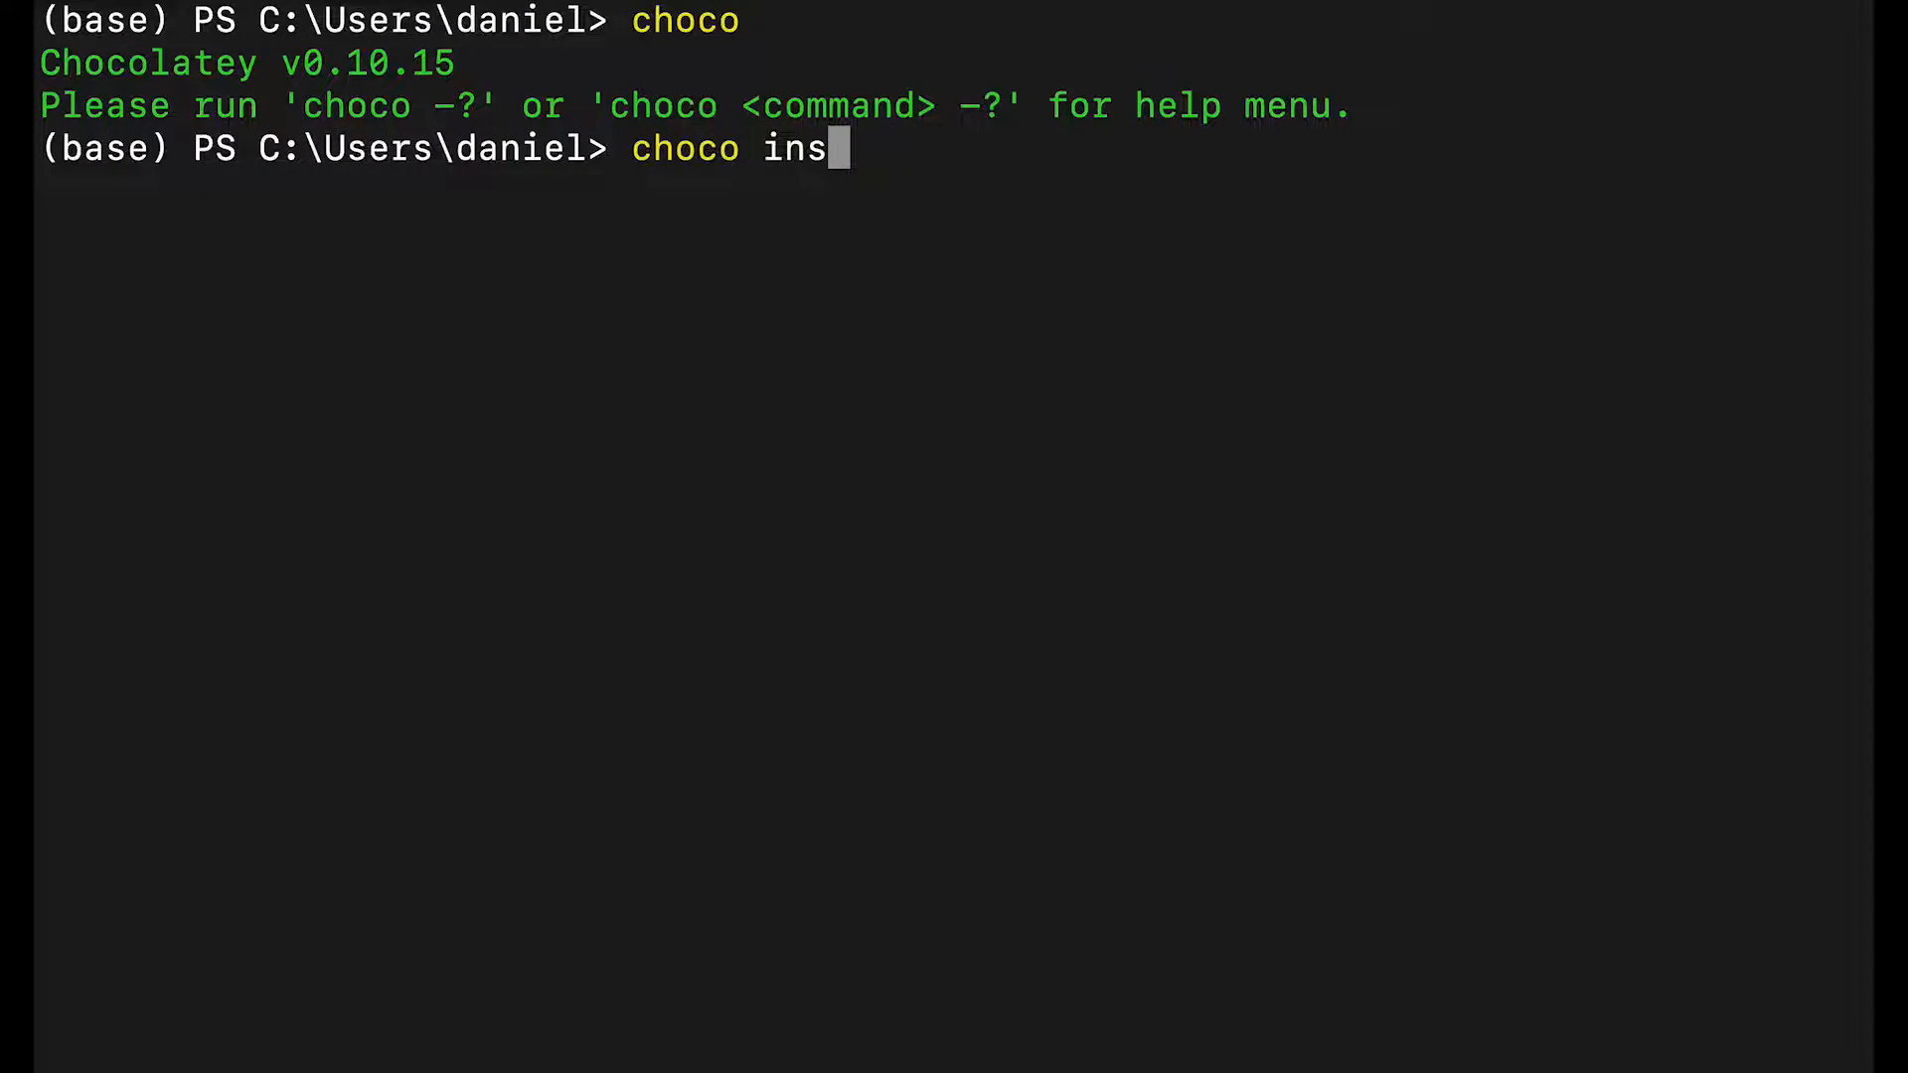
text(tall cyg)
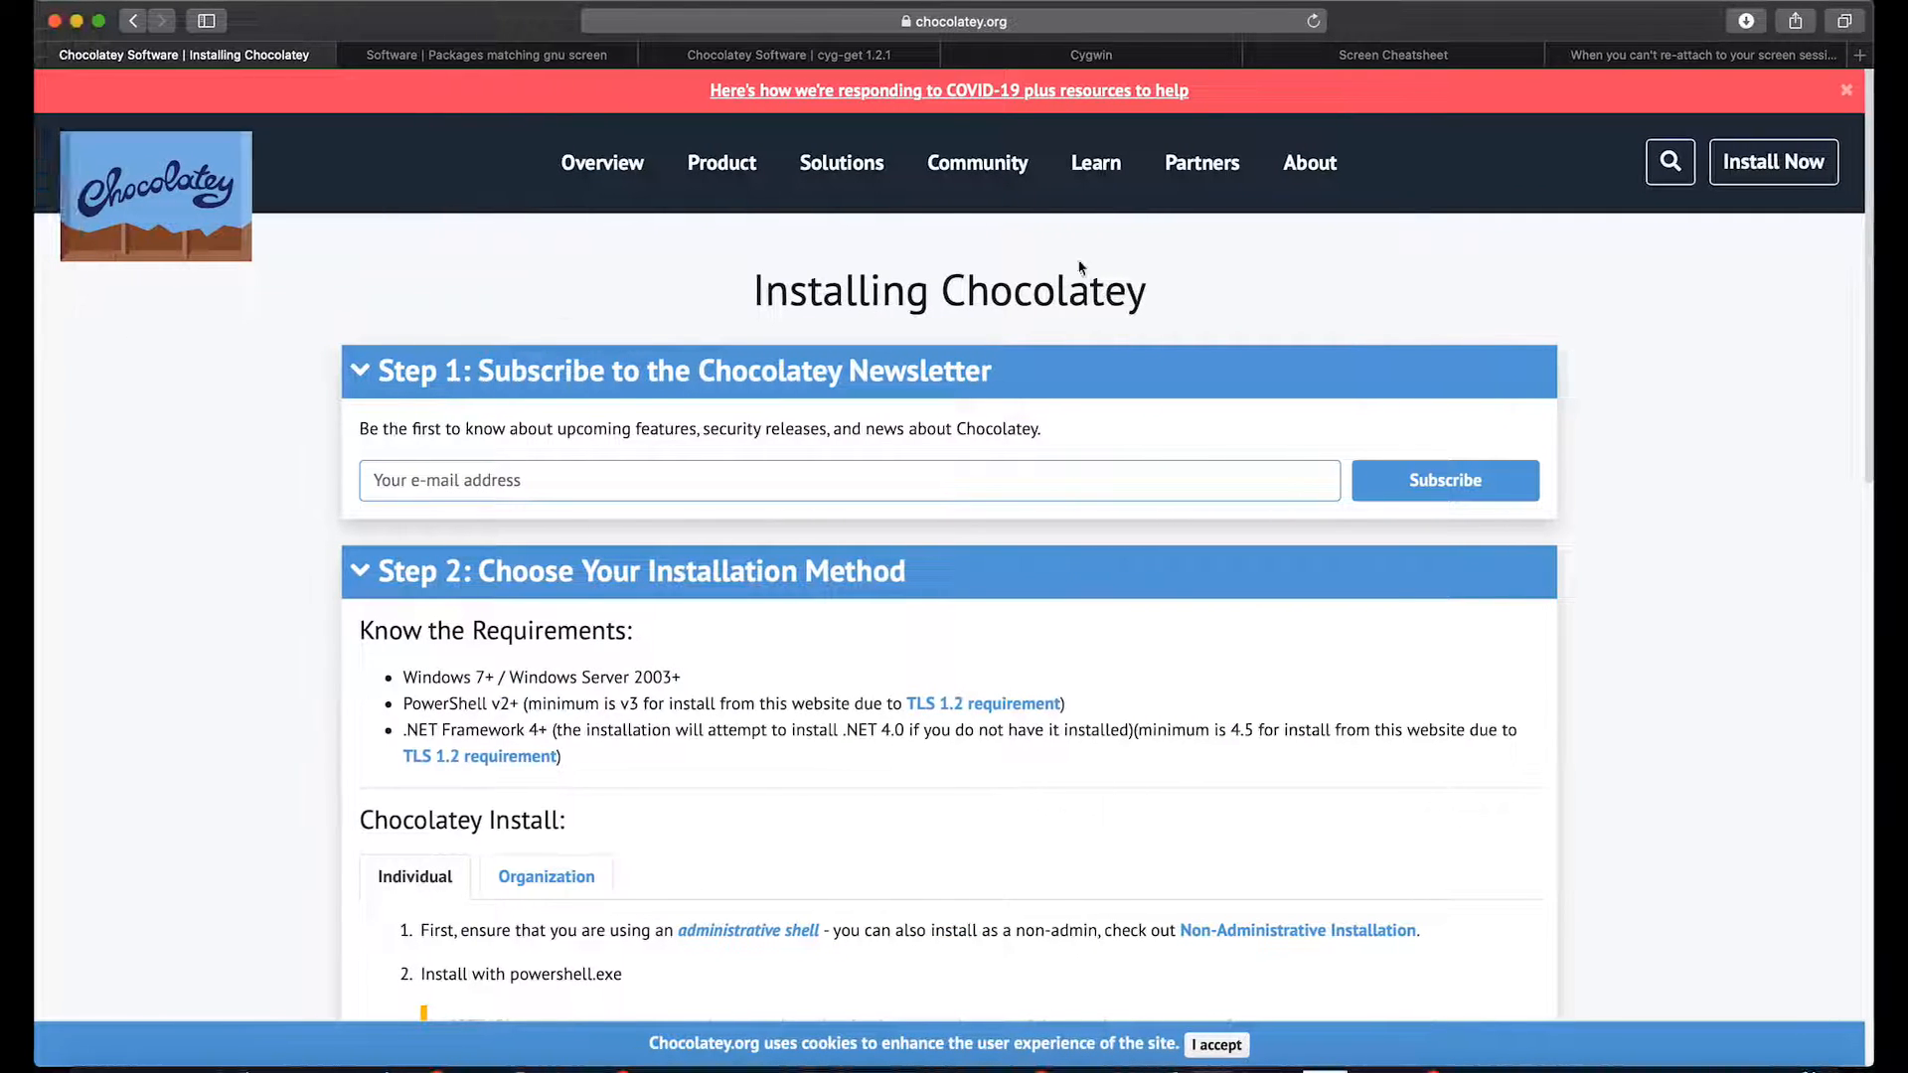
mouse_move(194, 242)
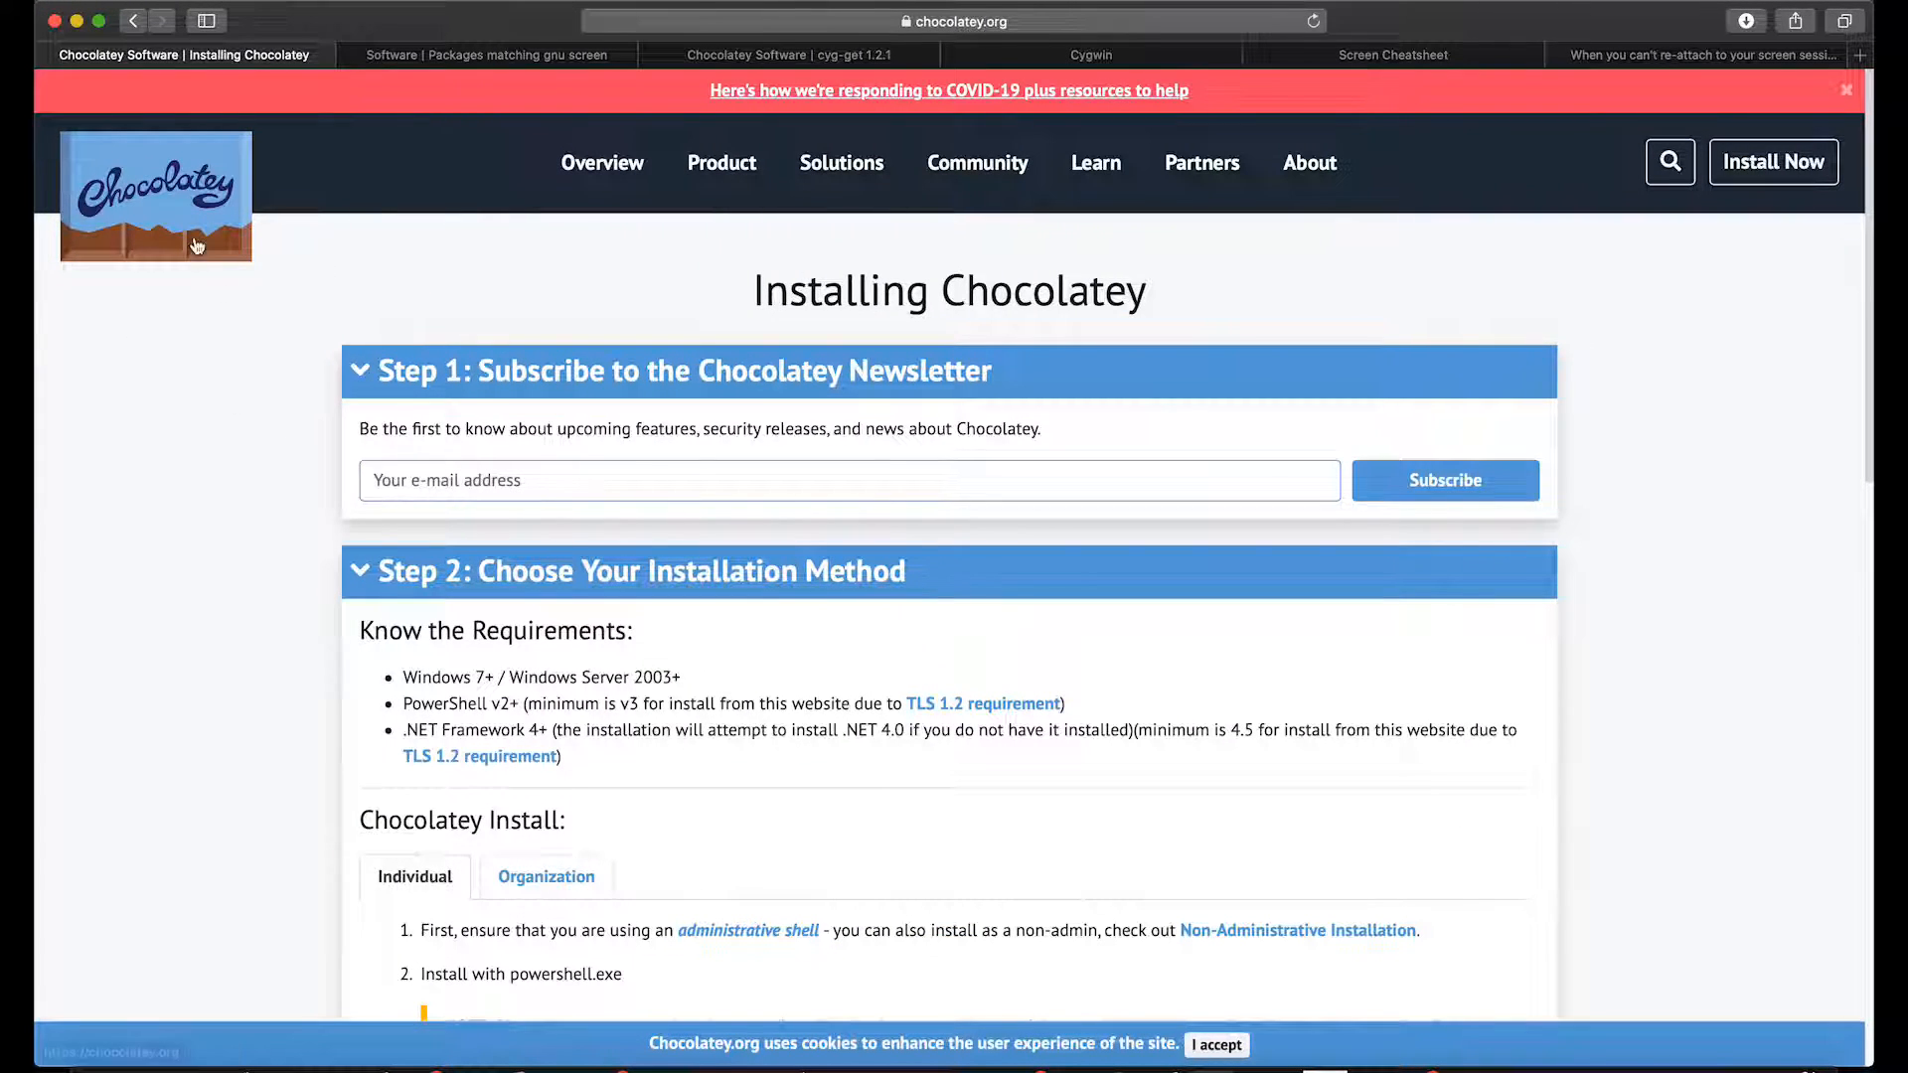
Step: Search Chocolatey packages for 'cygwin' and view the Cygwin 3.1.4 package page
click(600, 161)
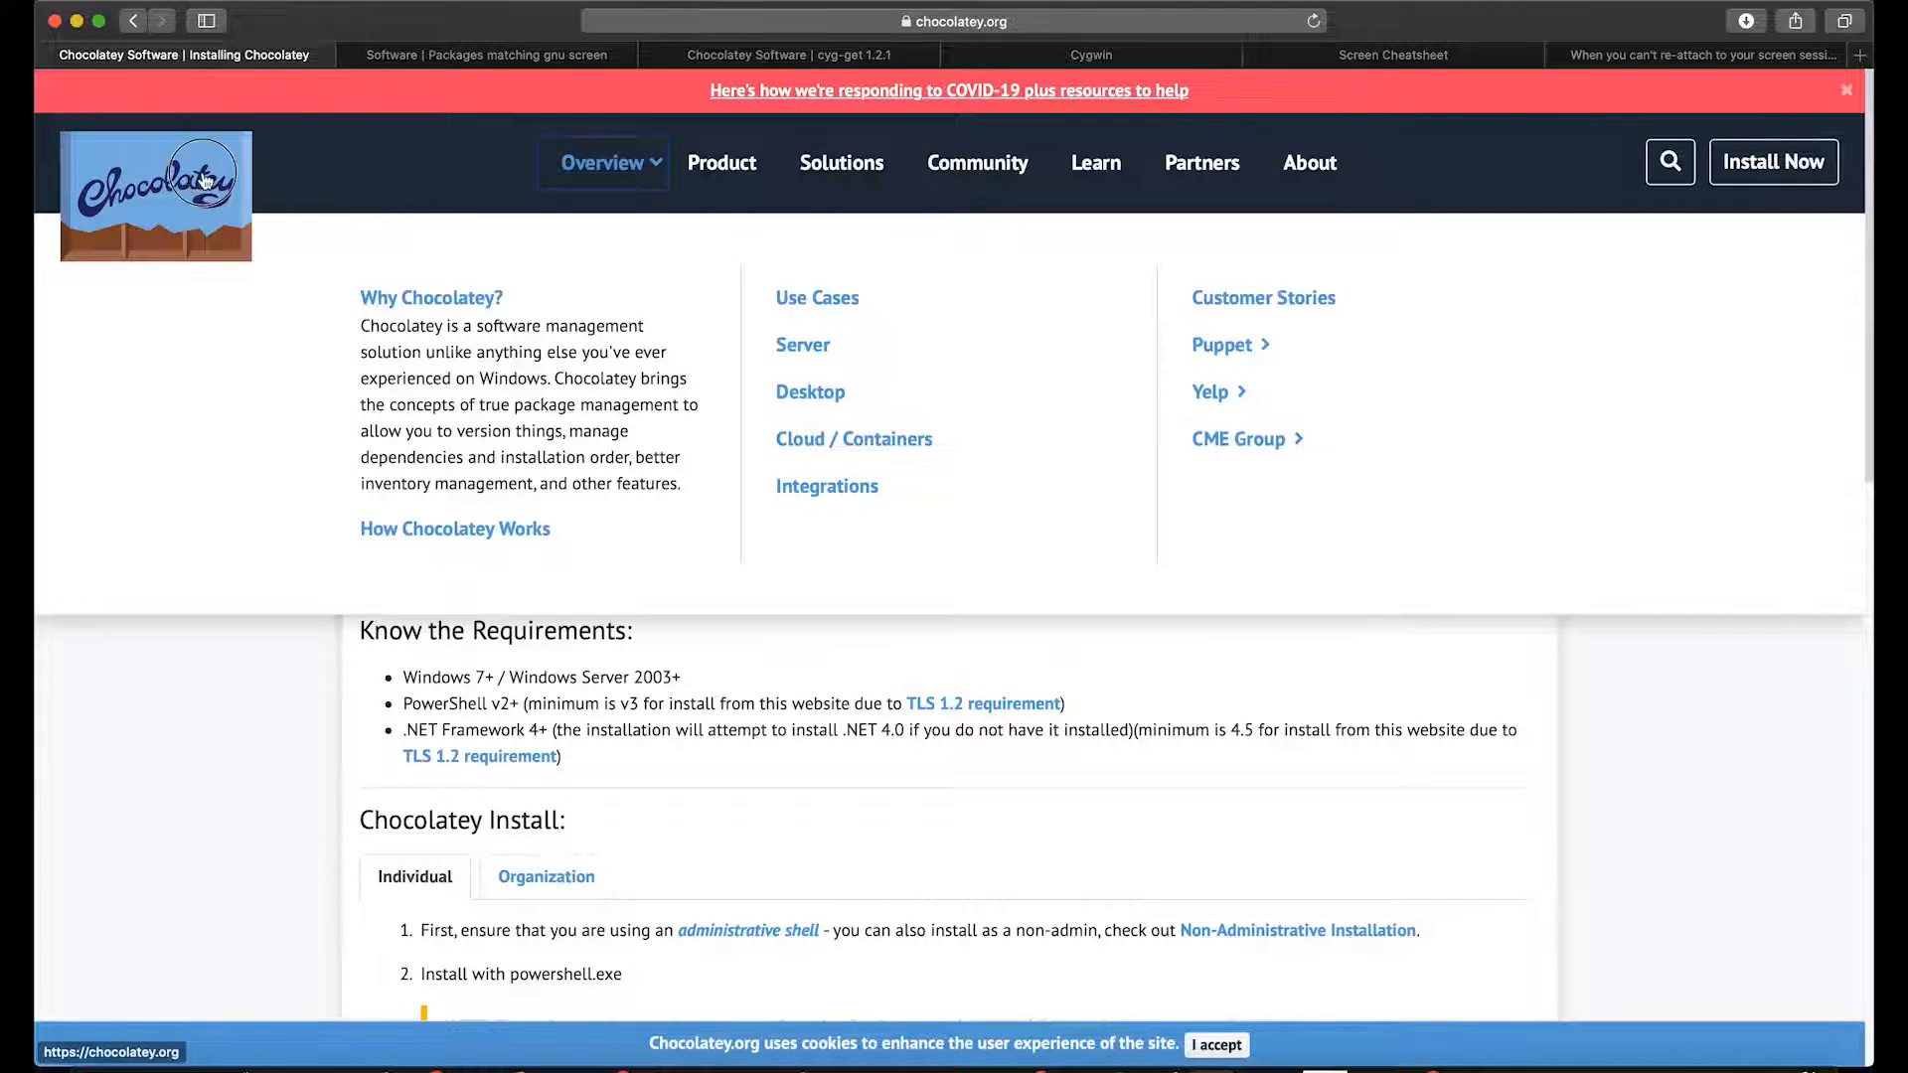
click(155, 195)
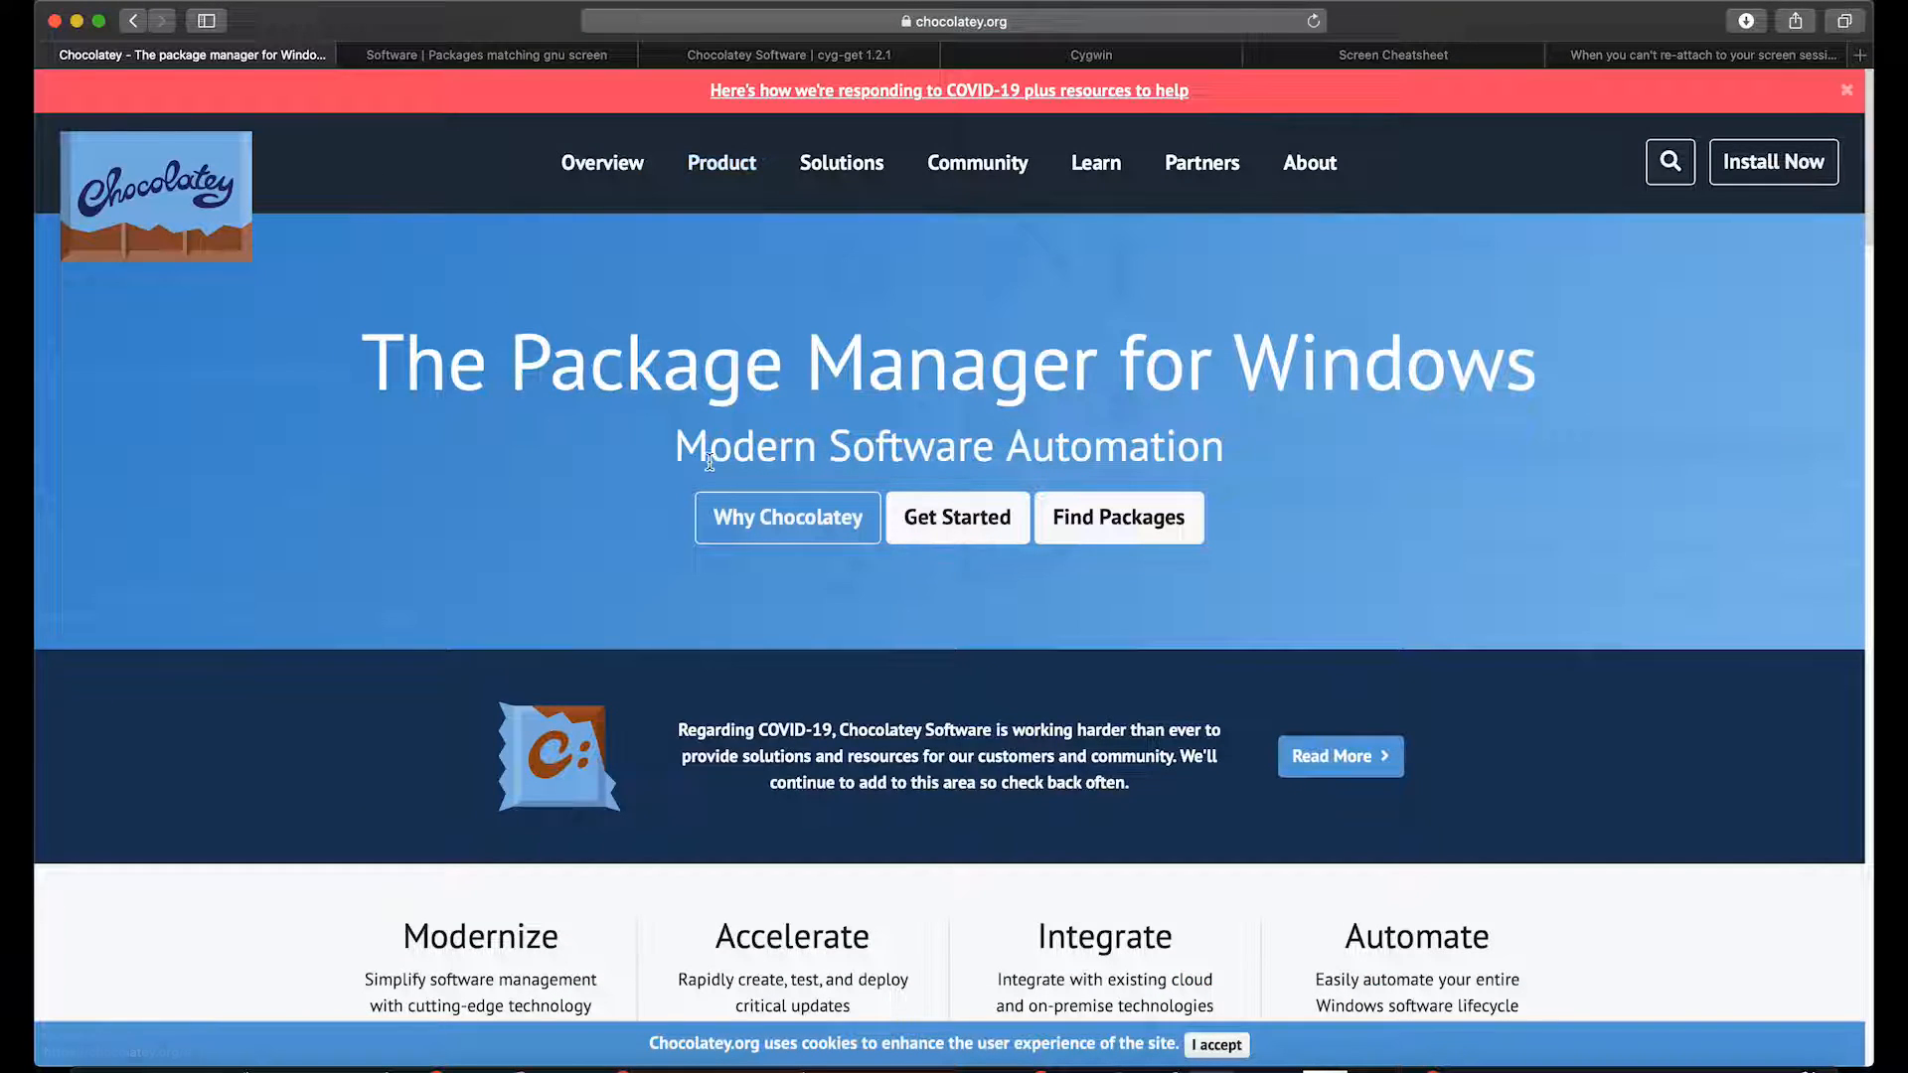
click(1117, 517)
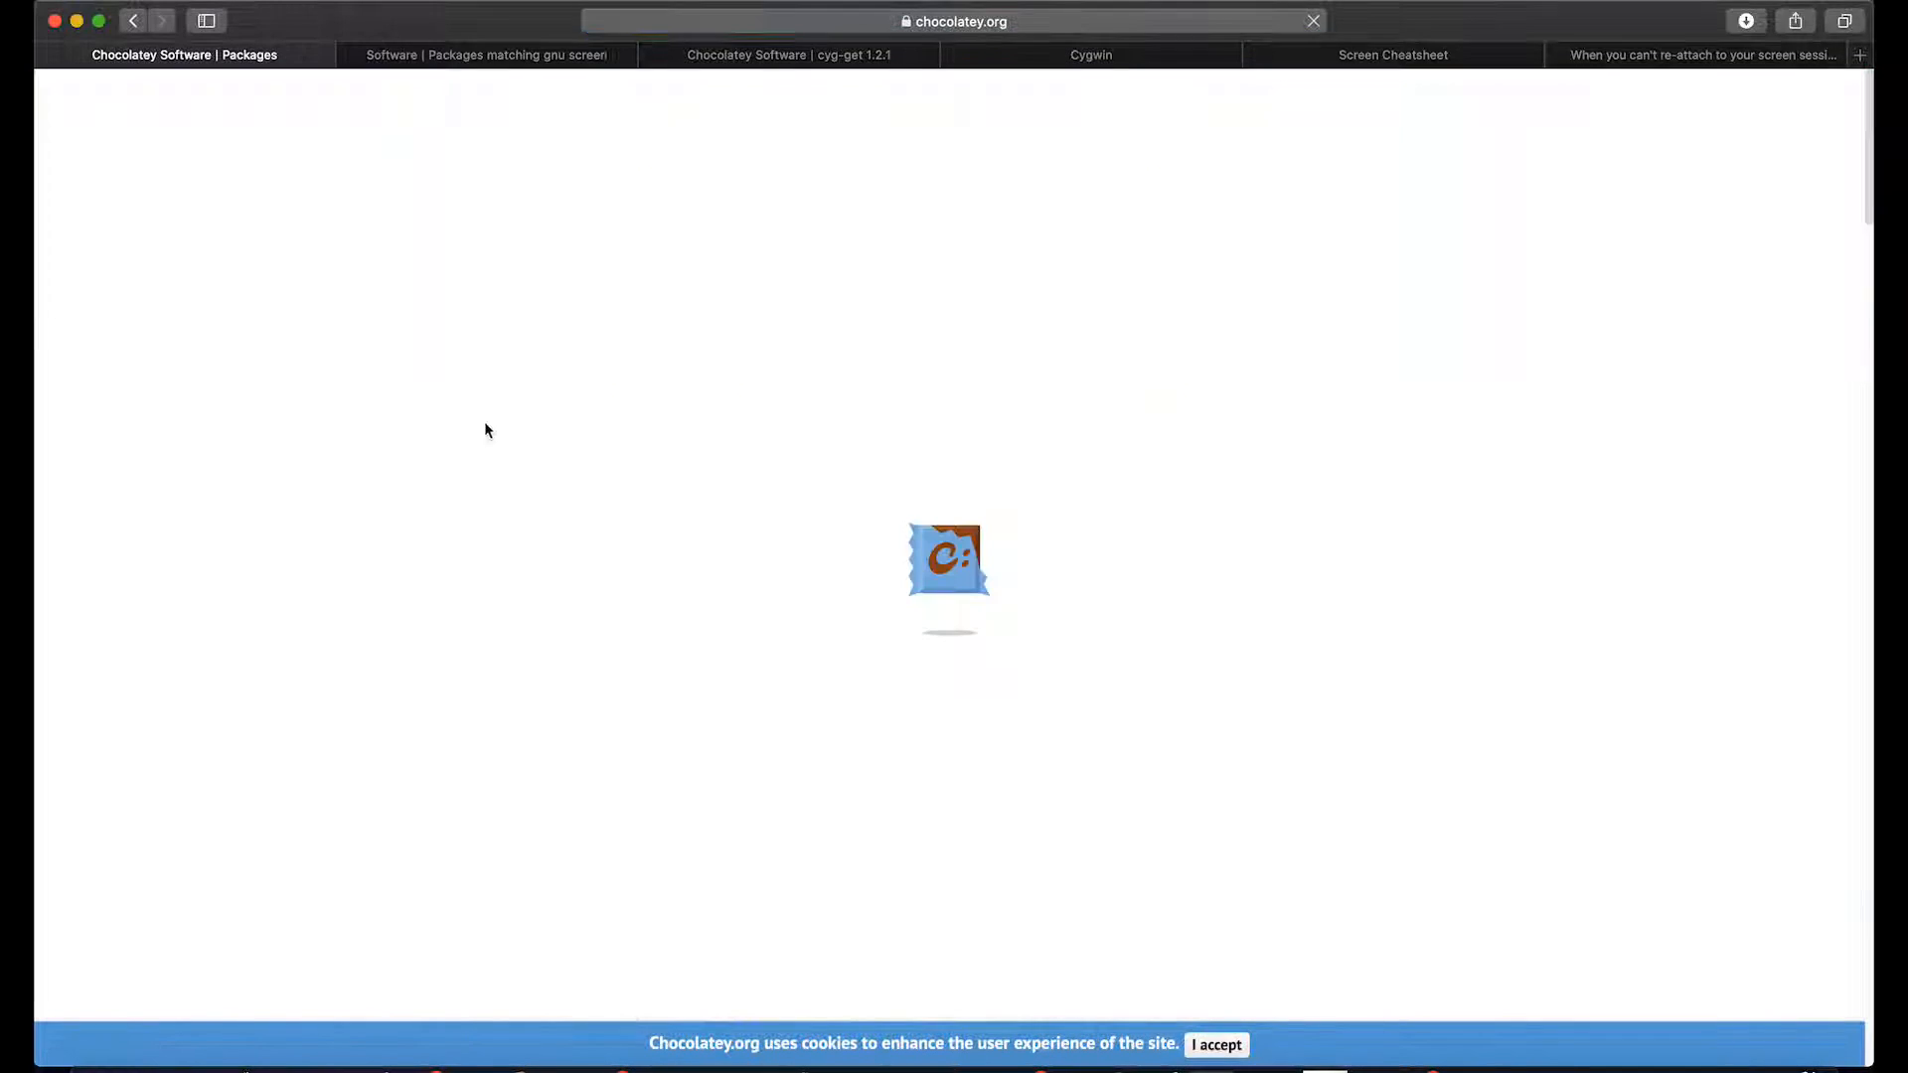
text(cygwin)
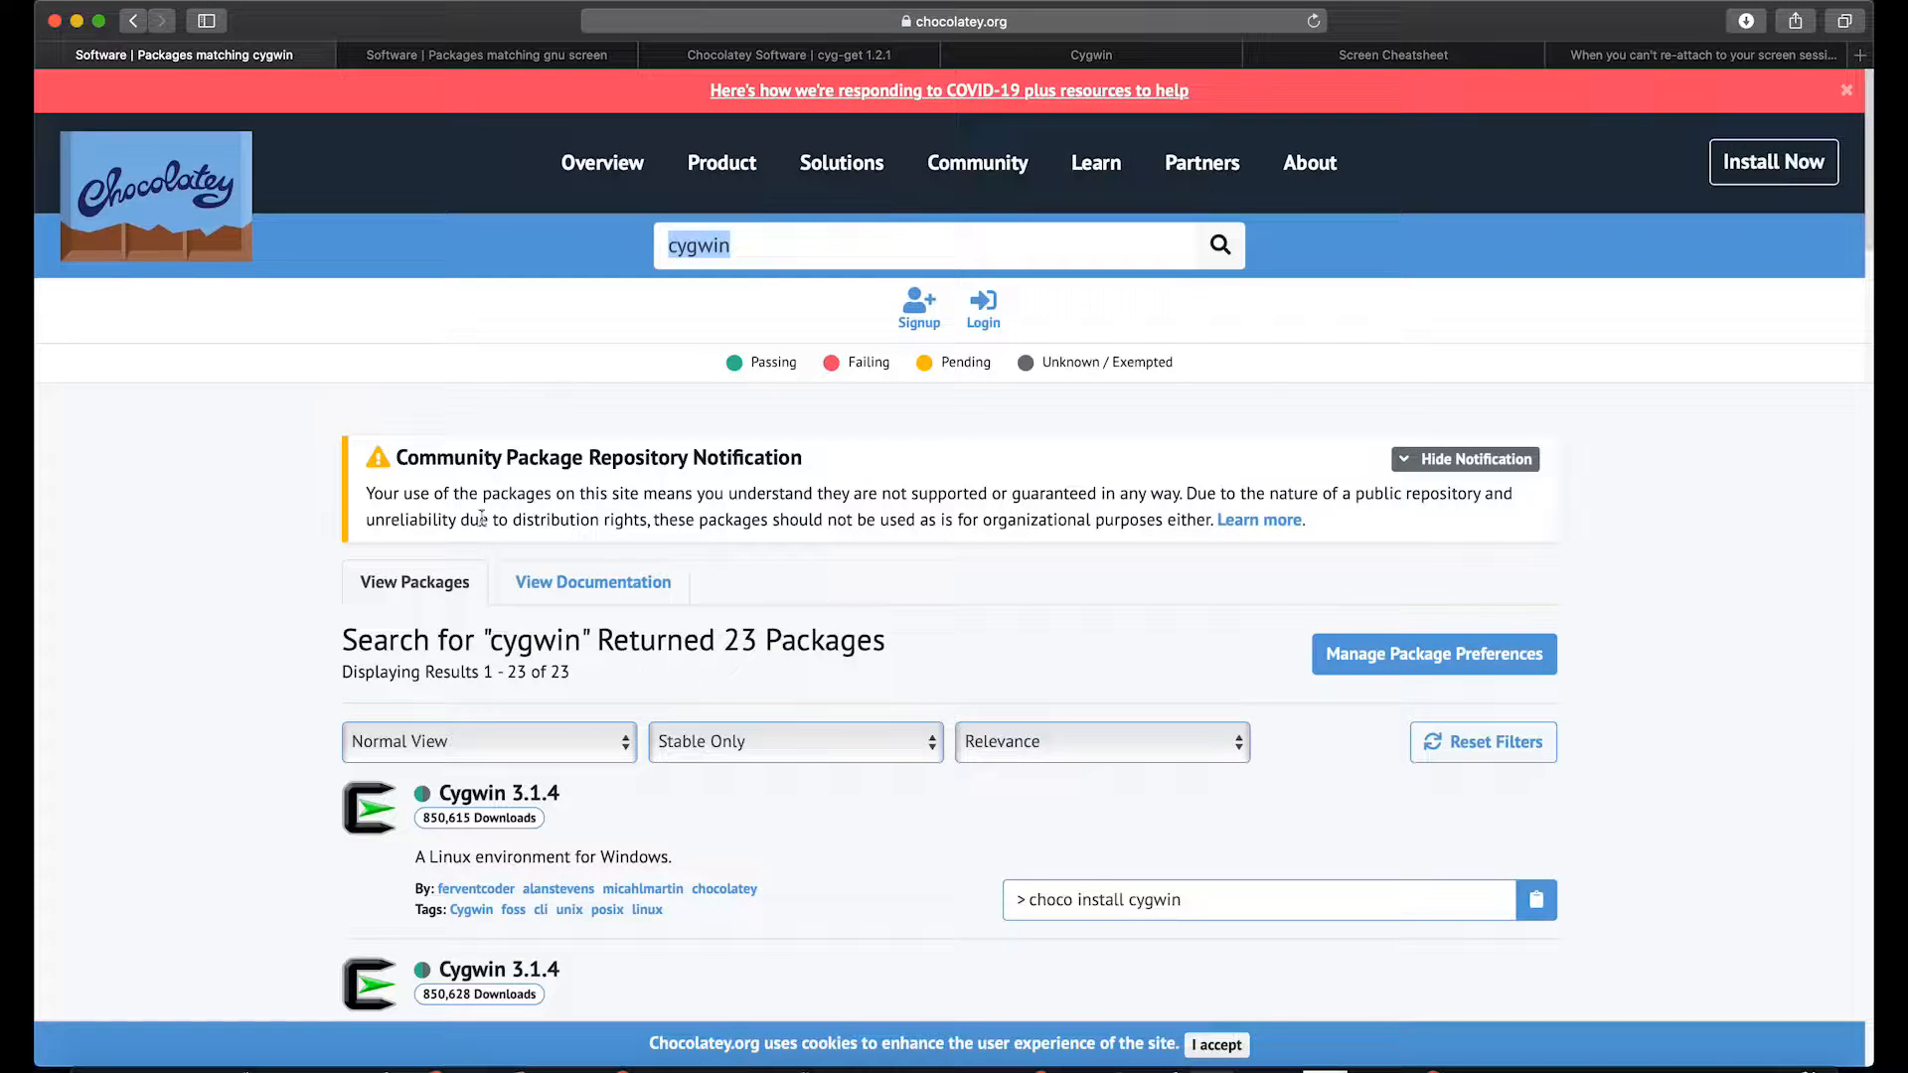
click(491, 793)
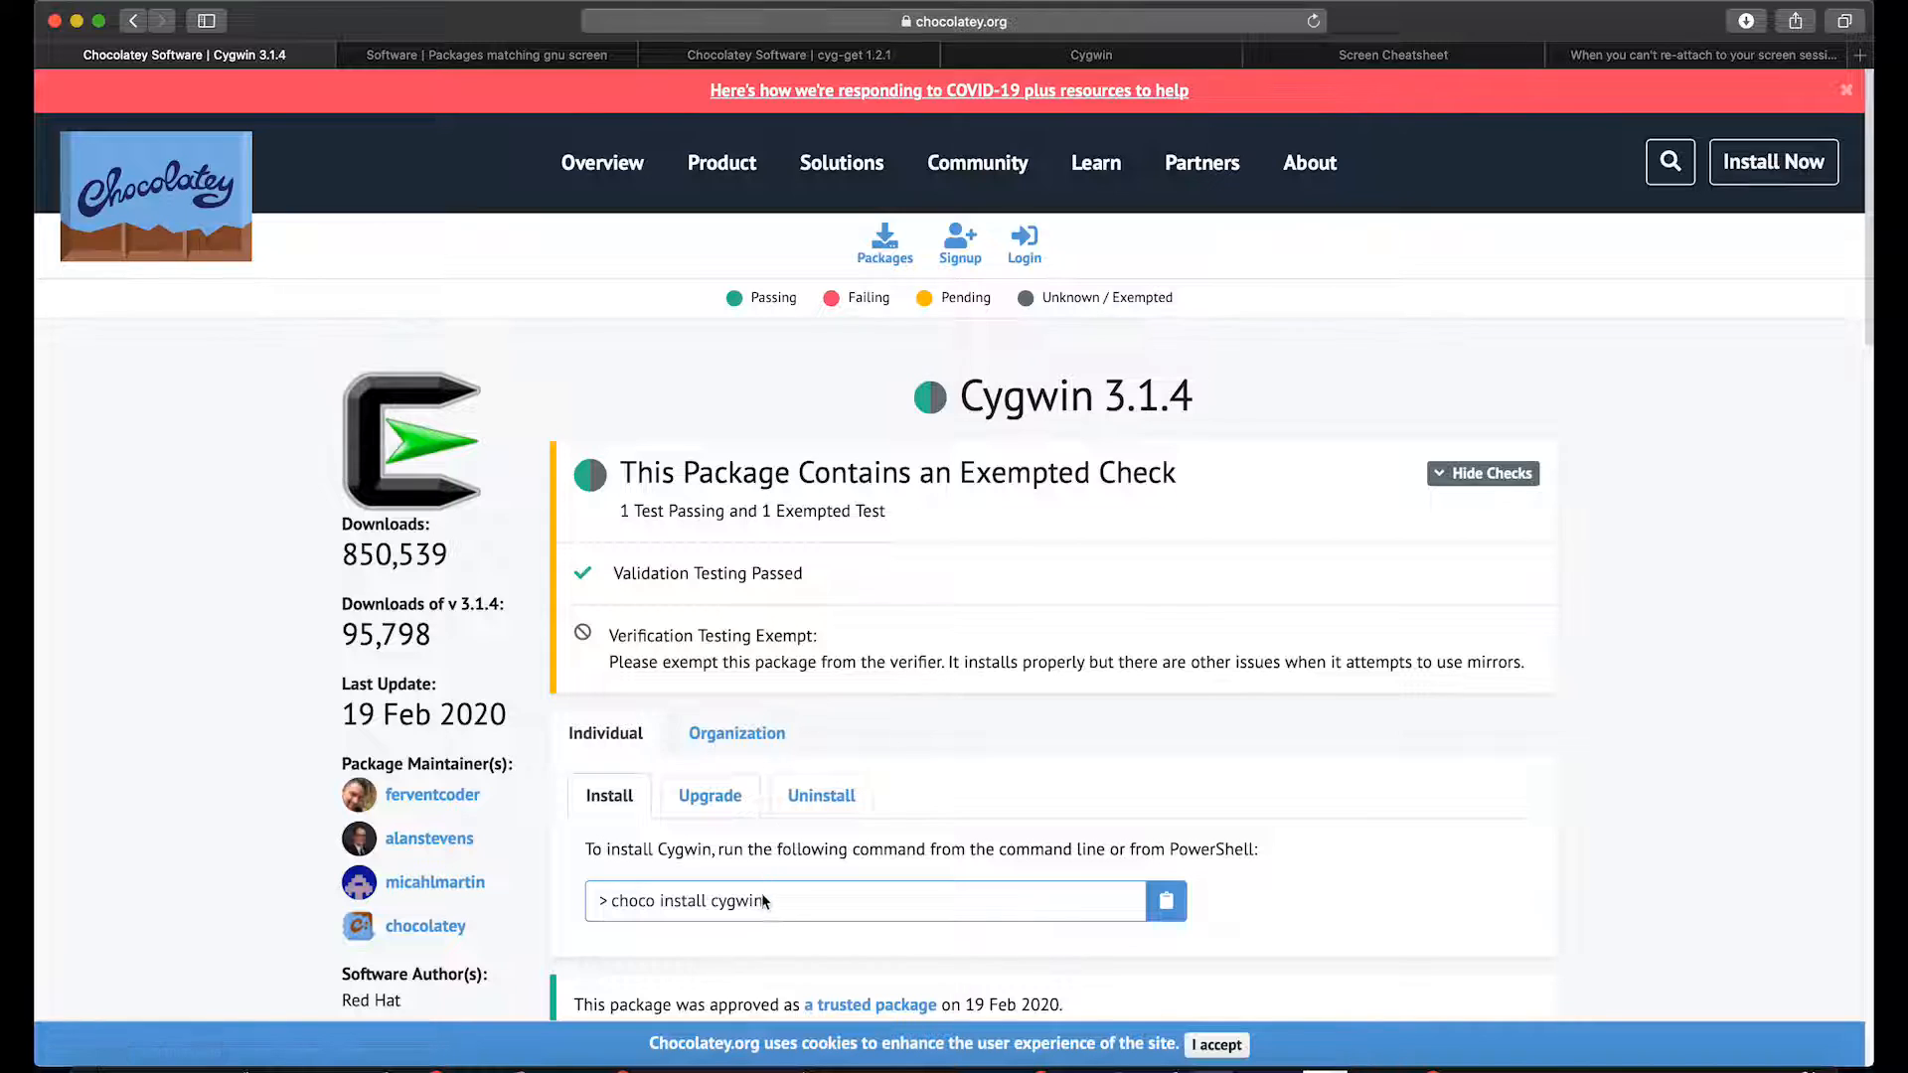
mouse_move(768, 920)
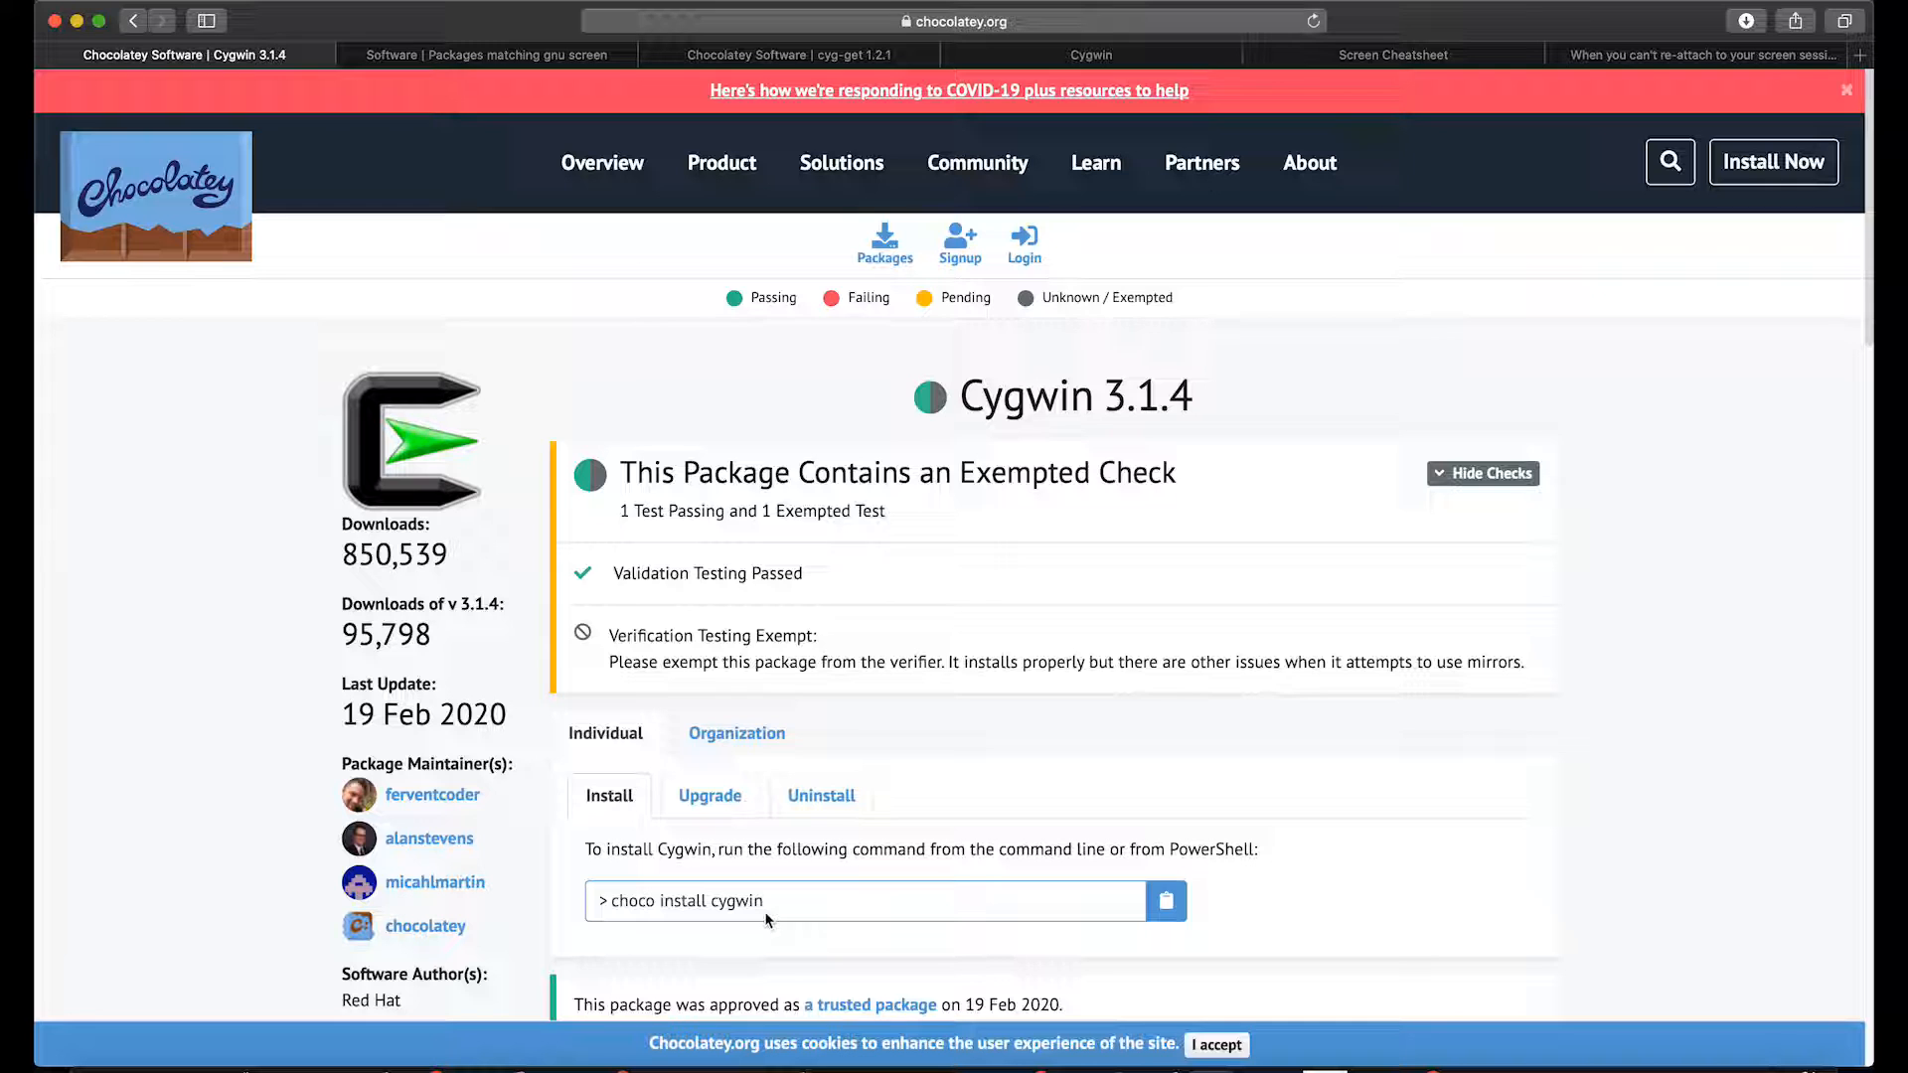
mouse_move(731, 702)
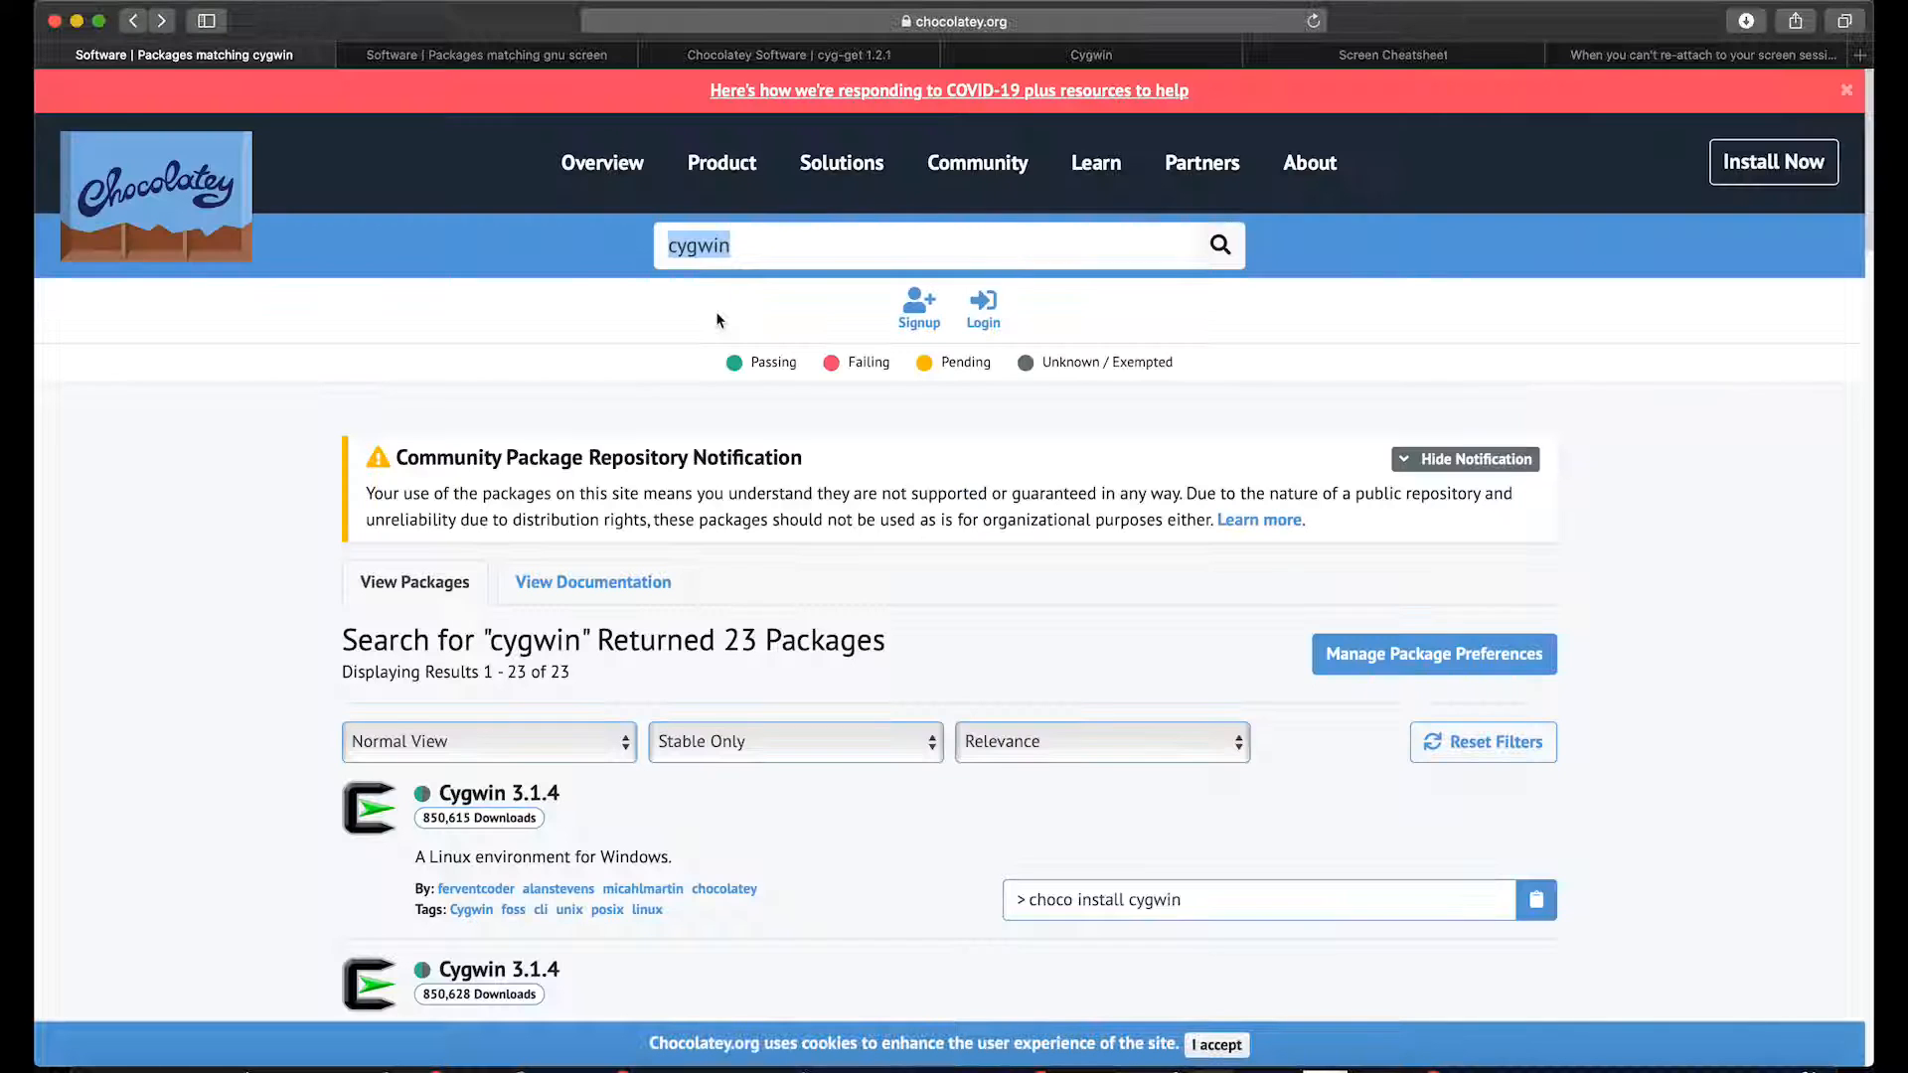
Step: Search Chocolatey for 'cyg-get' and view the cyg-get 1.2.1 package page
click(936, 246)
text(-)
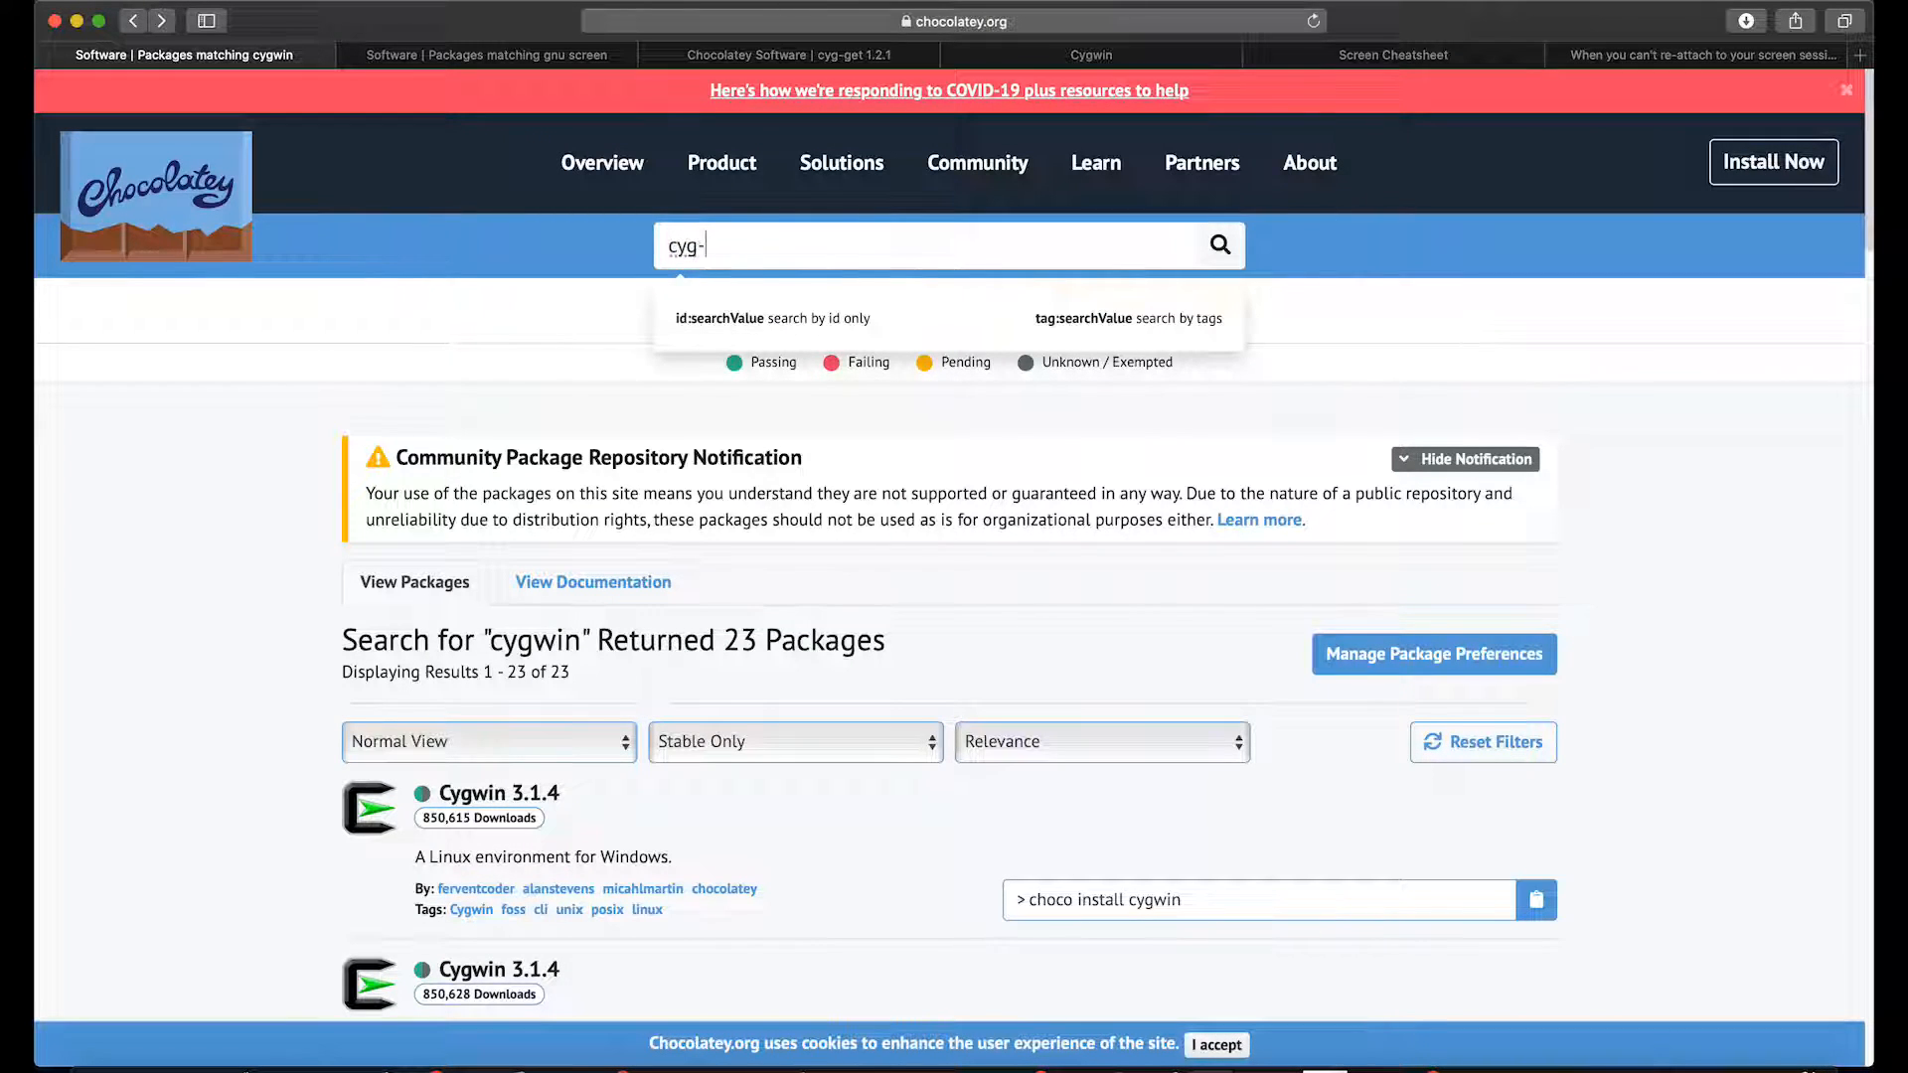
text(get)
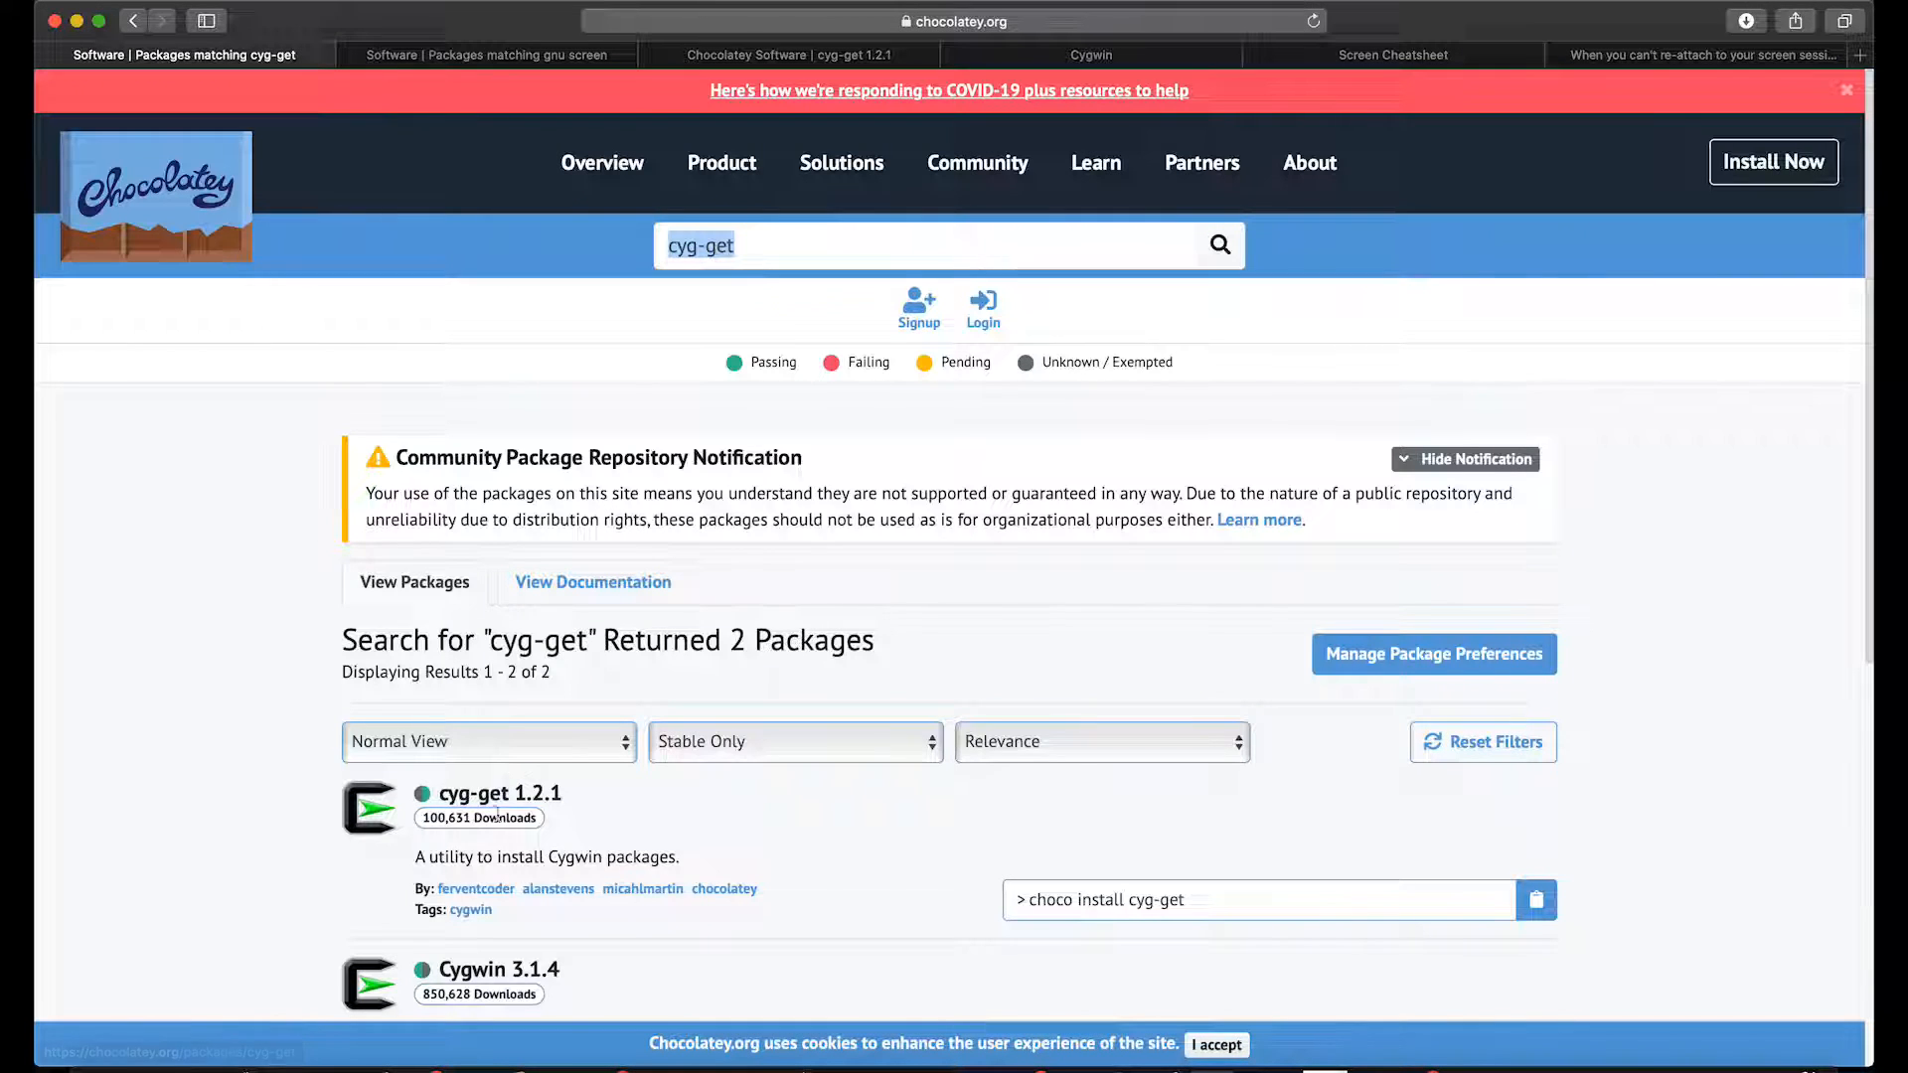
click(513, 793)
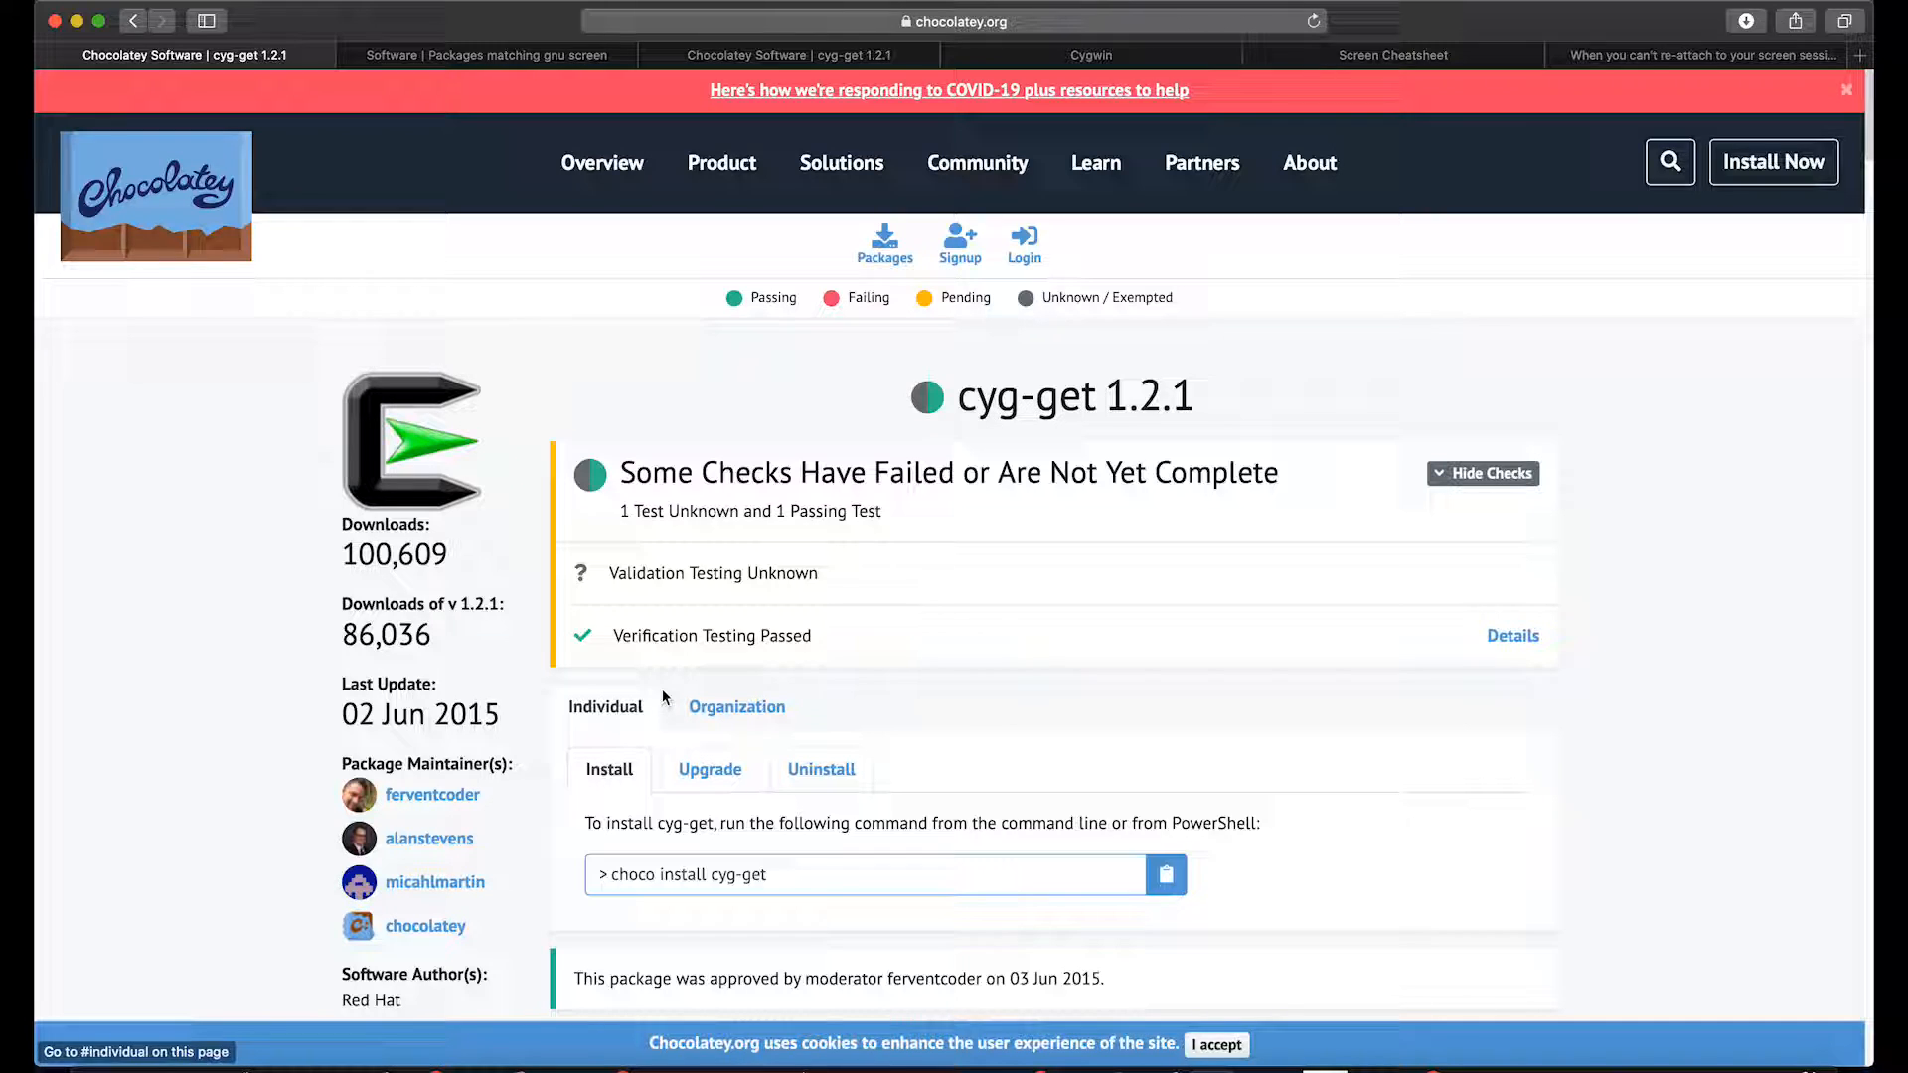
mouse_move(889, 419)
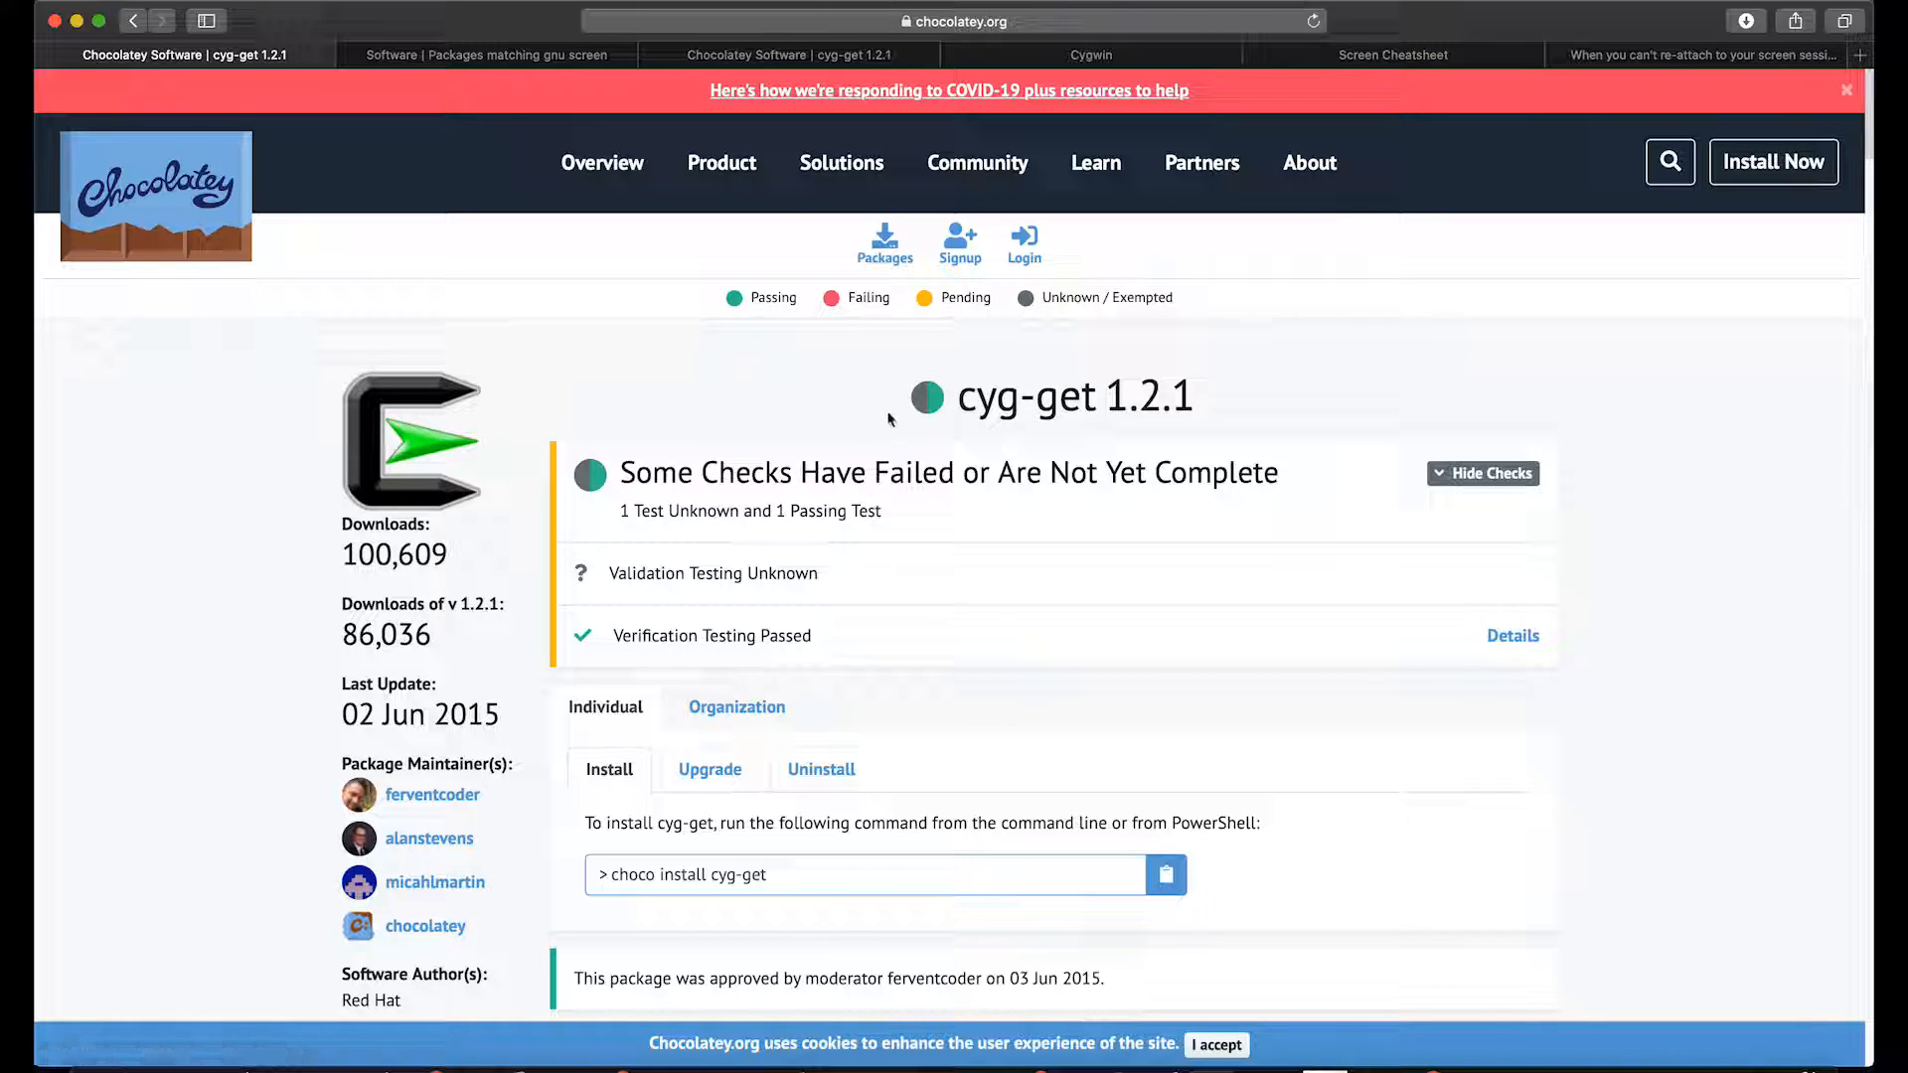
mouse_move(974, 407)
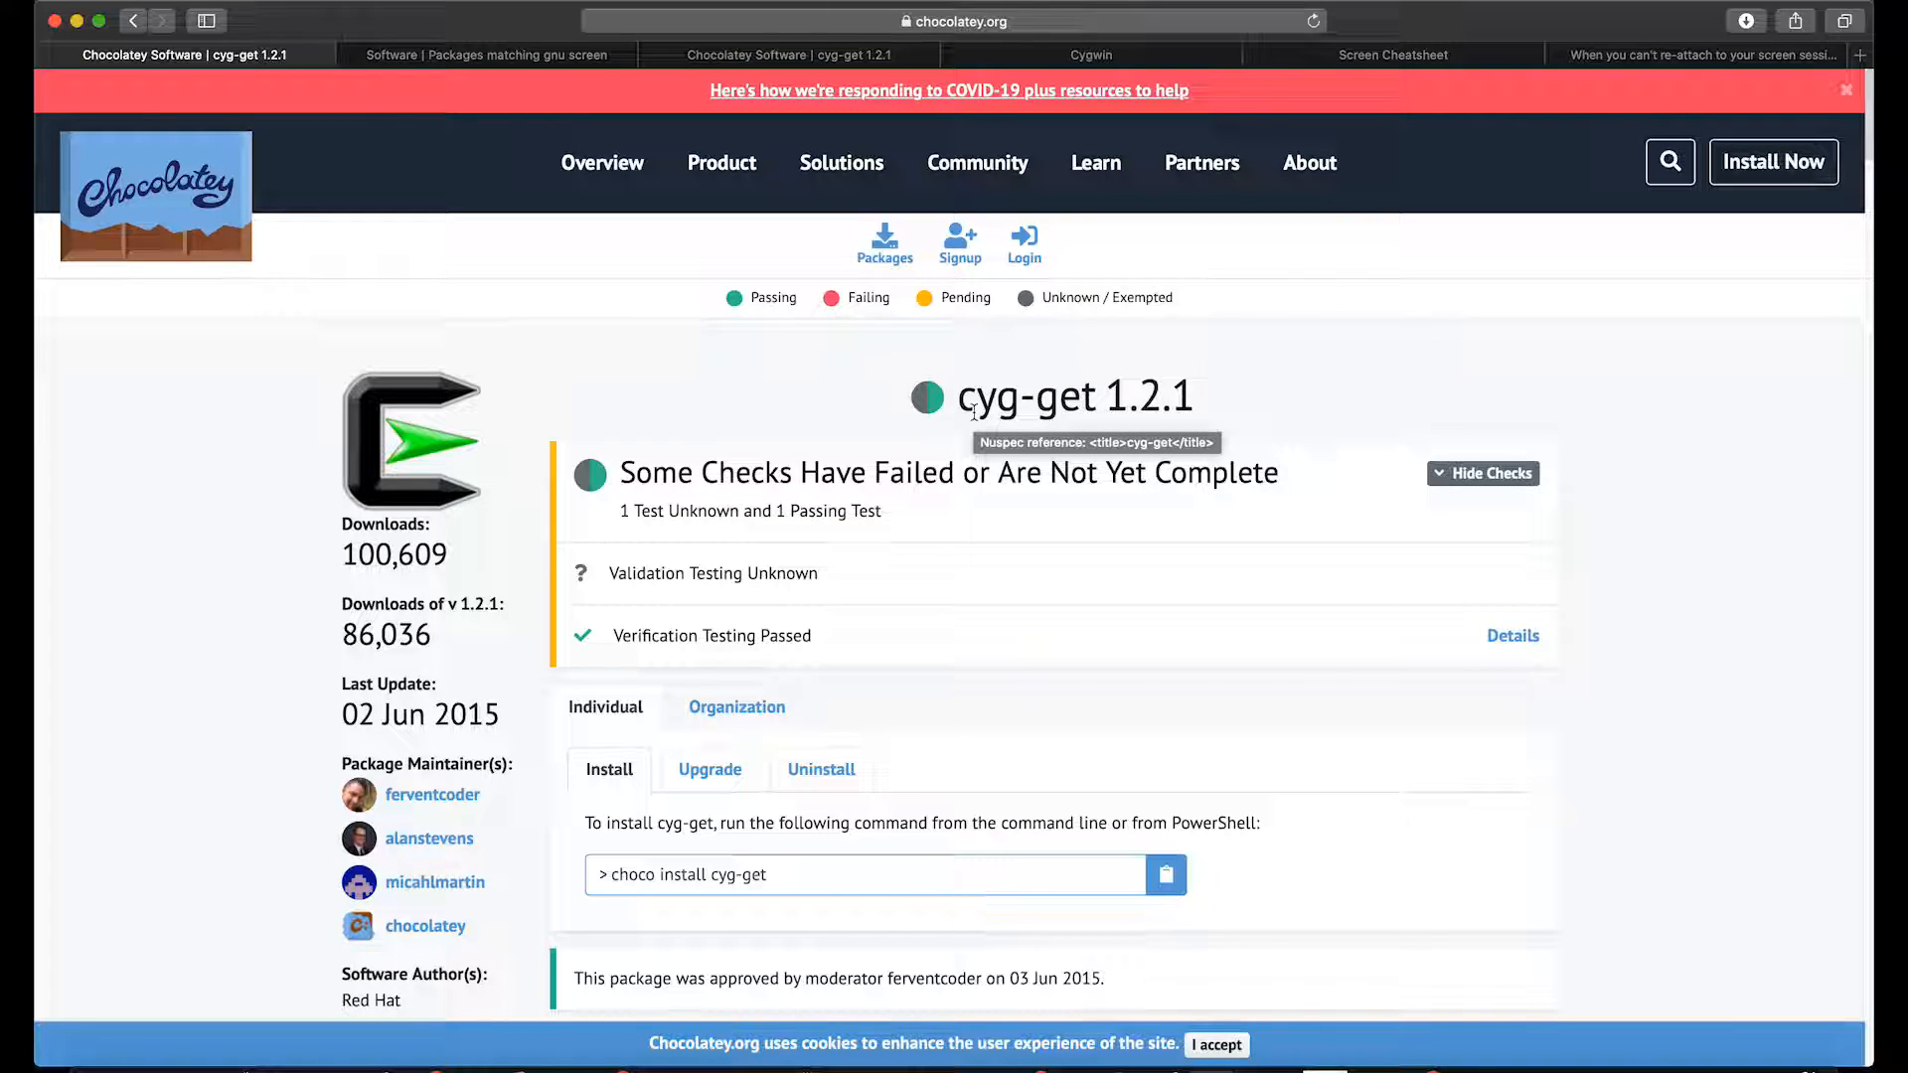
mouse_move(914, 892)
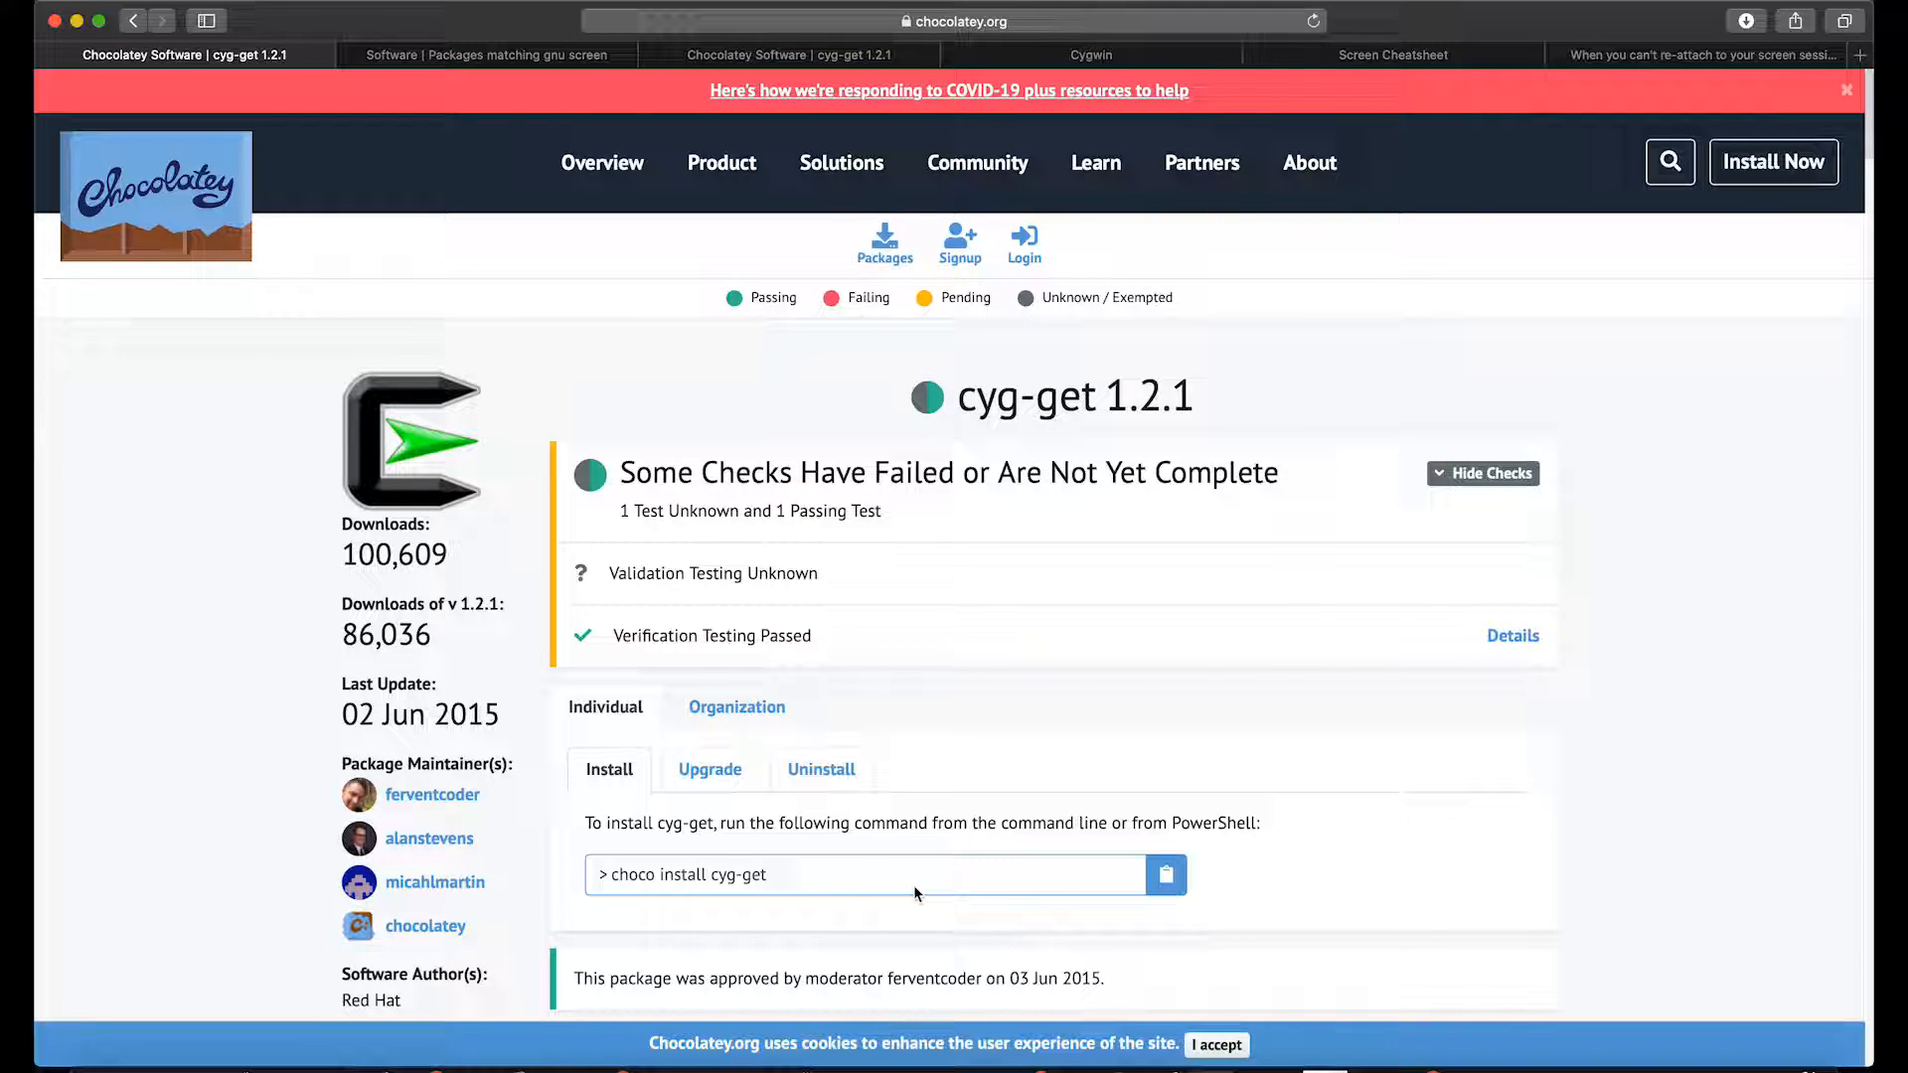
mouse_move(1086, 908)
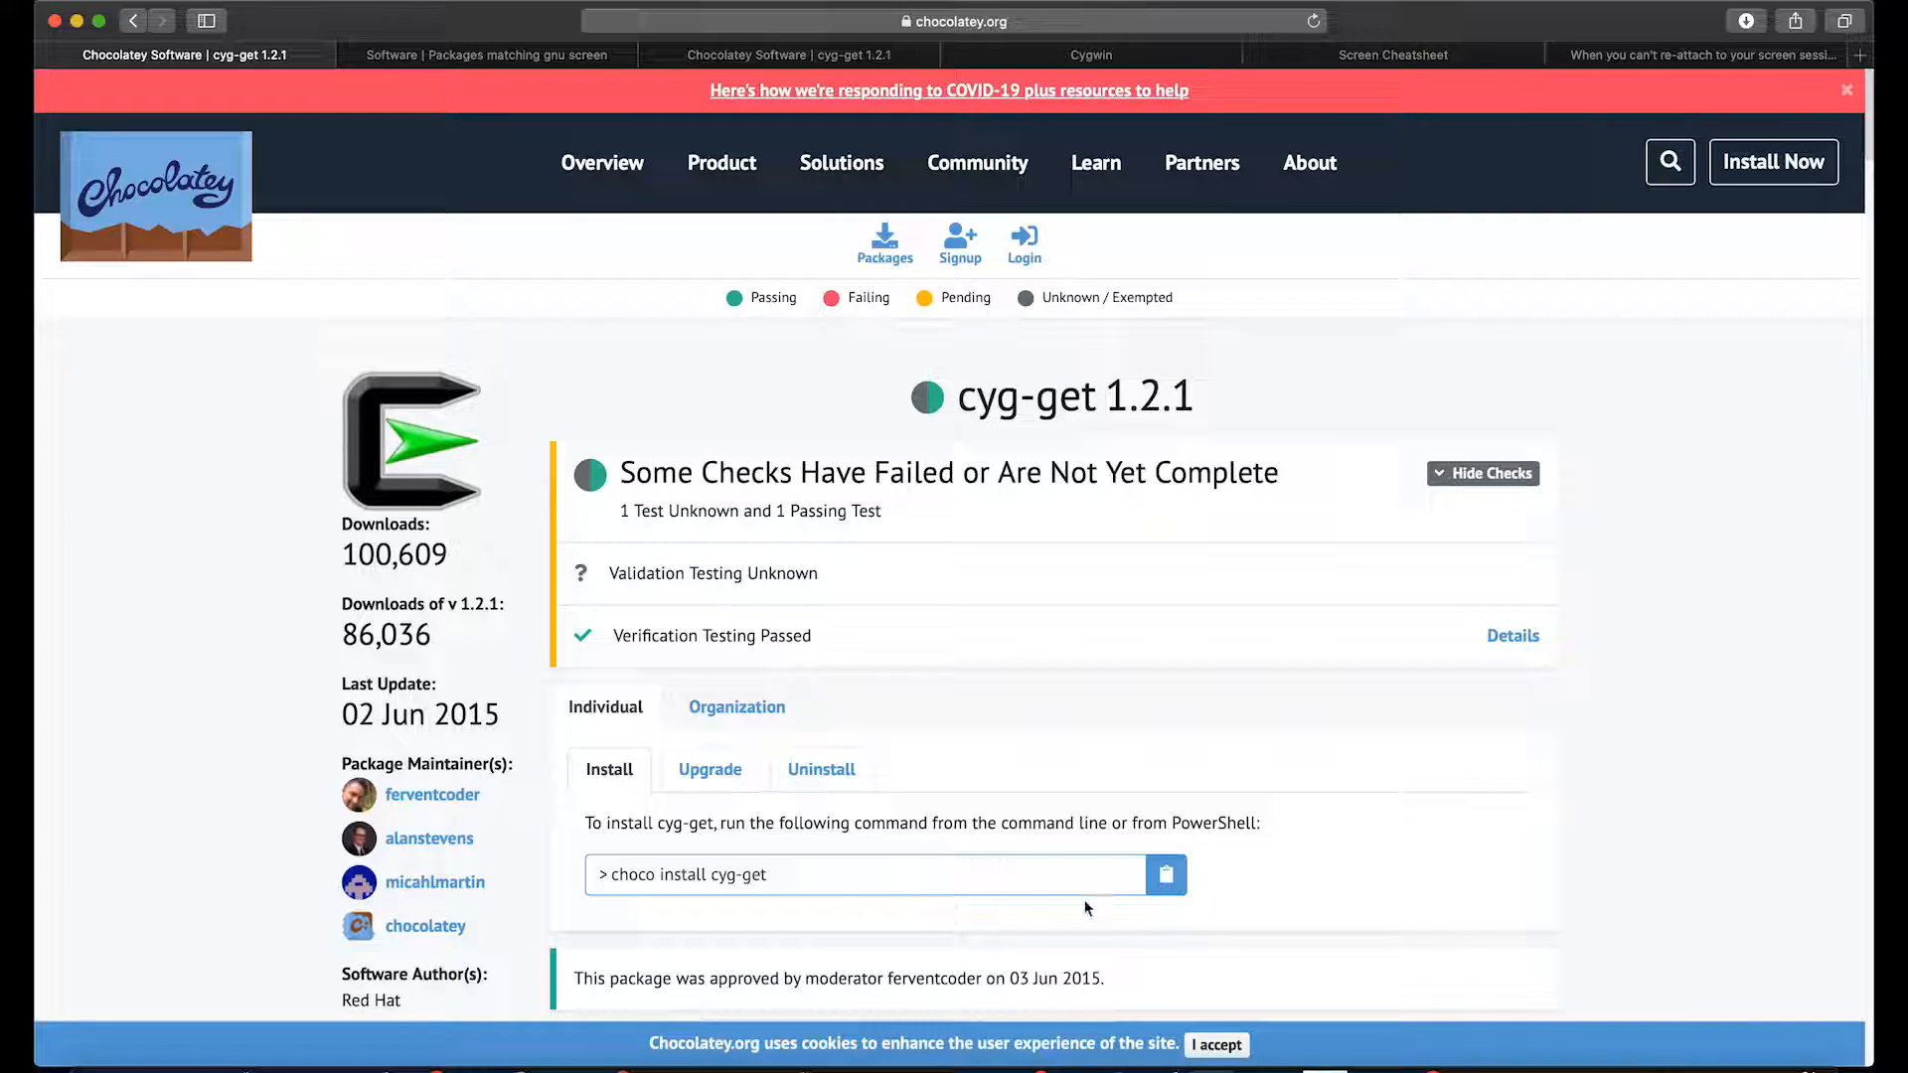
mouse_move(1047, 894)
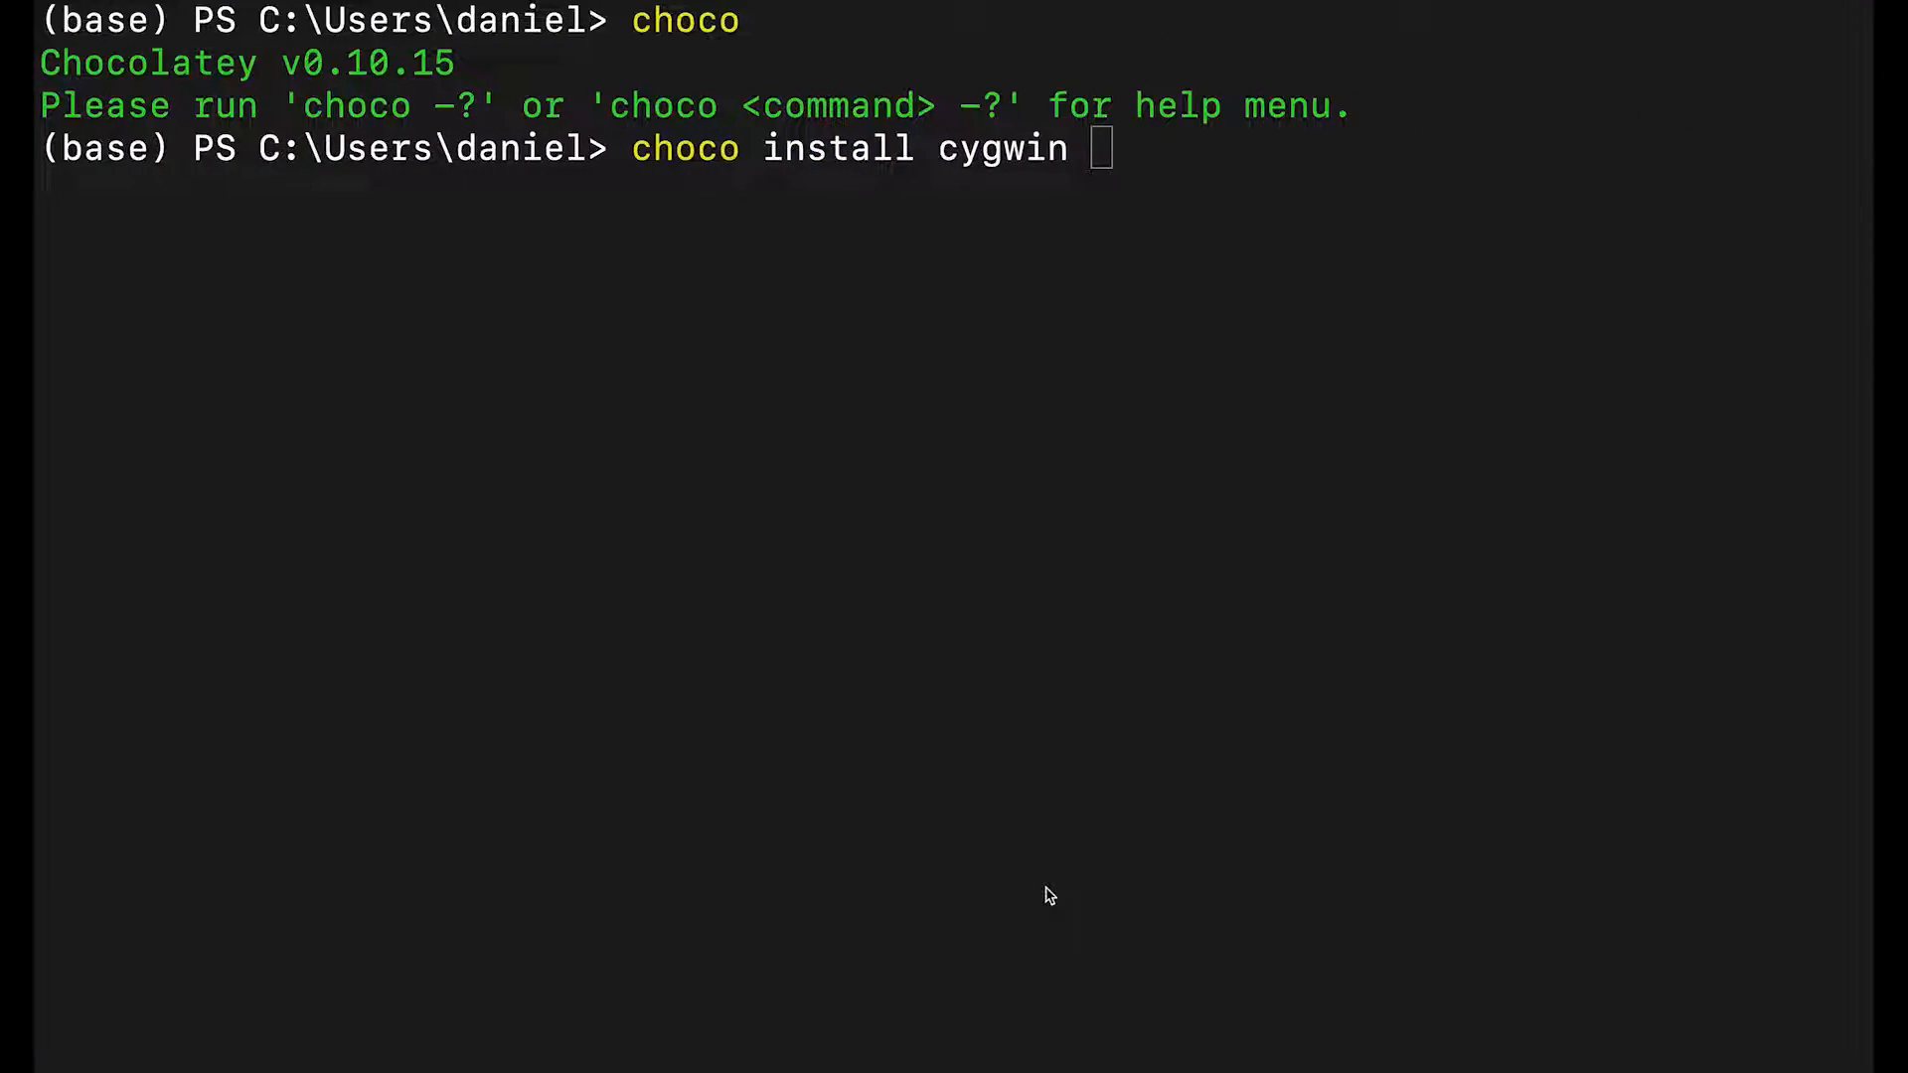
Step: Cancel the pending choco install with Ctrl+C and enter 'cyg-get screen' at the prompt
key(ctrl+c)
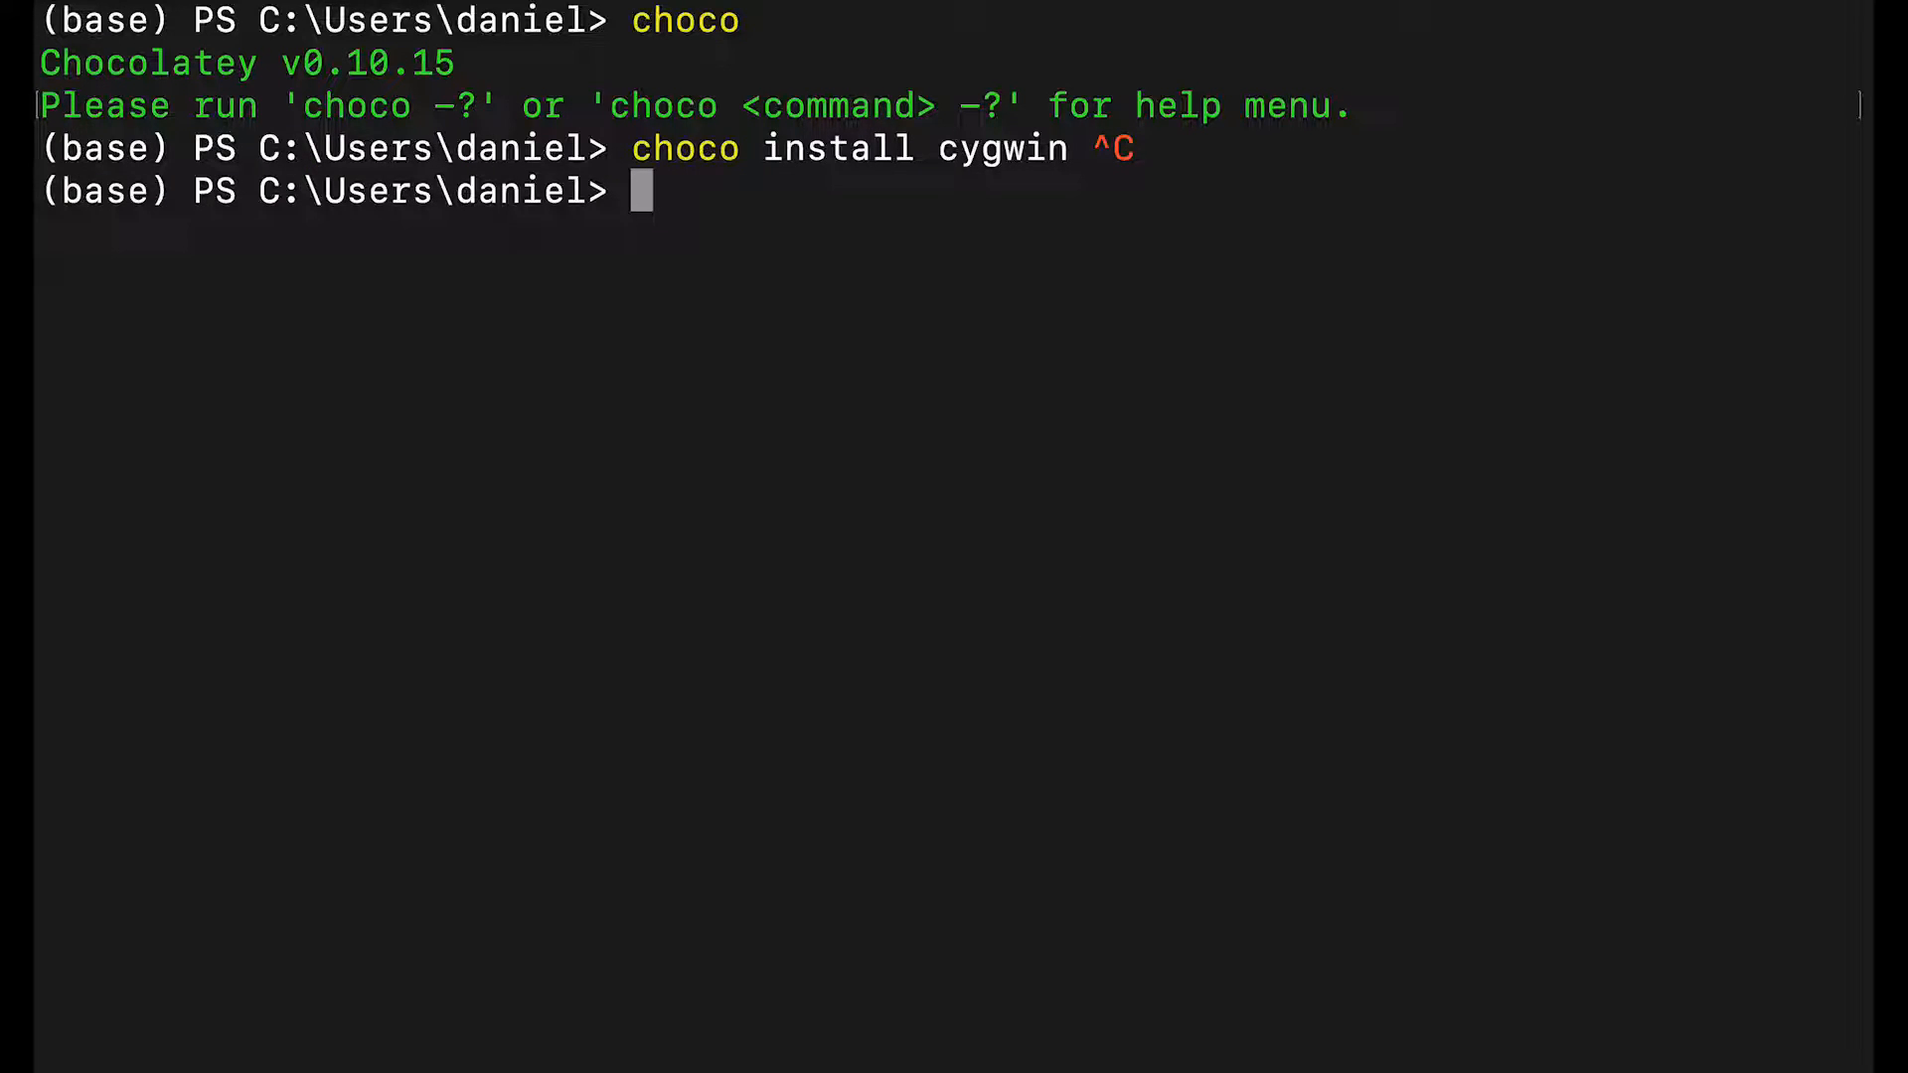
text(cyg0)
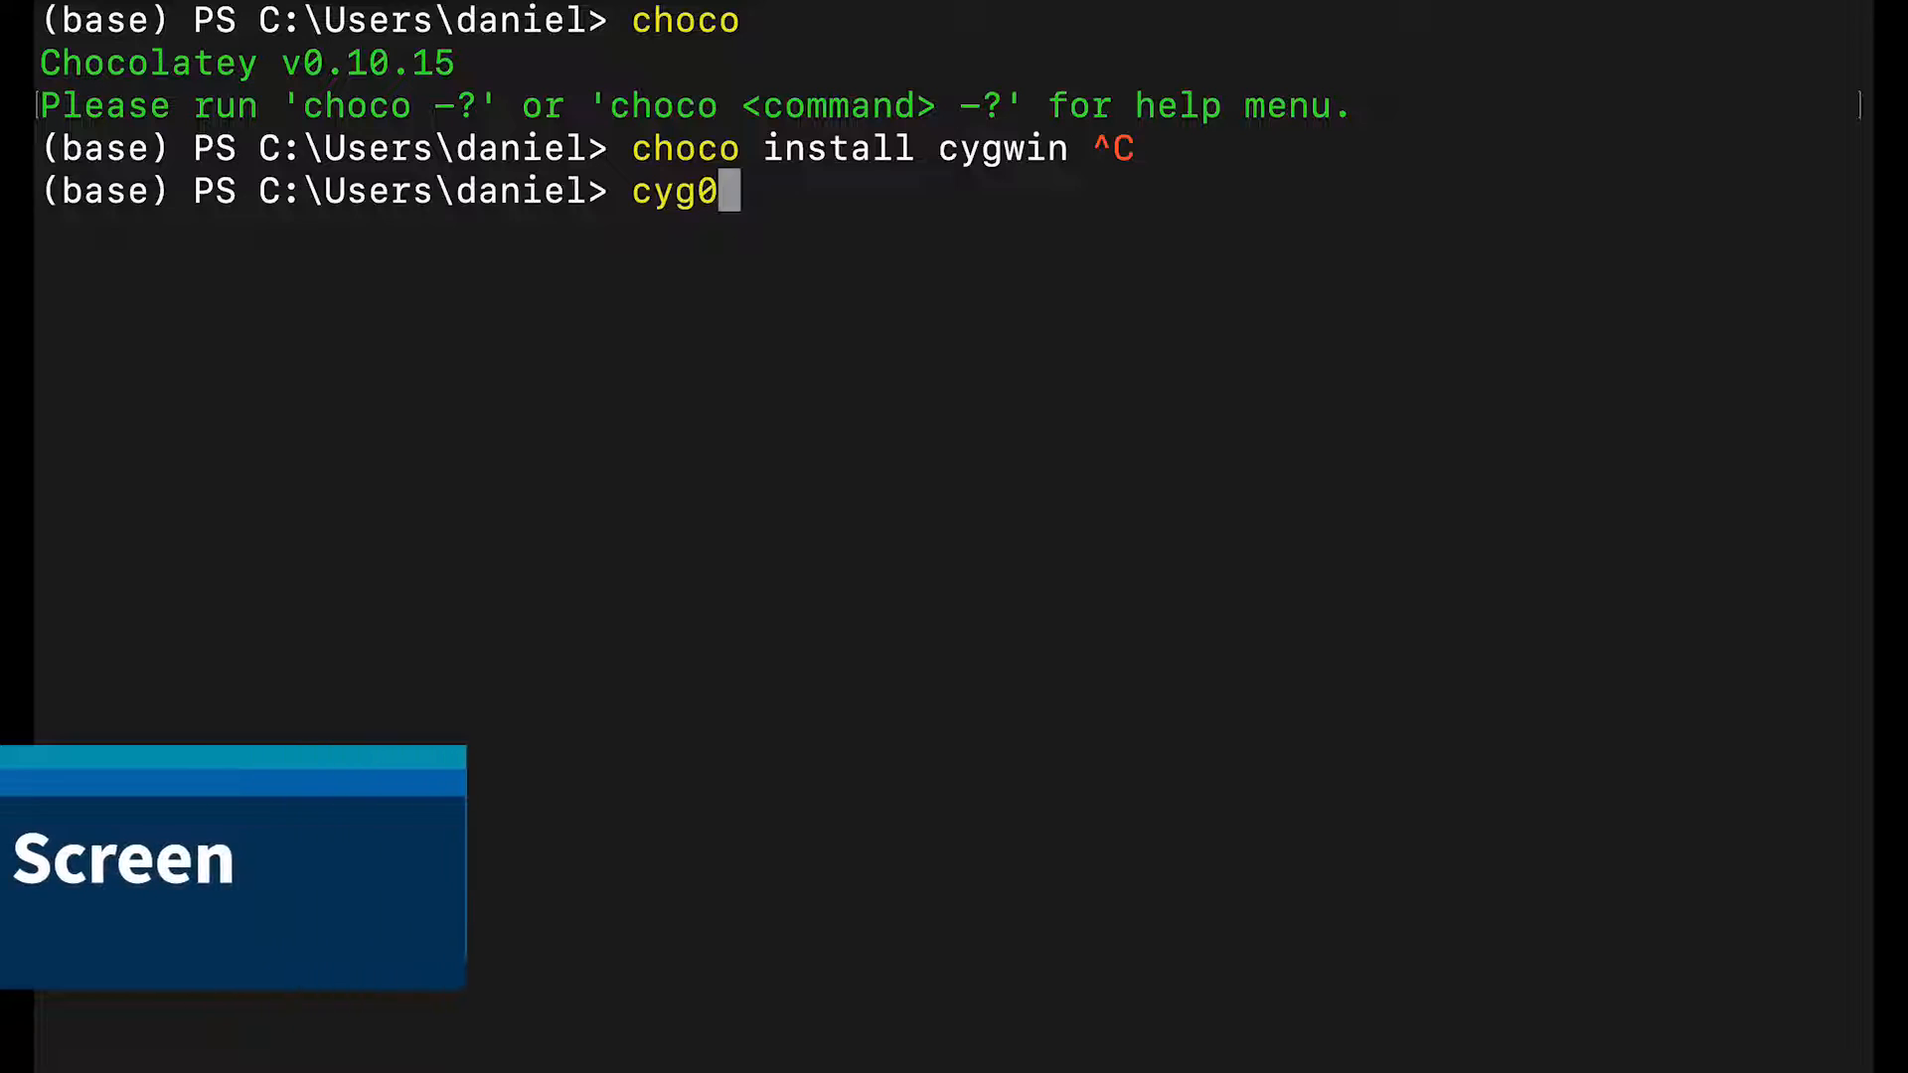
text(-get s)
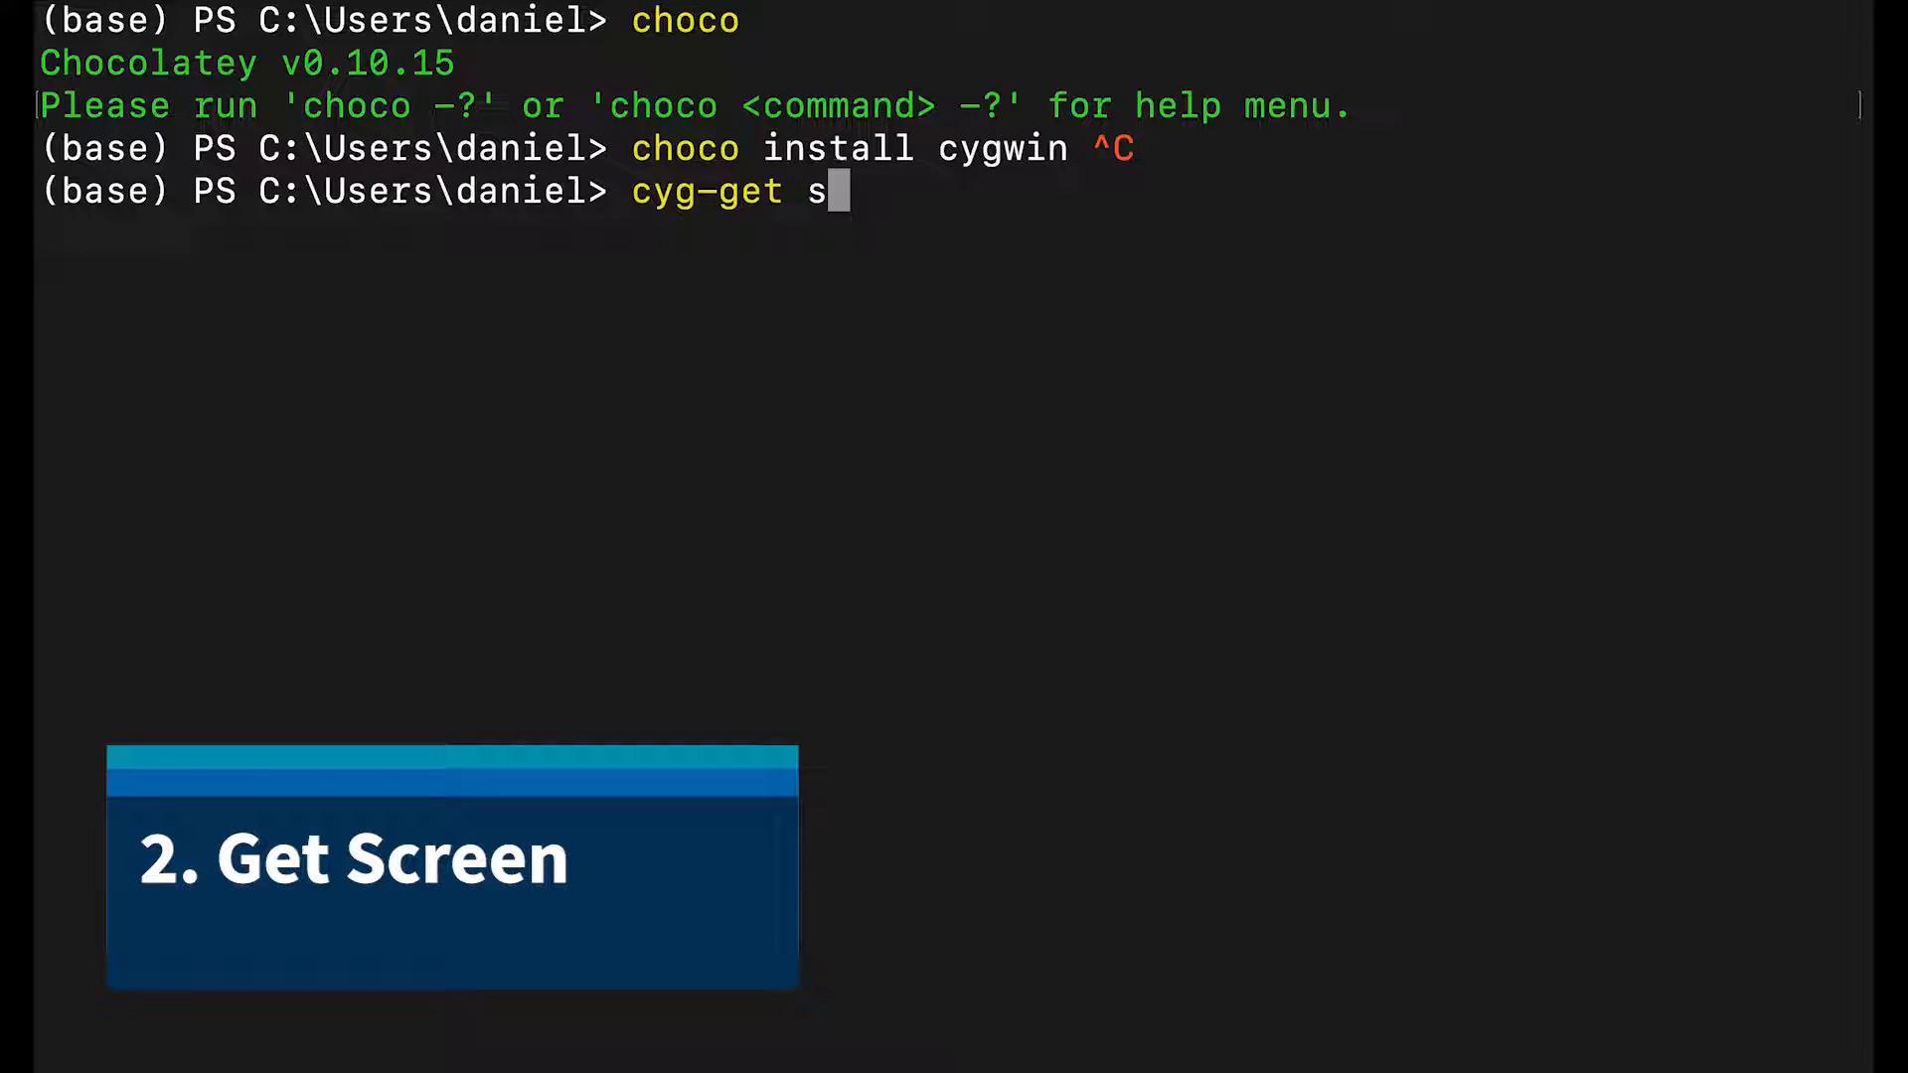
text(creen)
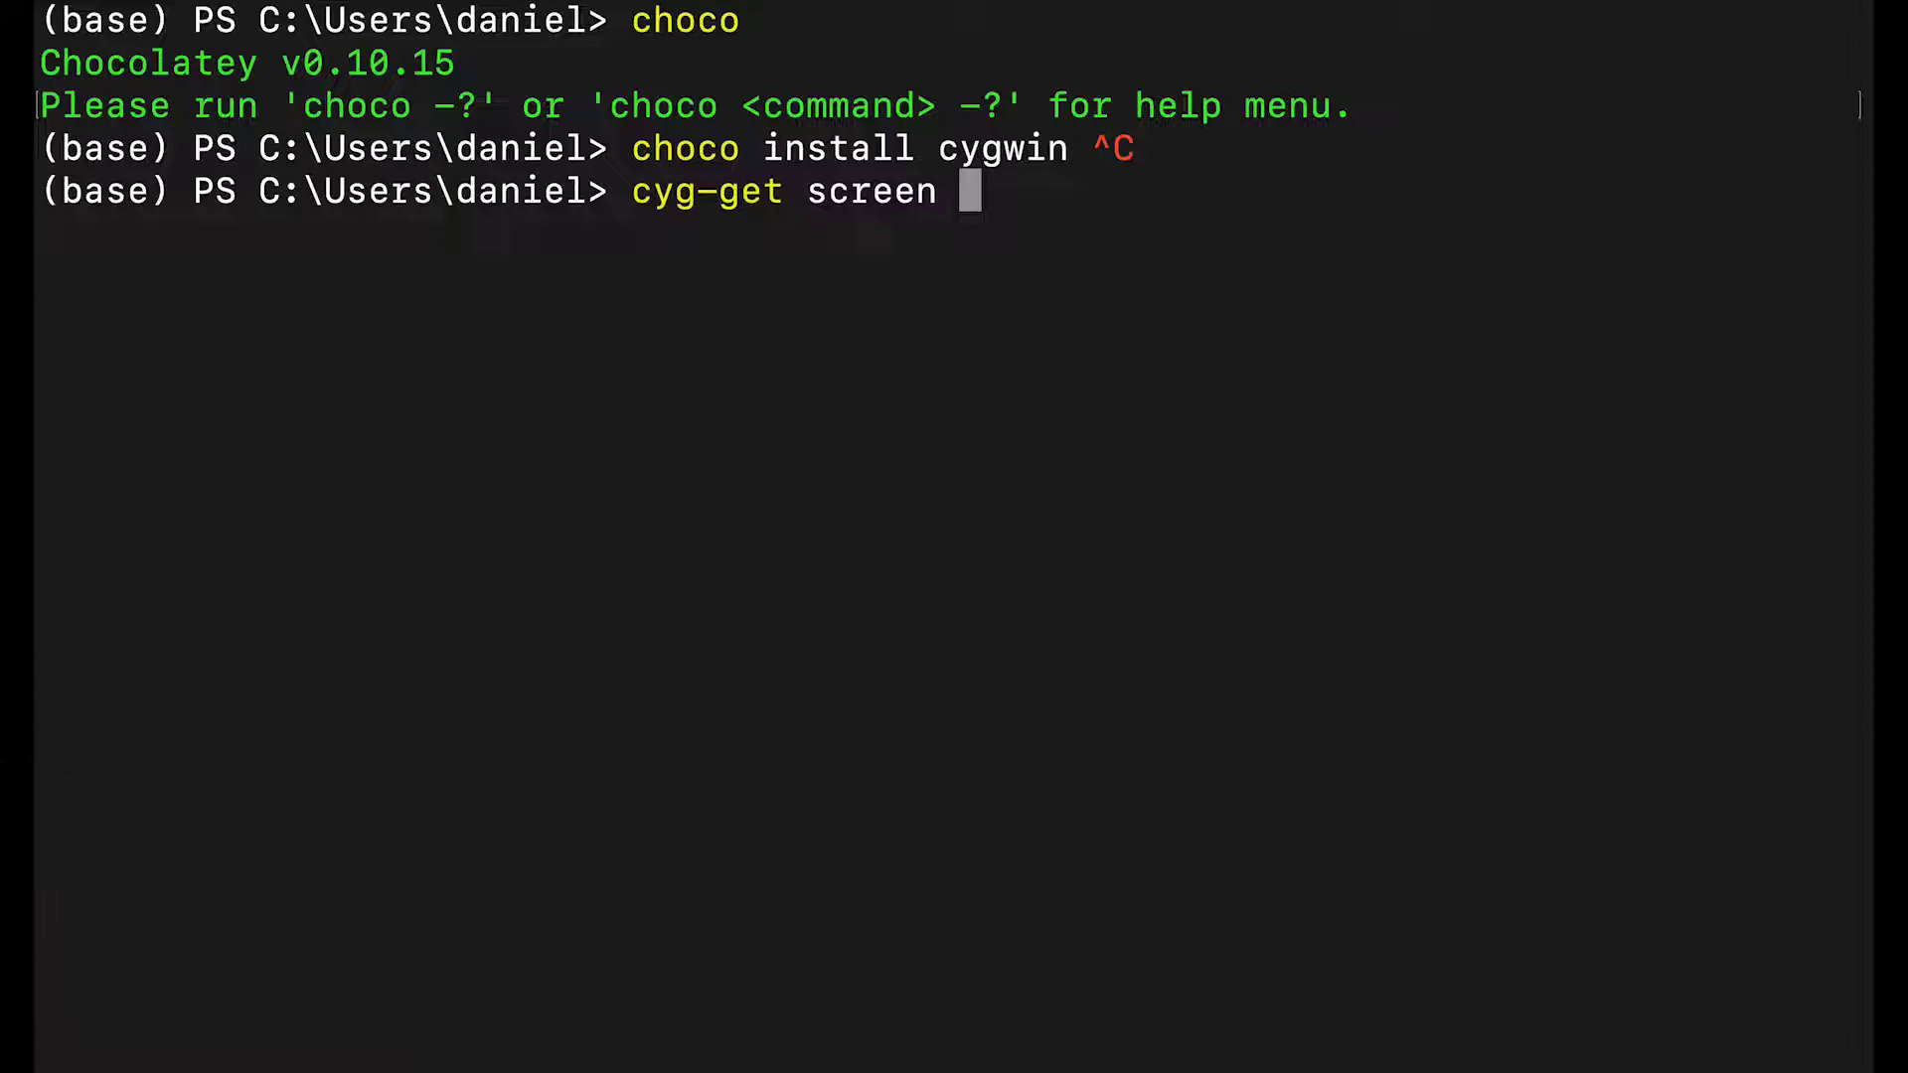
key(BackSpace)
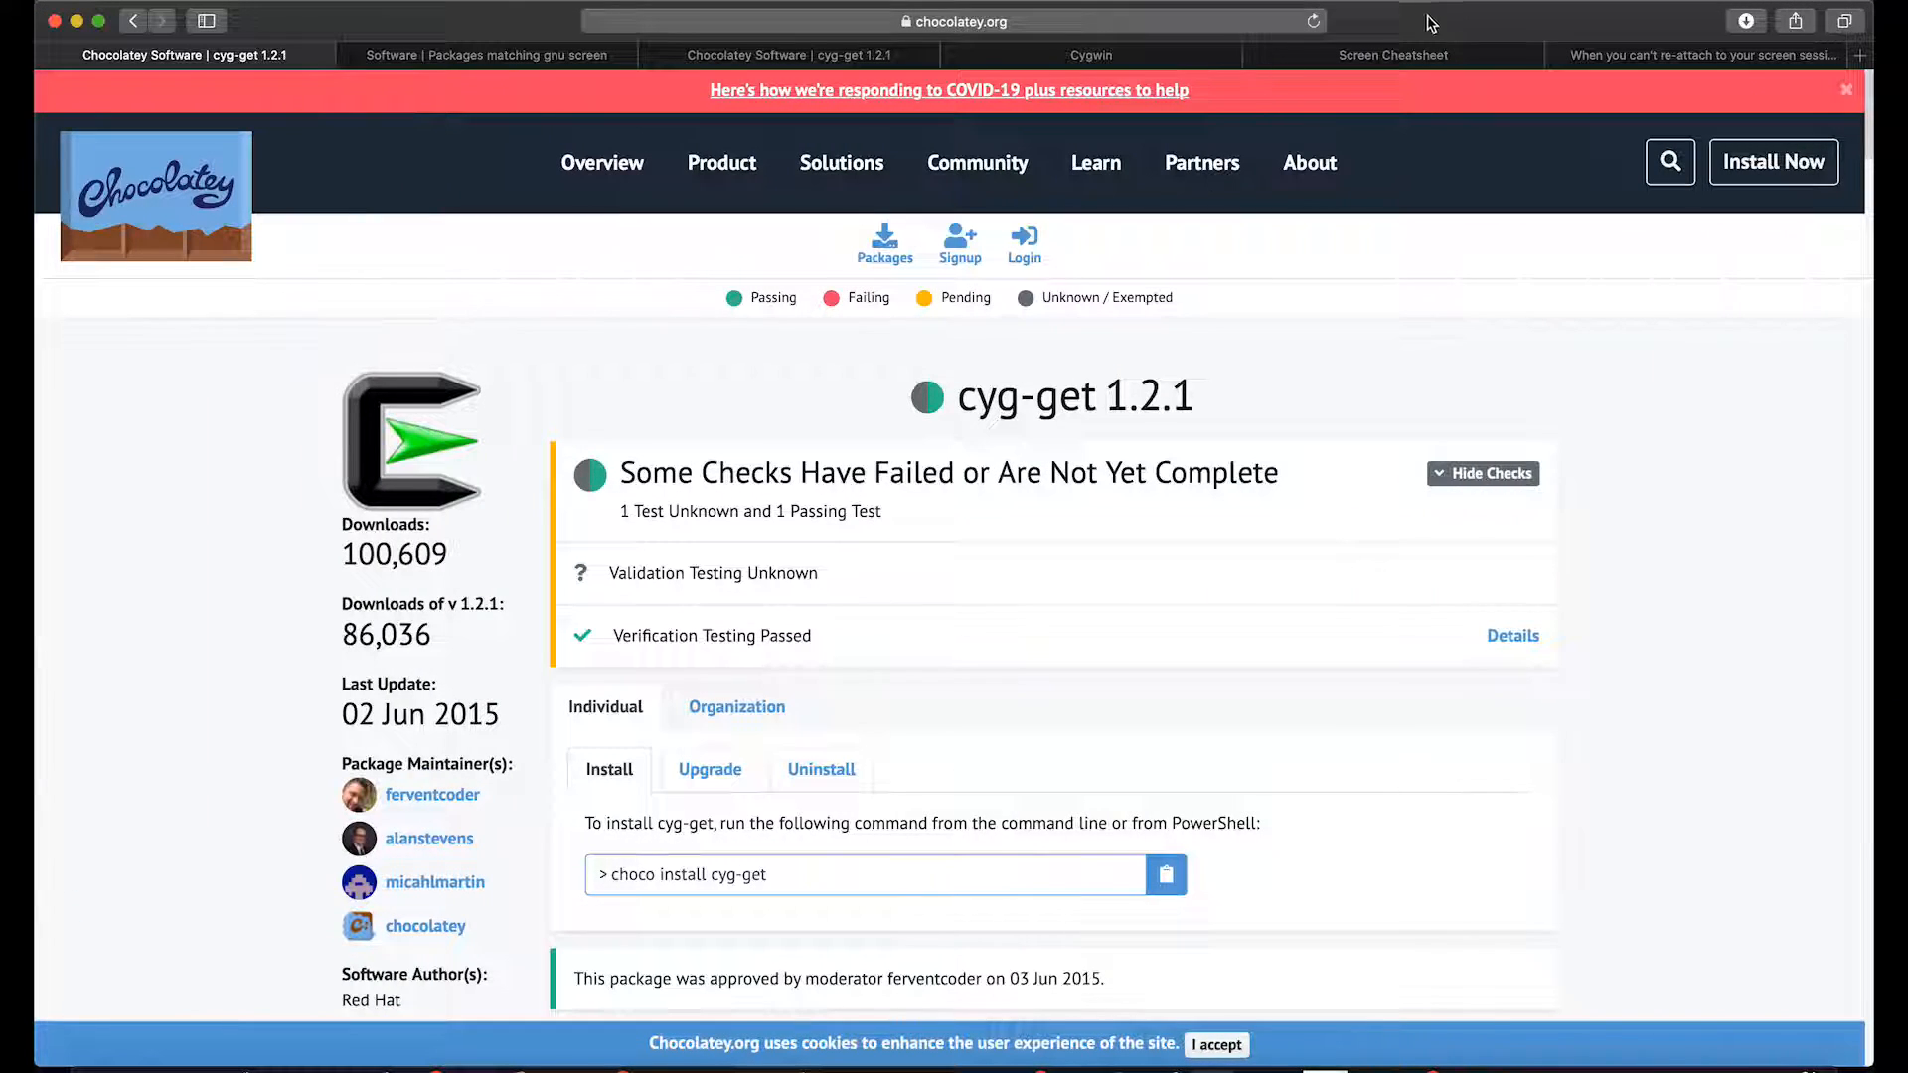
mouse_move(1393, 56)
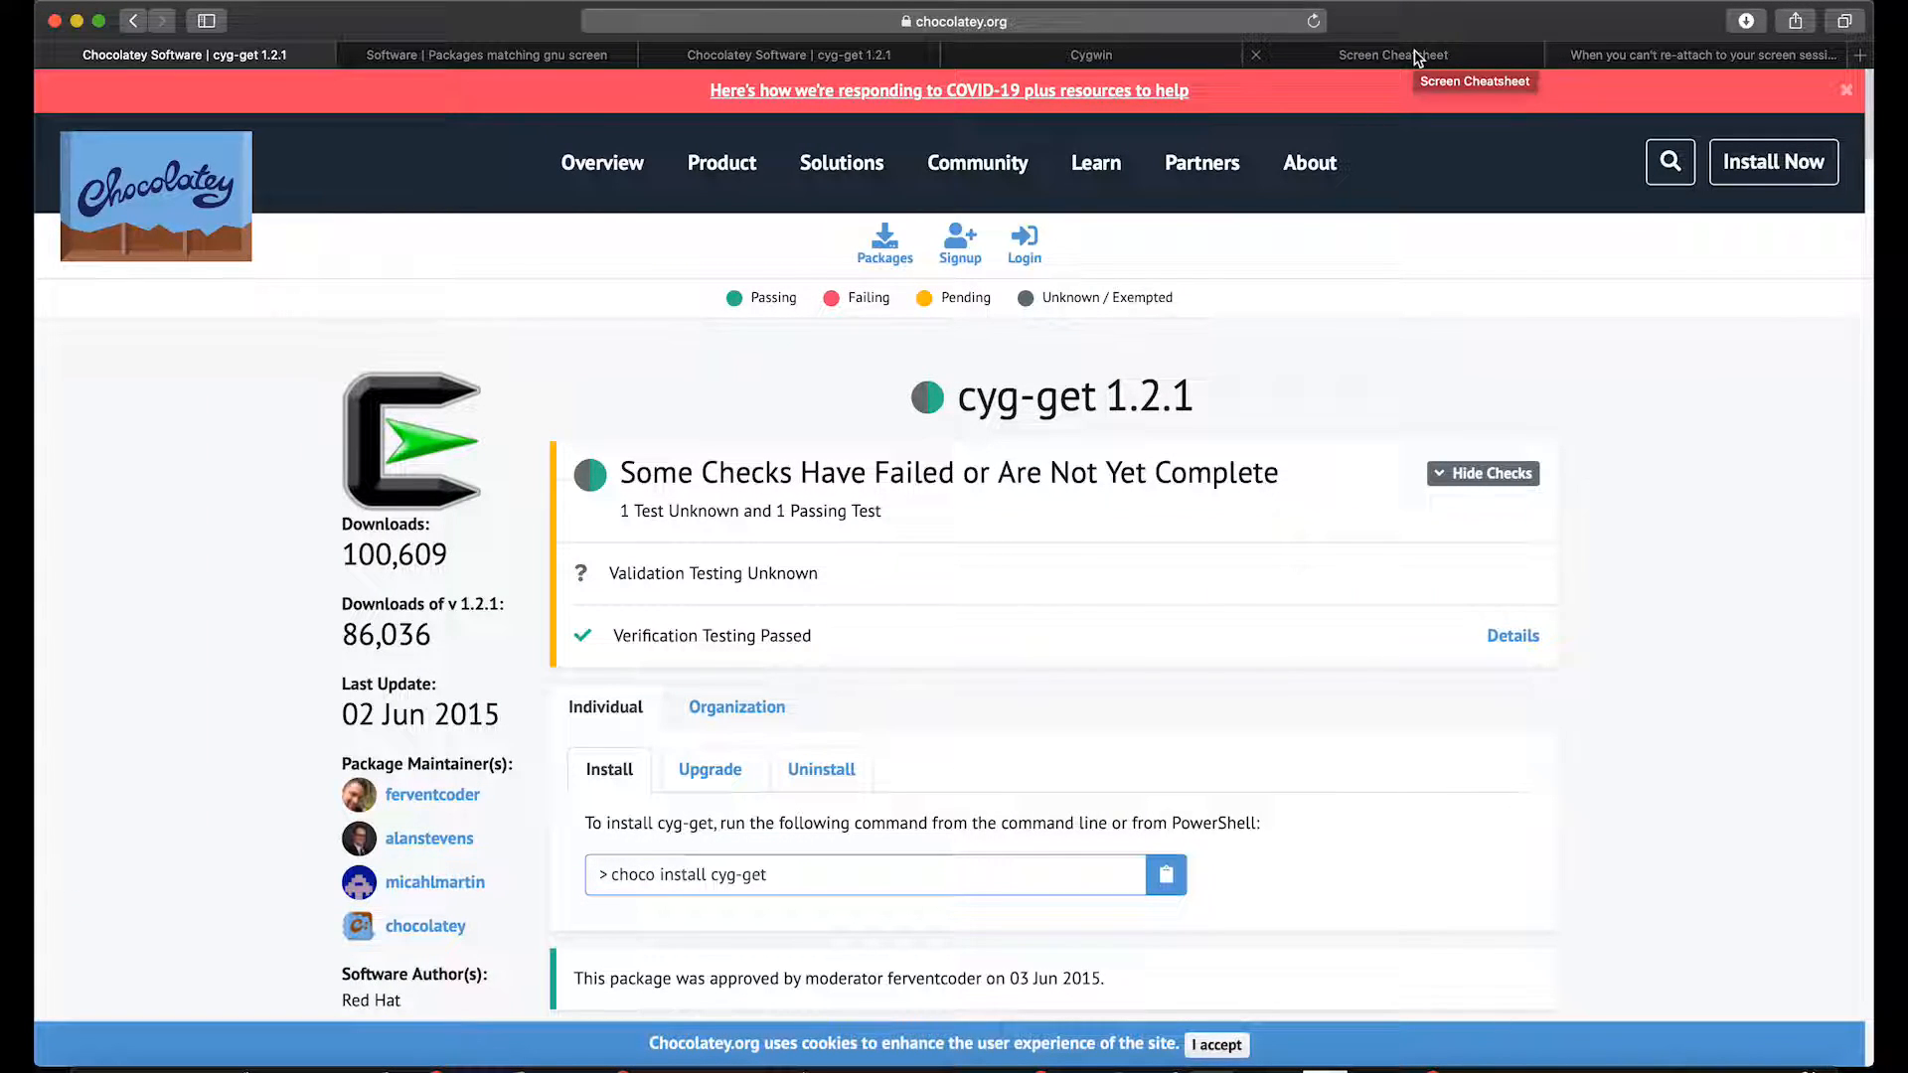
Step: Close the extra Chocolatey tabs and go to the GNU Screen project page
click(487, 56)
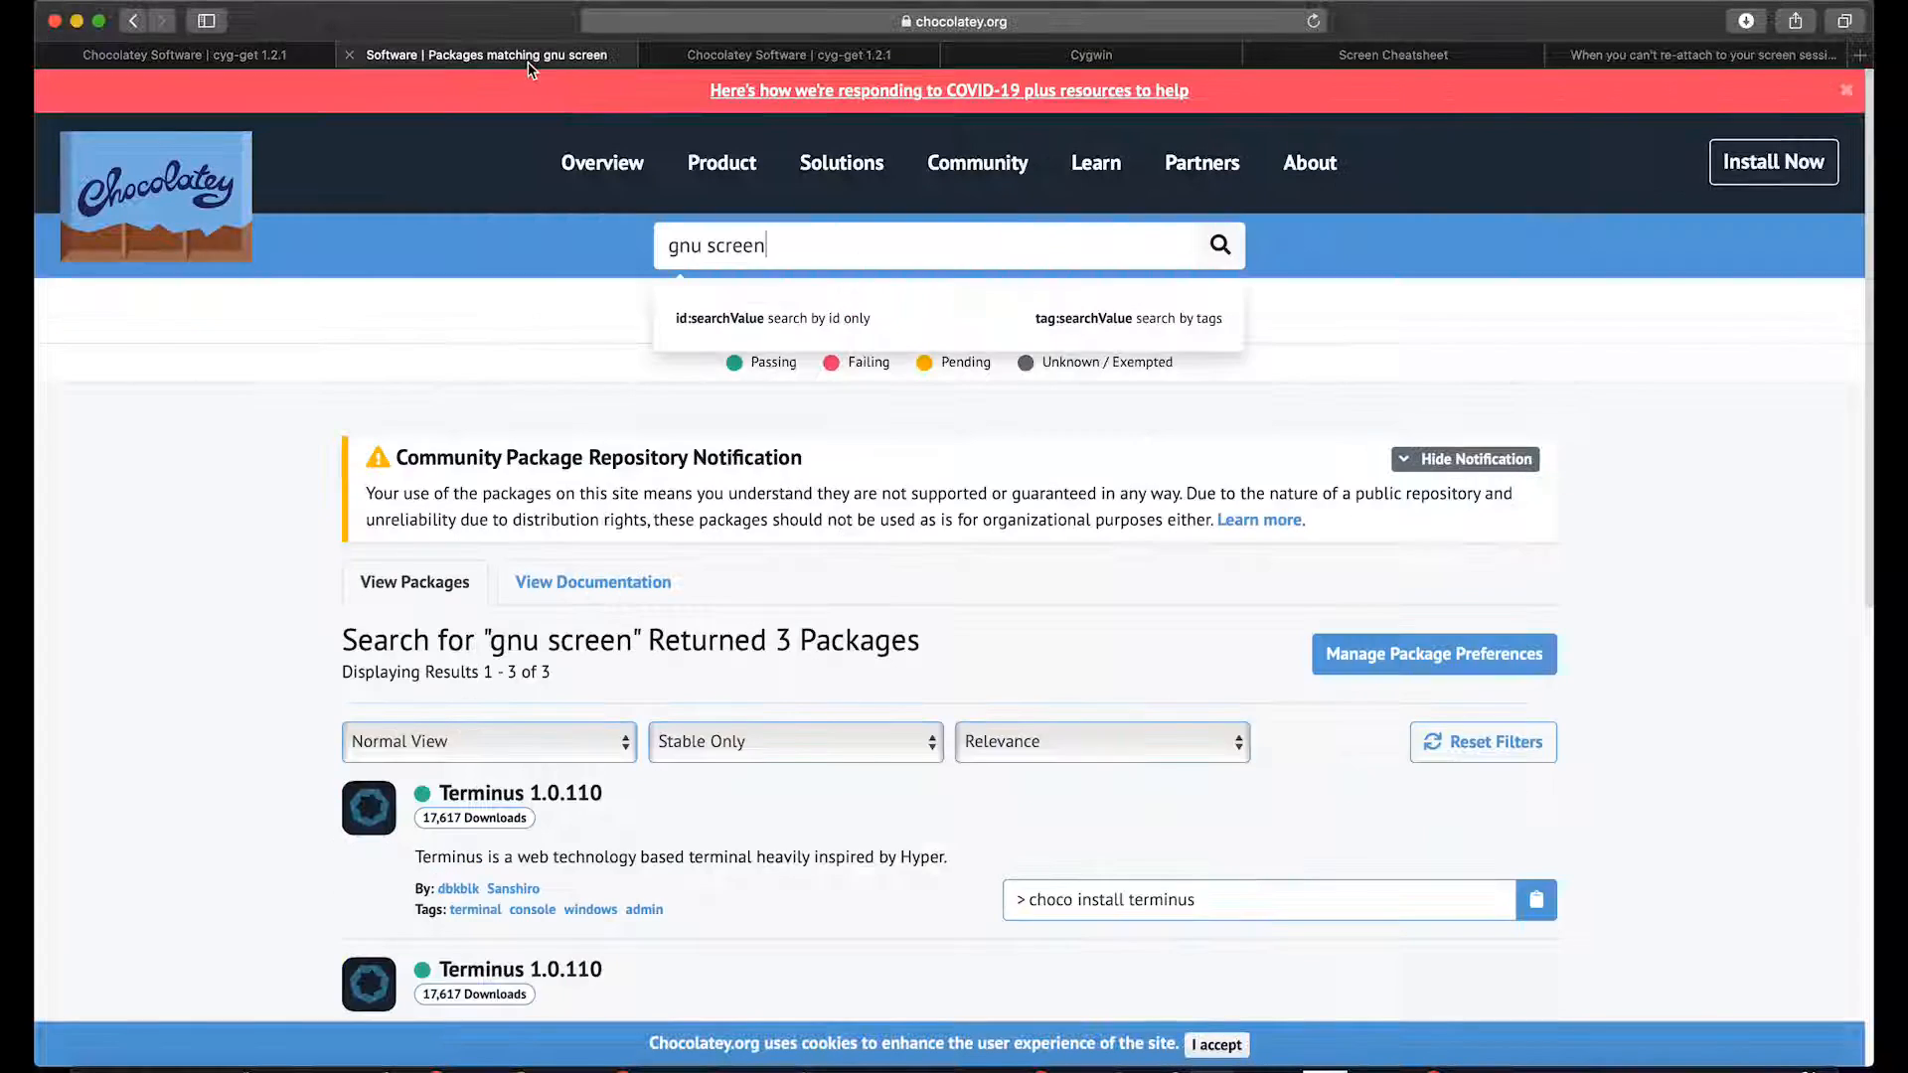
click(789, 56)
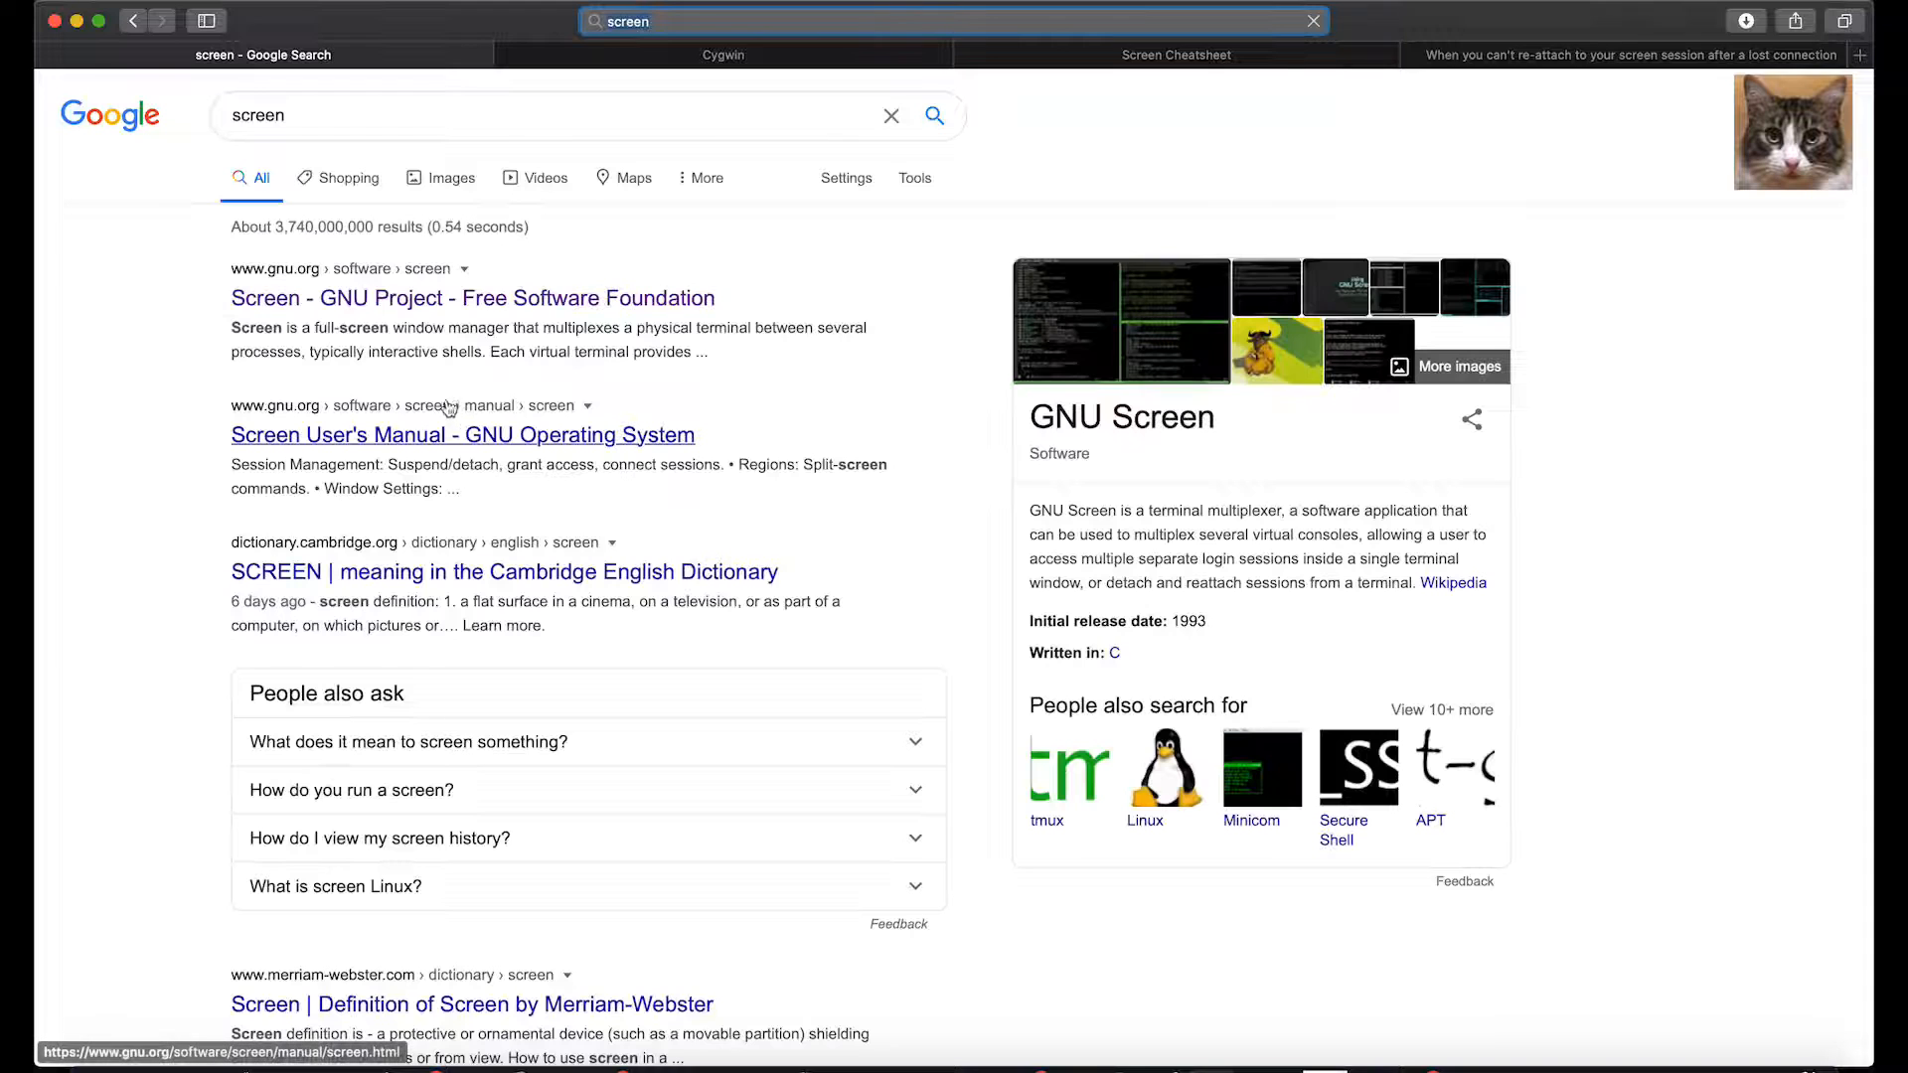
click(473, 298)
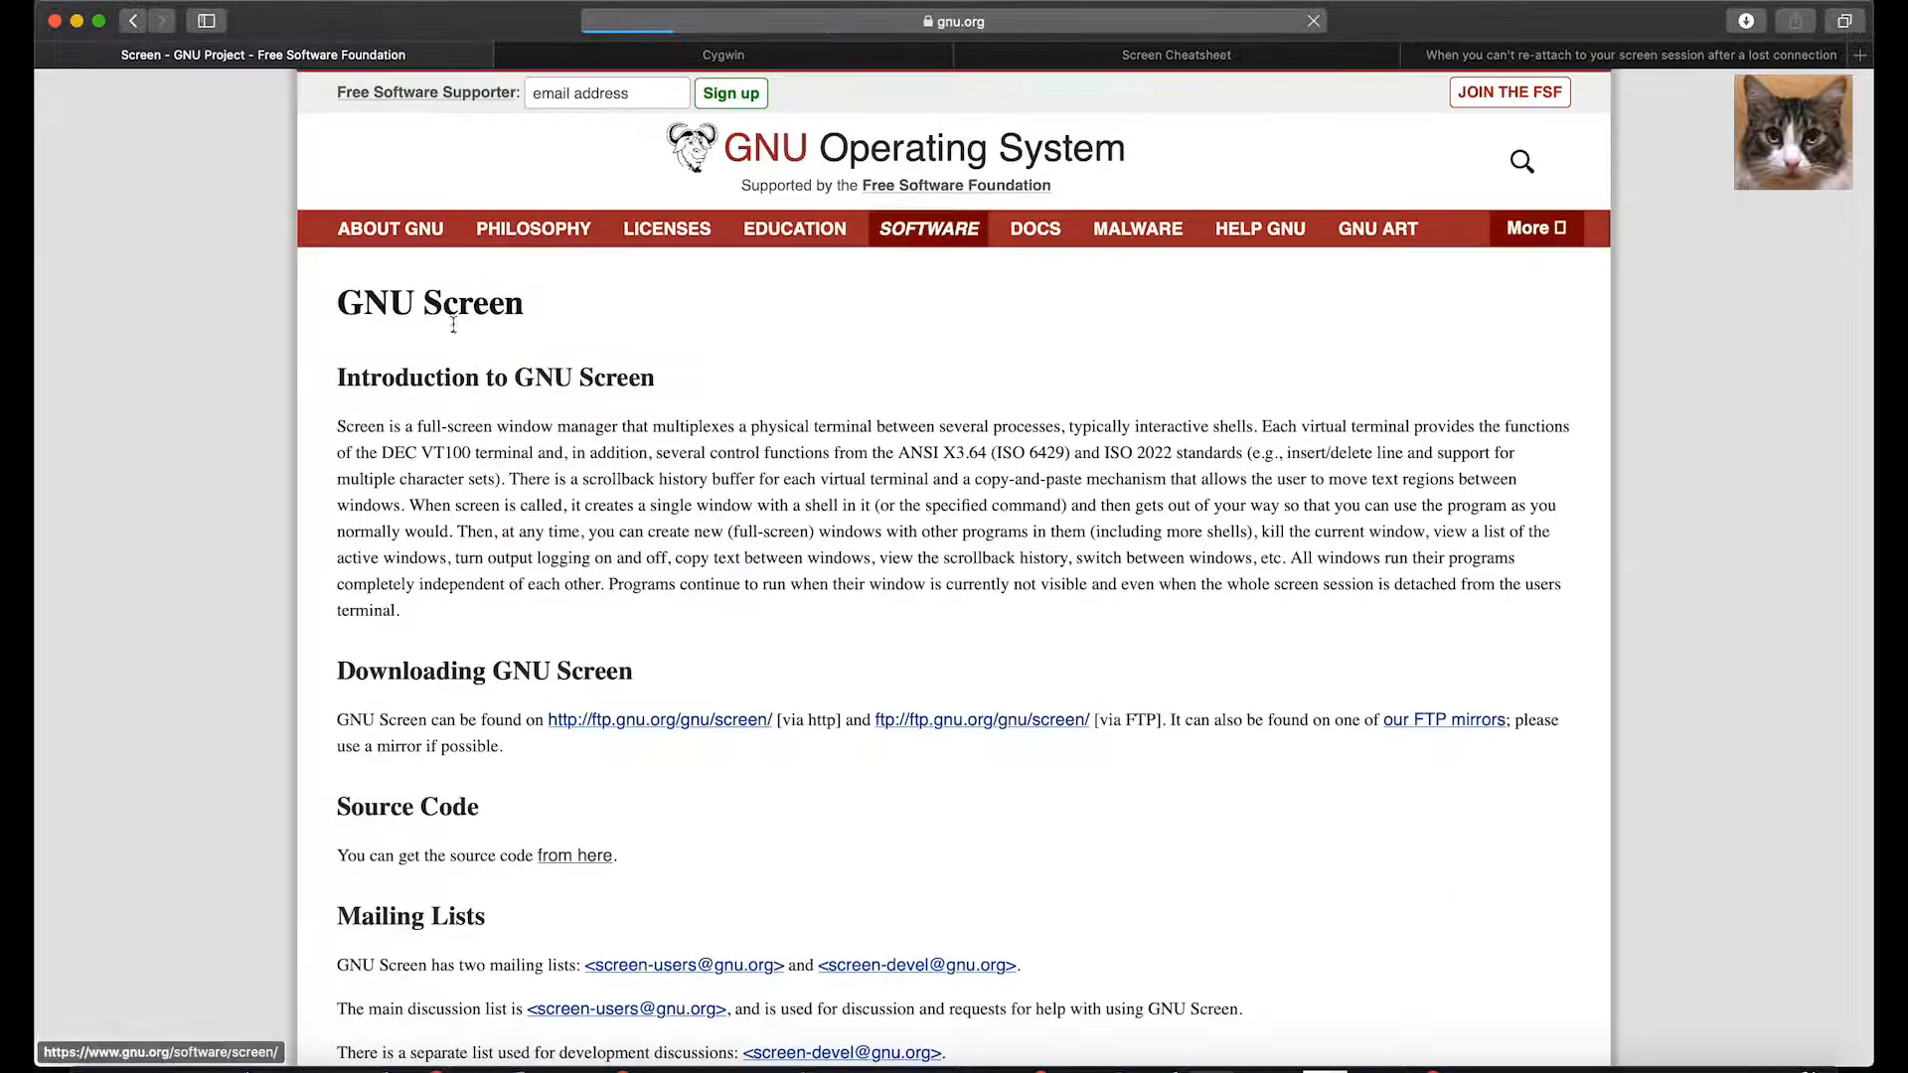
scroll(down, 3)
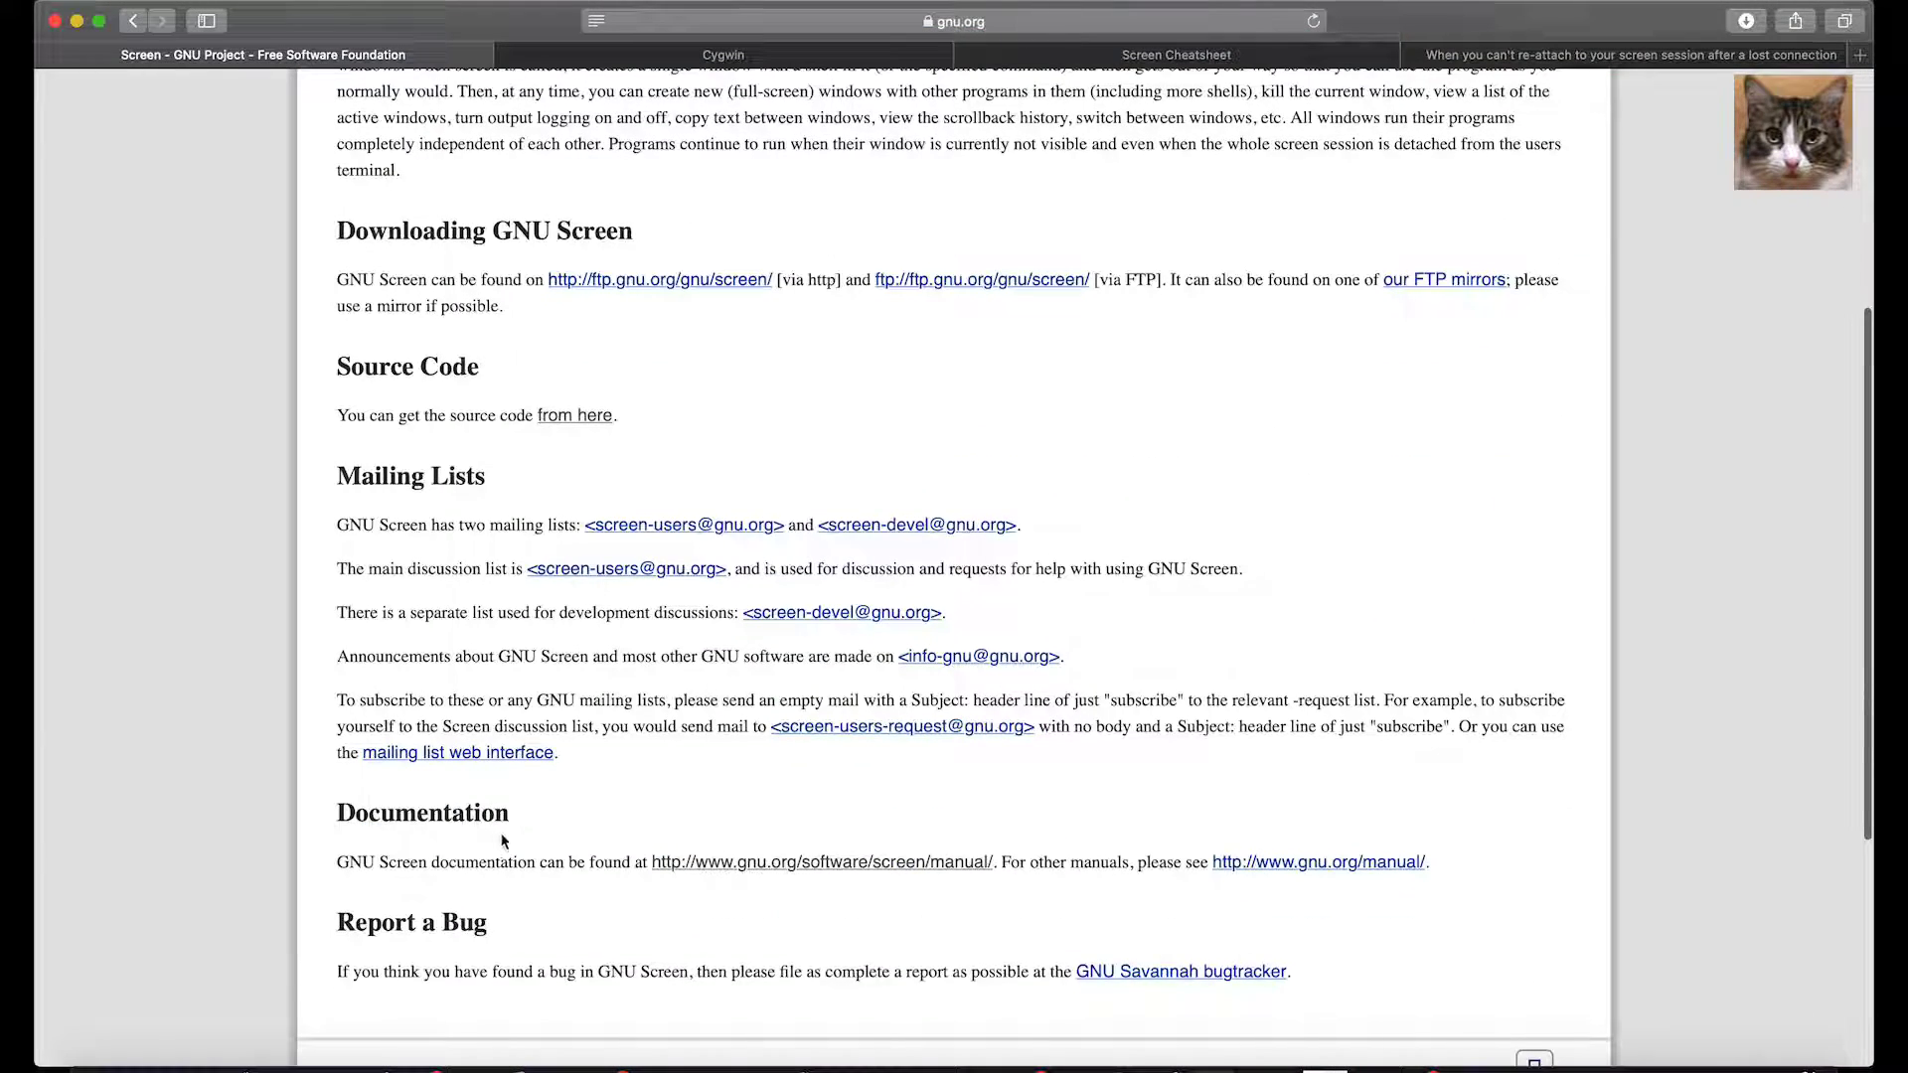
Step: Load the GNU Screen User's Manual as a single HTML page and skim it
click(818, 860)
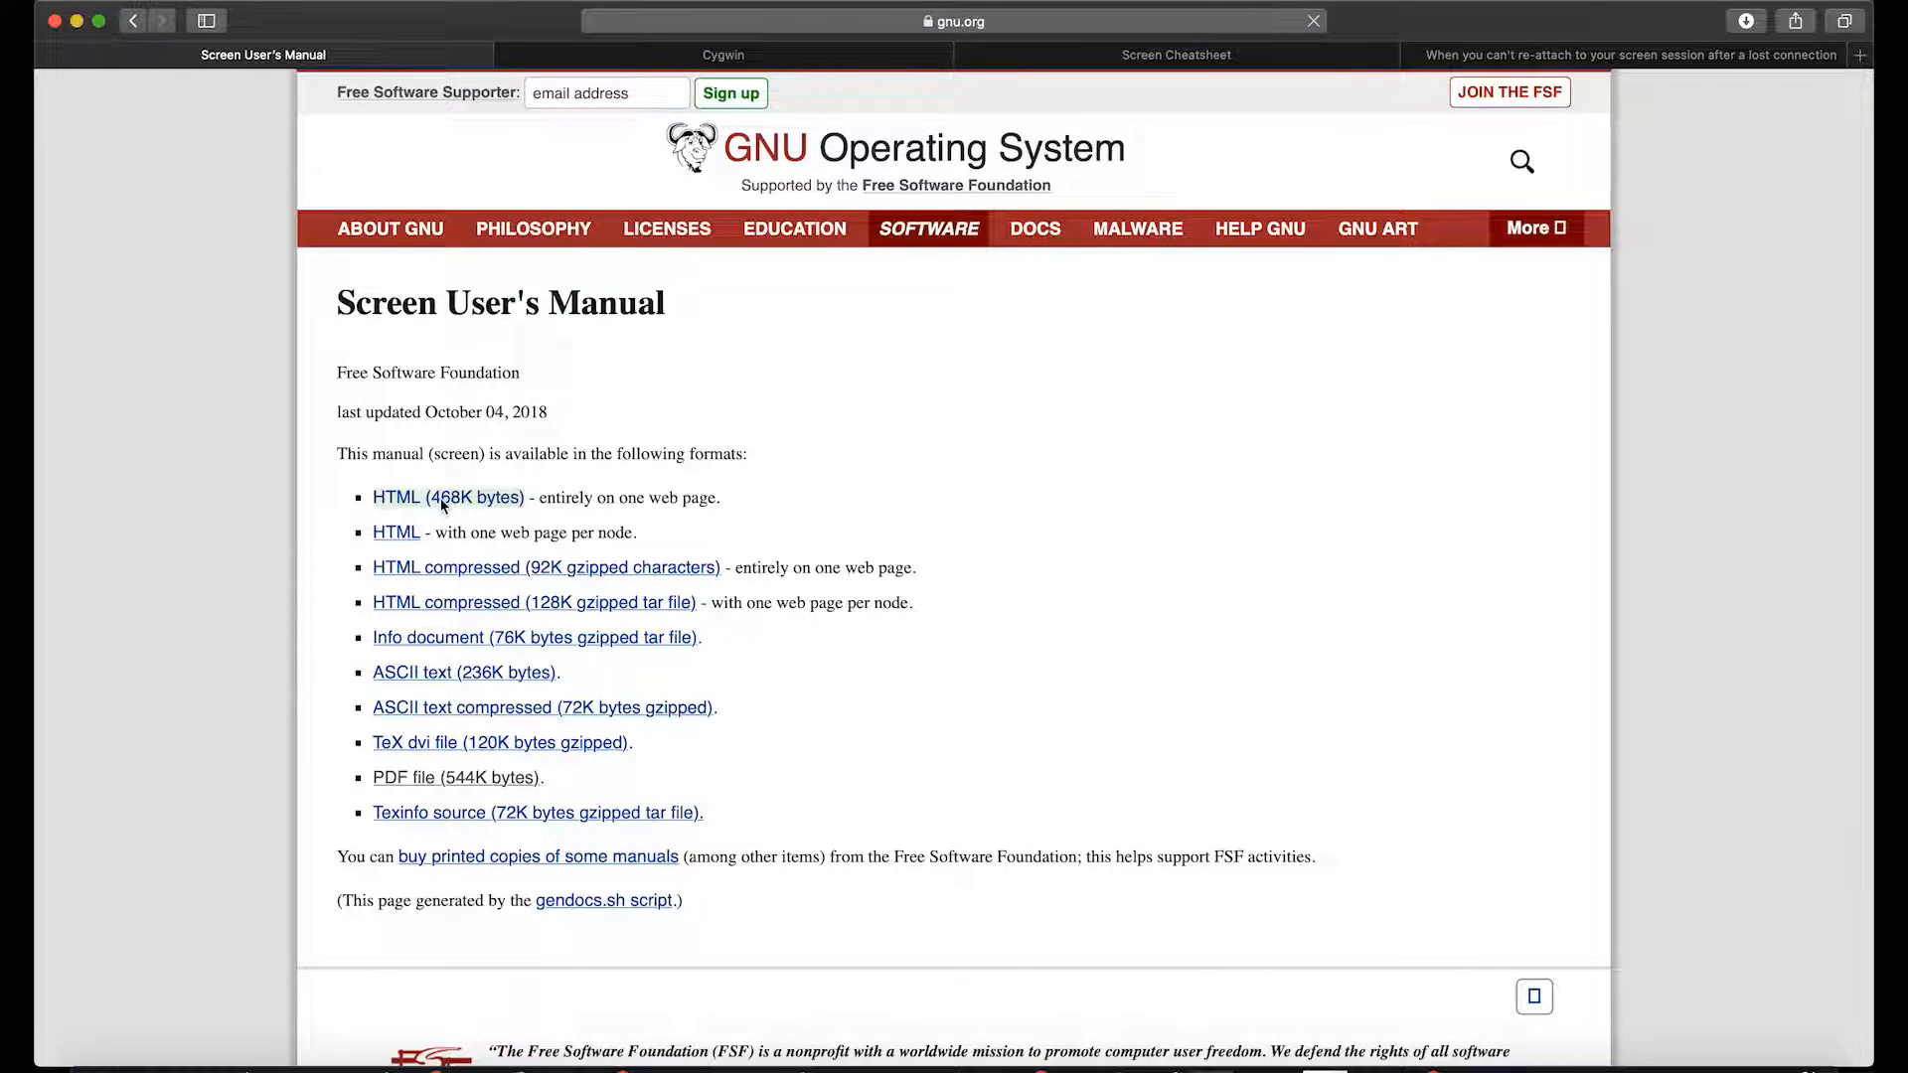
click(396, 497)
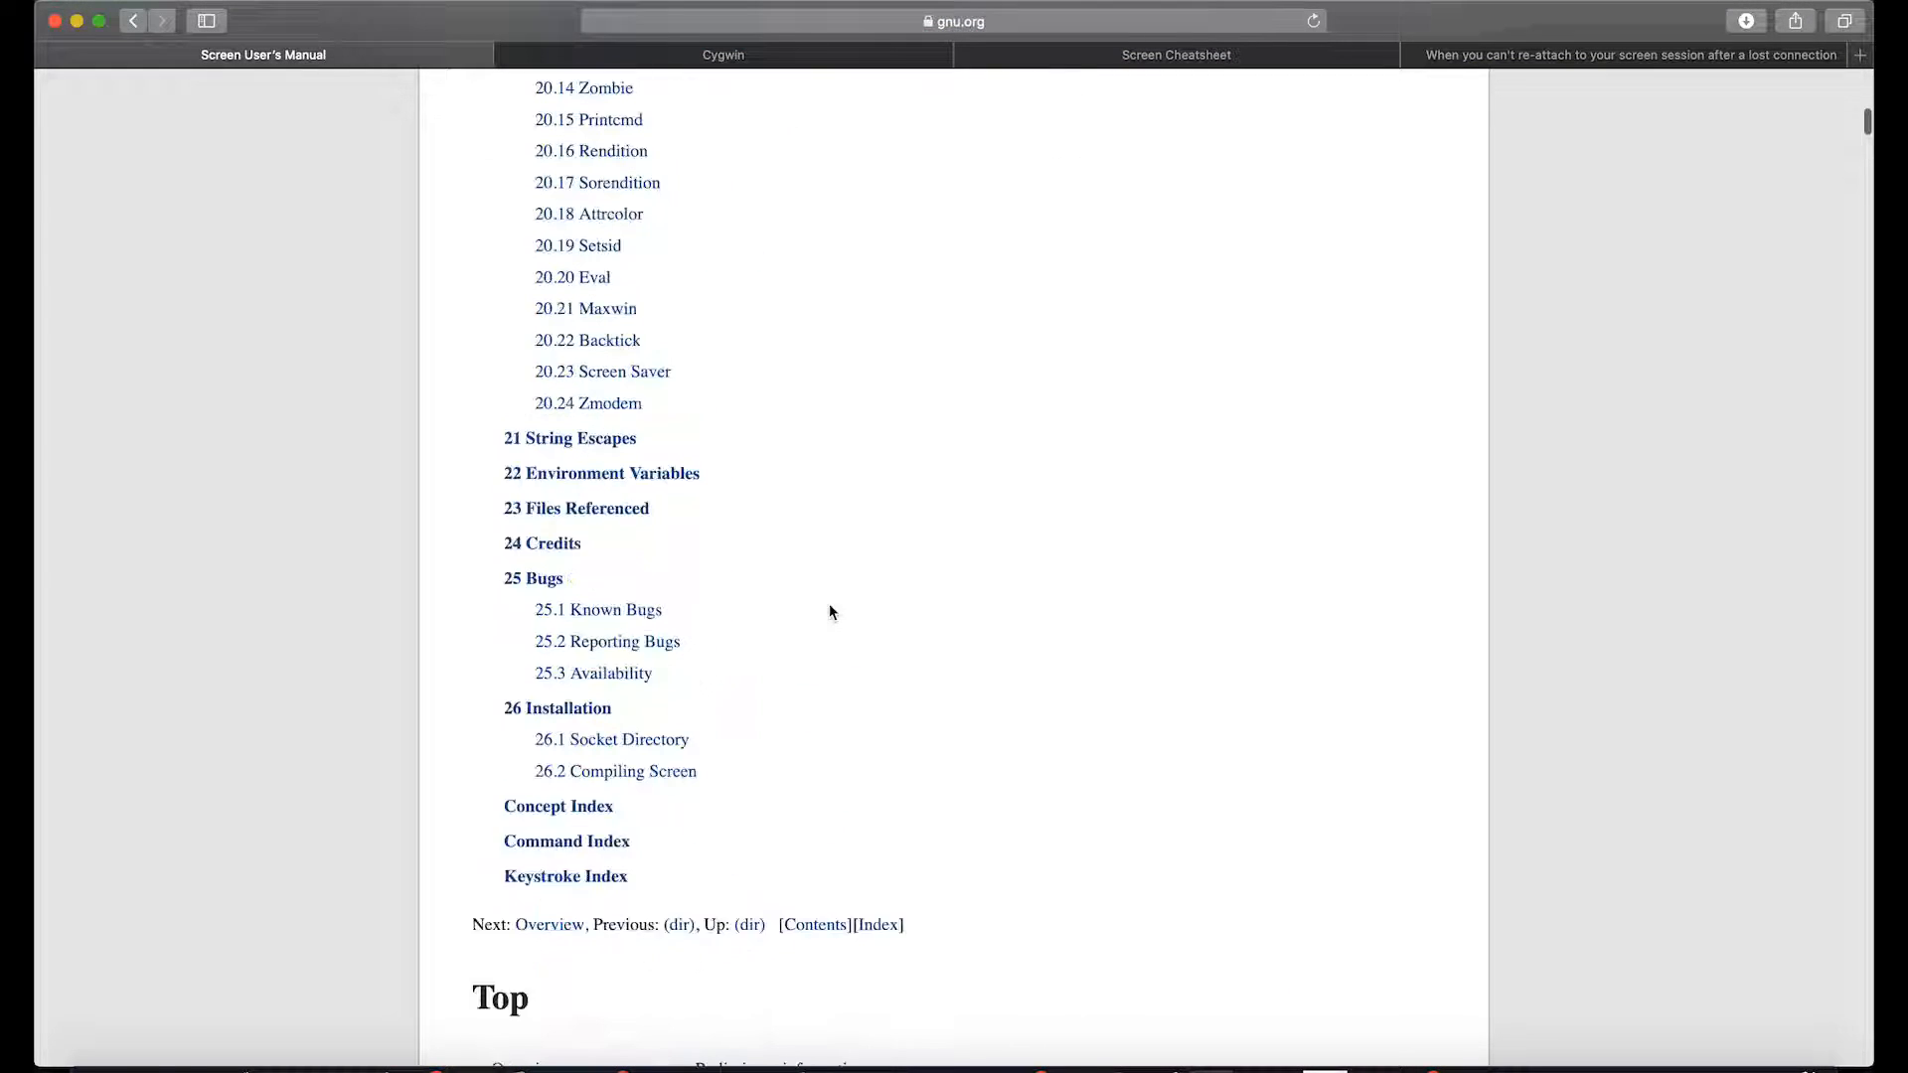
scroll(down, 3)
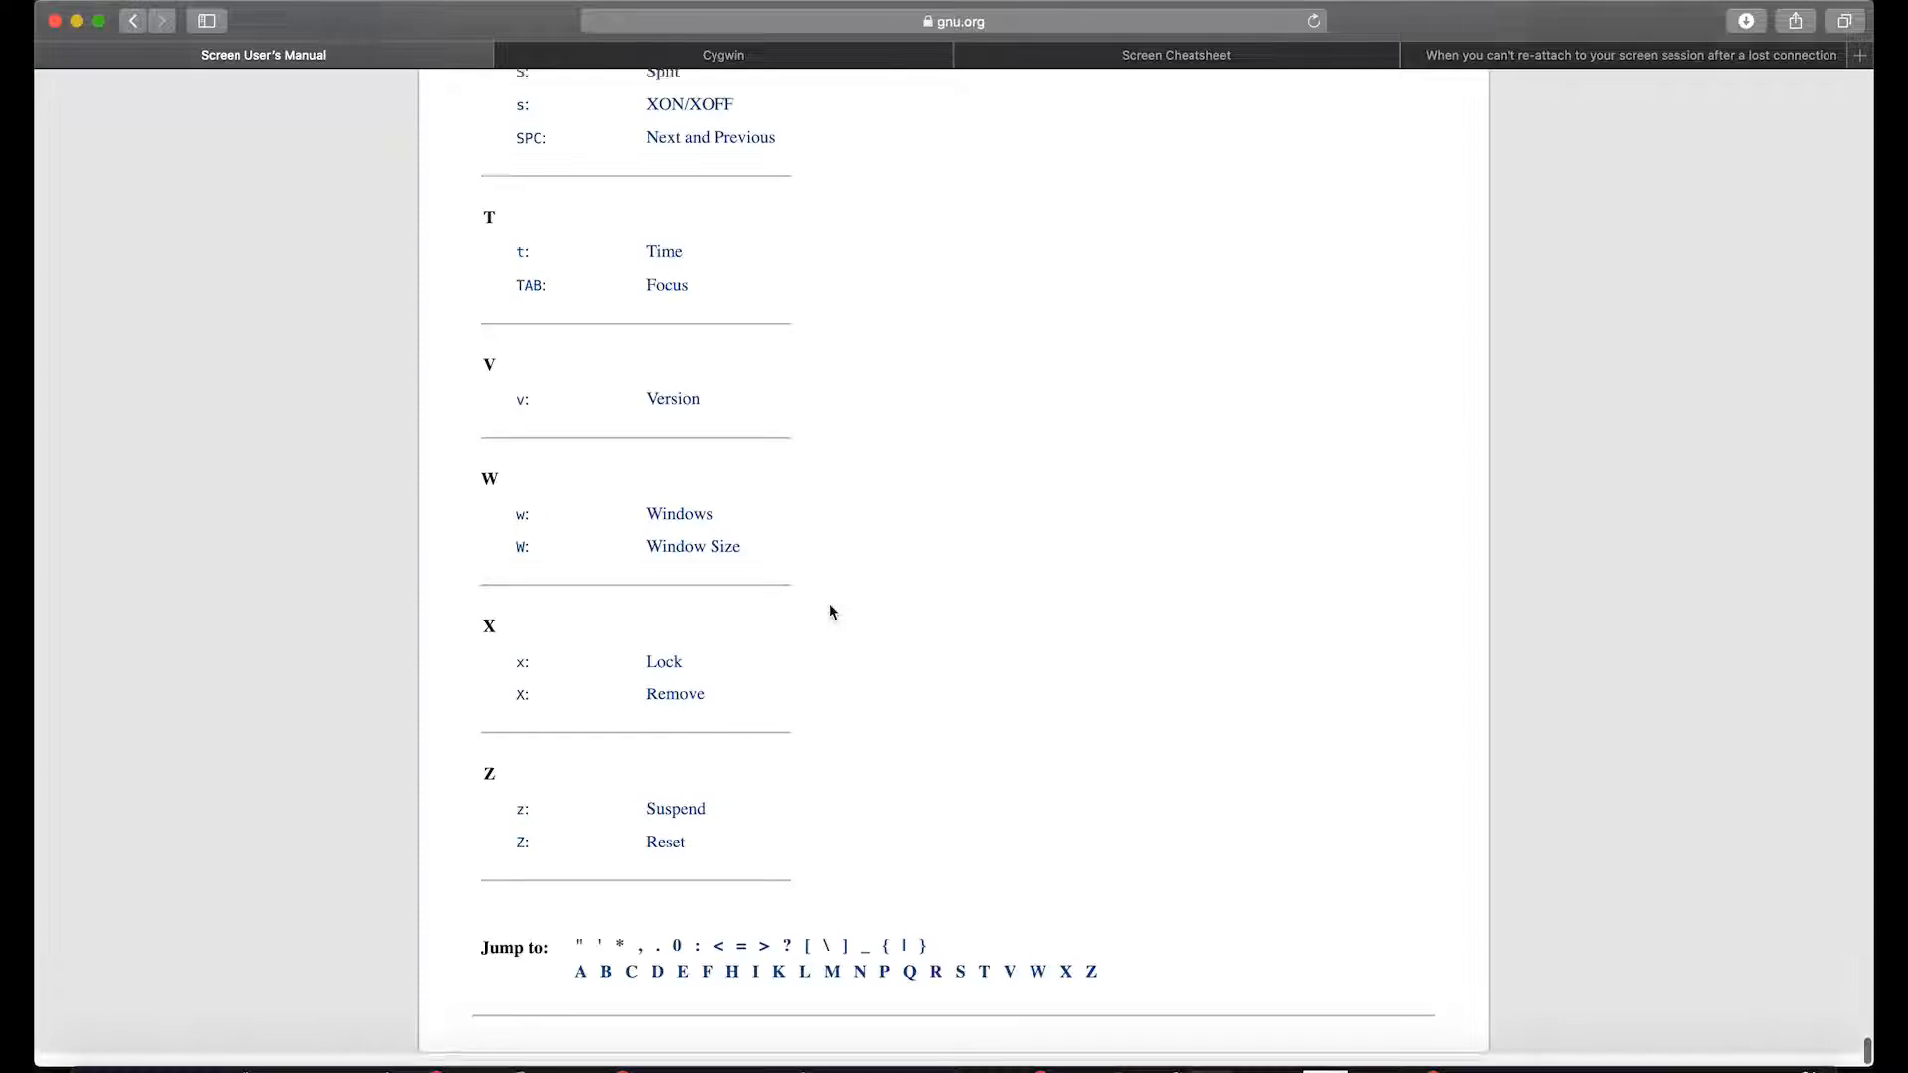
scroll(up, 3)
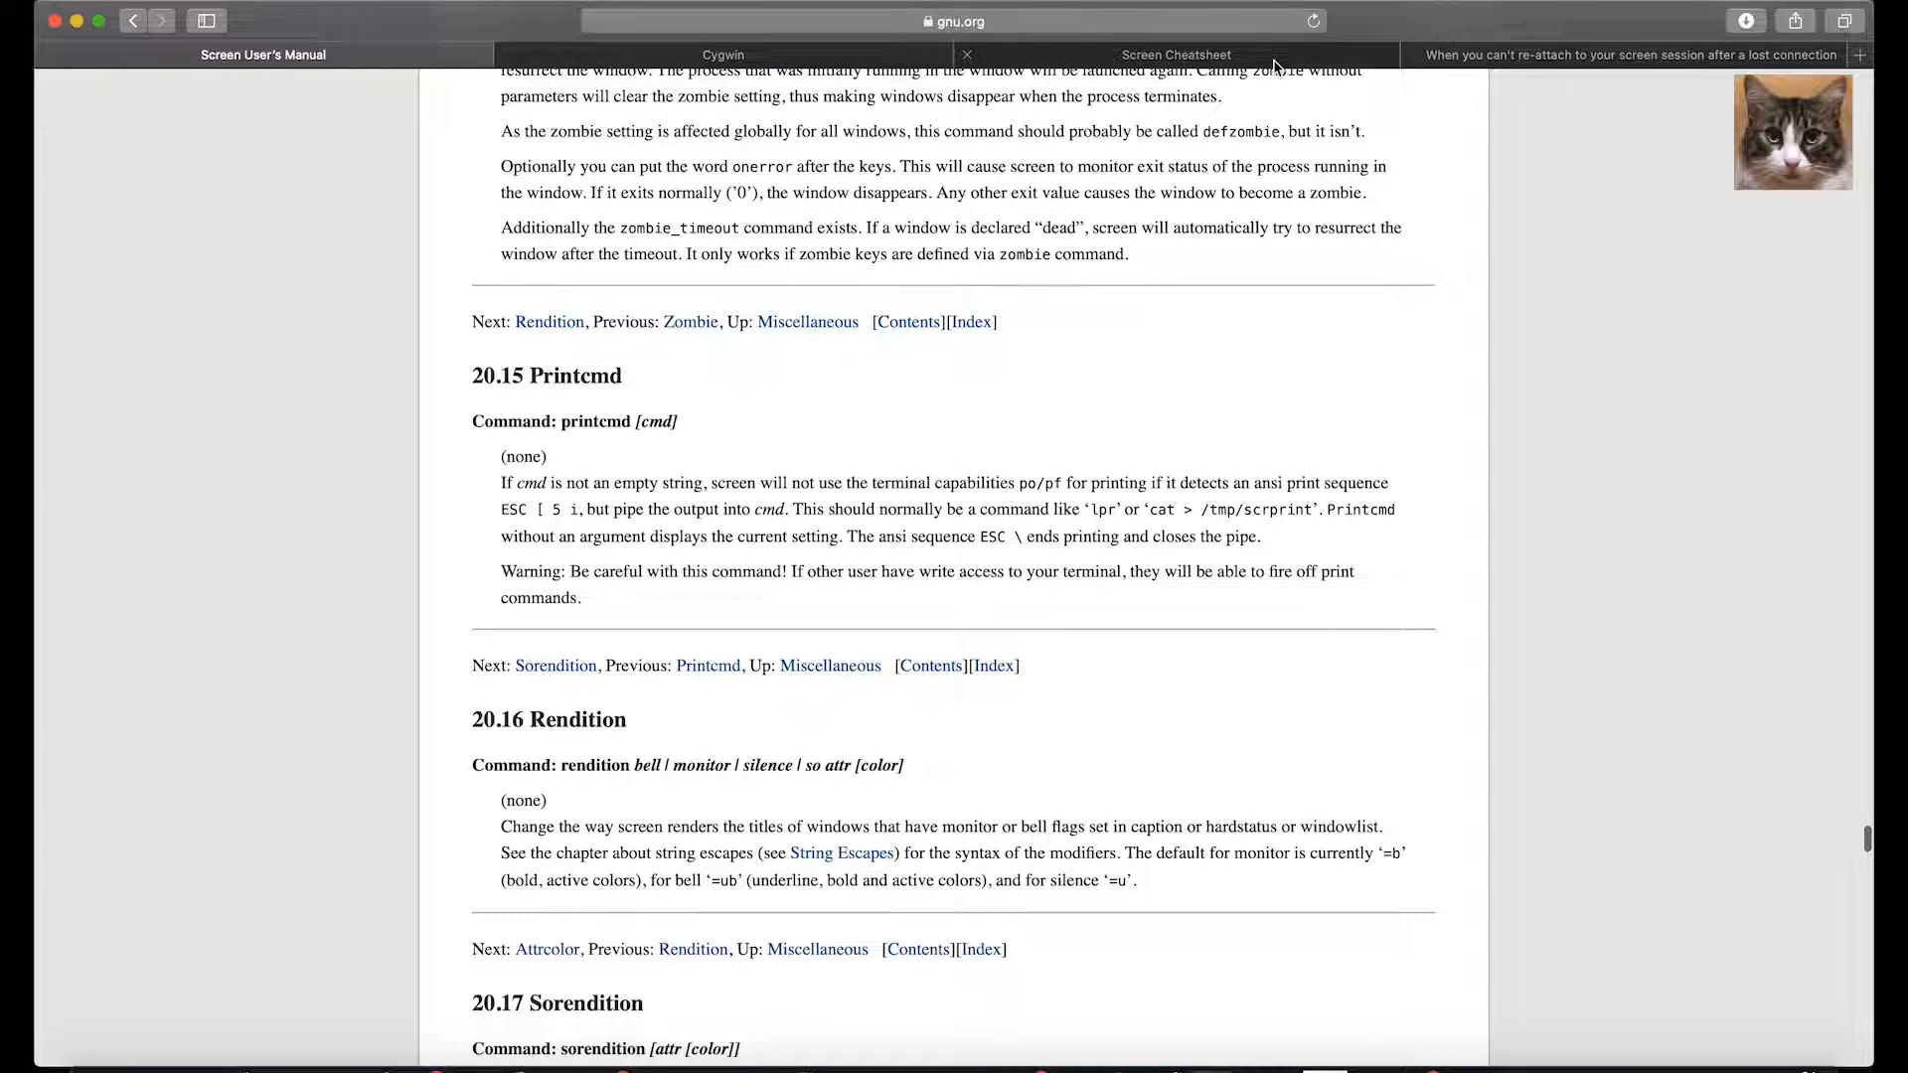
Step: Browse the Screen Cheatsheet gist's Basic, Getting Out and Window Management tables in Safari
click(1174, 54)
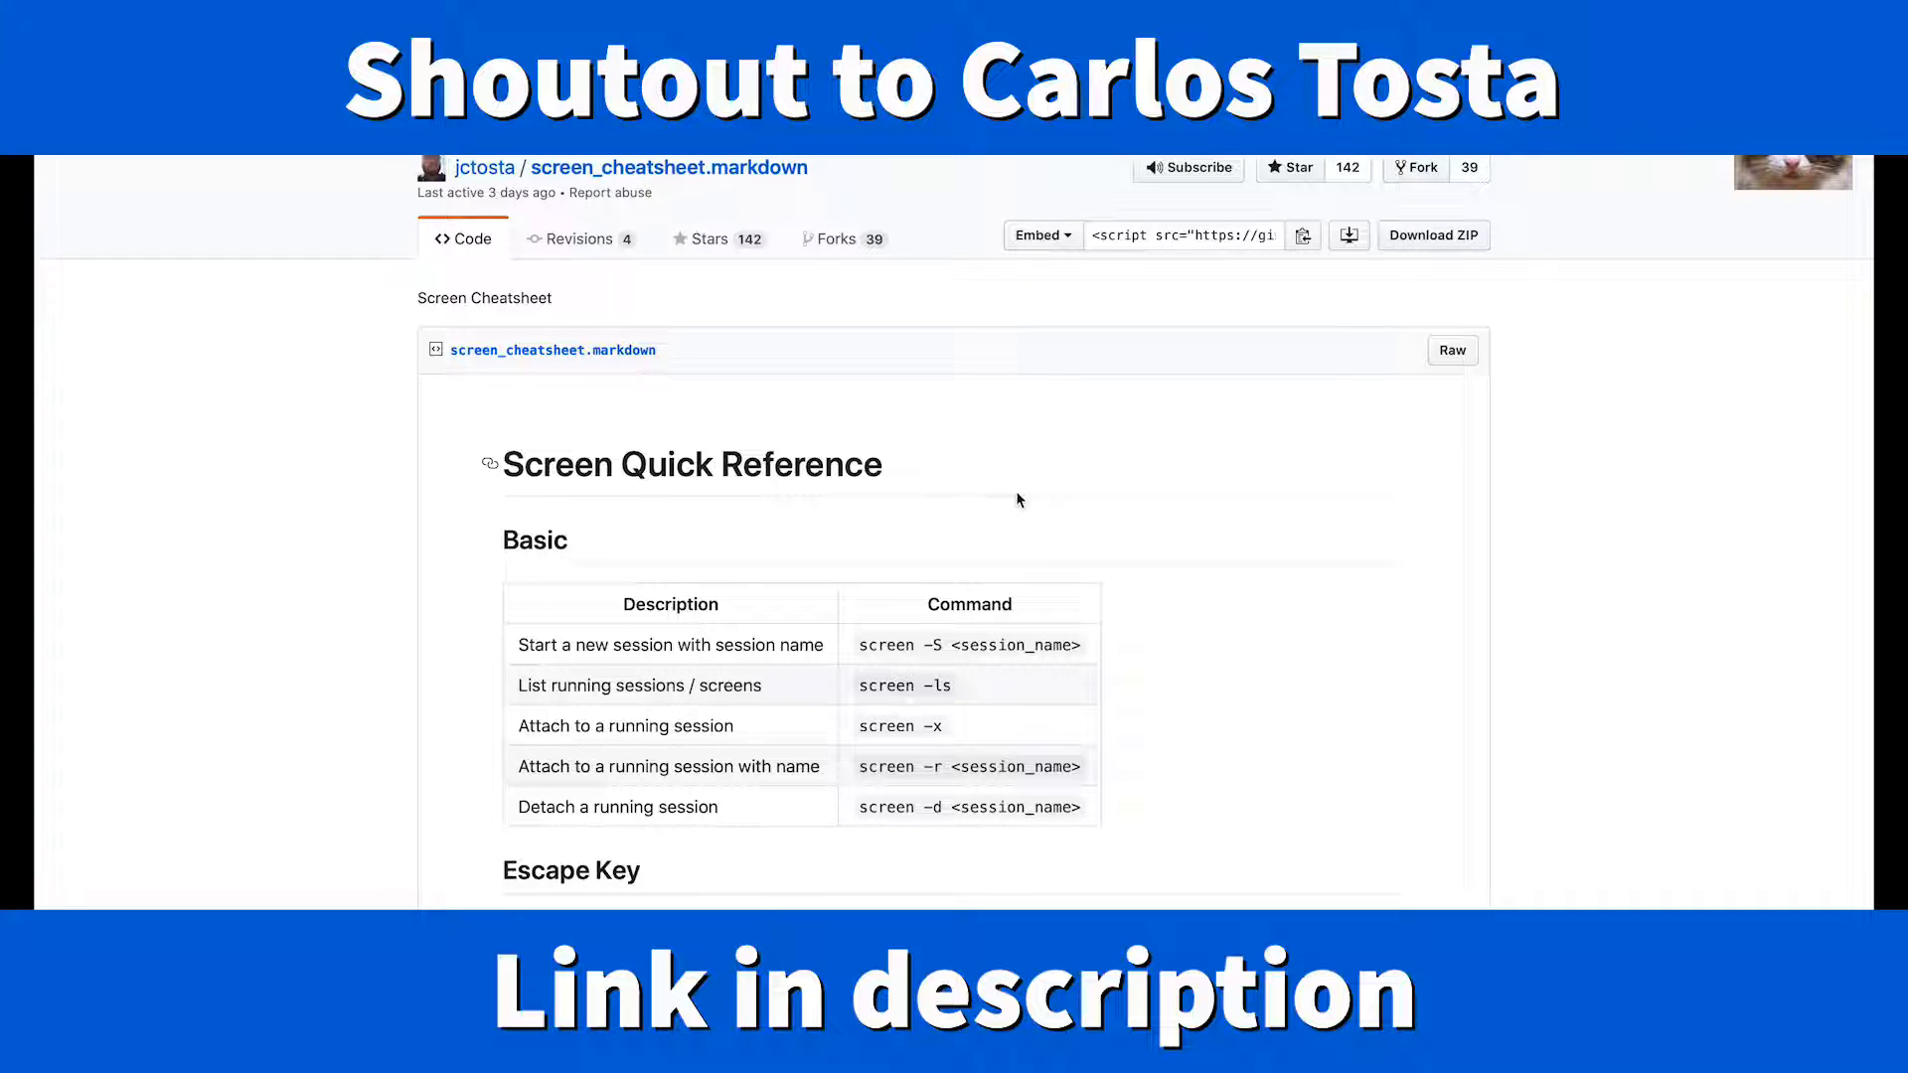
scroll(down, 3)
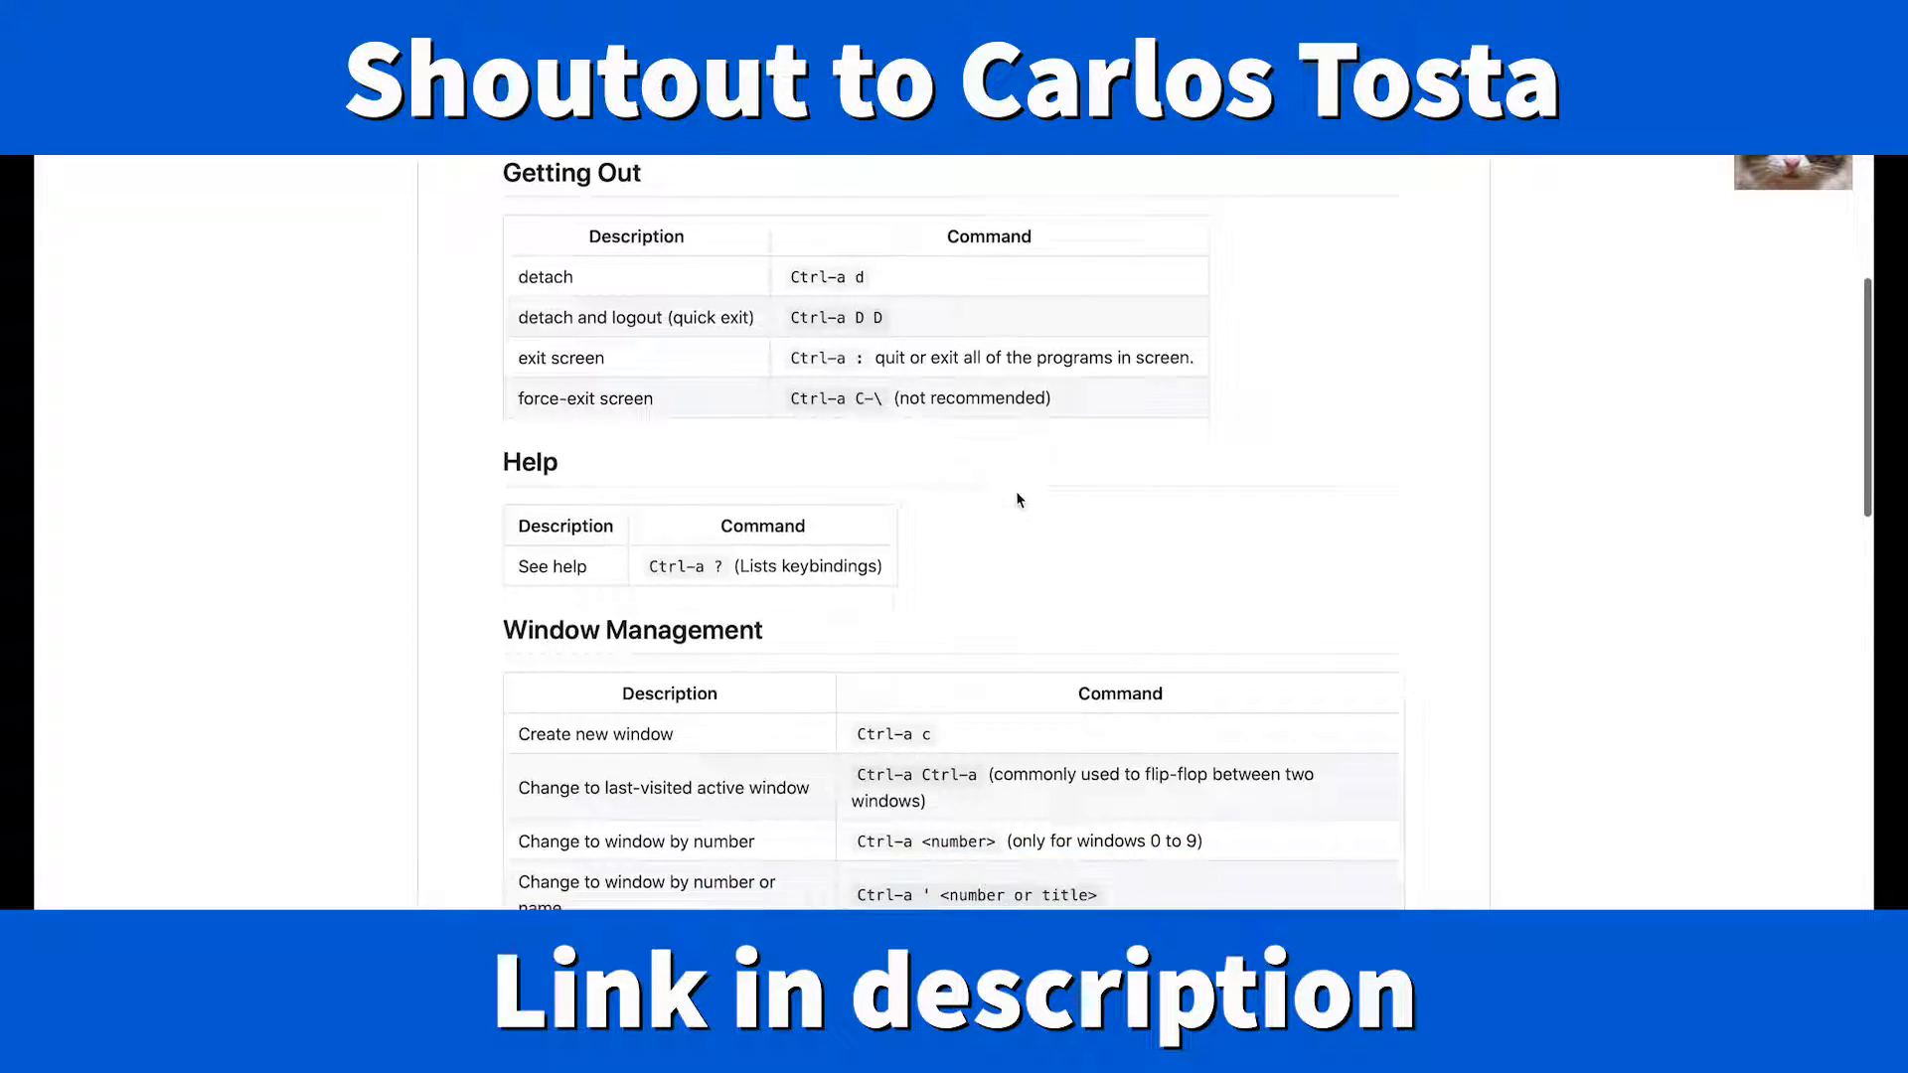
scroll(up, 3)
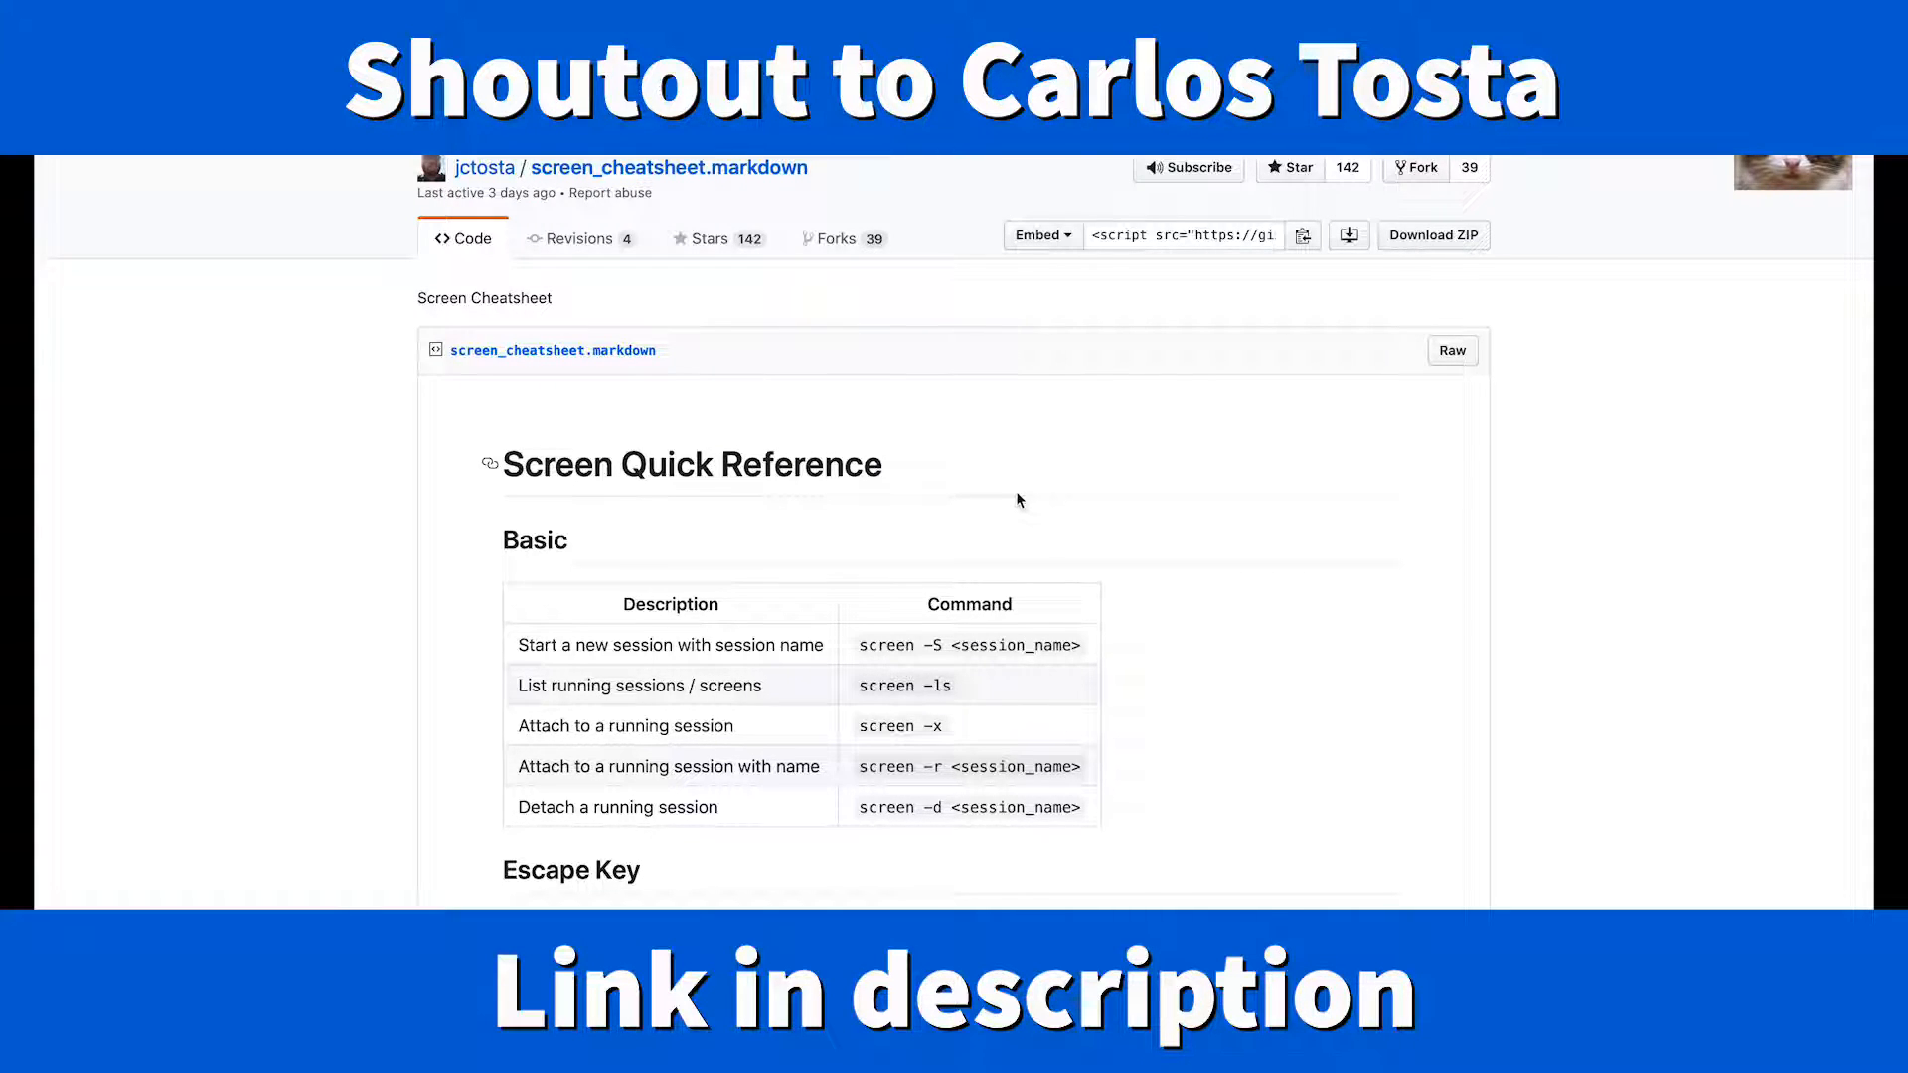
scroll(down, 3)
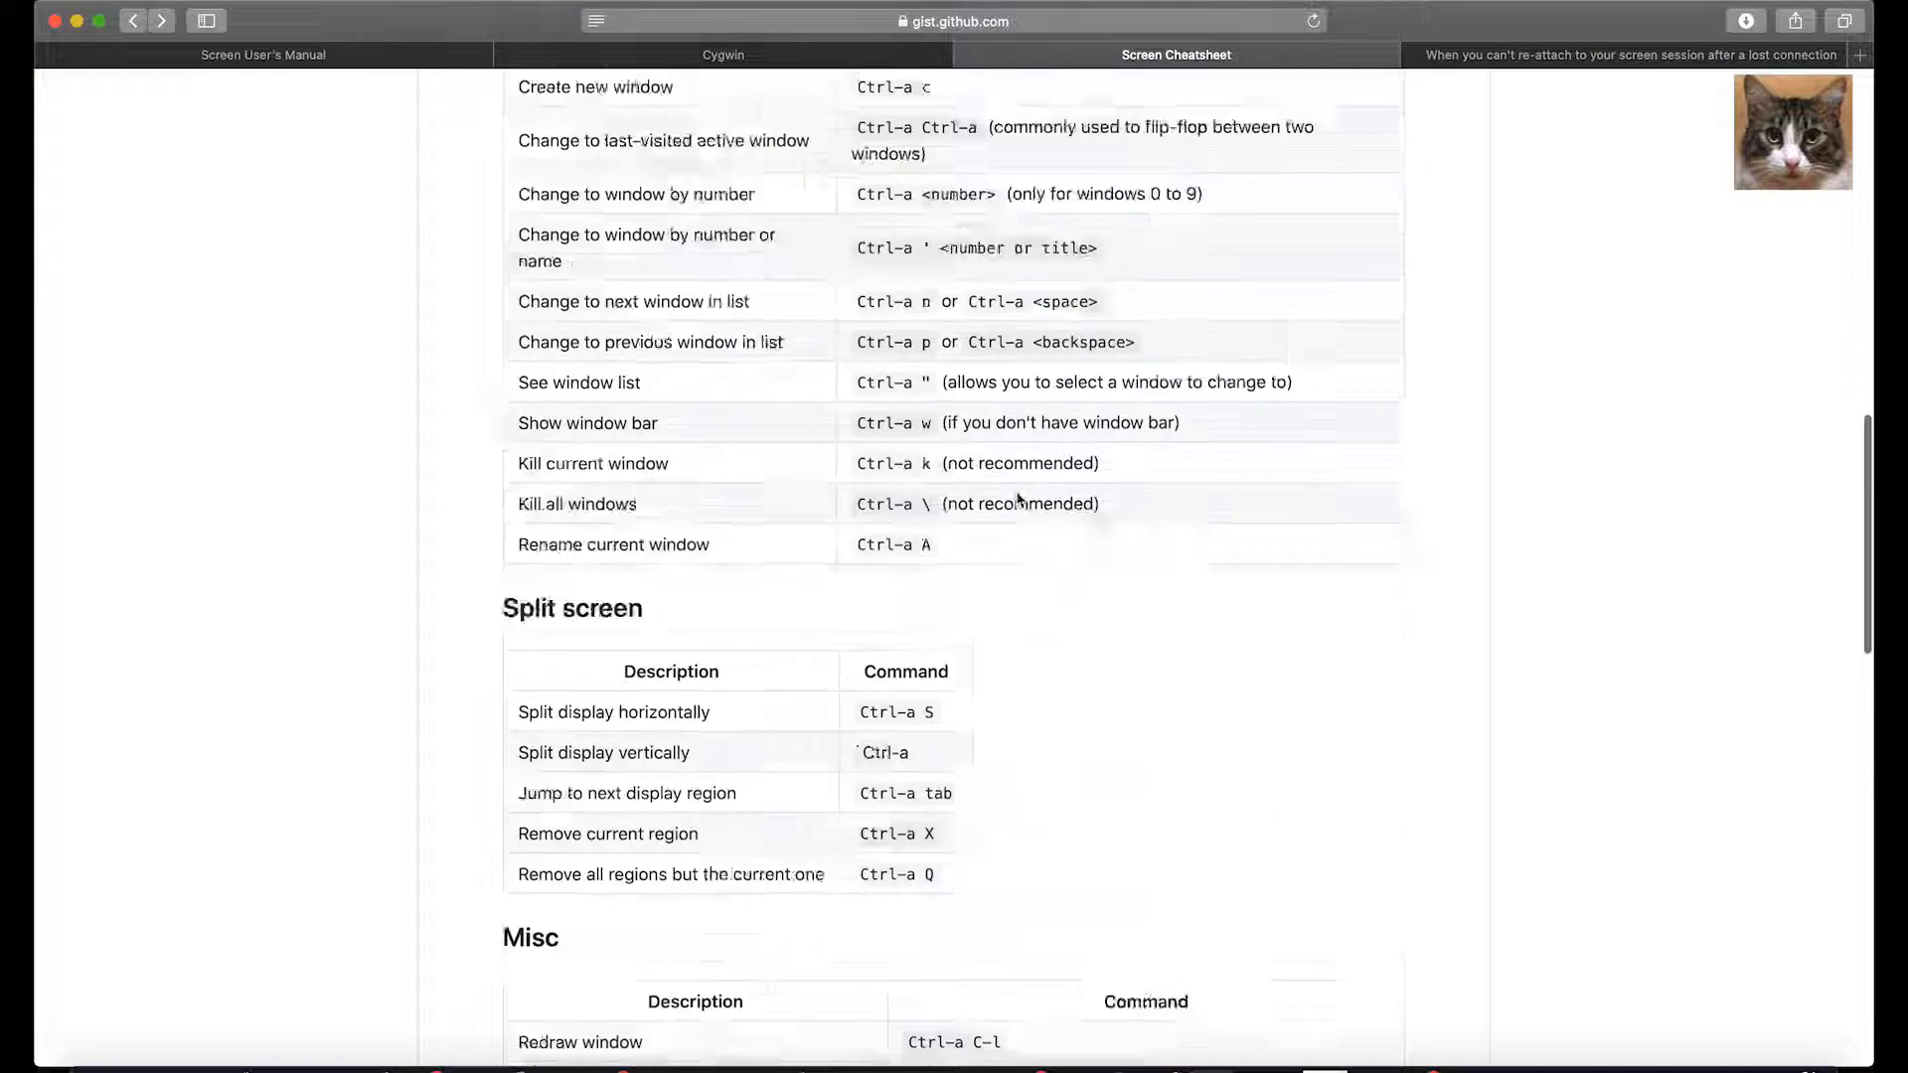
scroll(up, 3)
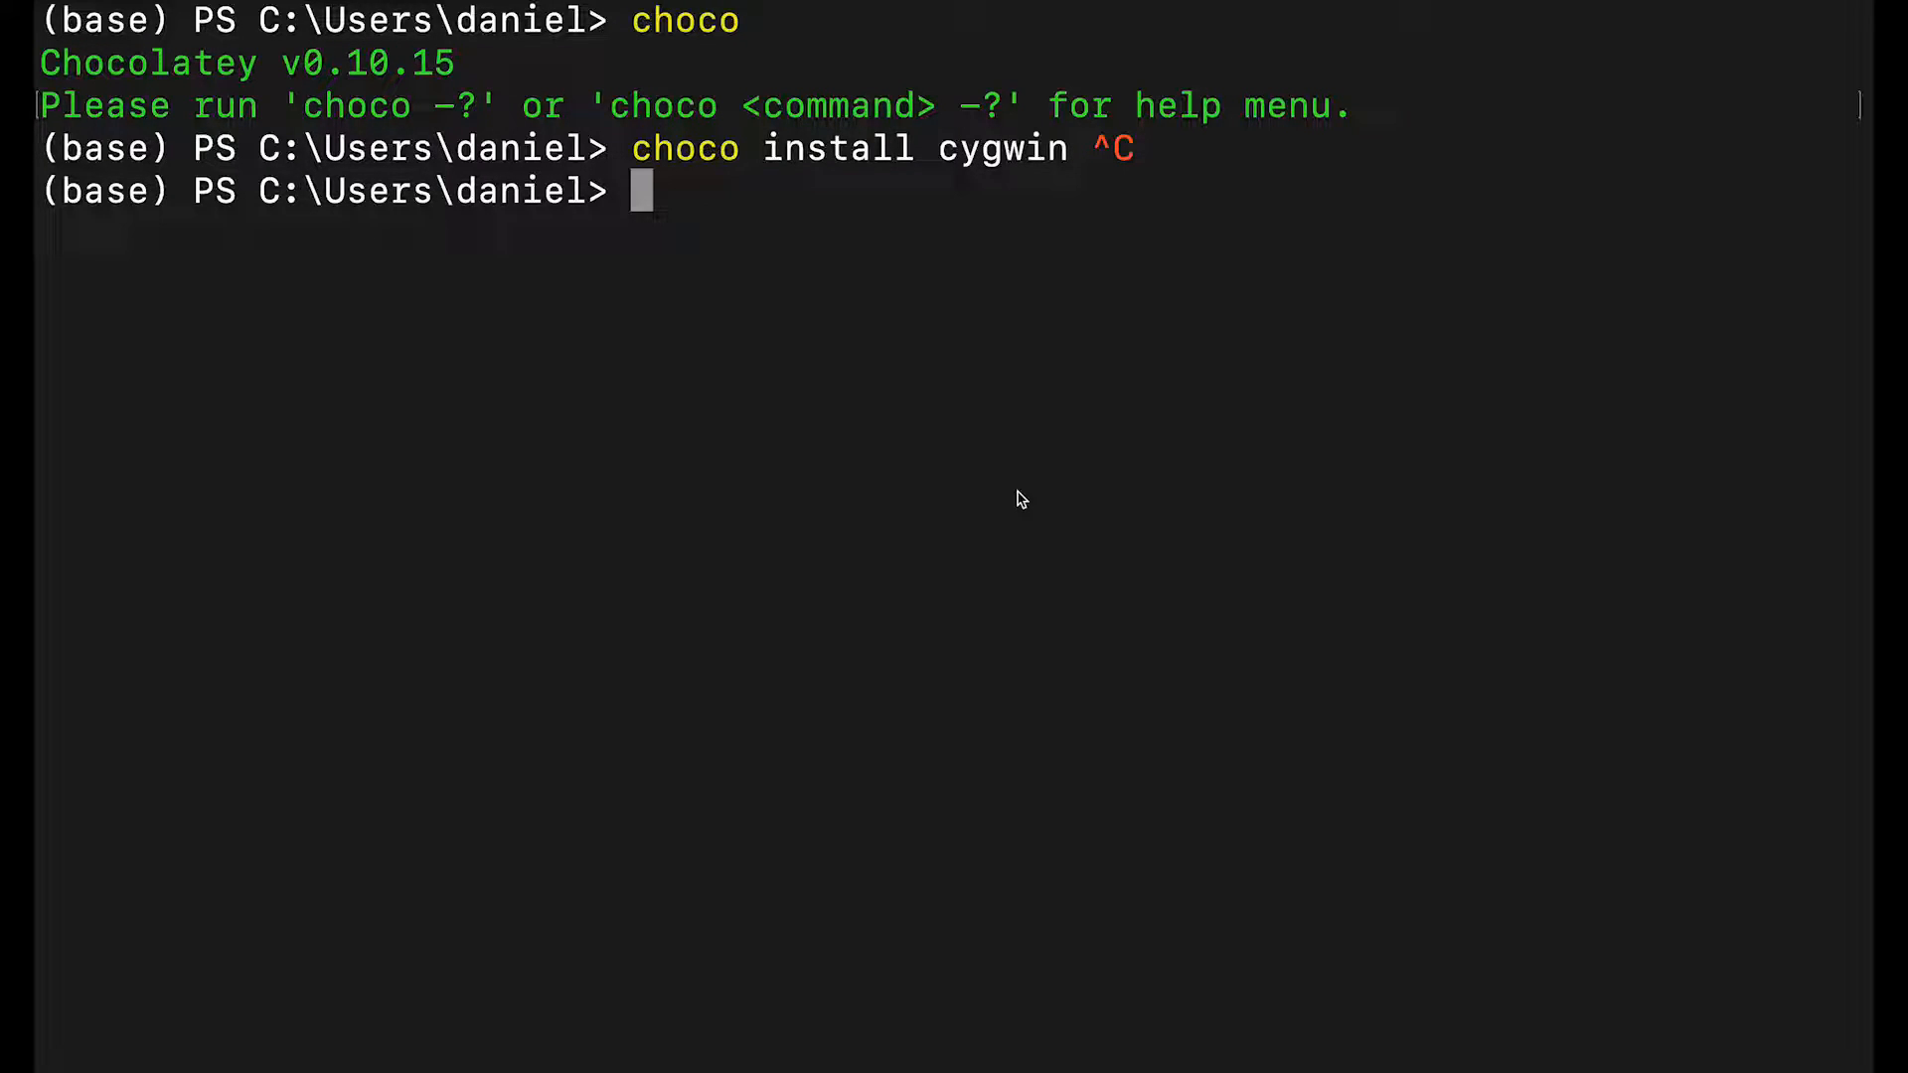
Step: Launch Cygwin with cyg and run screen -h to review its options list
text(cyg)
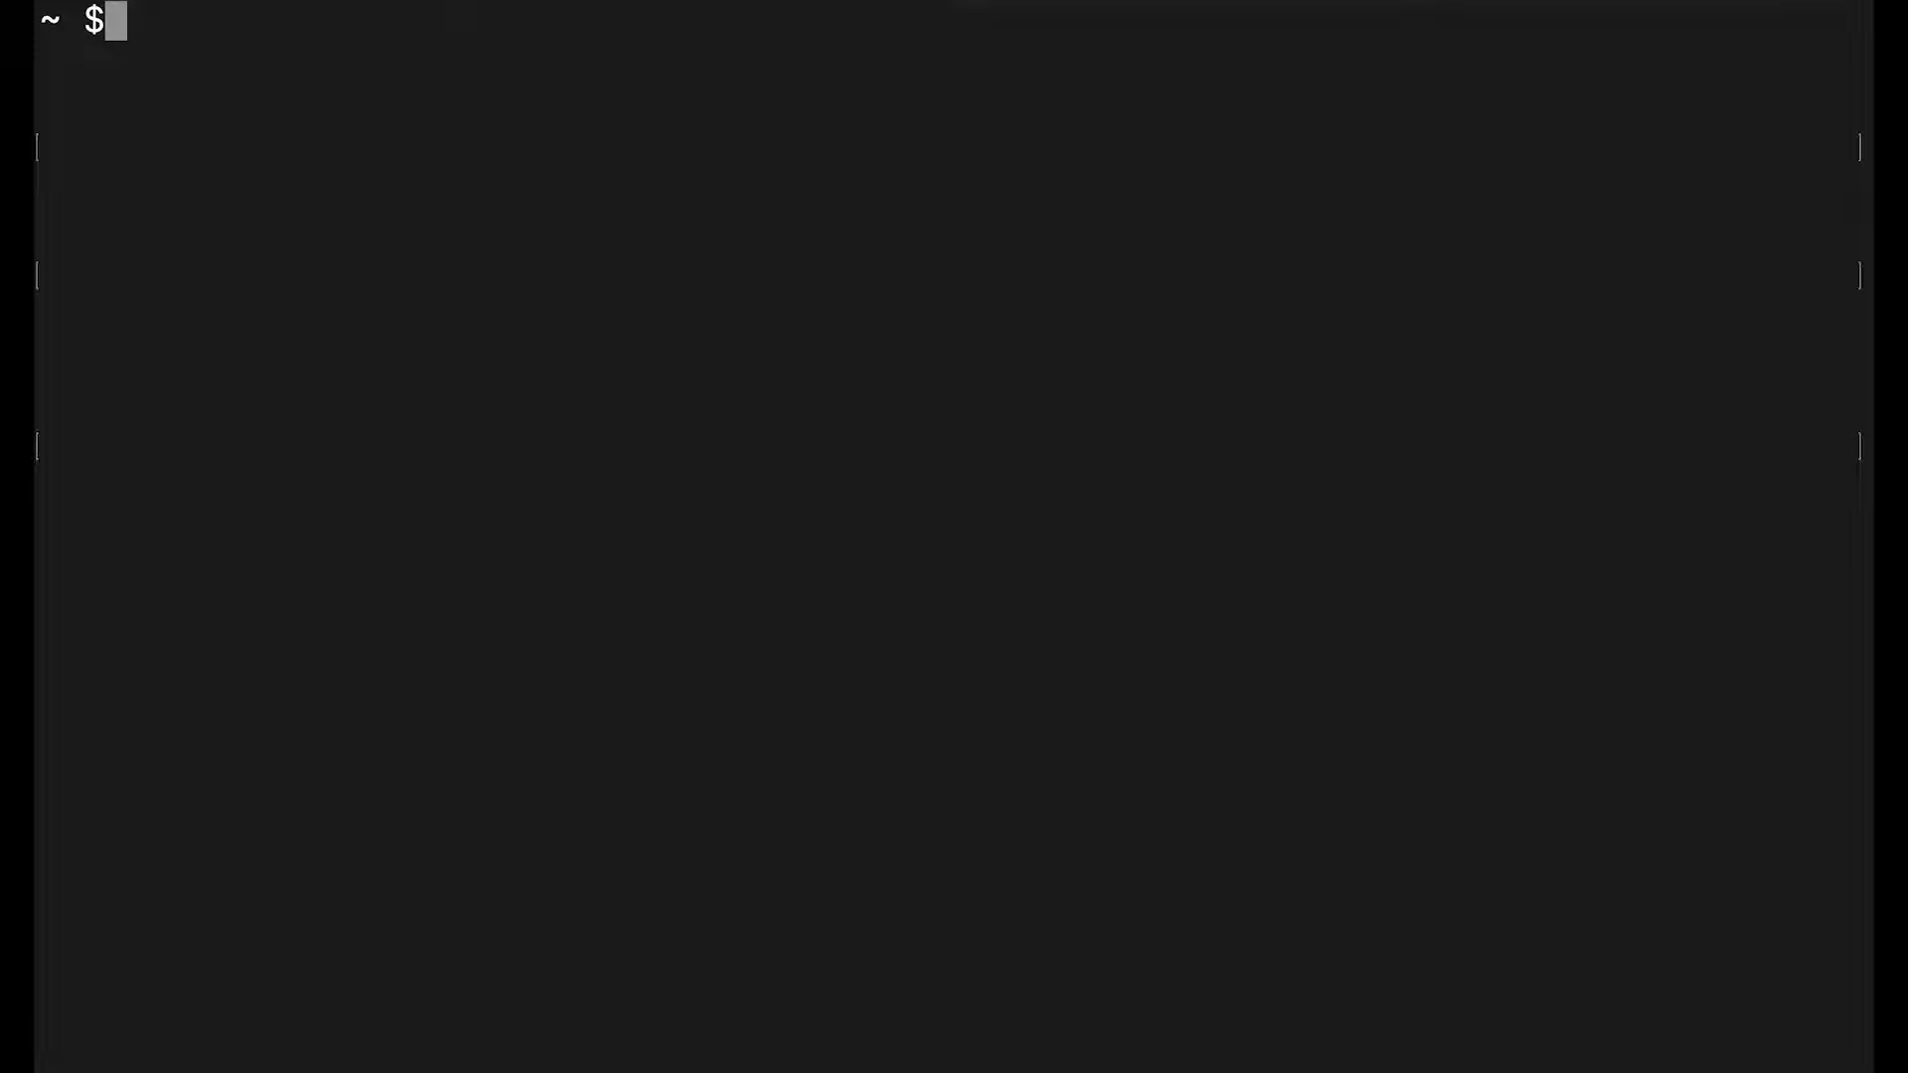
text(screen -)
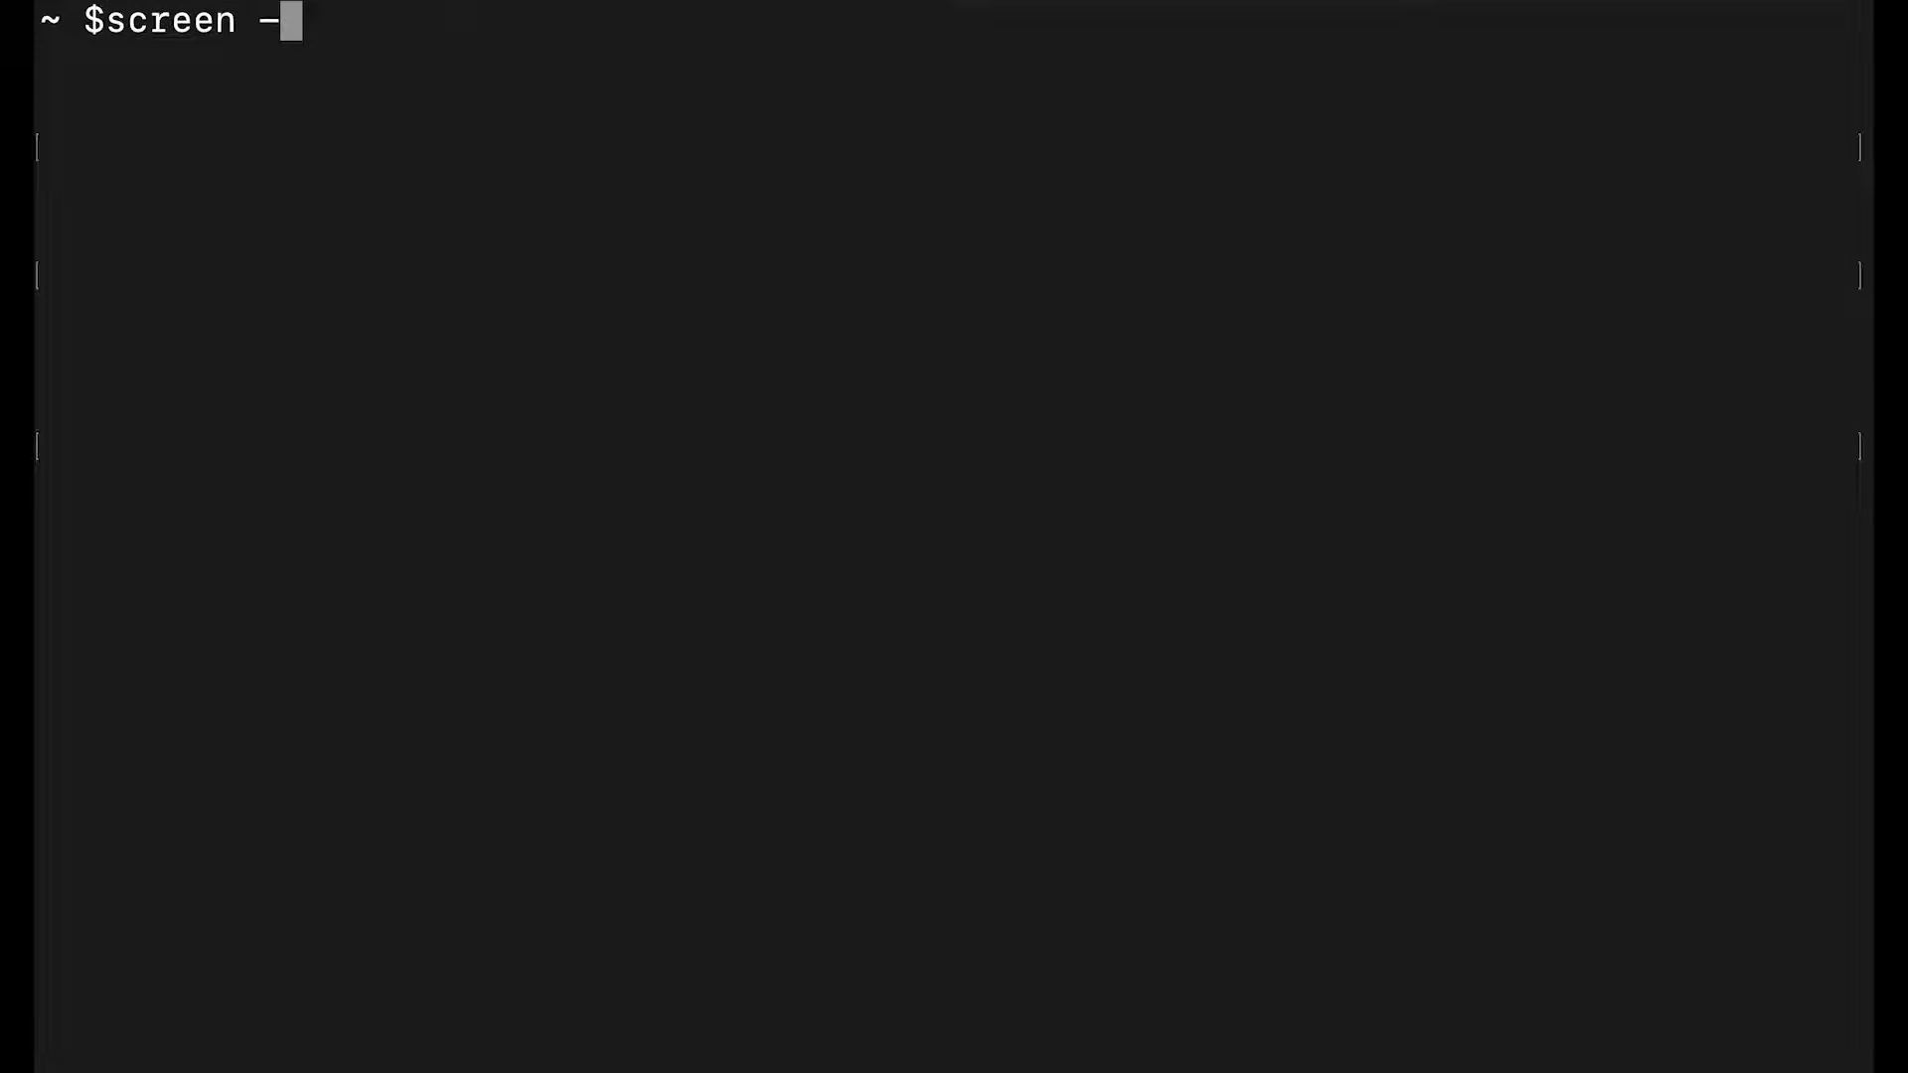
key(Return)
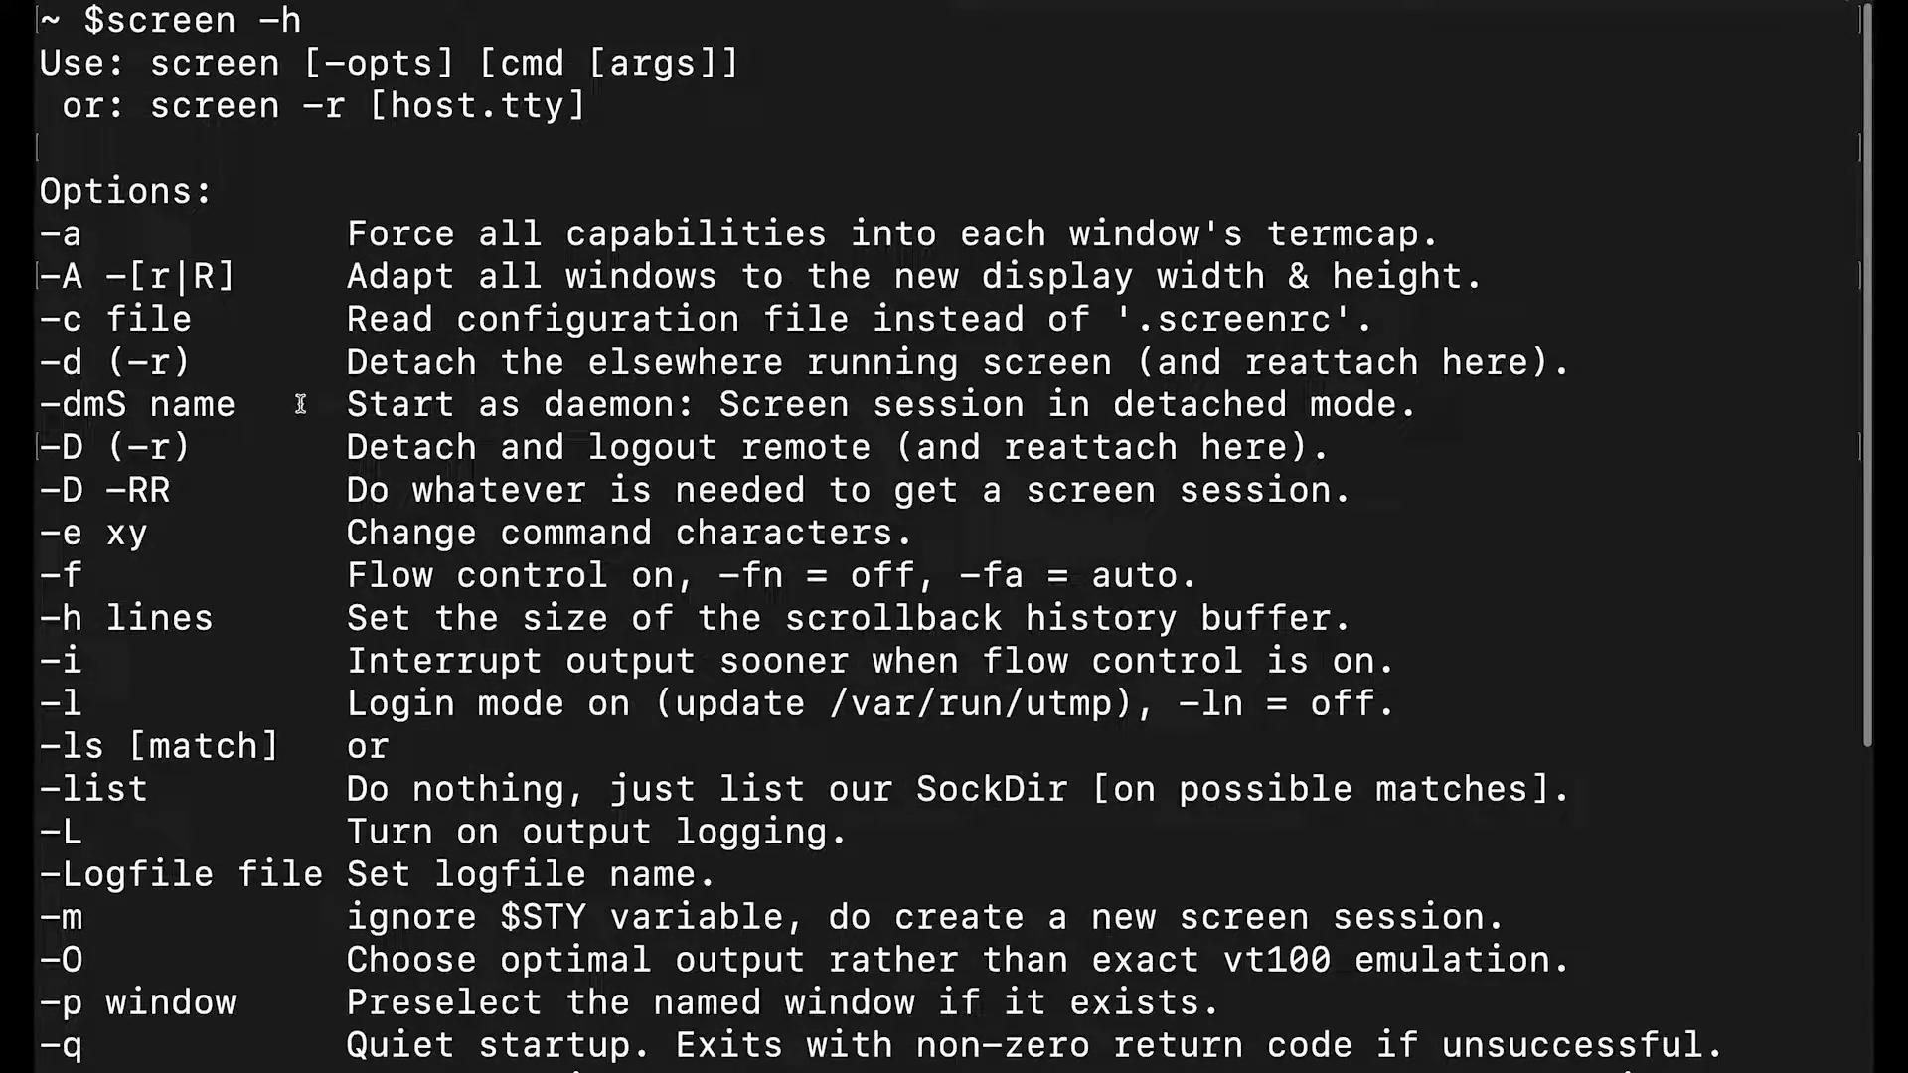
scroll(down, 3)
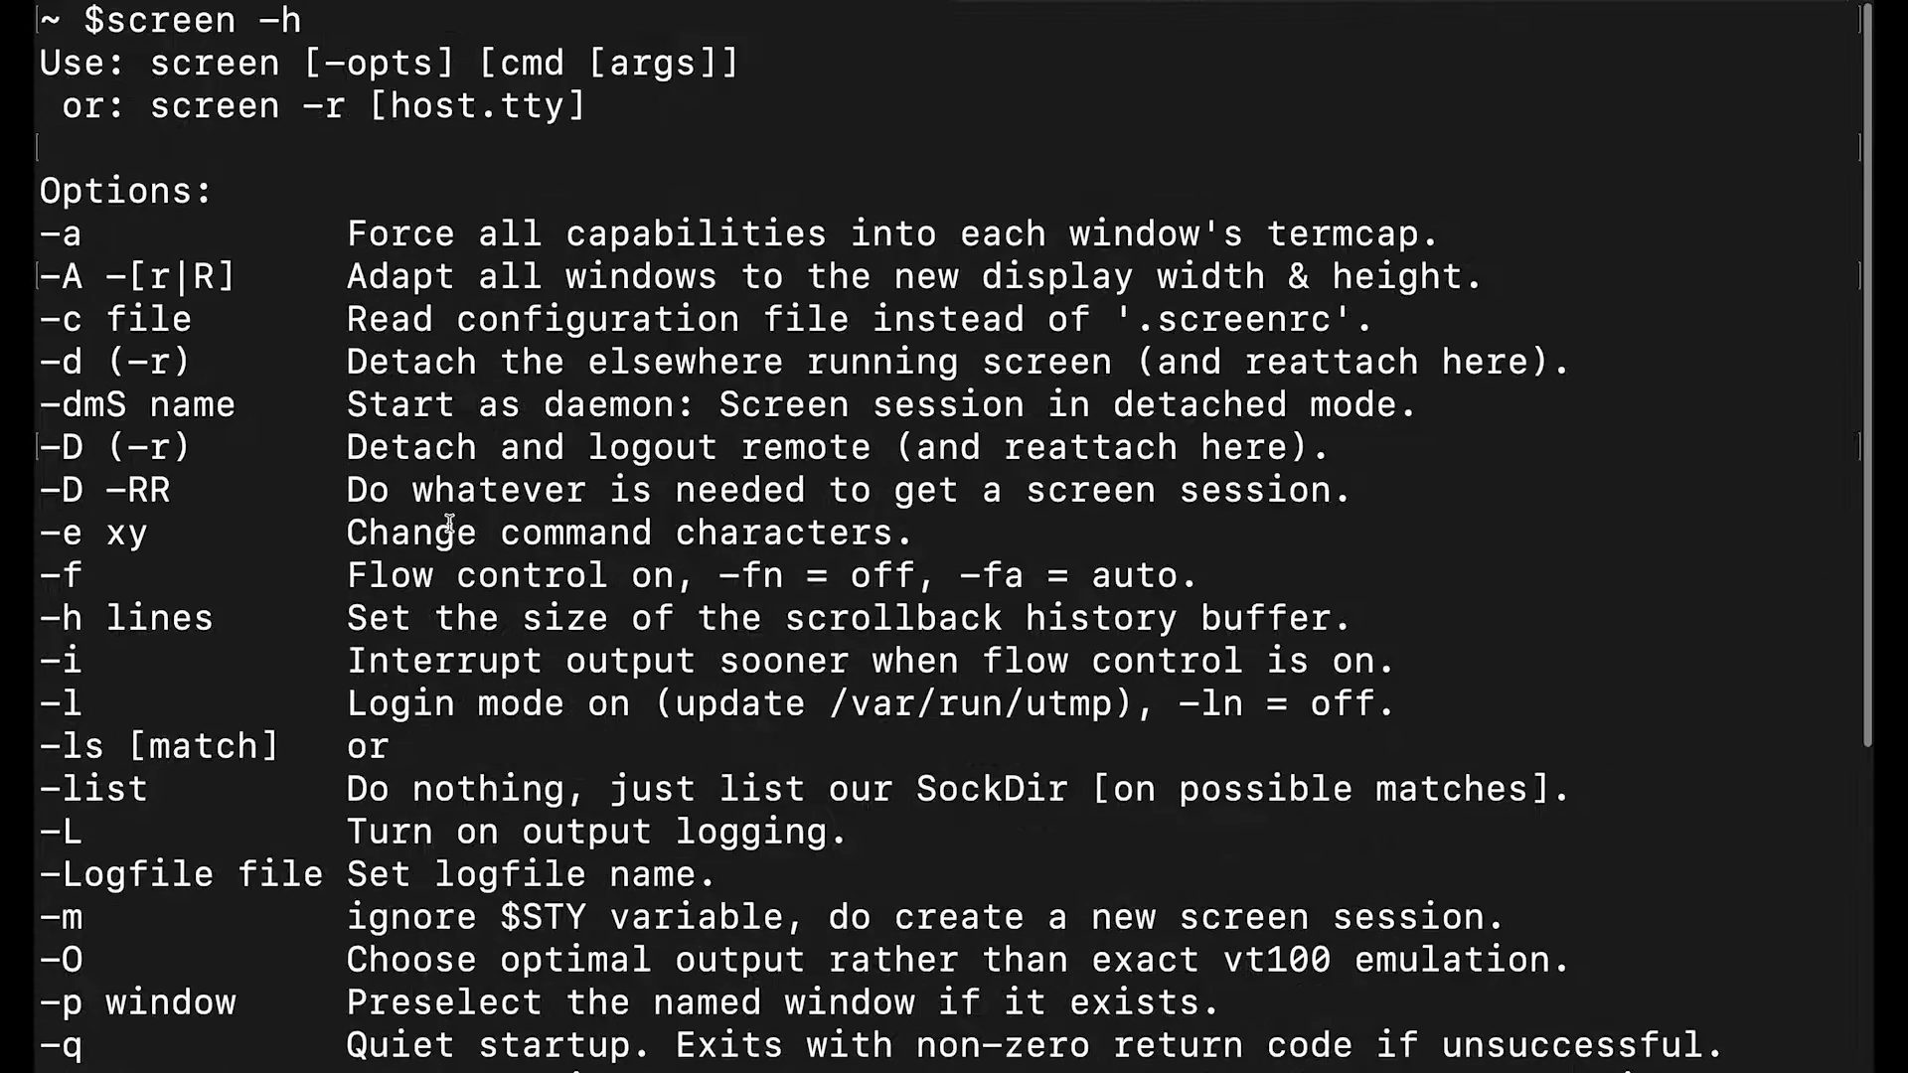
scroll(down, 3)
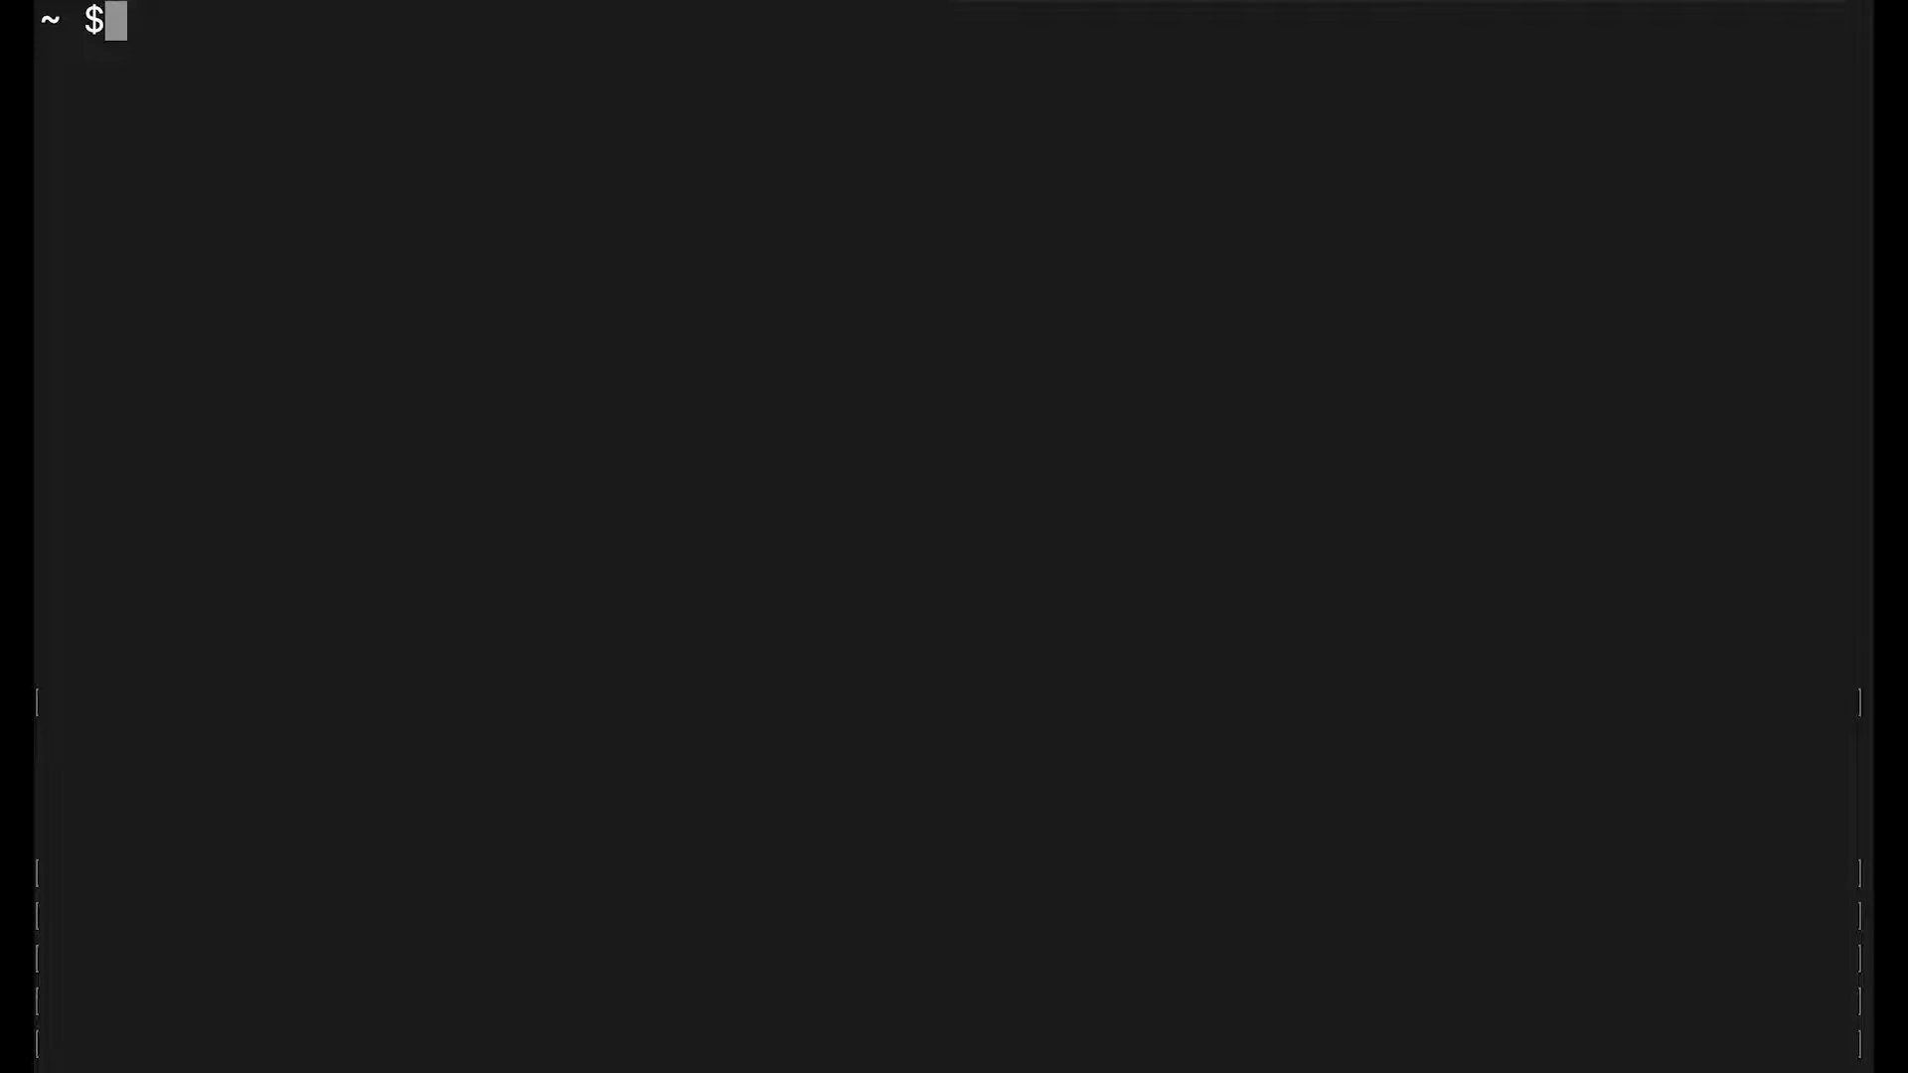
Step: Run an incomplete screen -S to show the option help again and review it
text(scre)
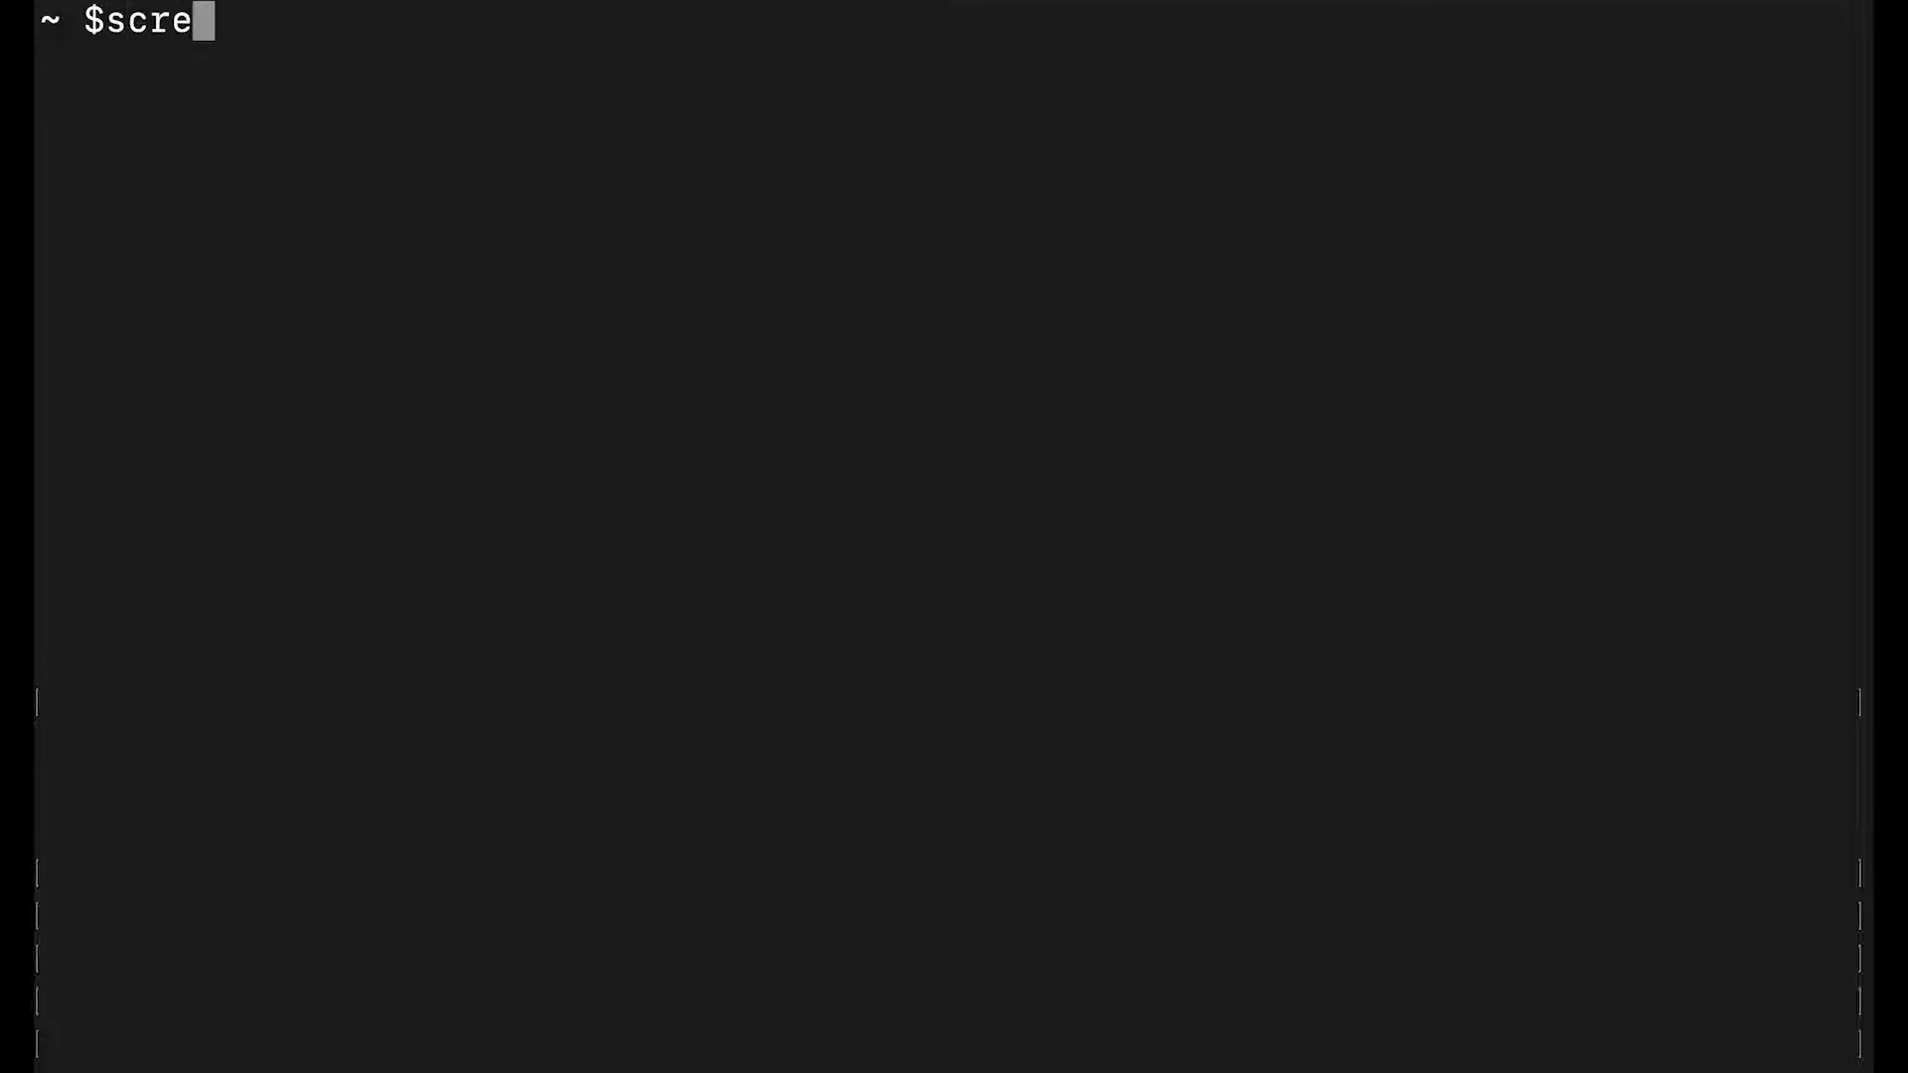
text(en -)
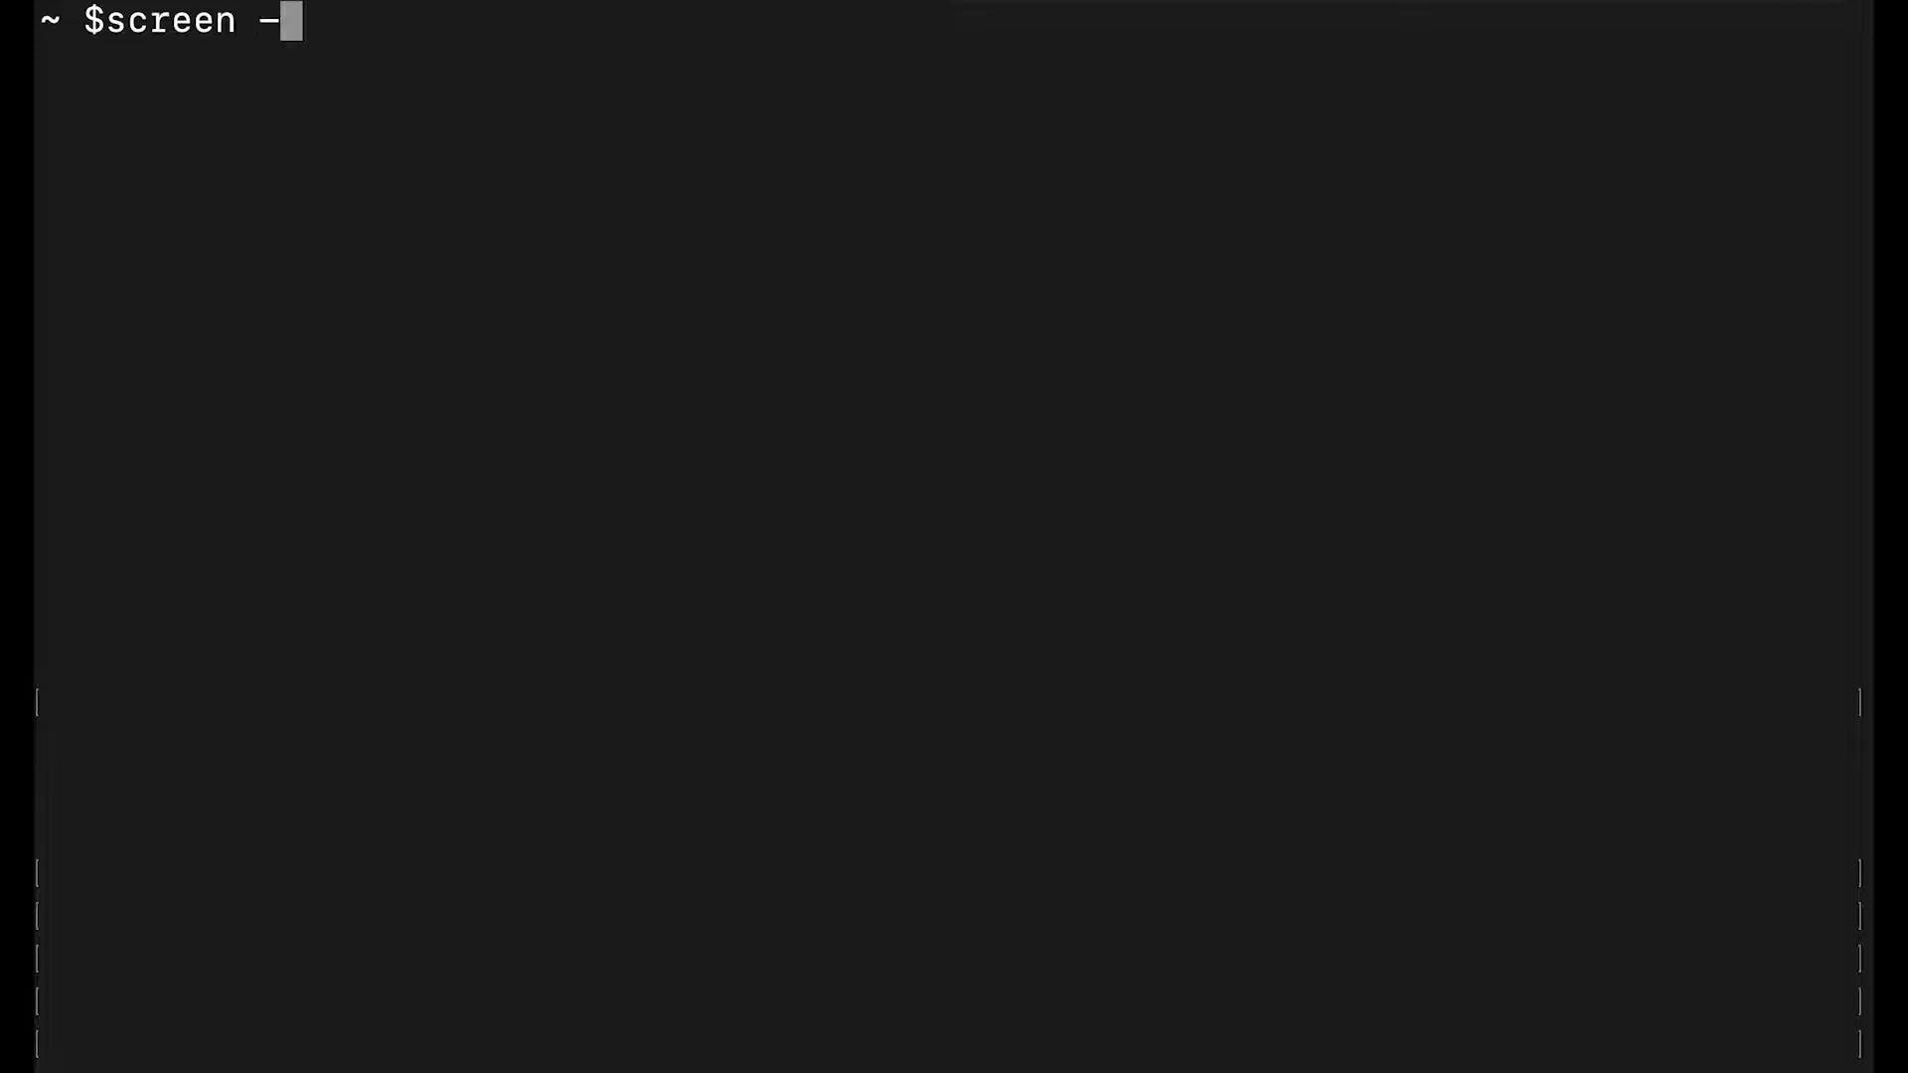
text(S)
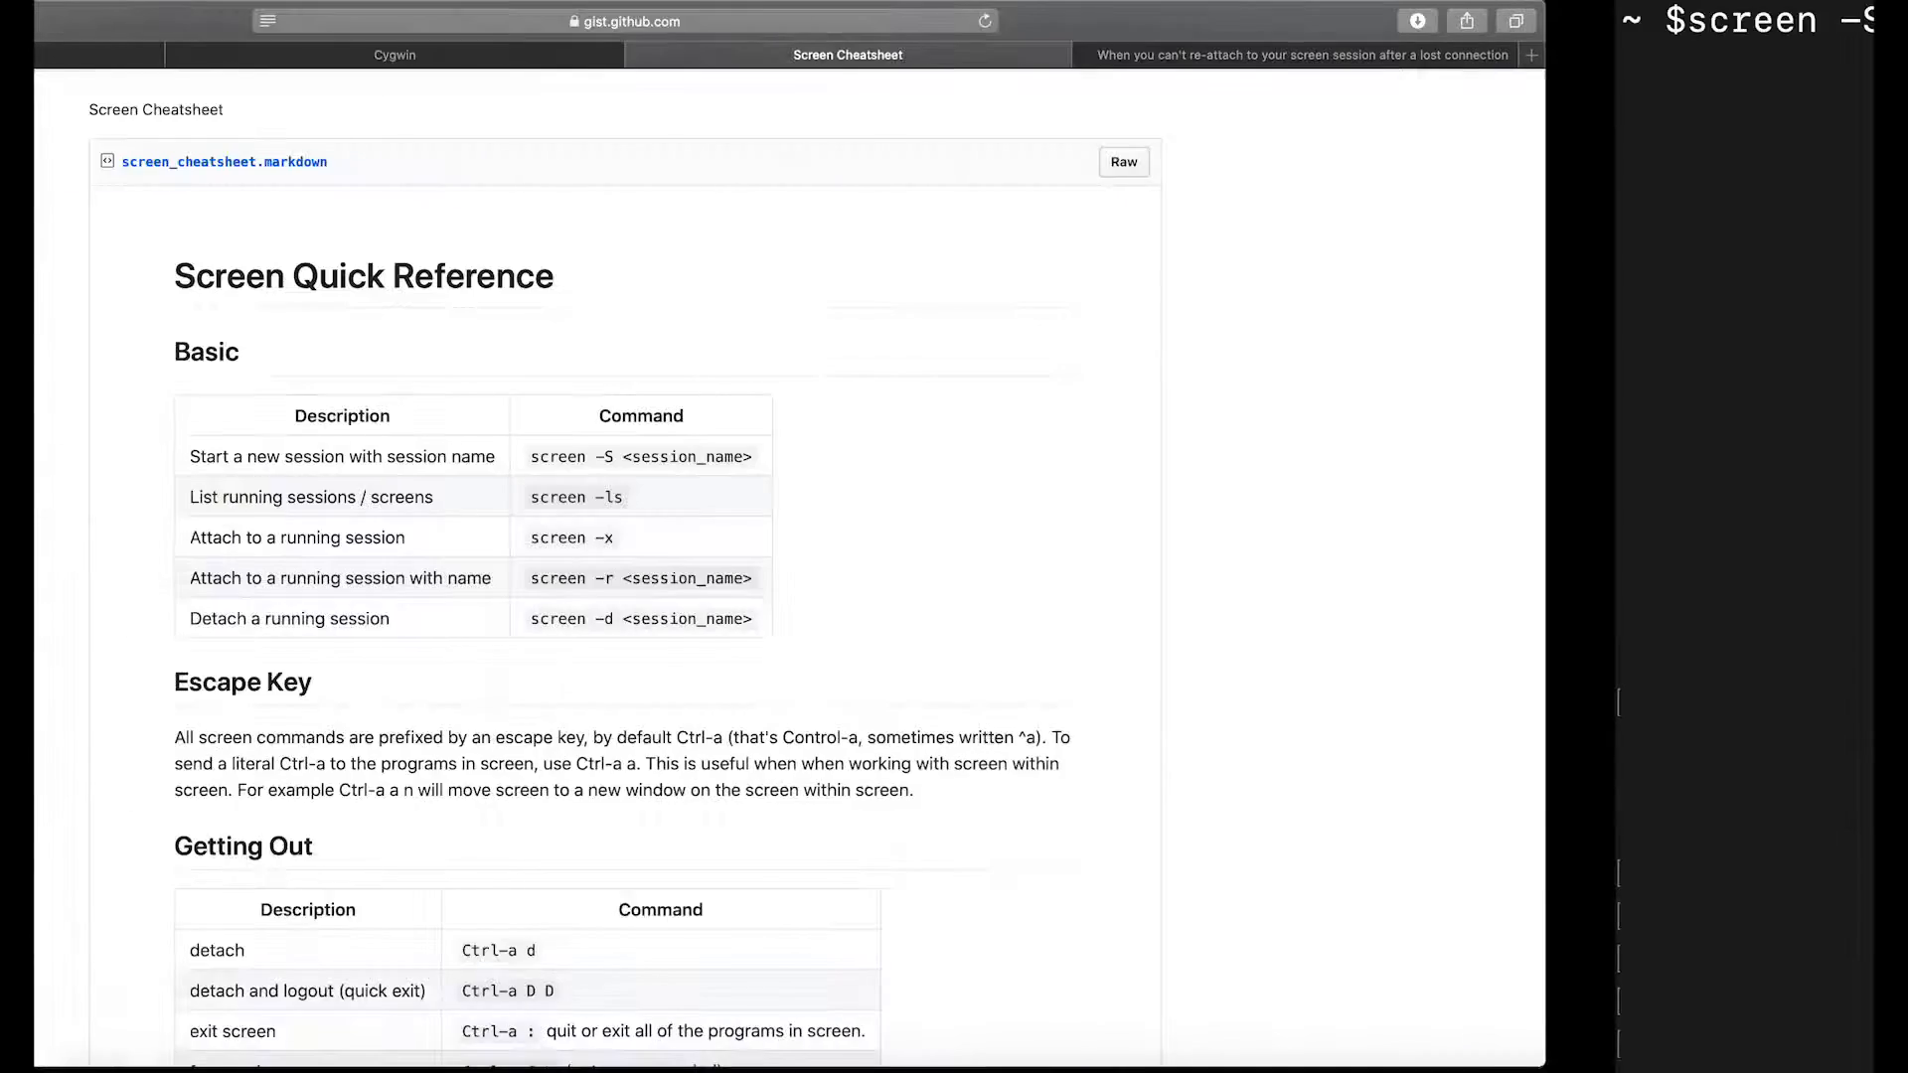
scroll(down, 3)
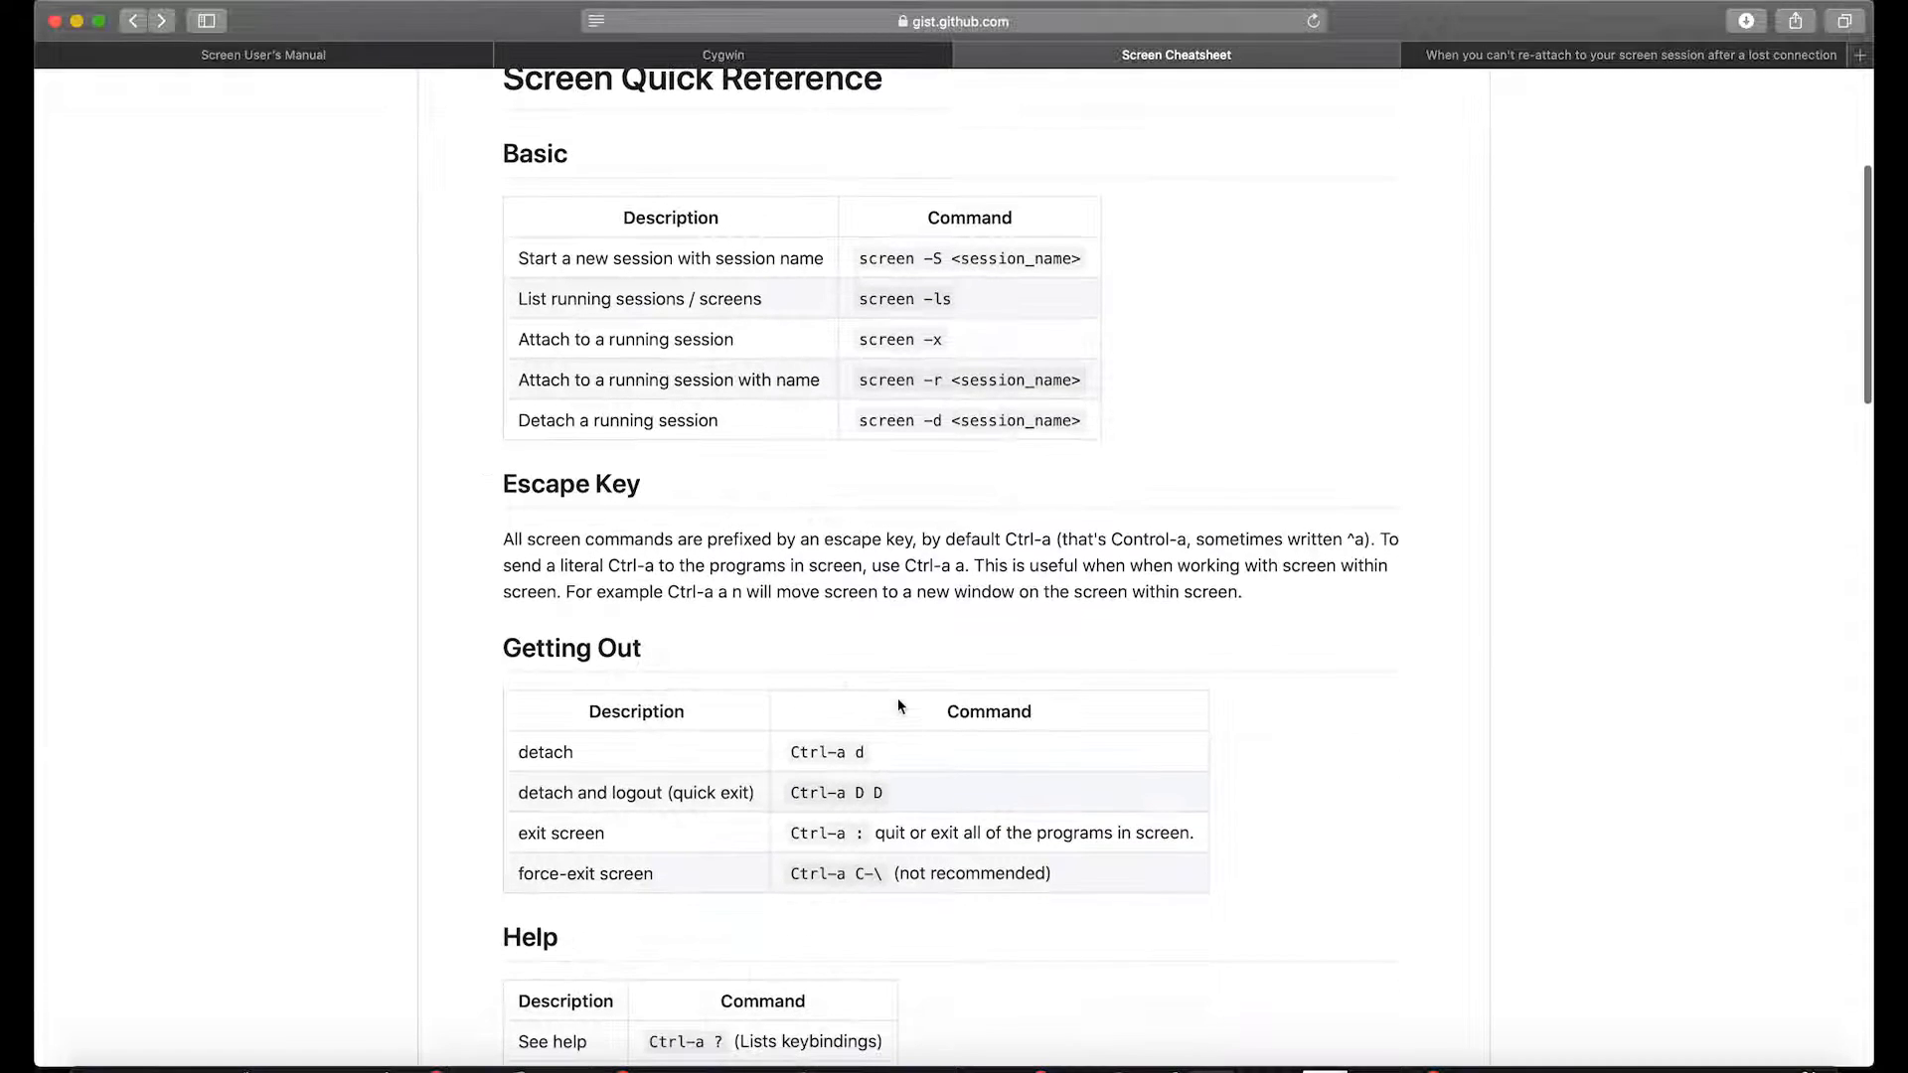
scroll(down, 3)
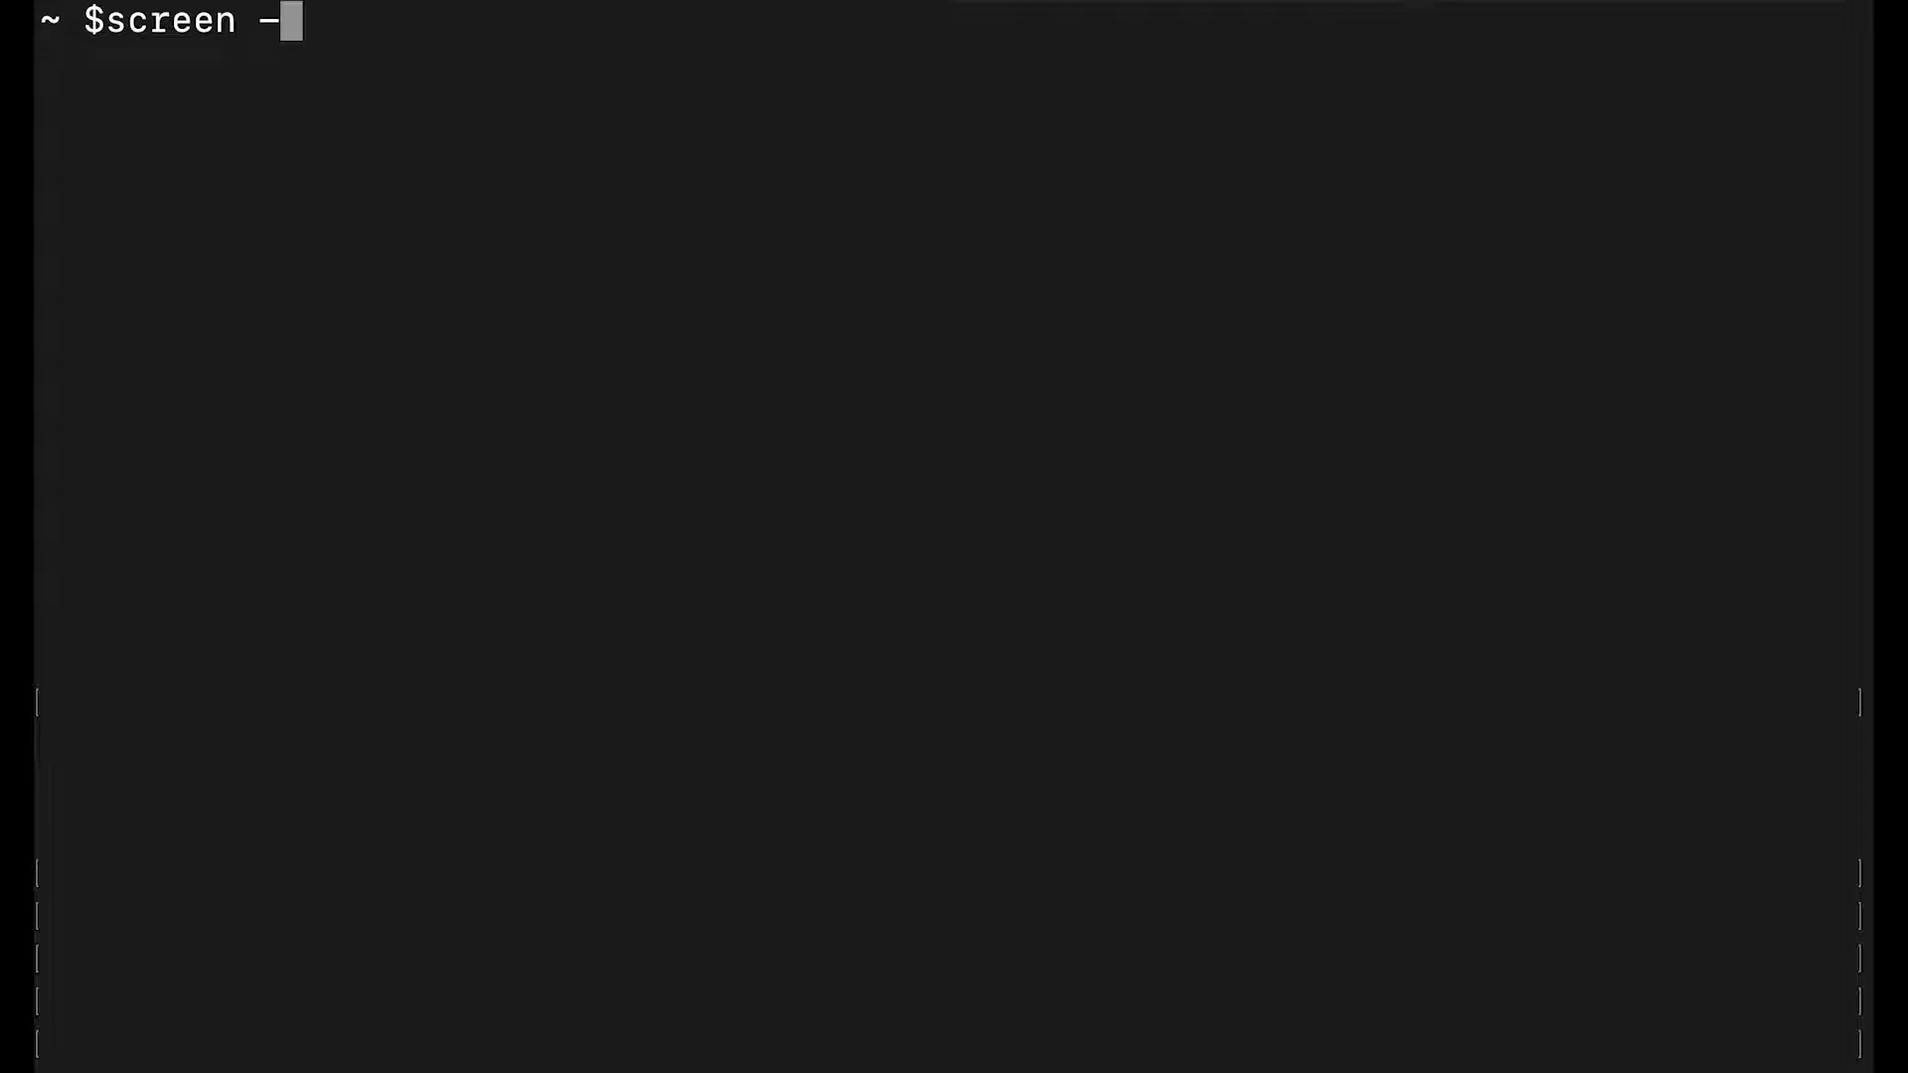
key(Return)
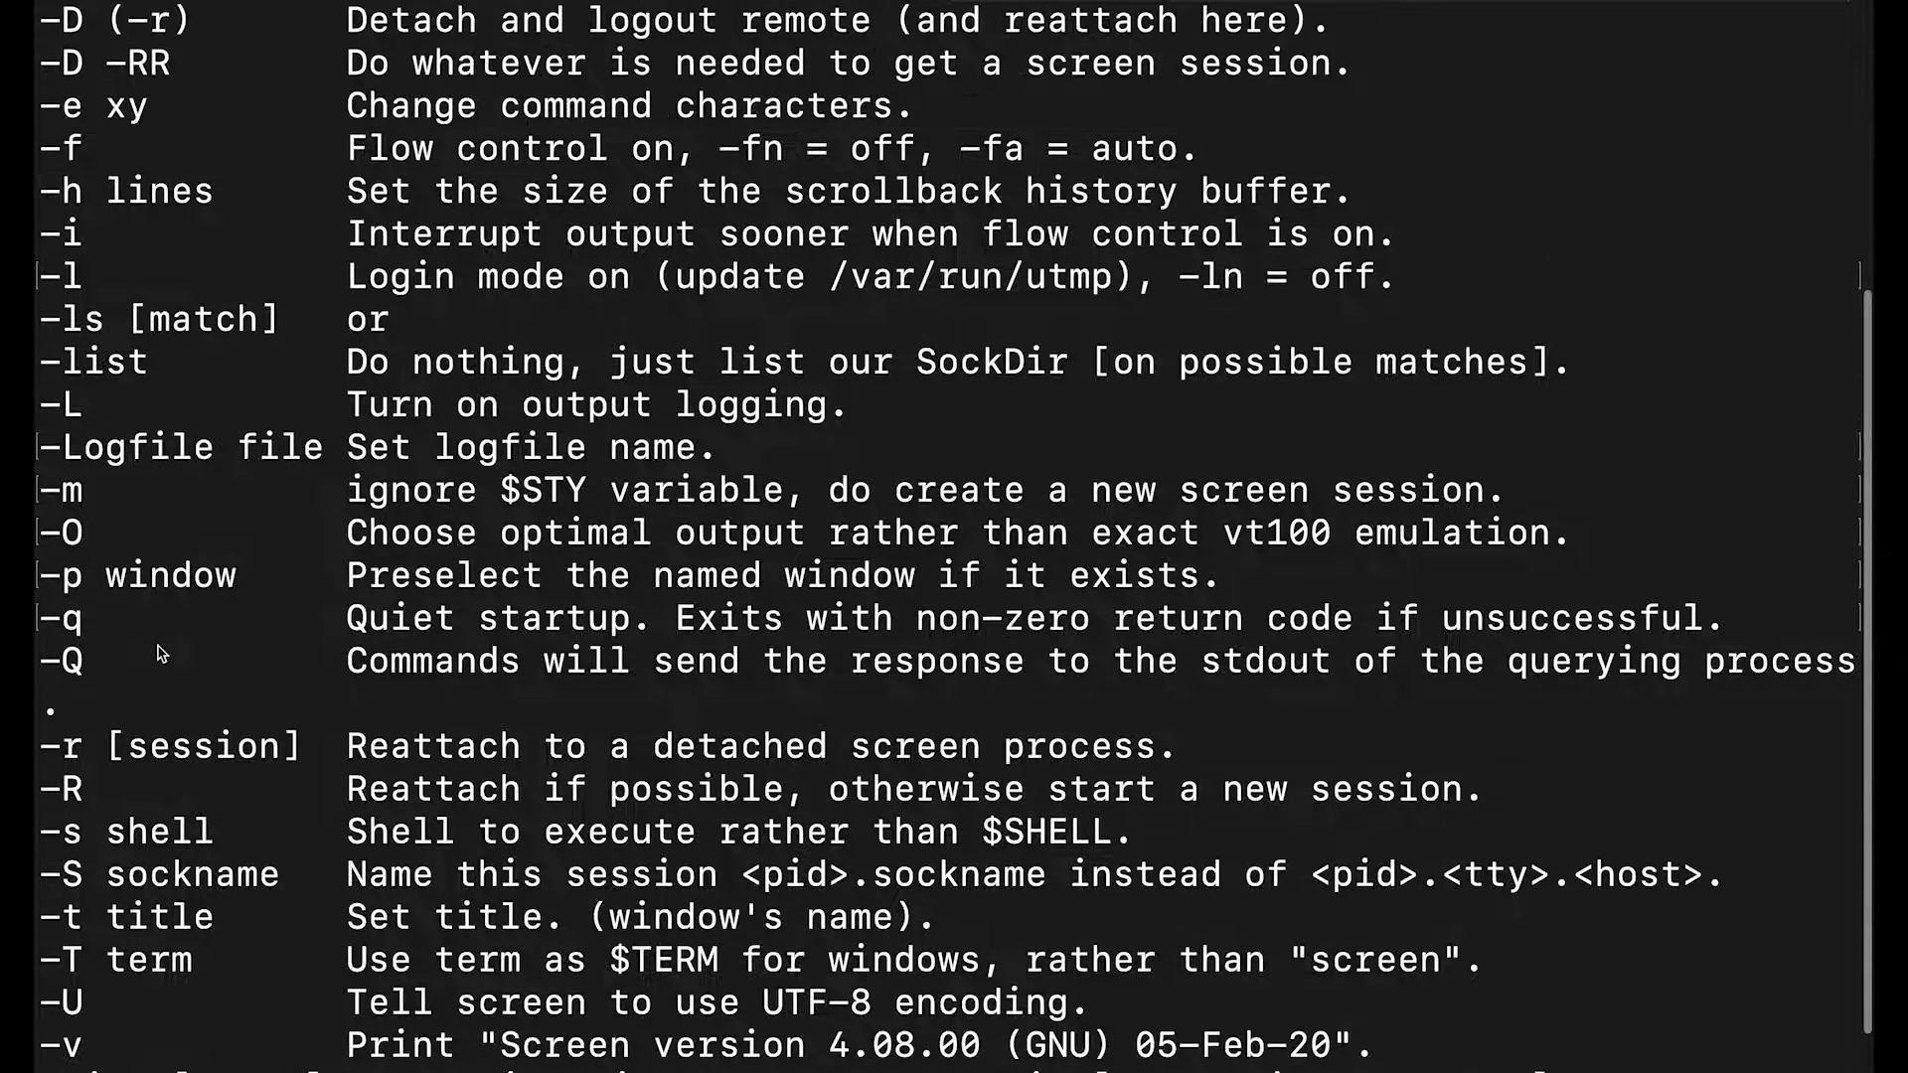
scroll(down, 3)
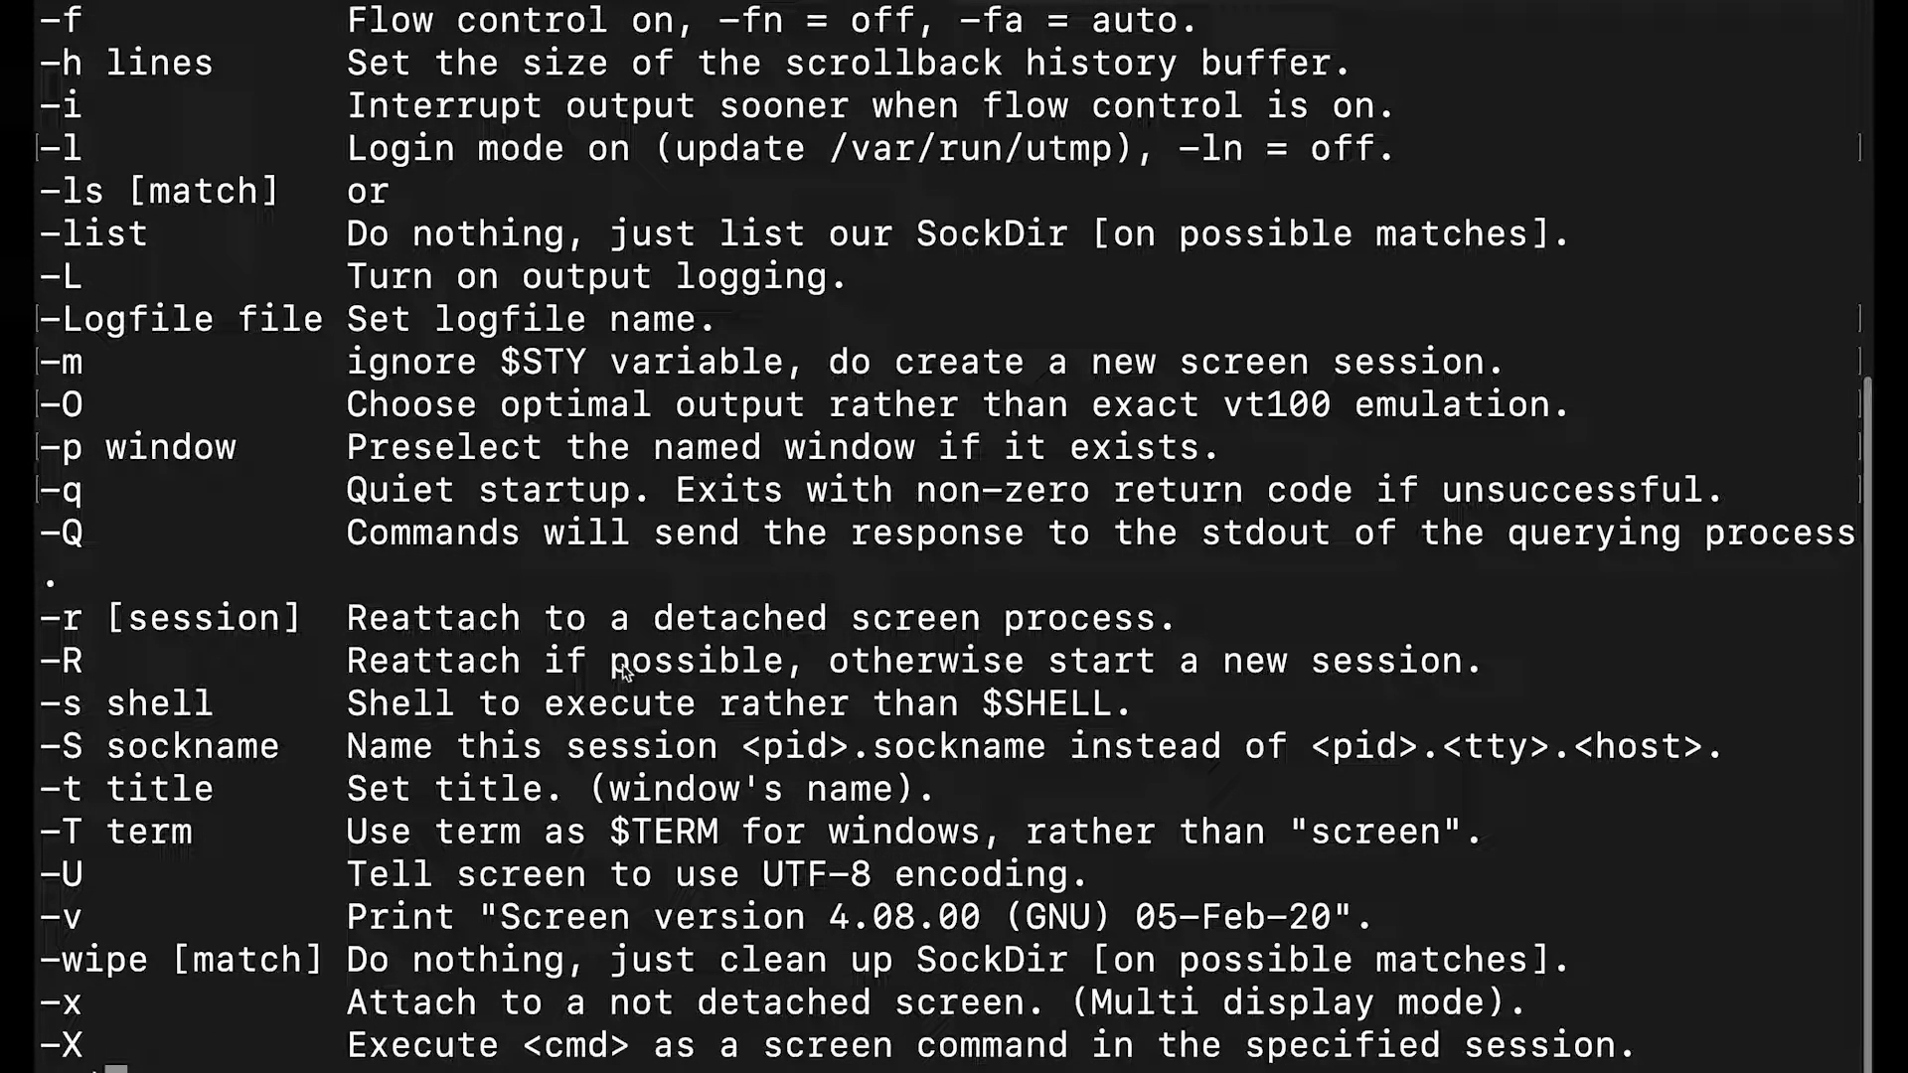
double_click(1044, 703)
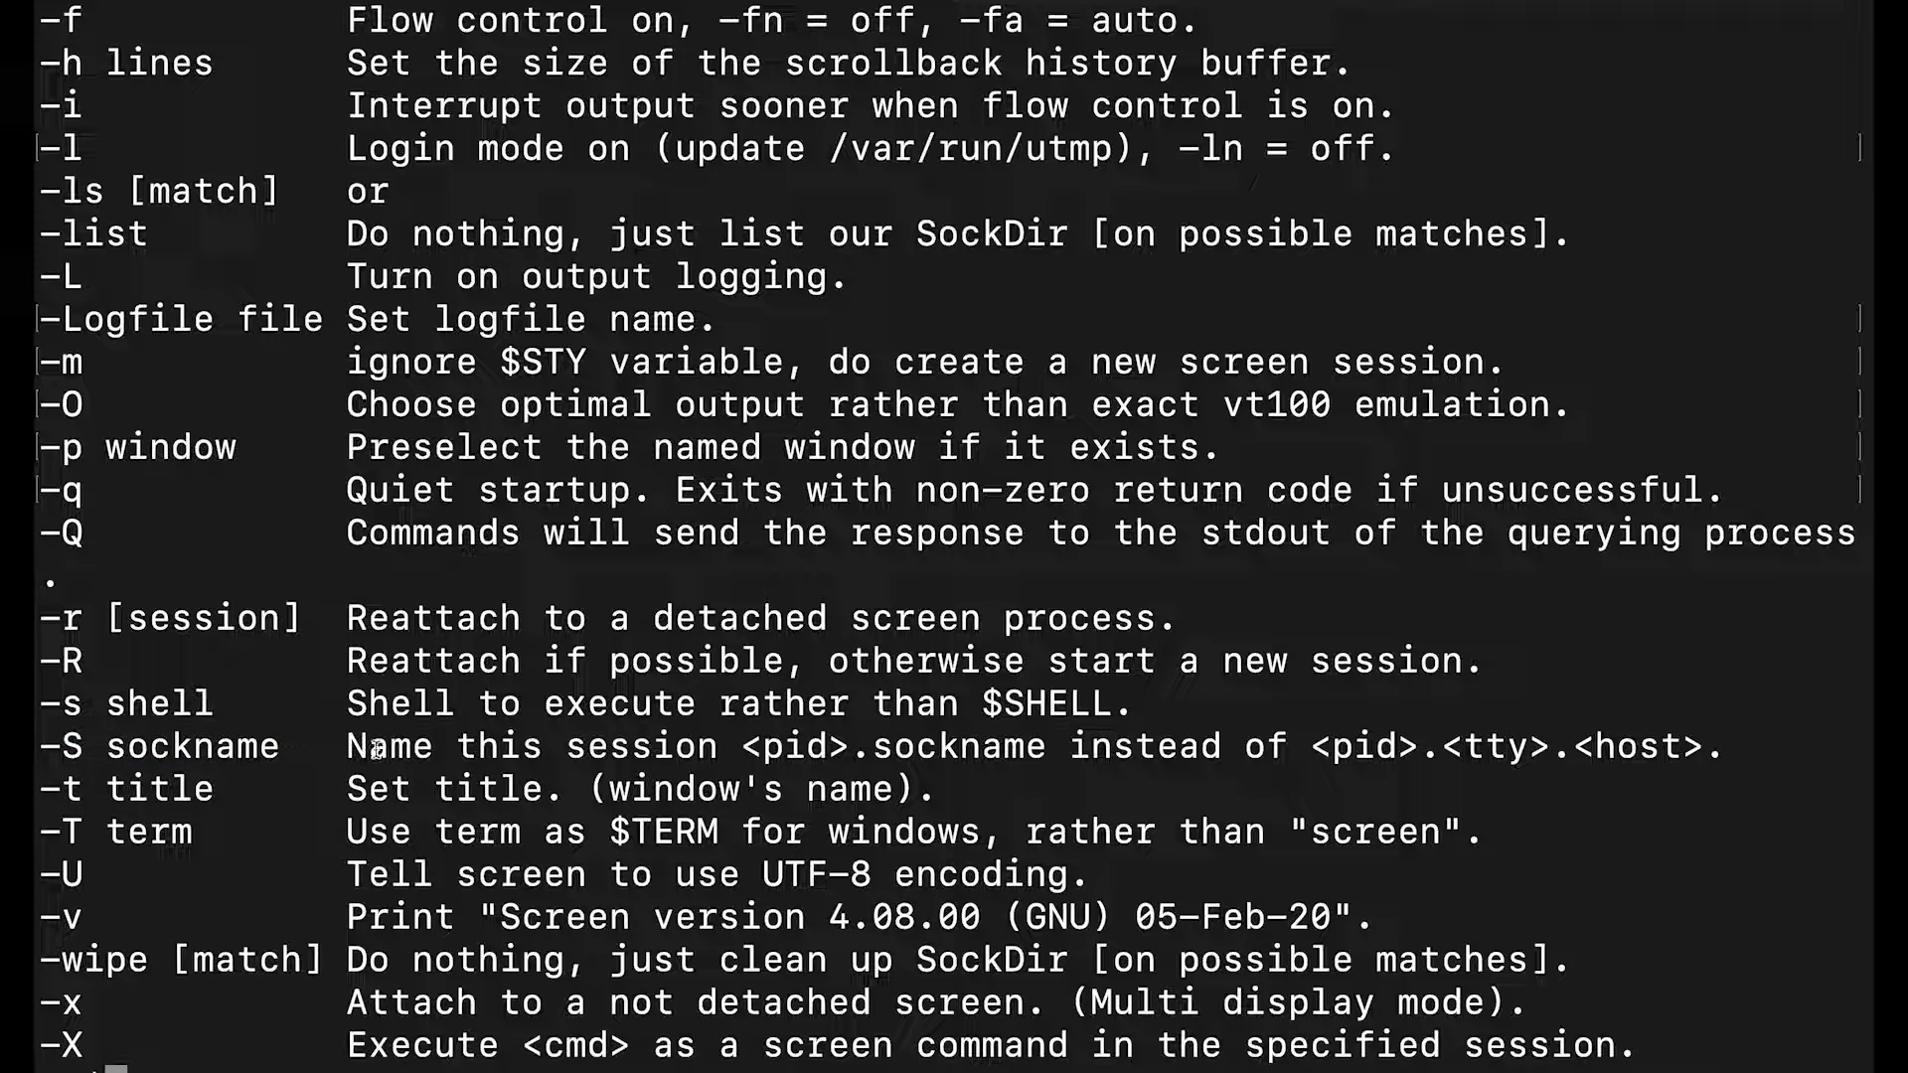
mouse_move(797, 727)
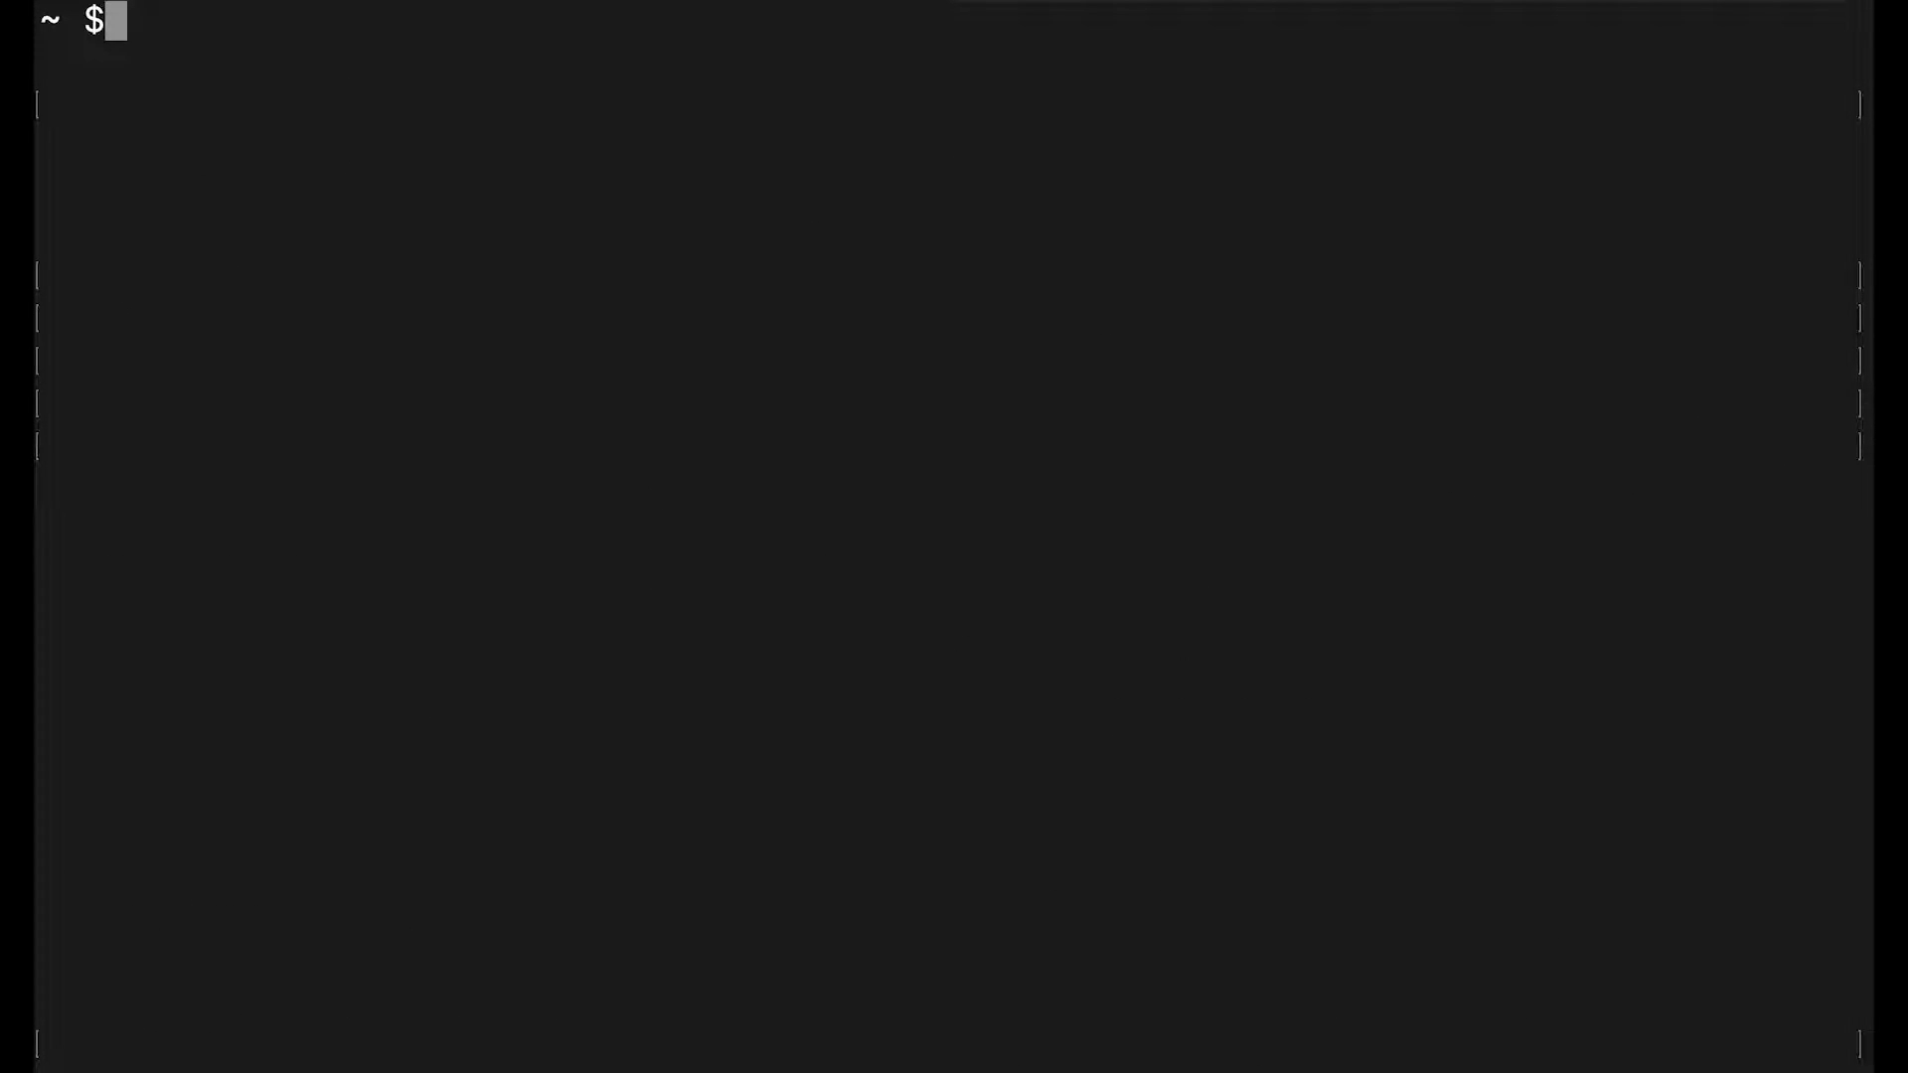
Step: Enter screen -S TEST to create a named screen session
text(scre)
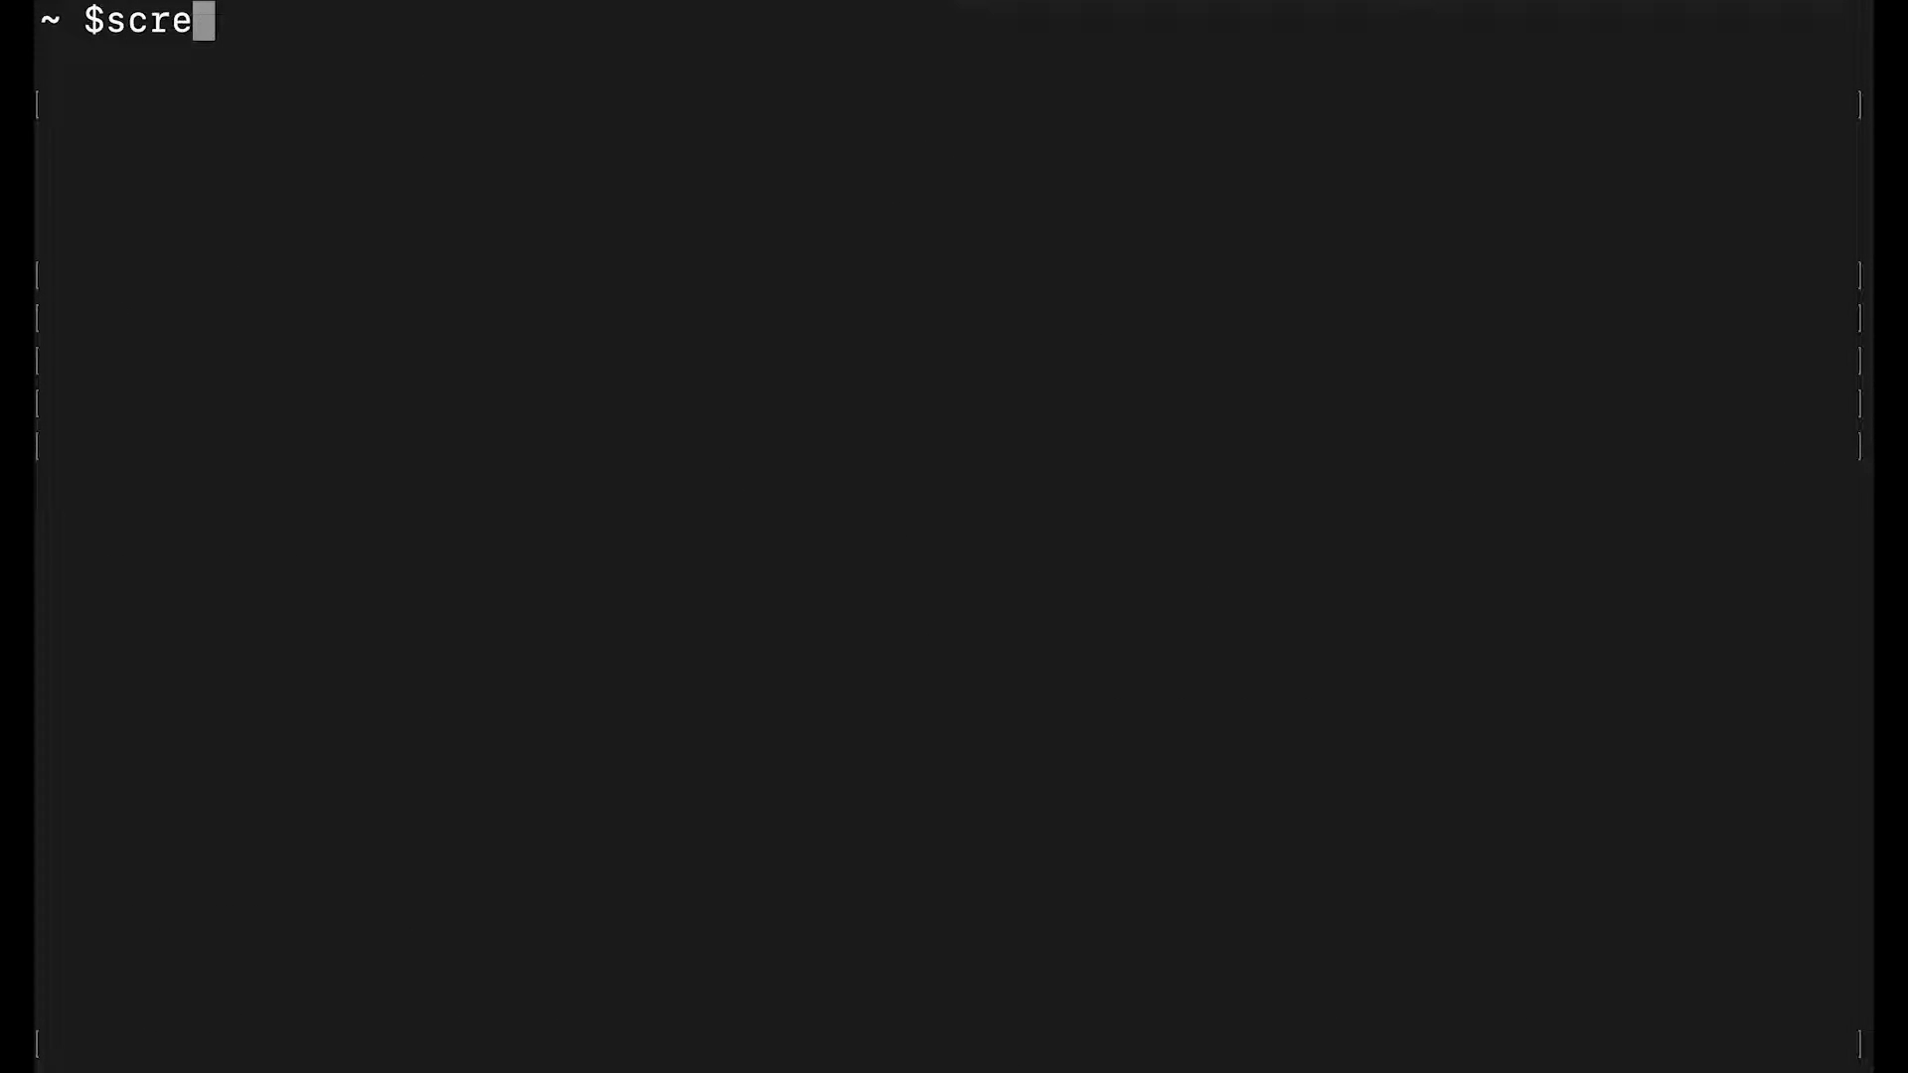
text(en -)
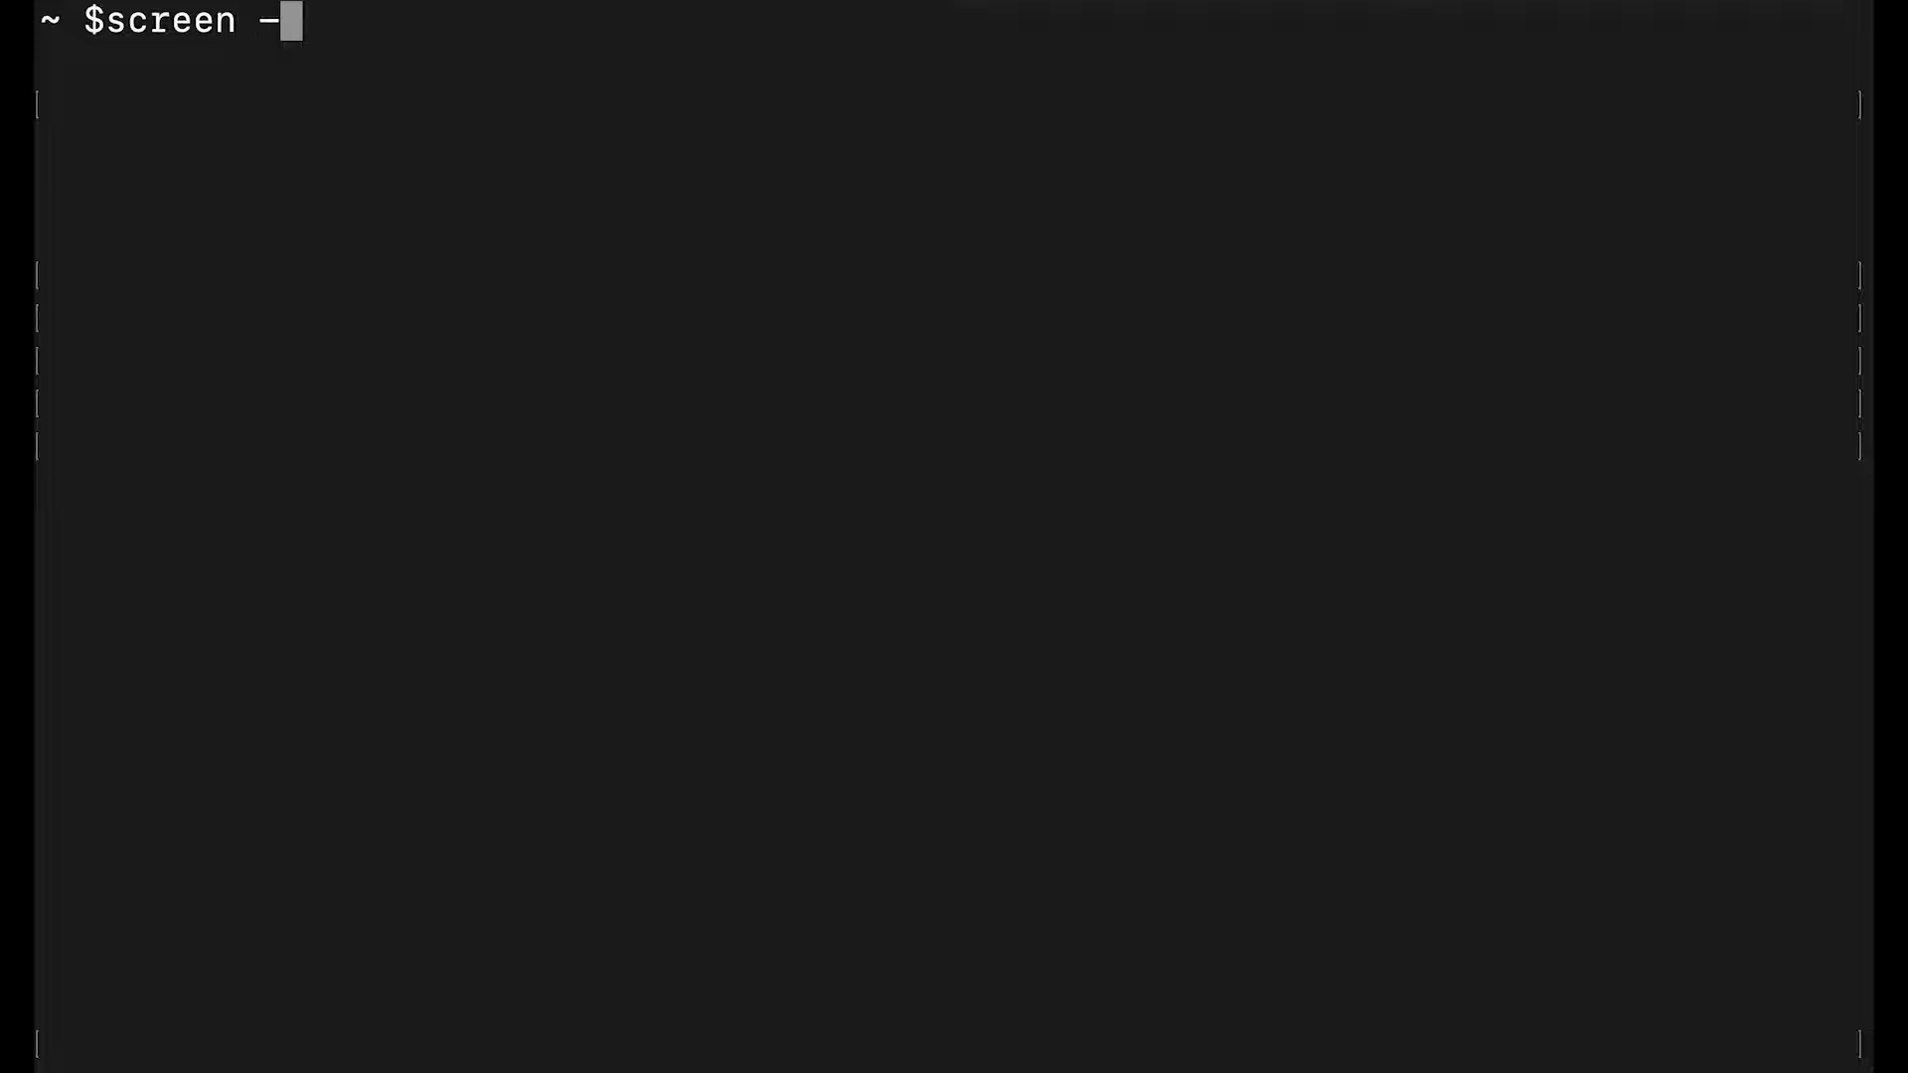
text(S)
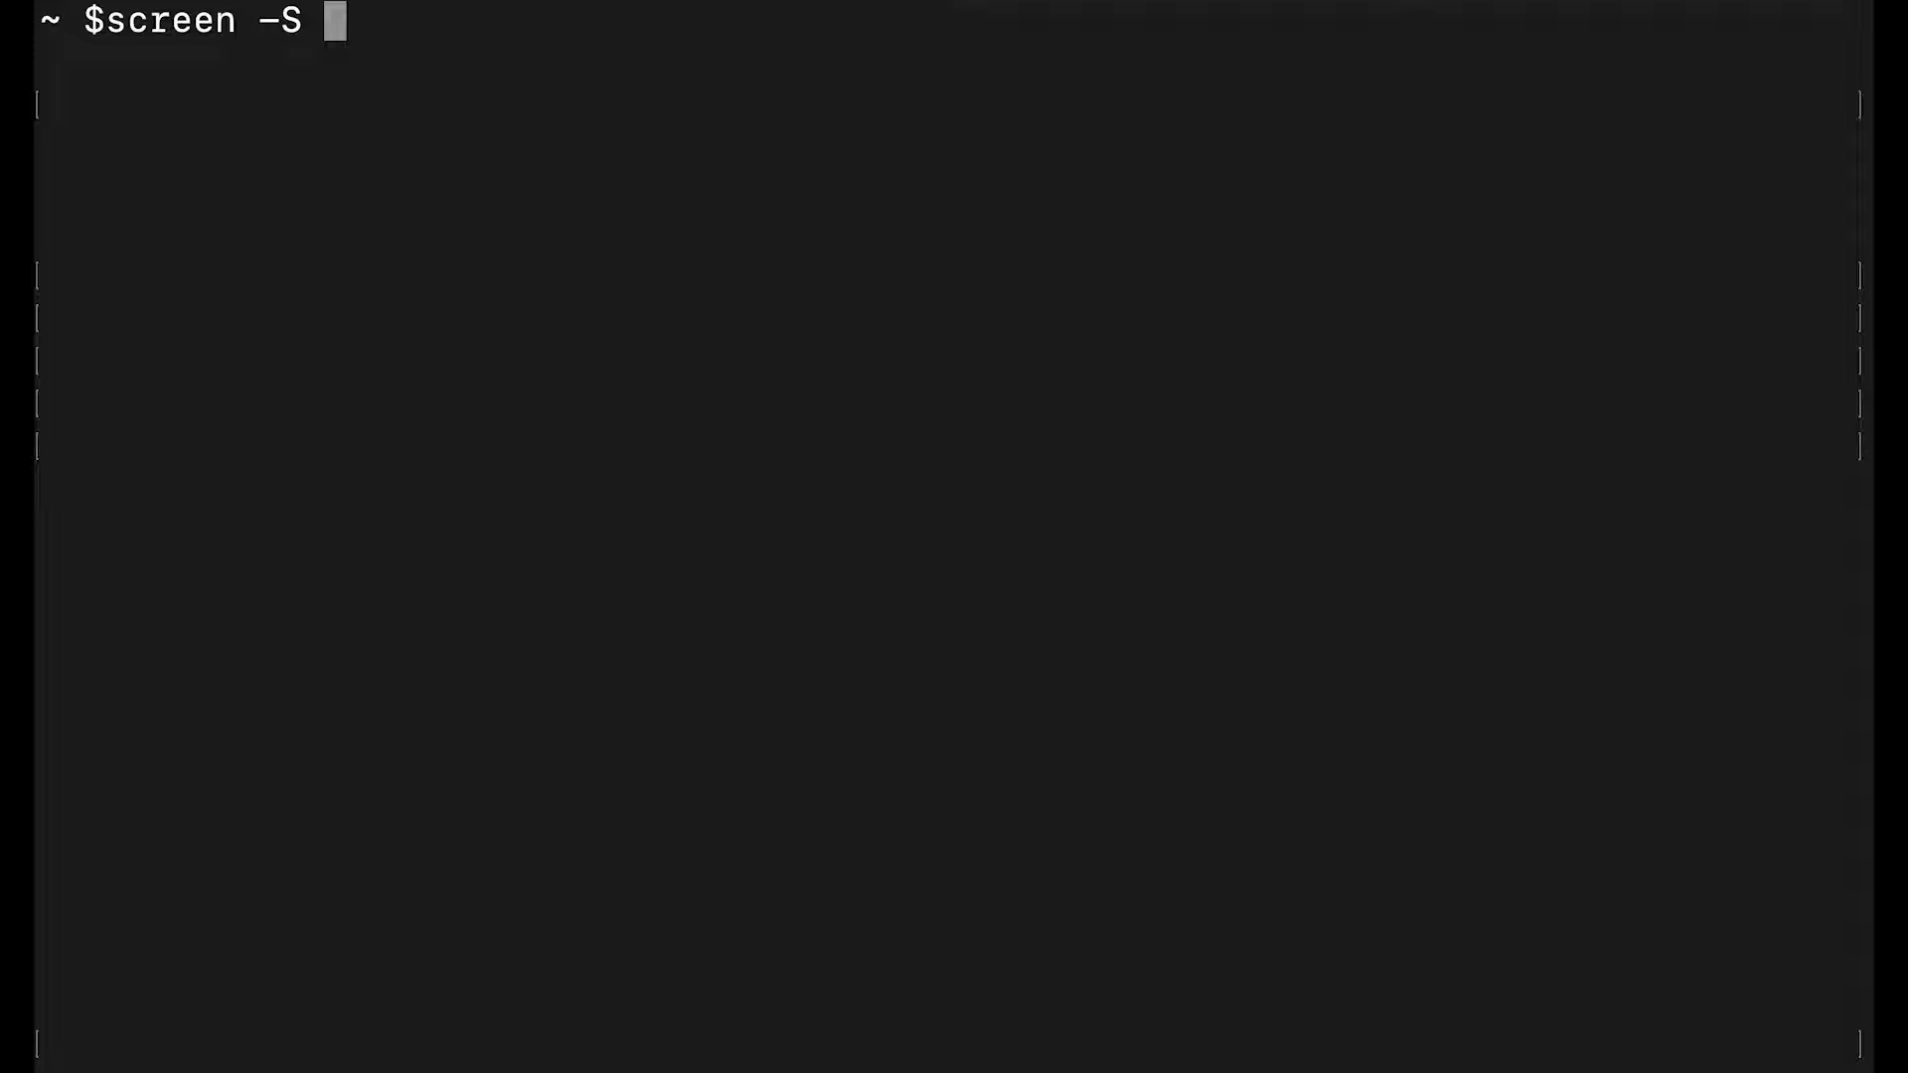
text(TEST)
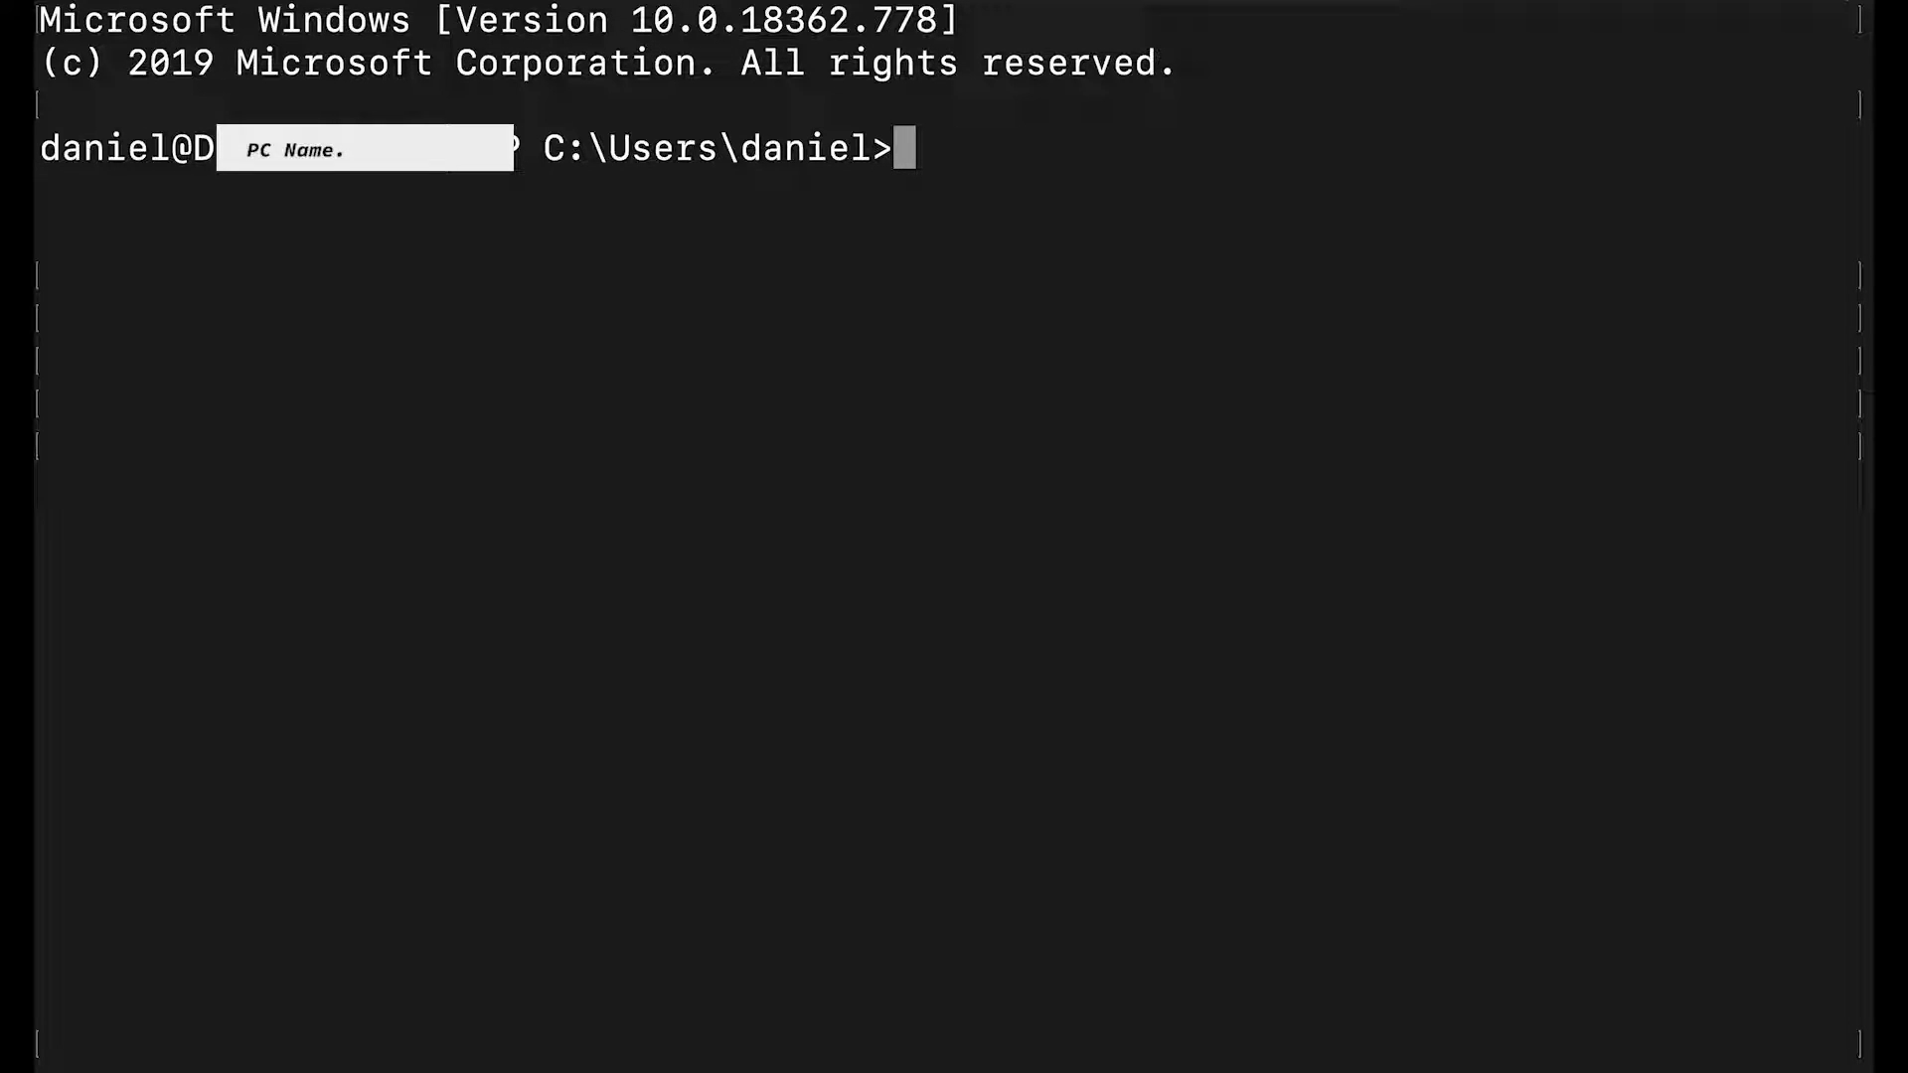
Step: Start PowerShell inside the TEST session after a mistyped attempt, then begin the conda command
text(power)
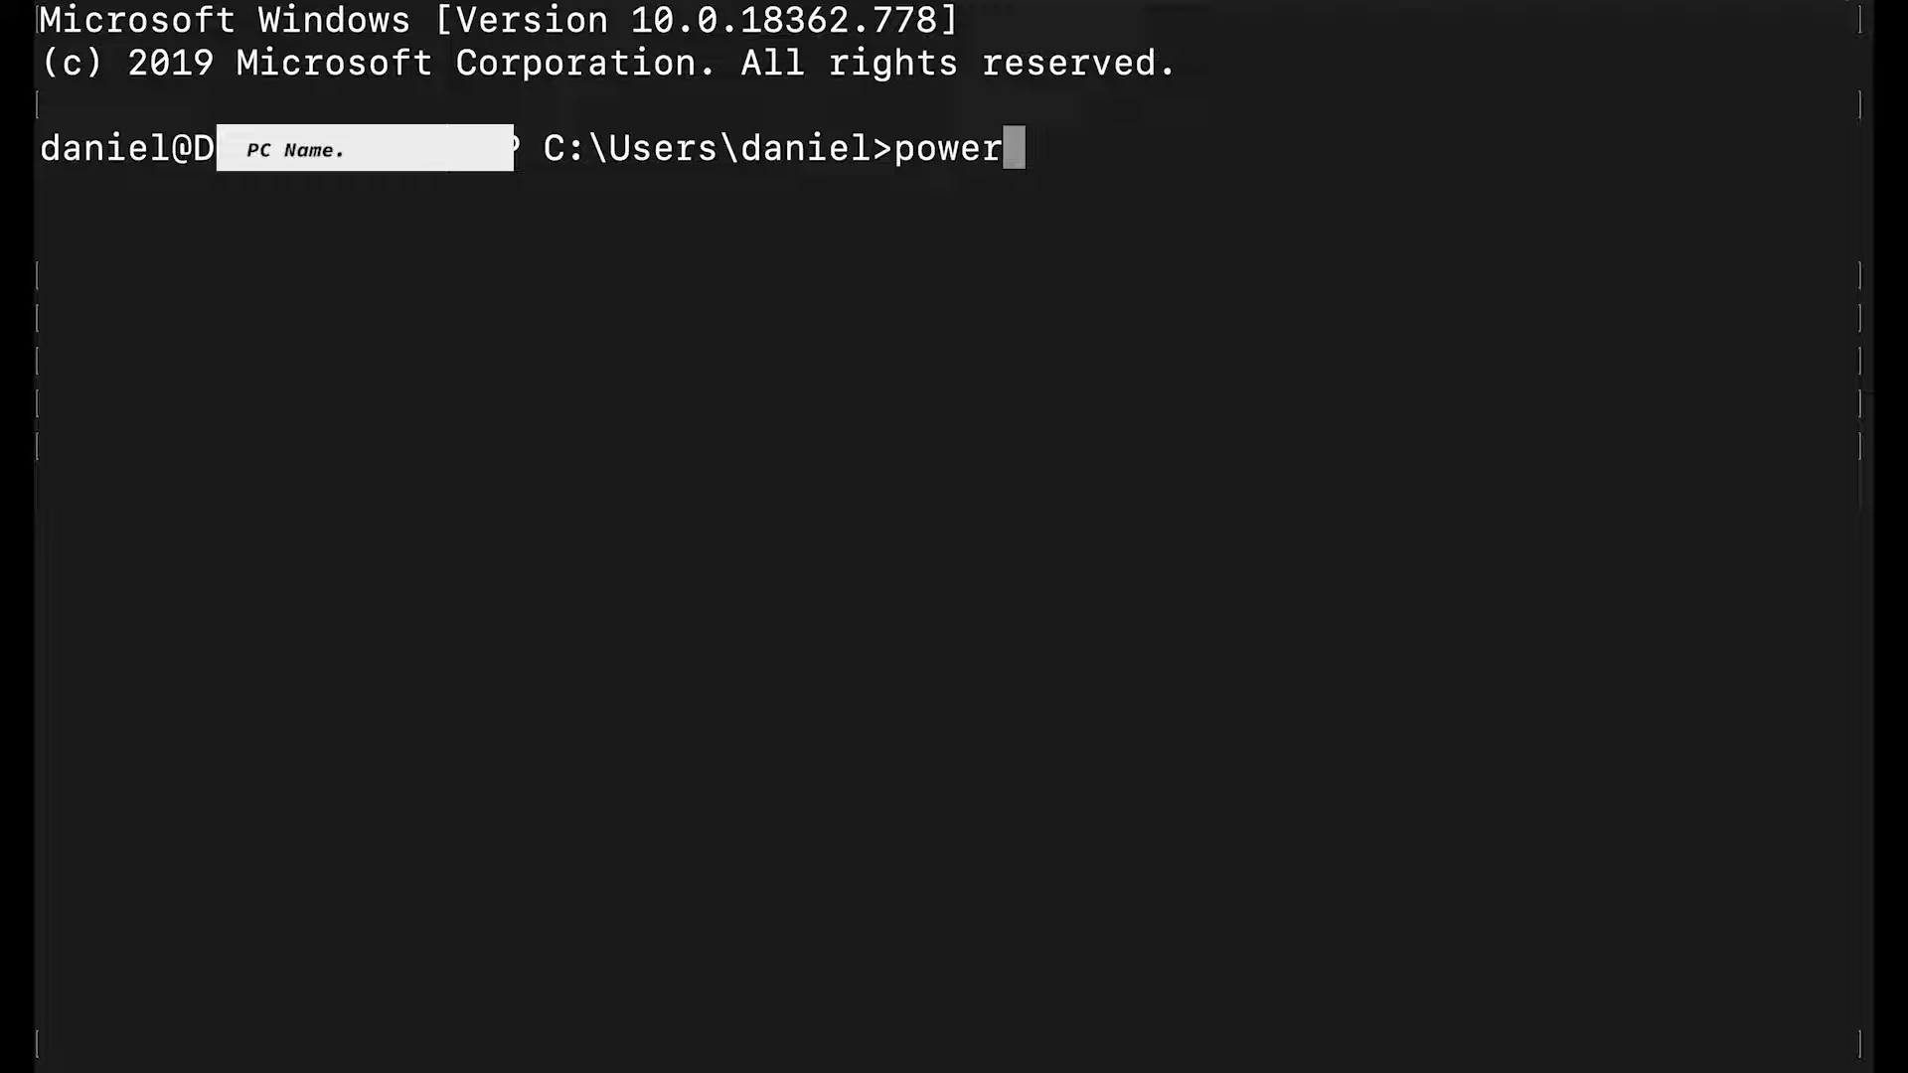
key(Backspace)
text(shell)
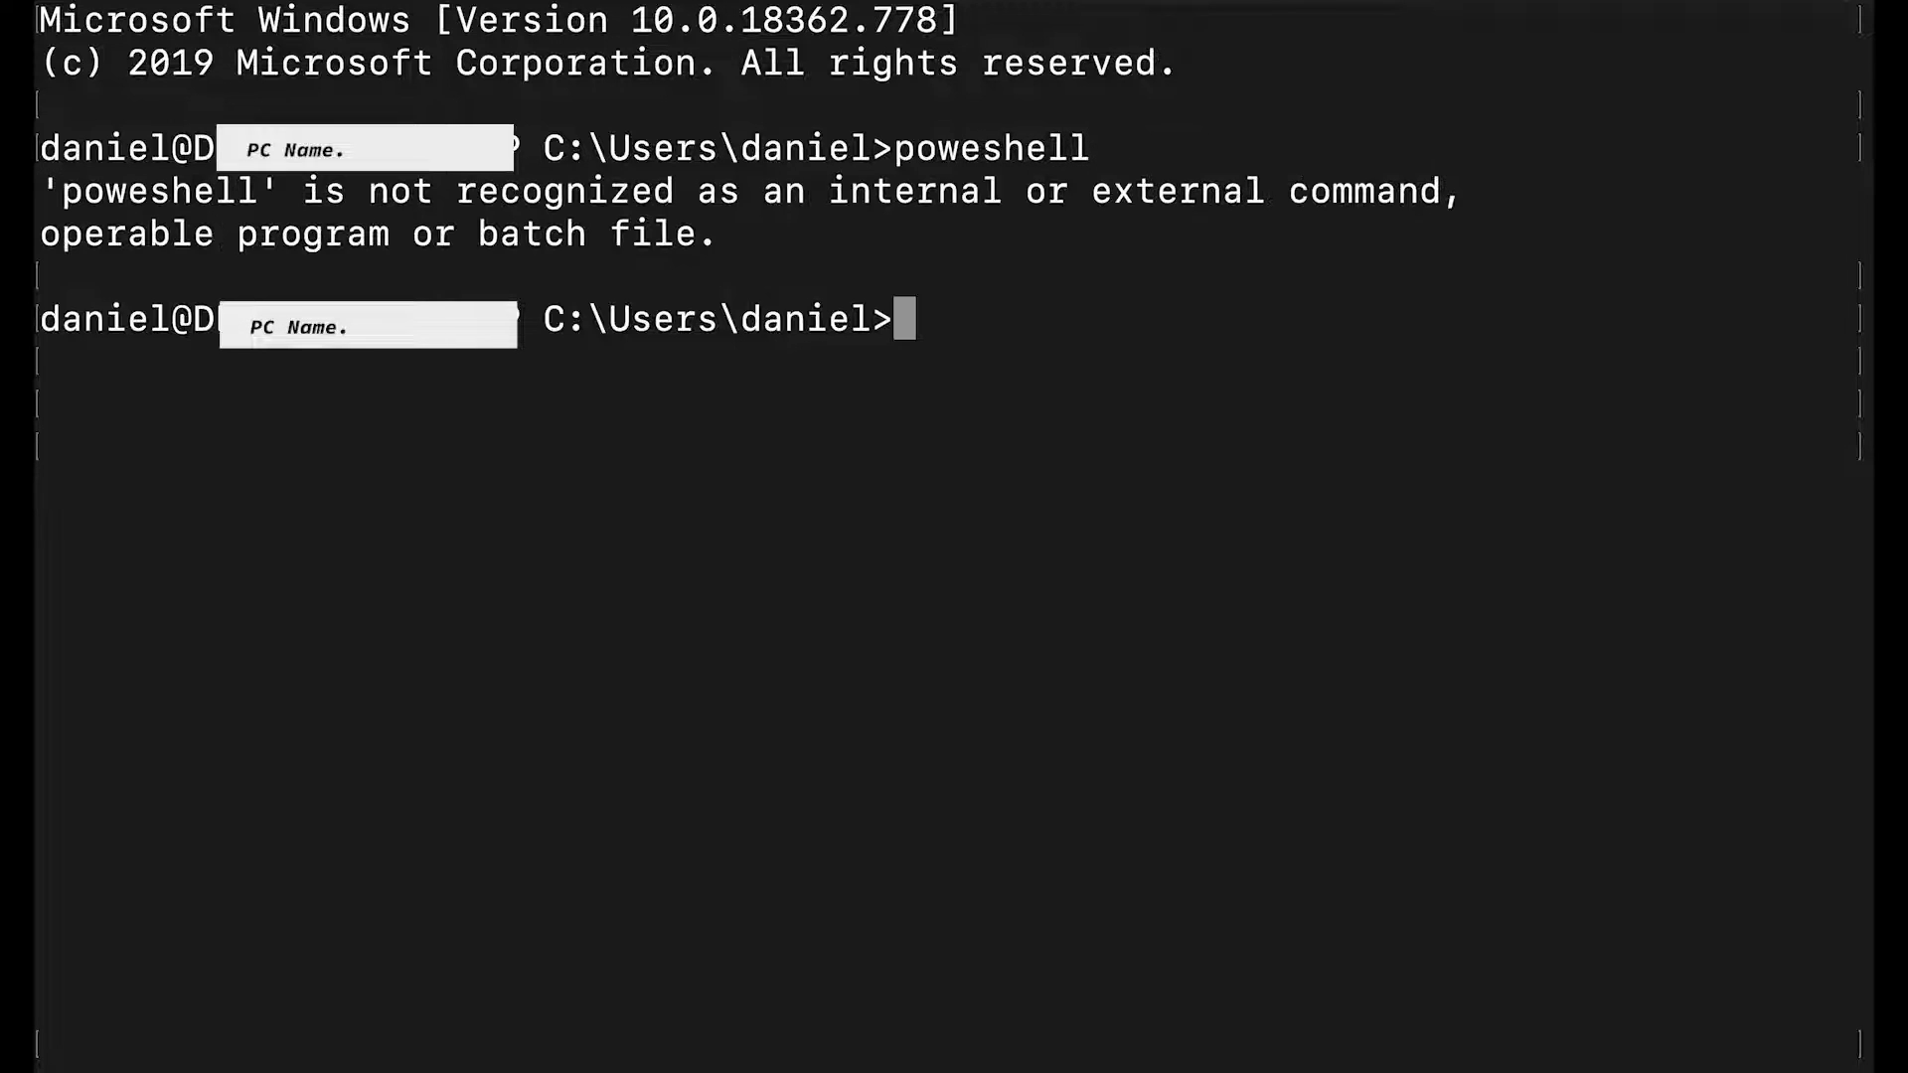
text(pw)
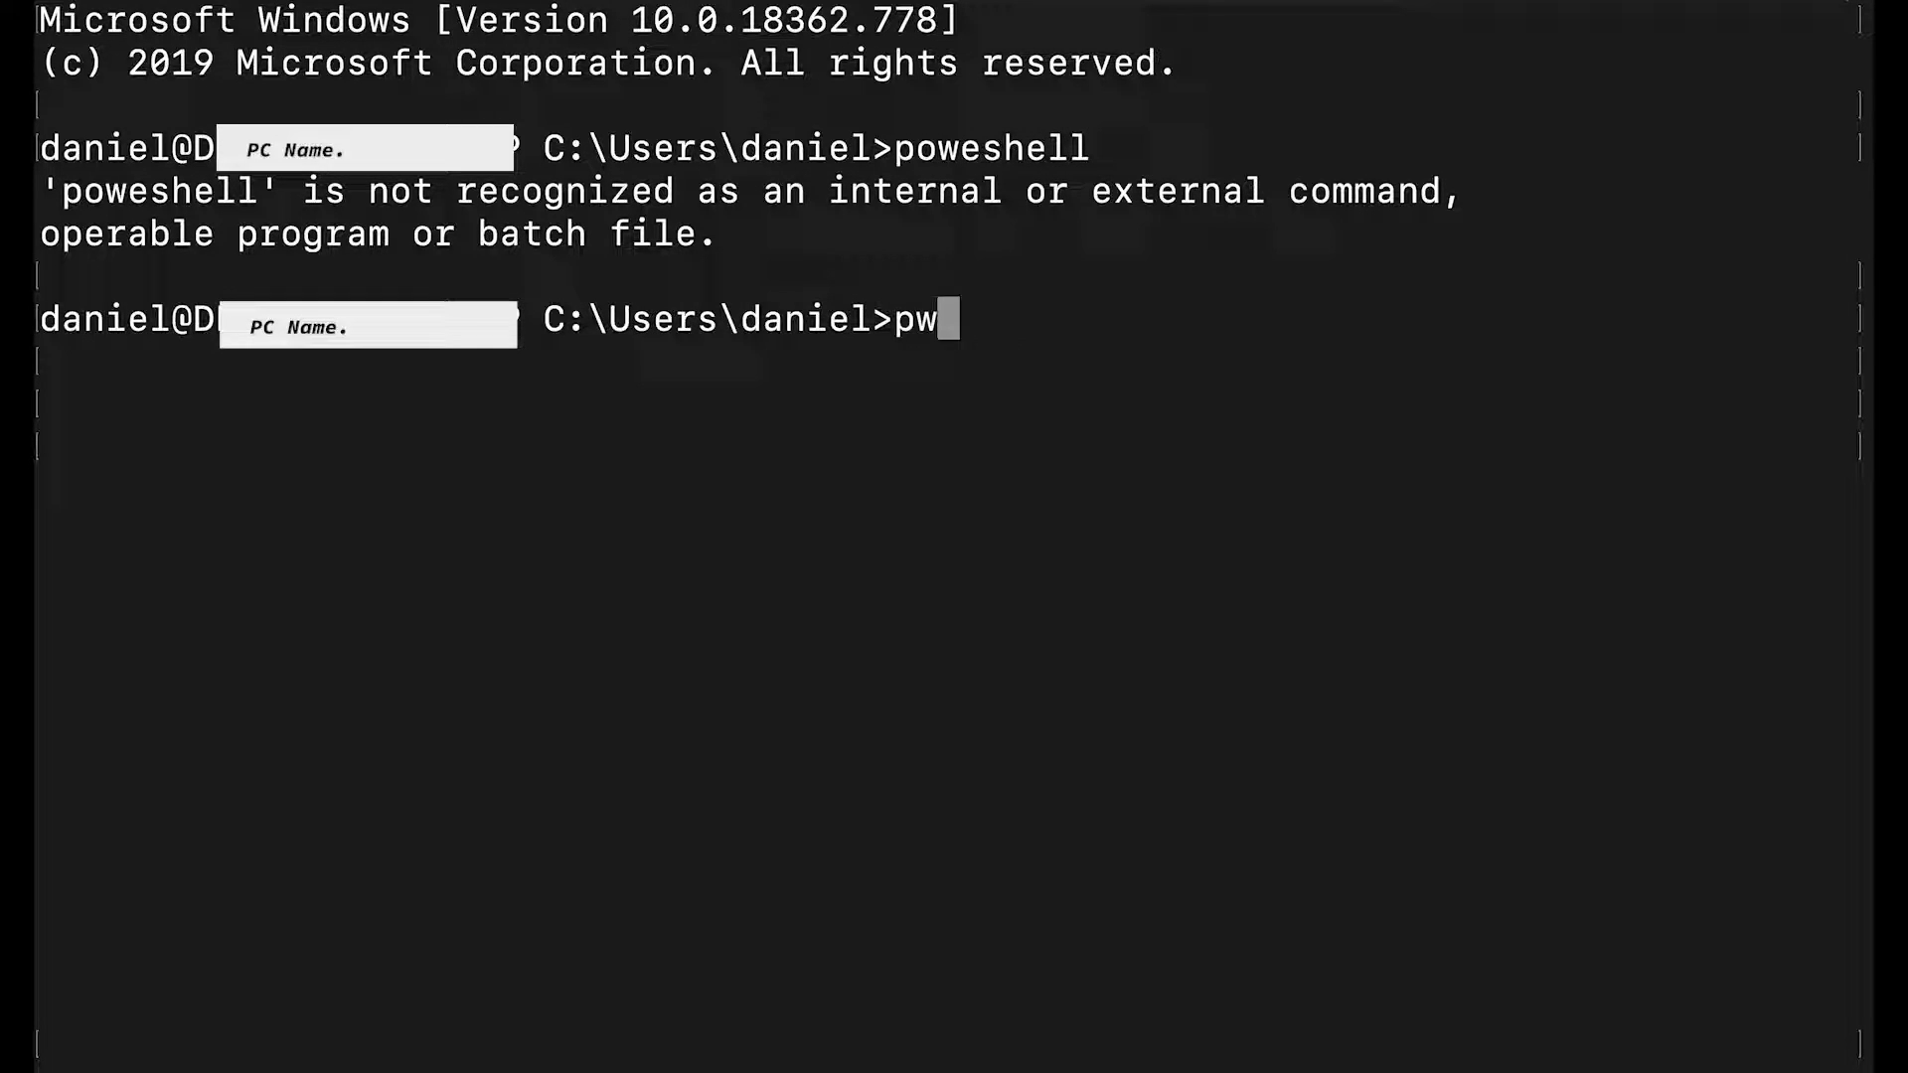
text(er)
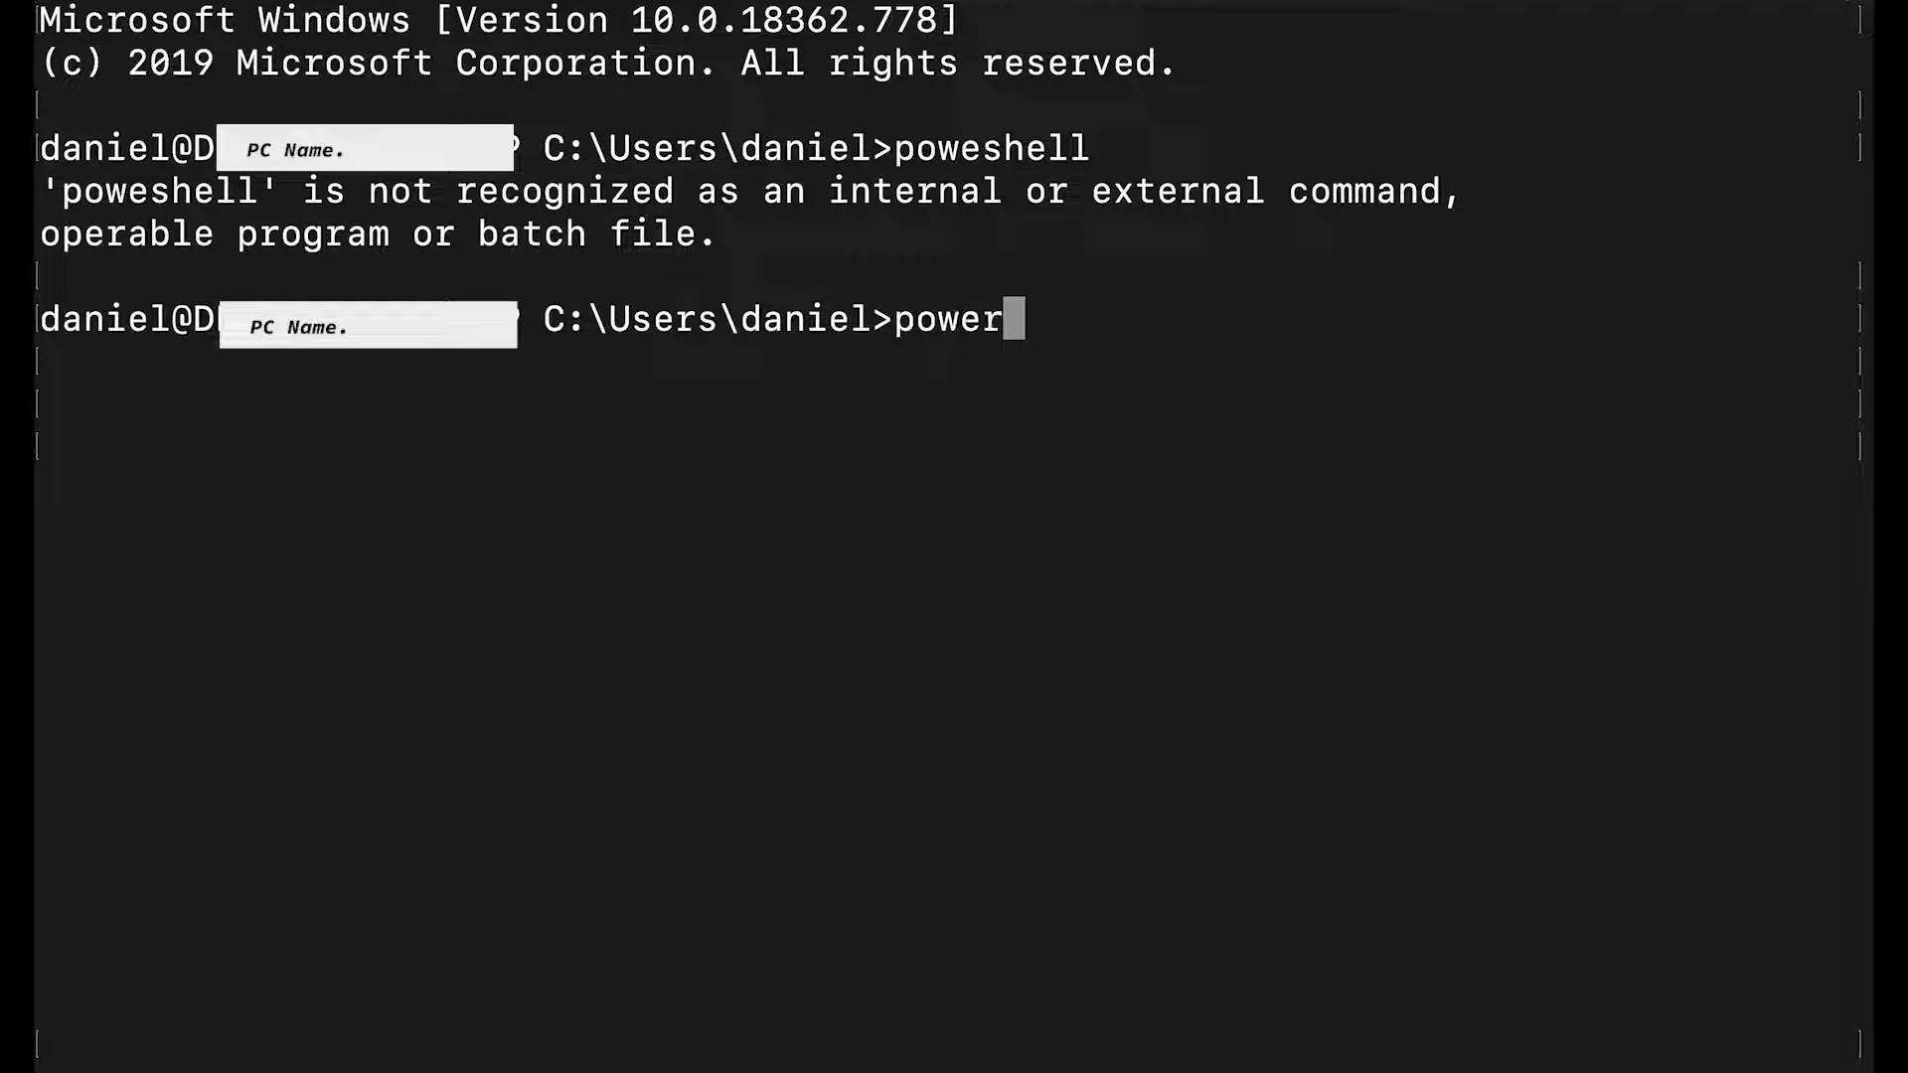
key(Return)
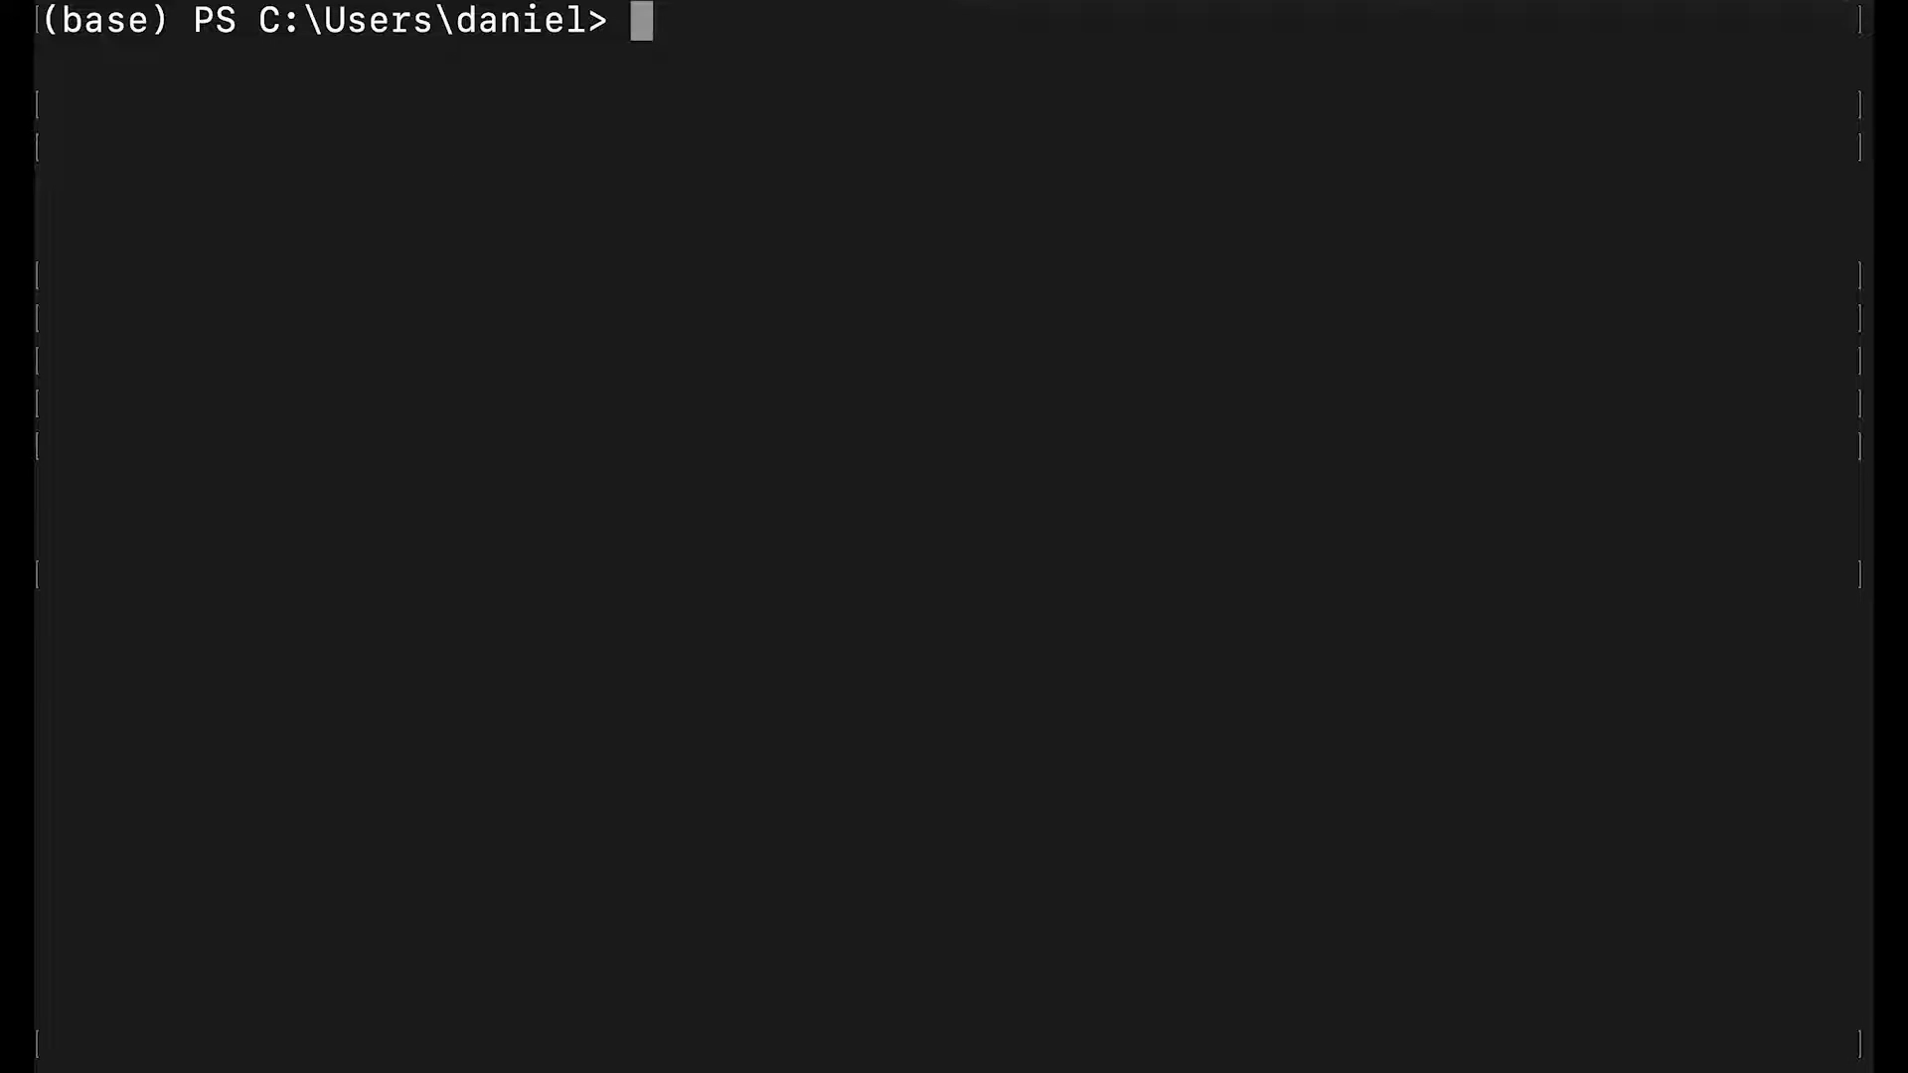
text(conda)
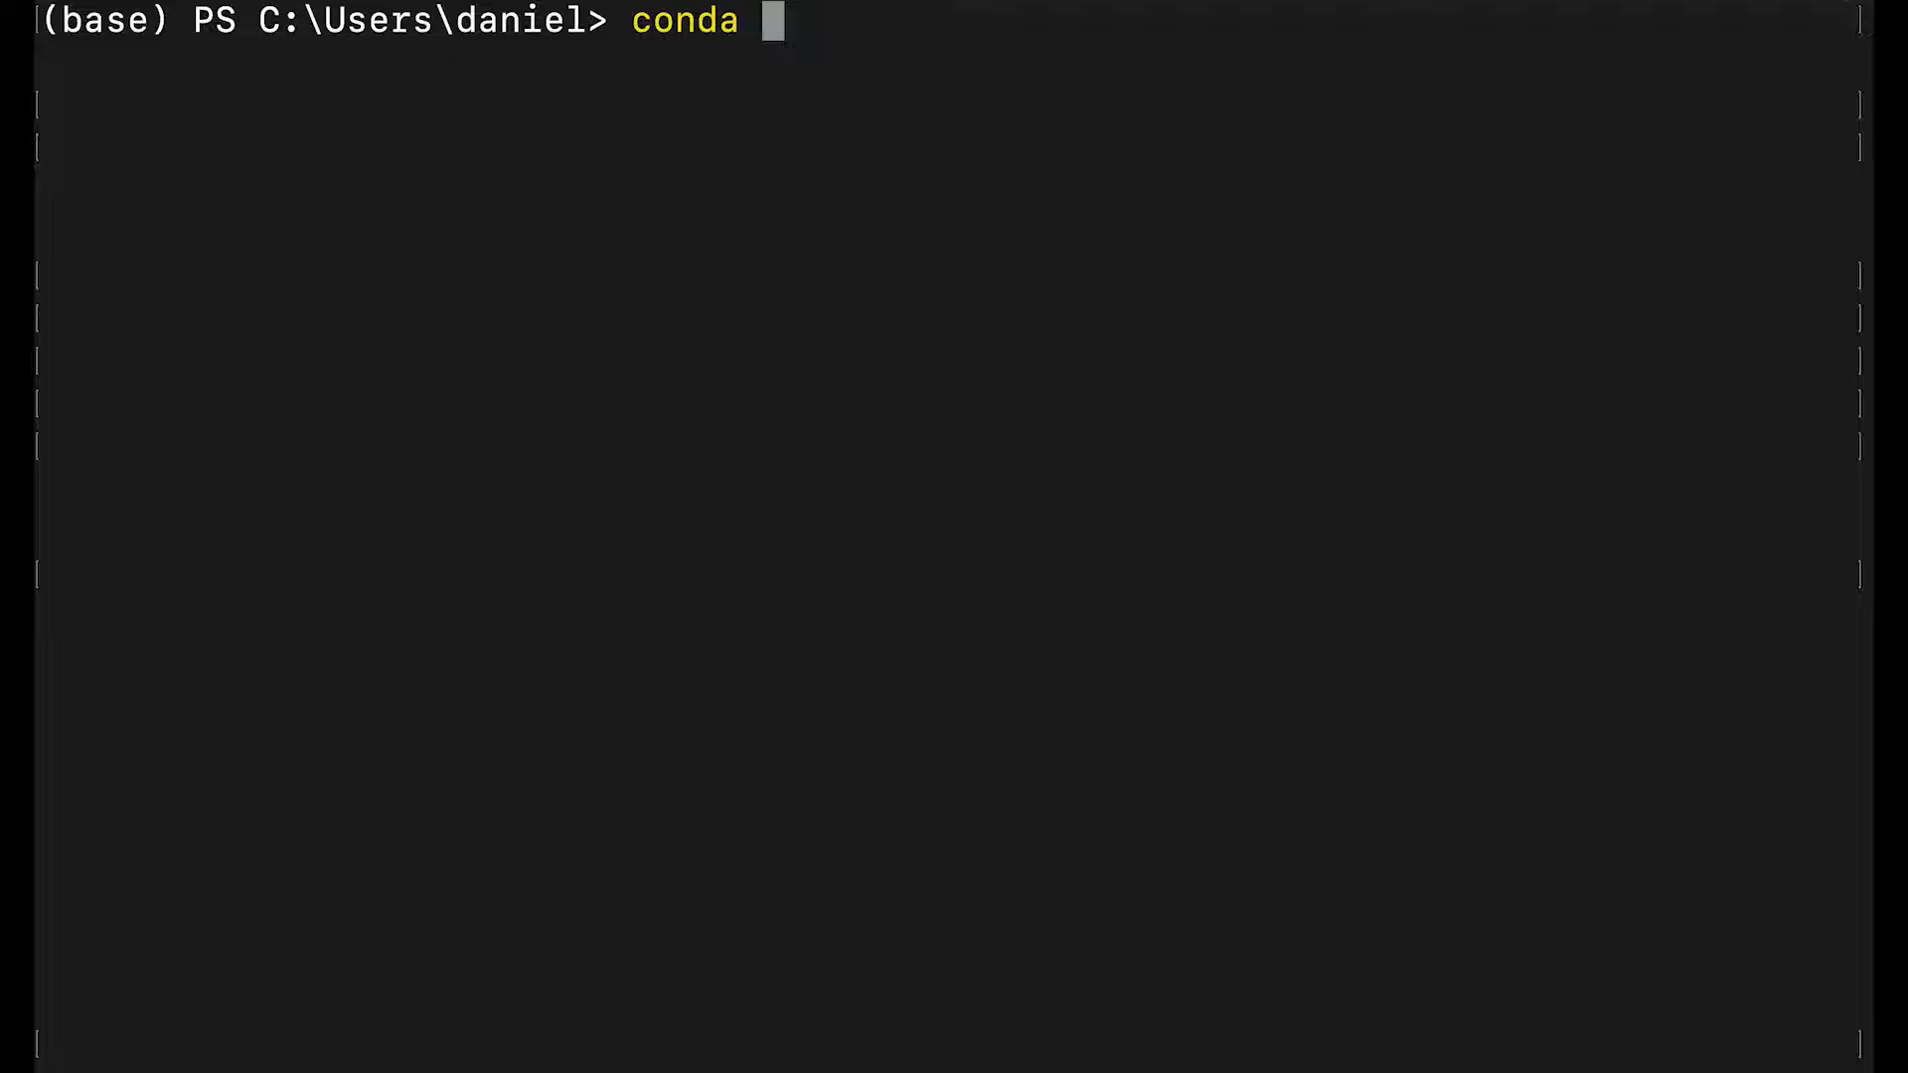
Step: Activate the tf15 conda environment with conda activate tf15
key(Return)
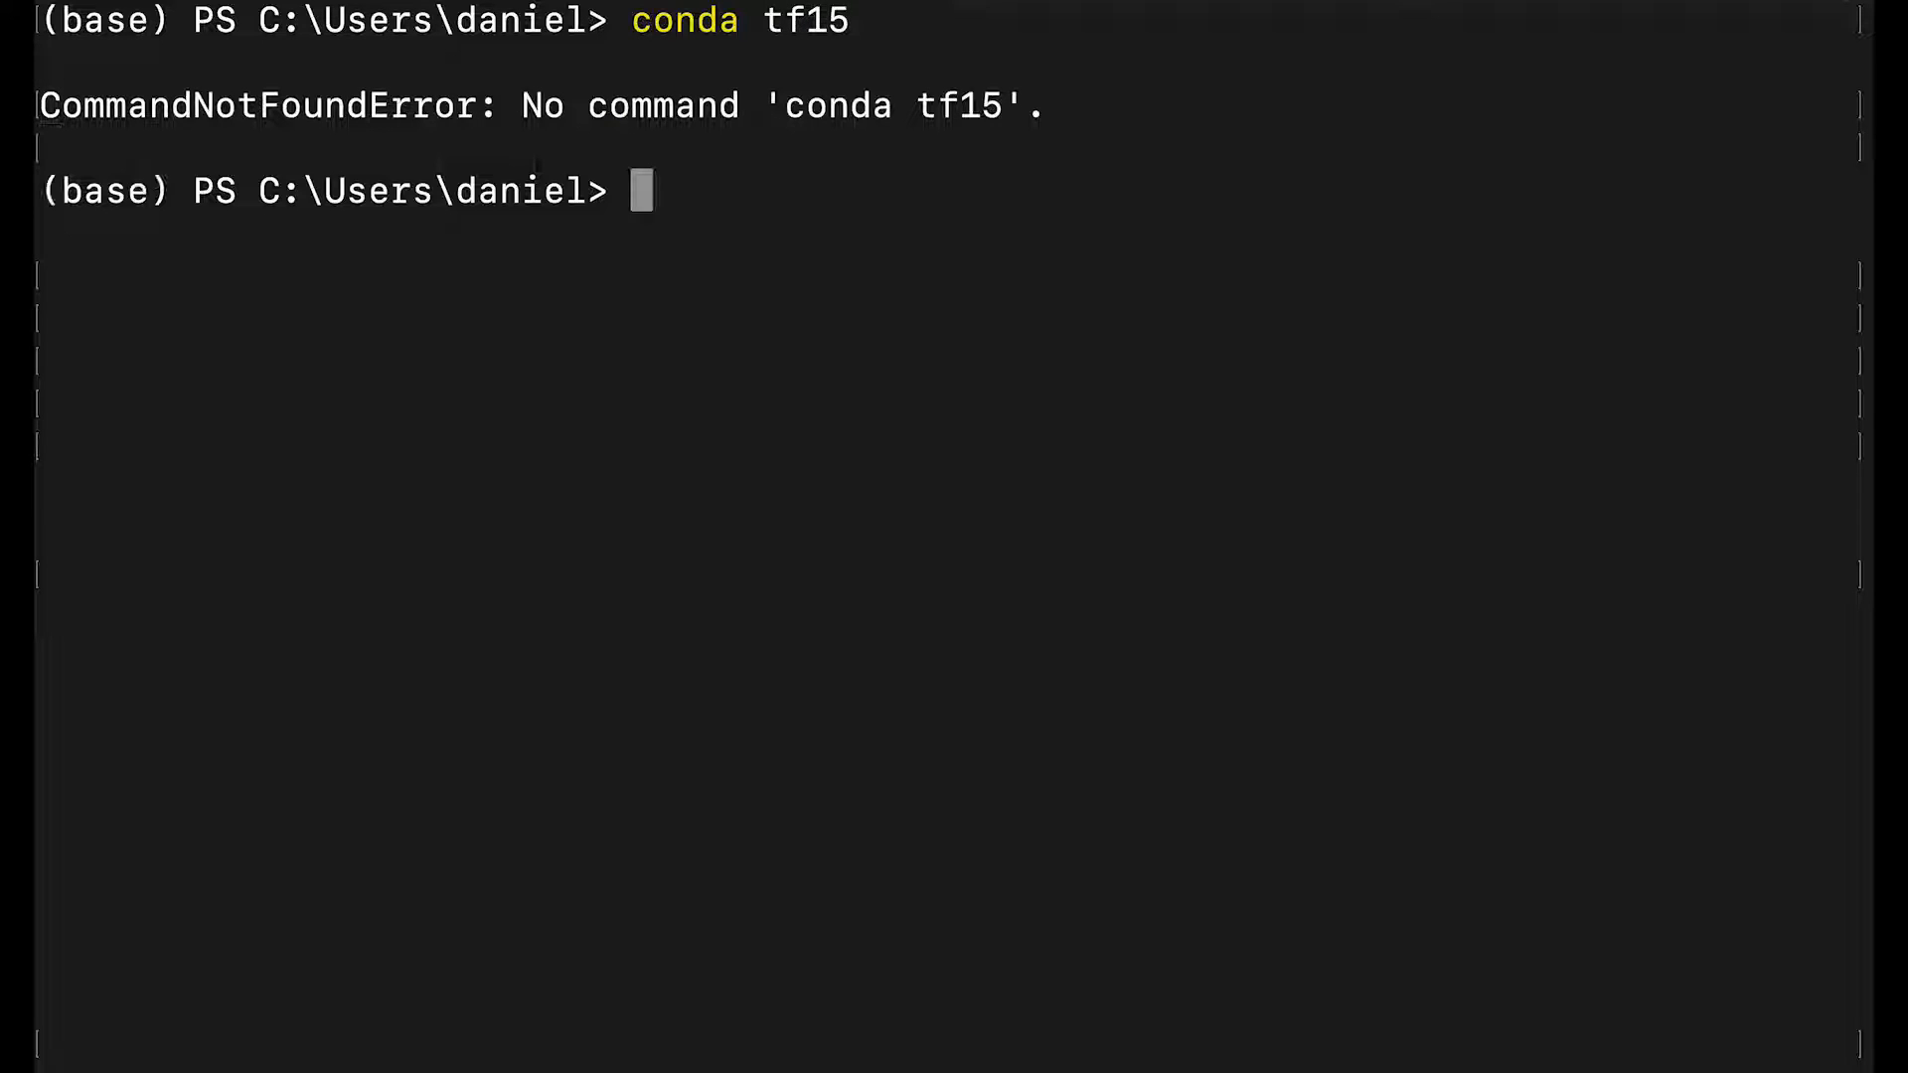
text(conda acti)
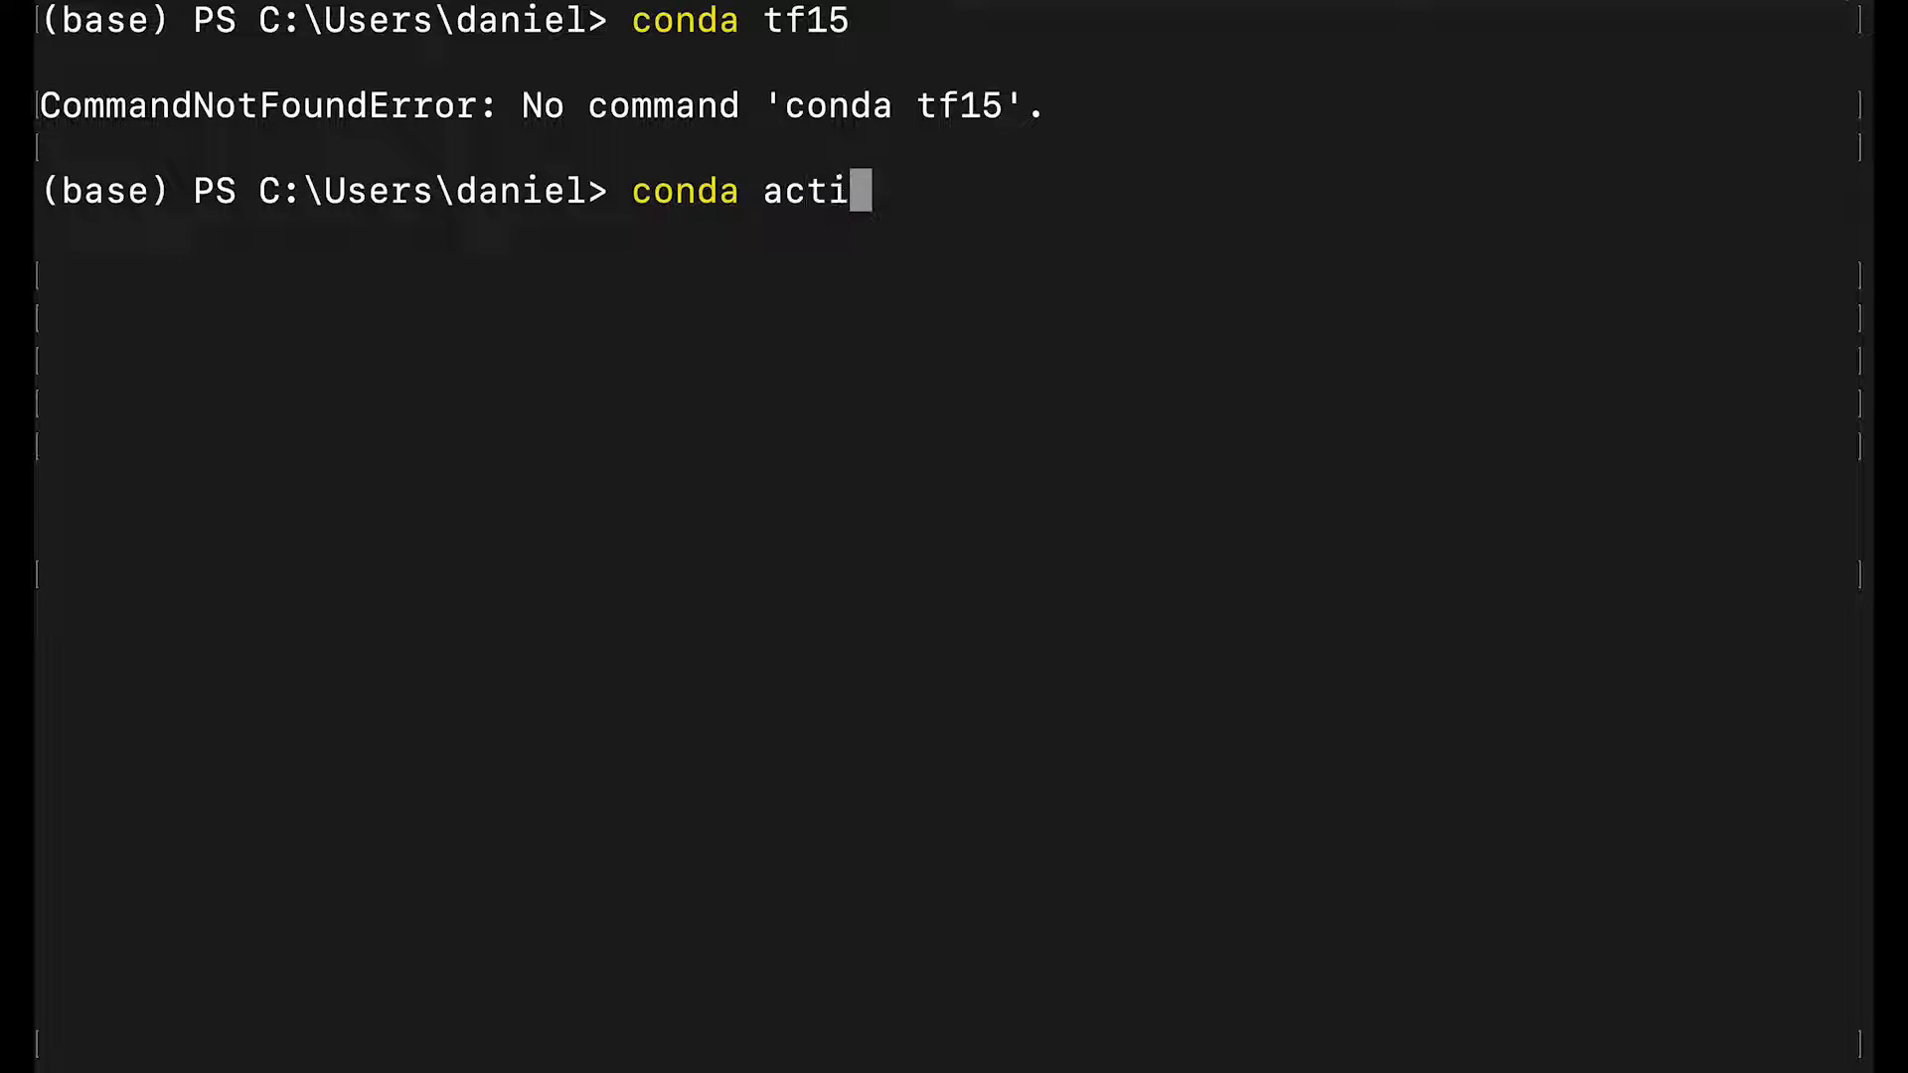
text(vate tf1)
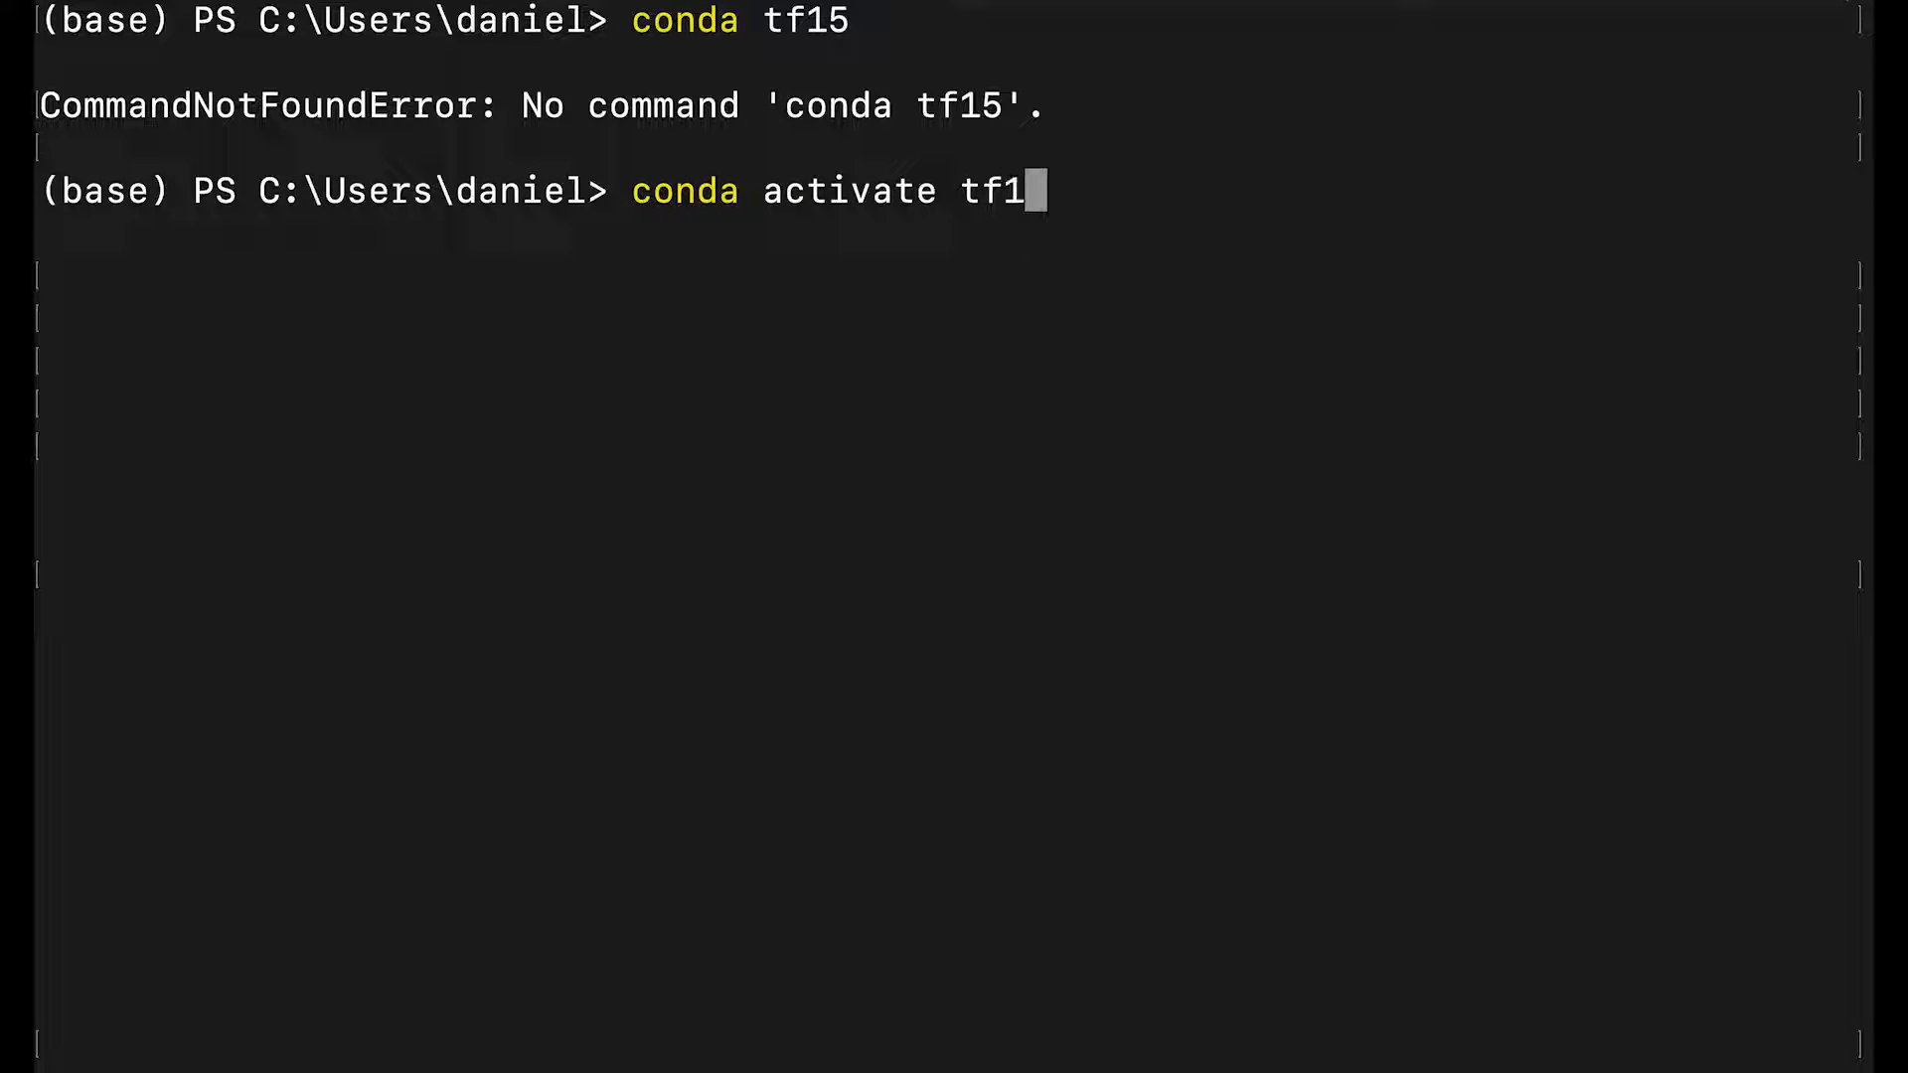
key(Return)
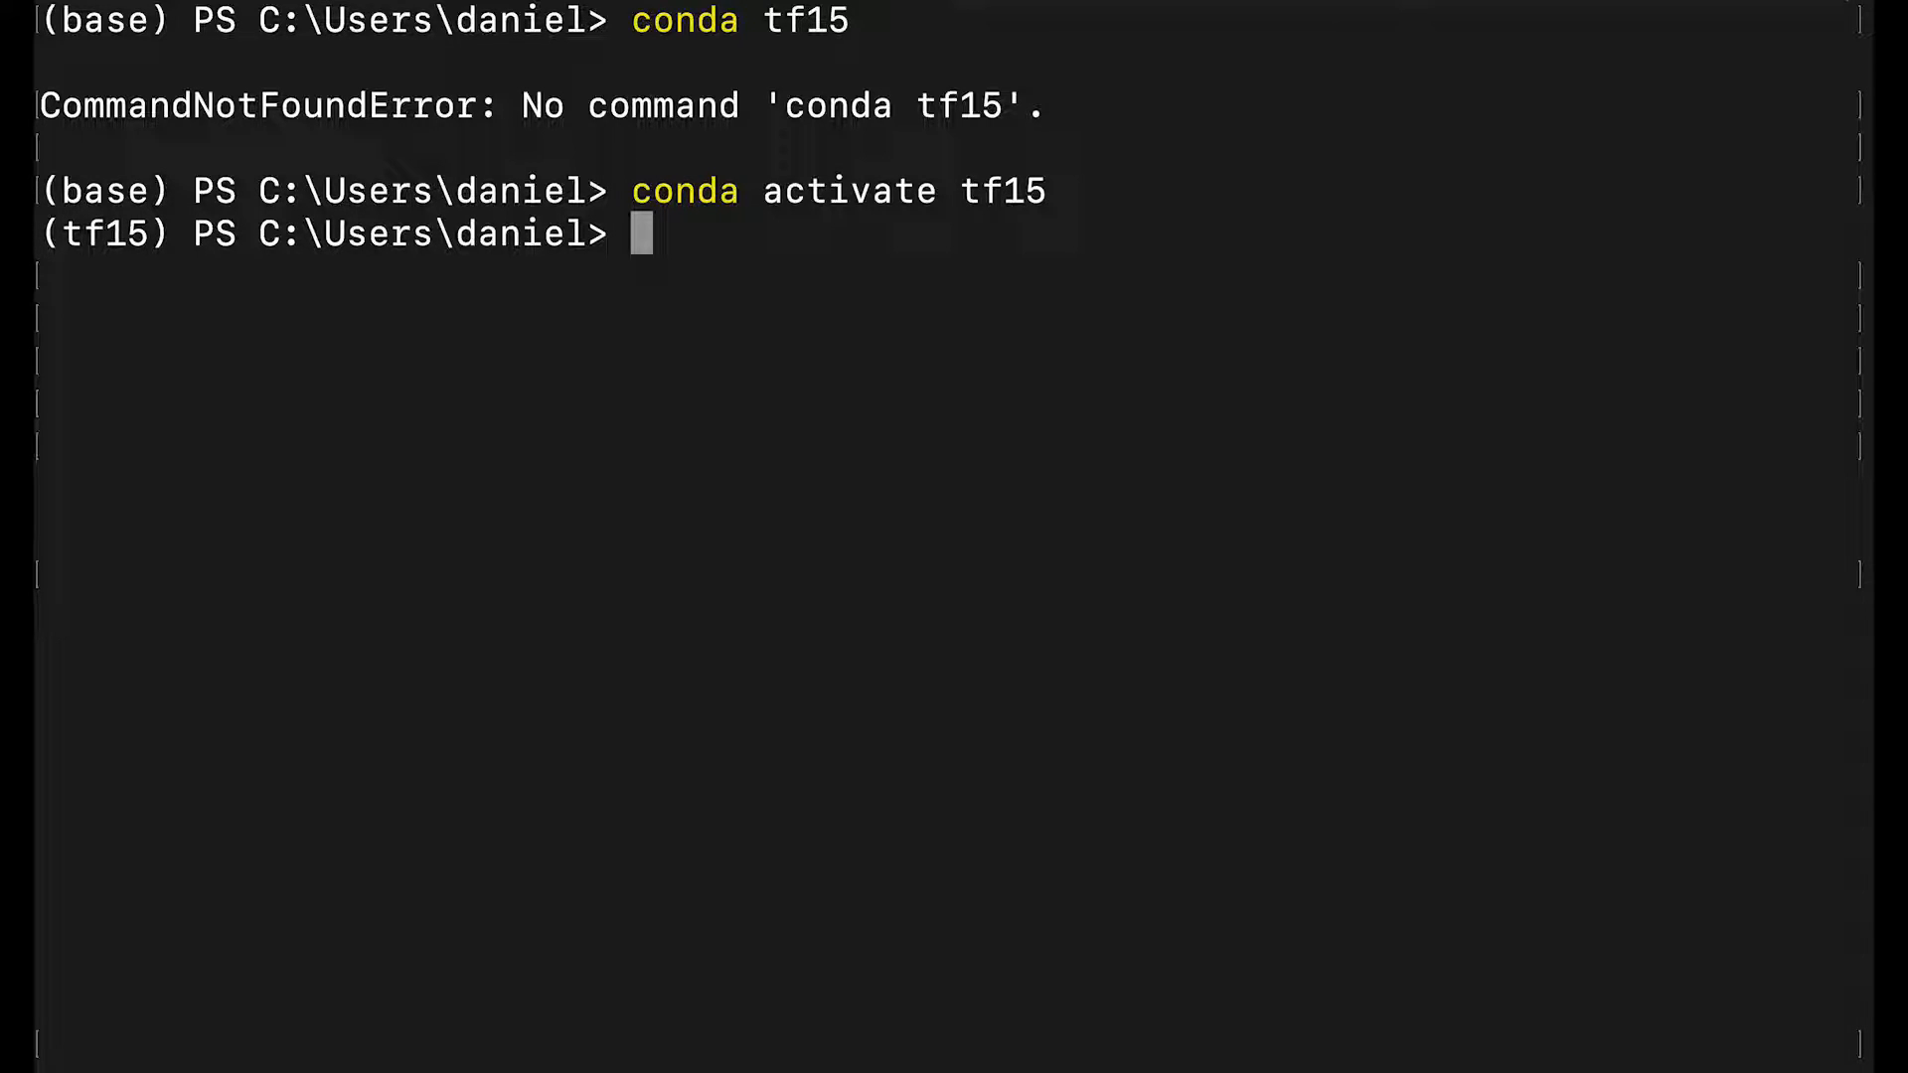
Step: Launch jupyter notebook --port 7777 inside the session
text(j)
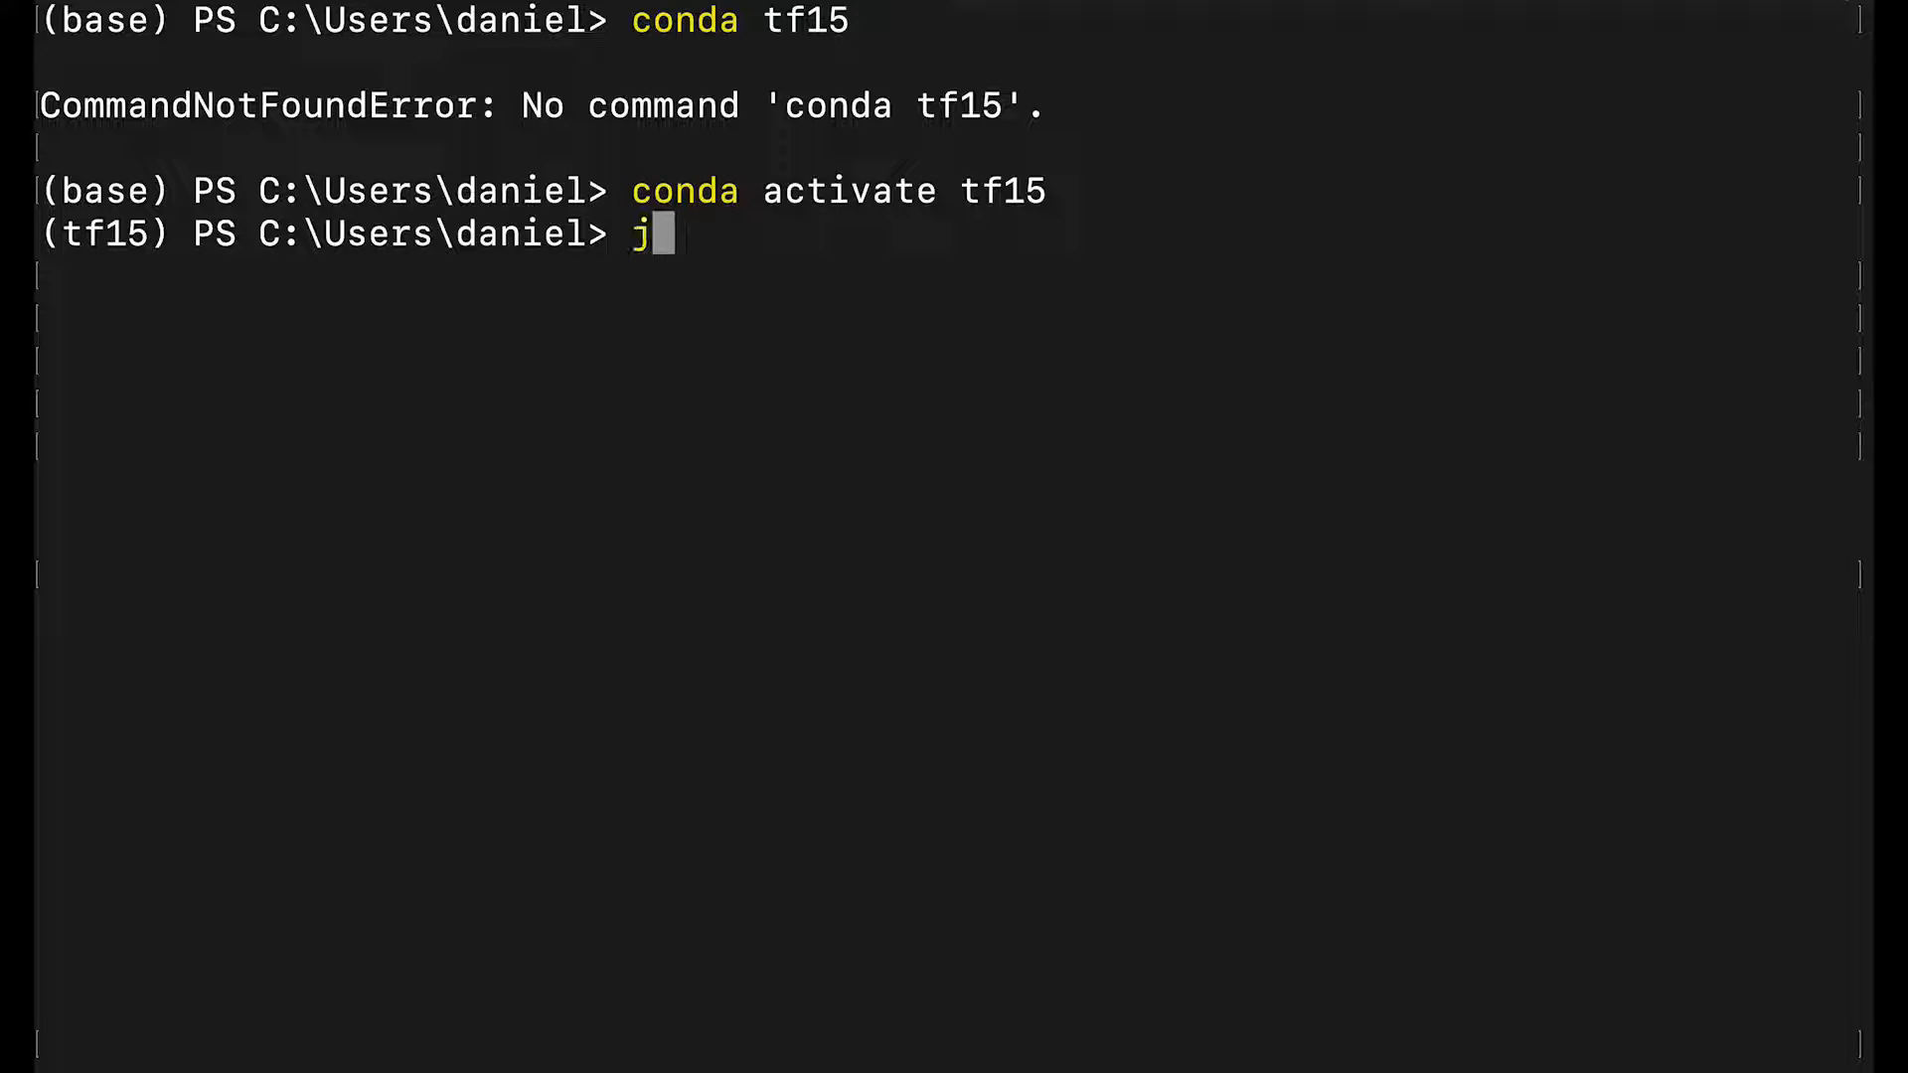
text(upyter notebo)
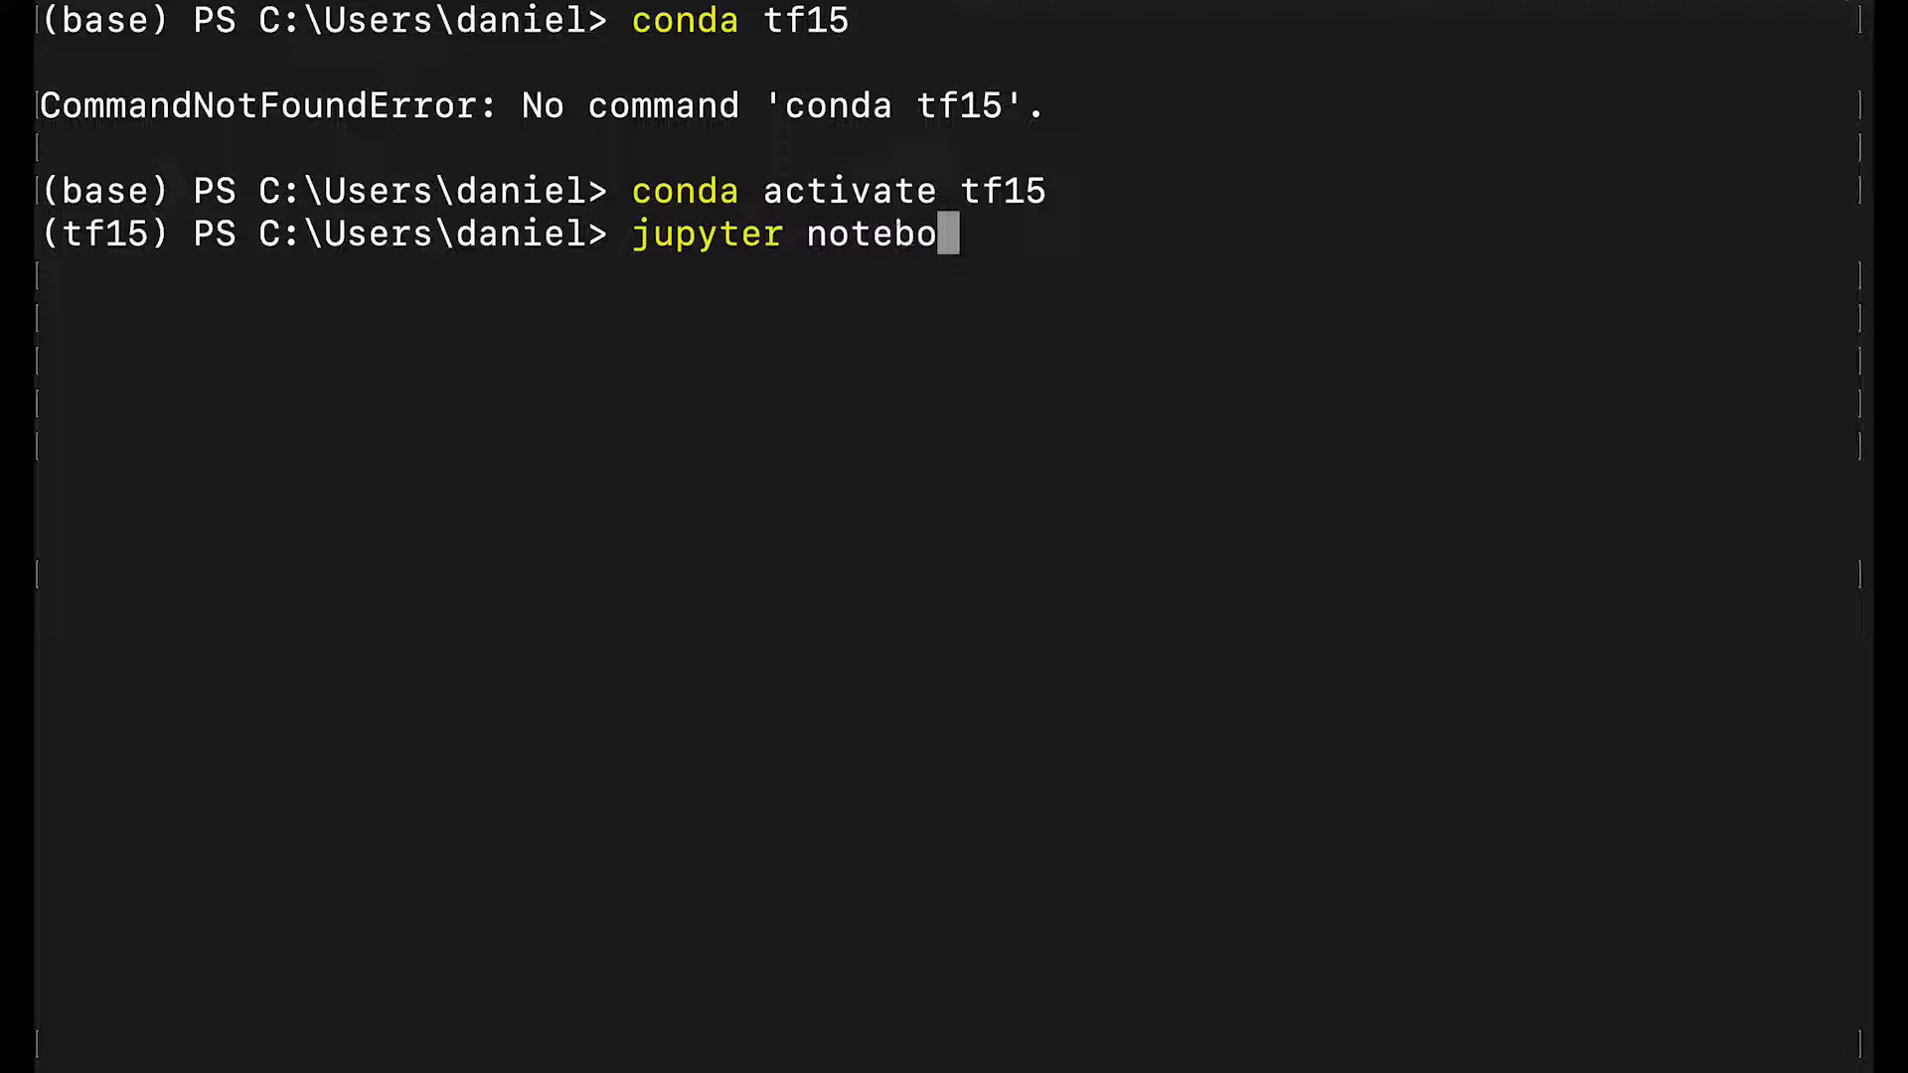
text(ok -)
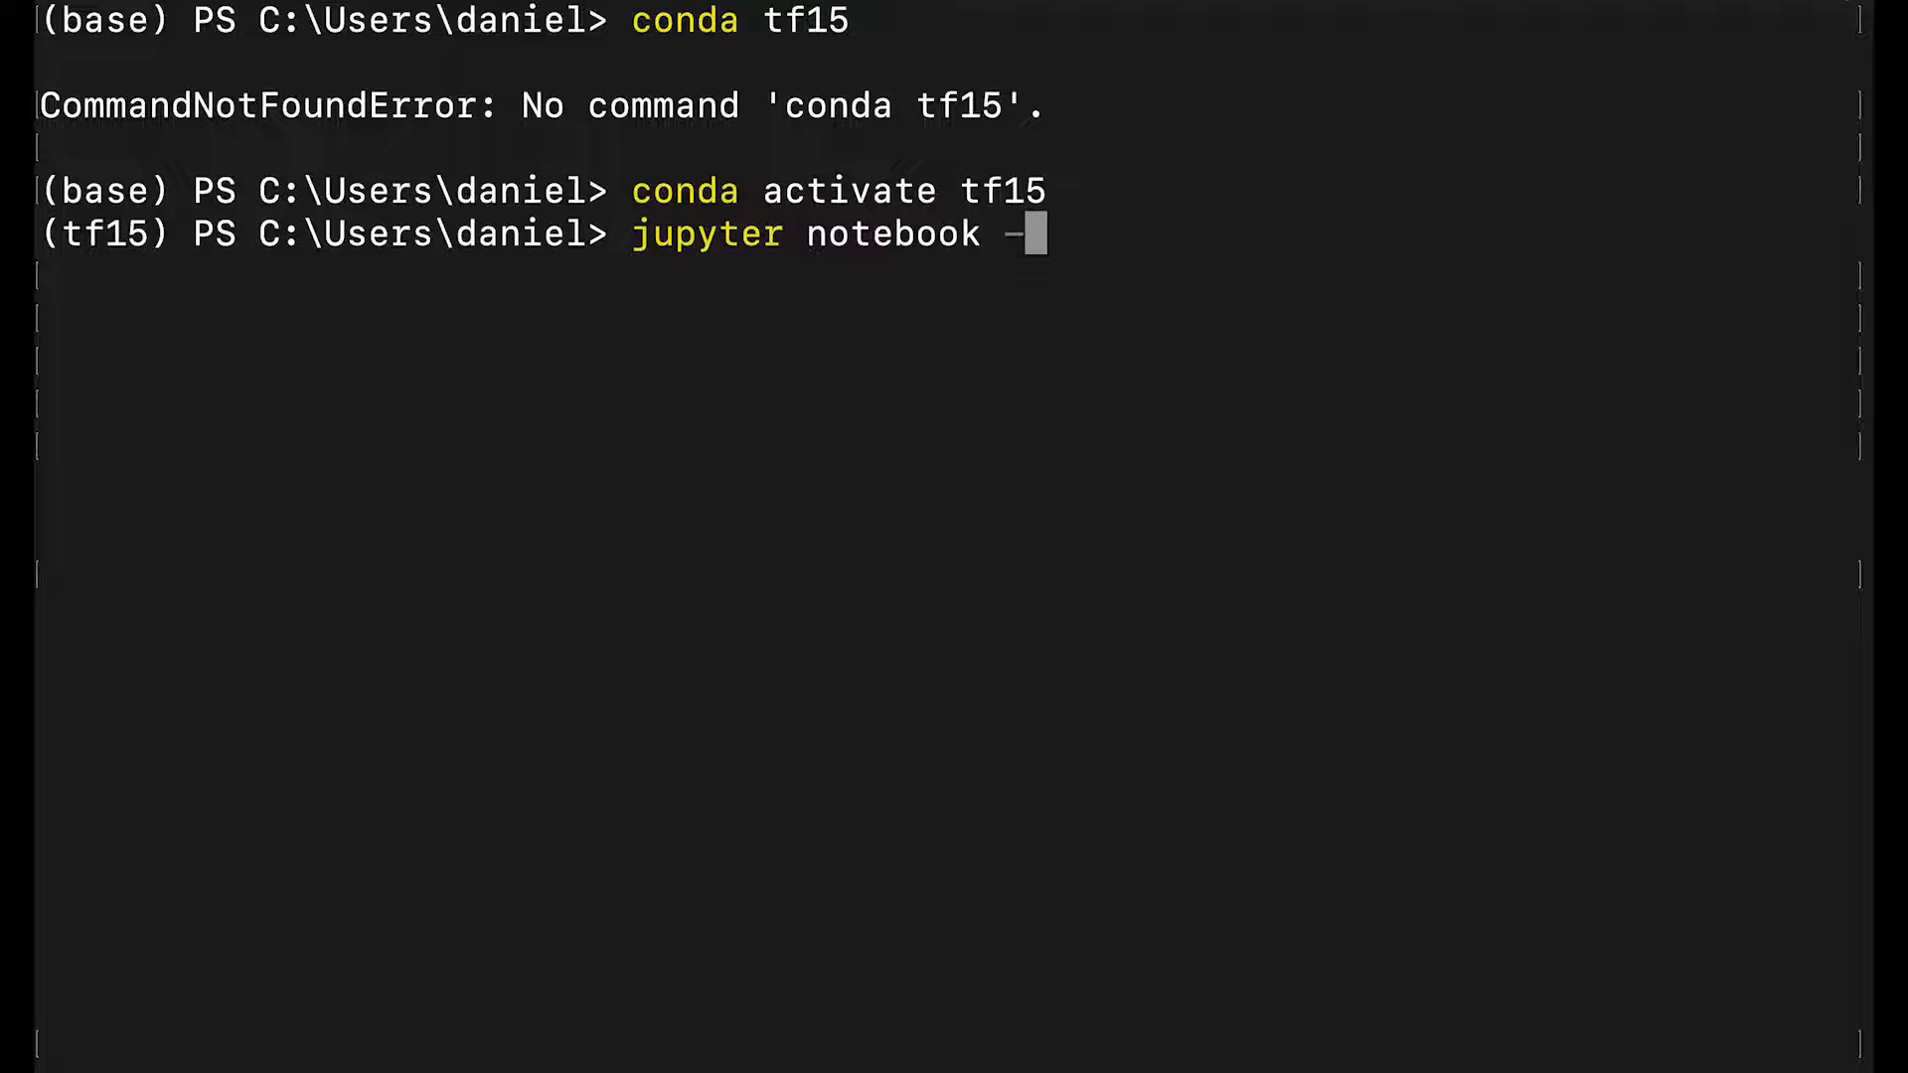
text(-port)
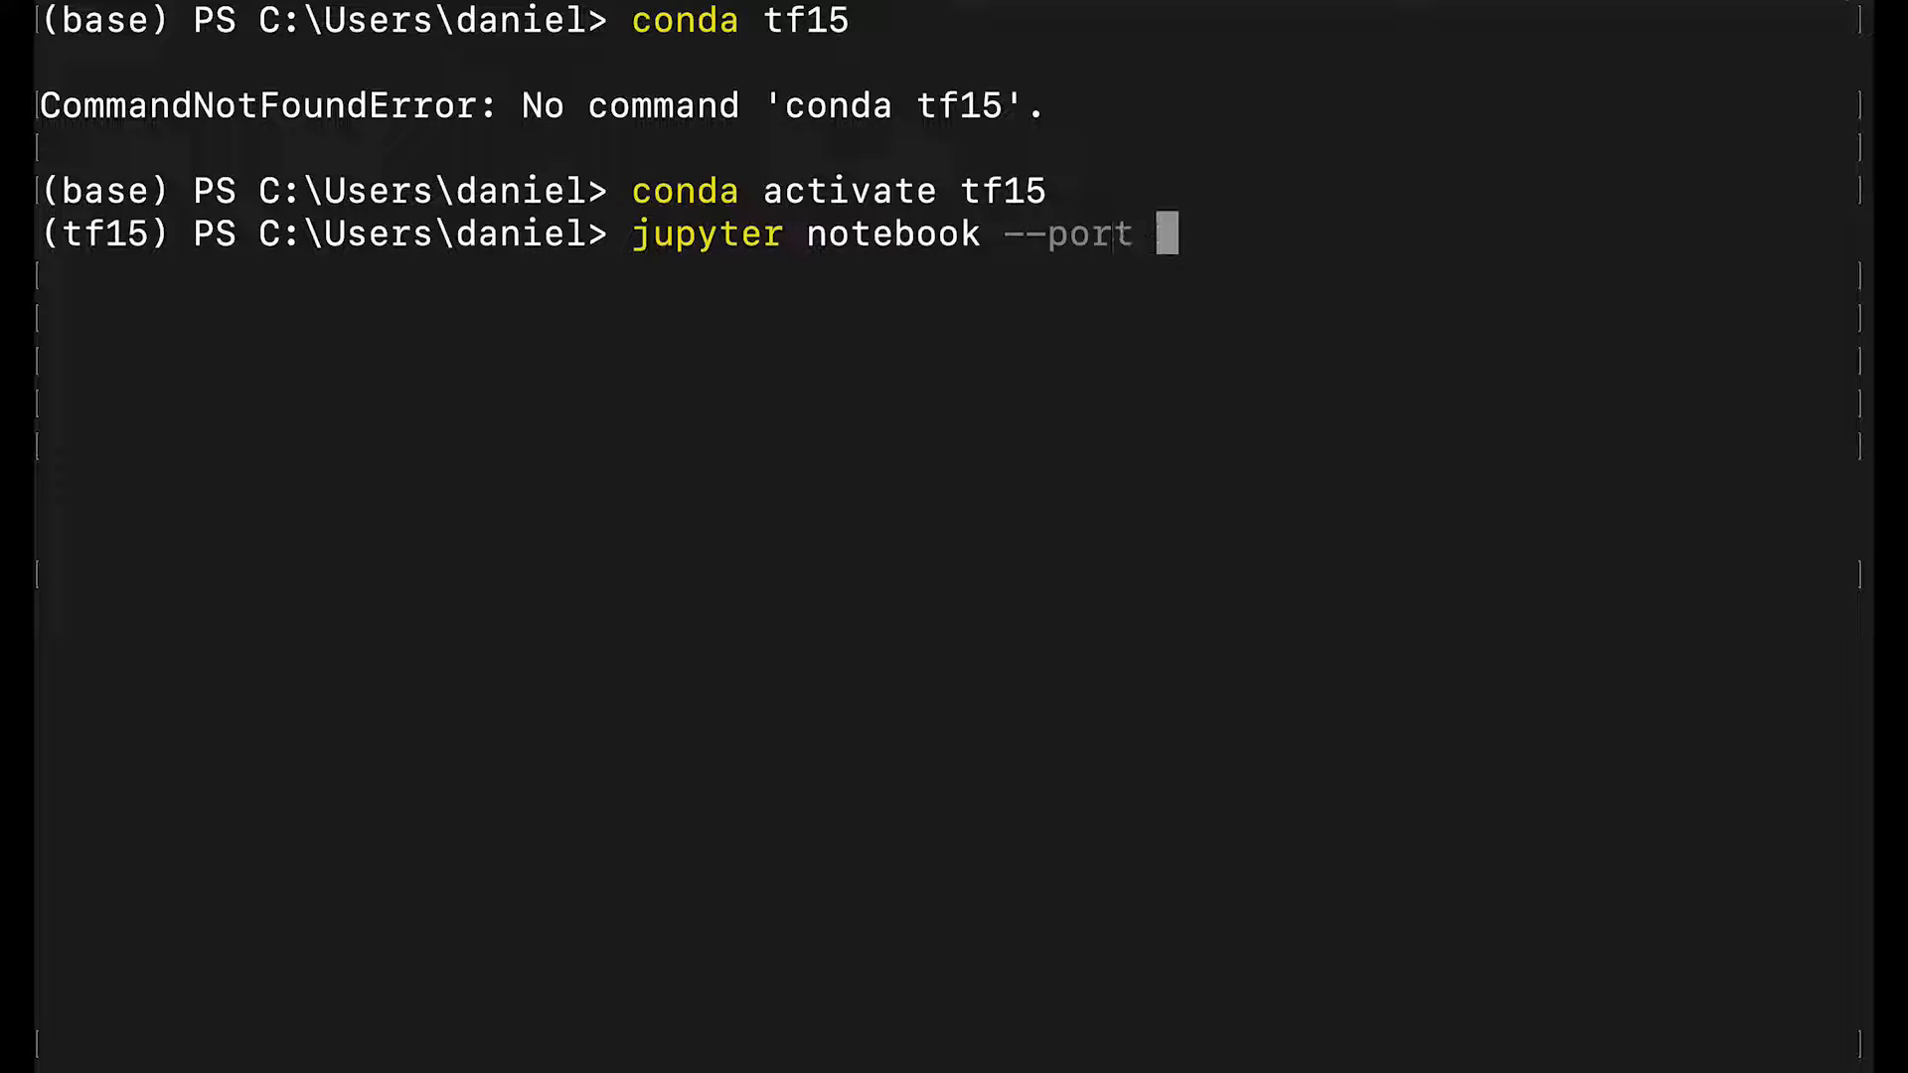
text(7)
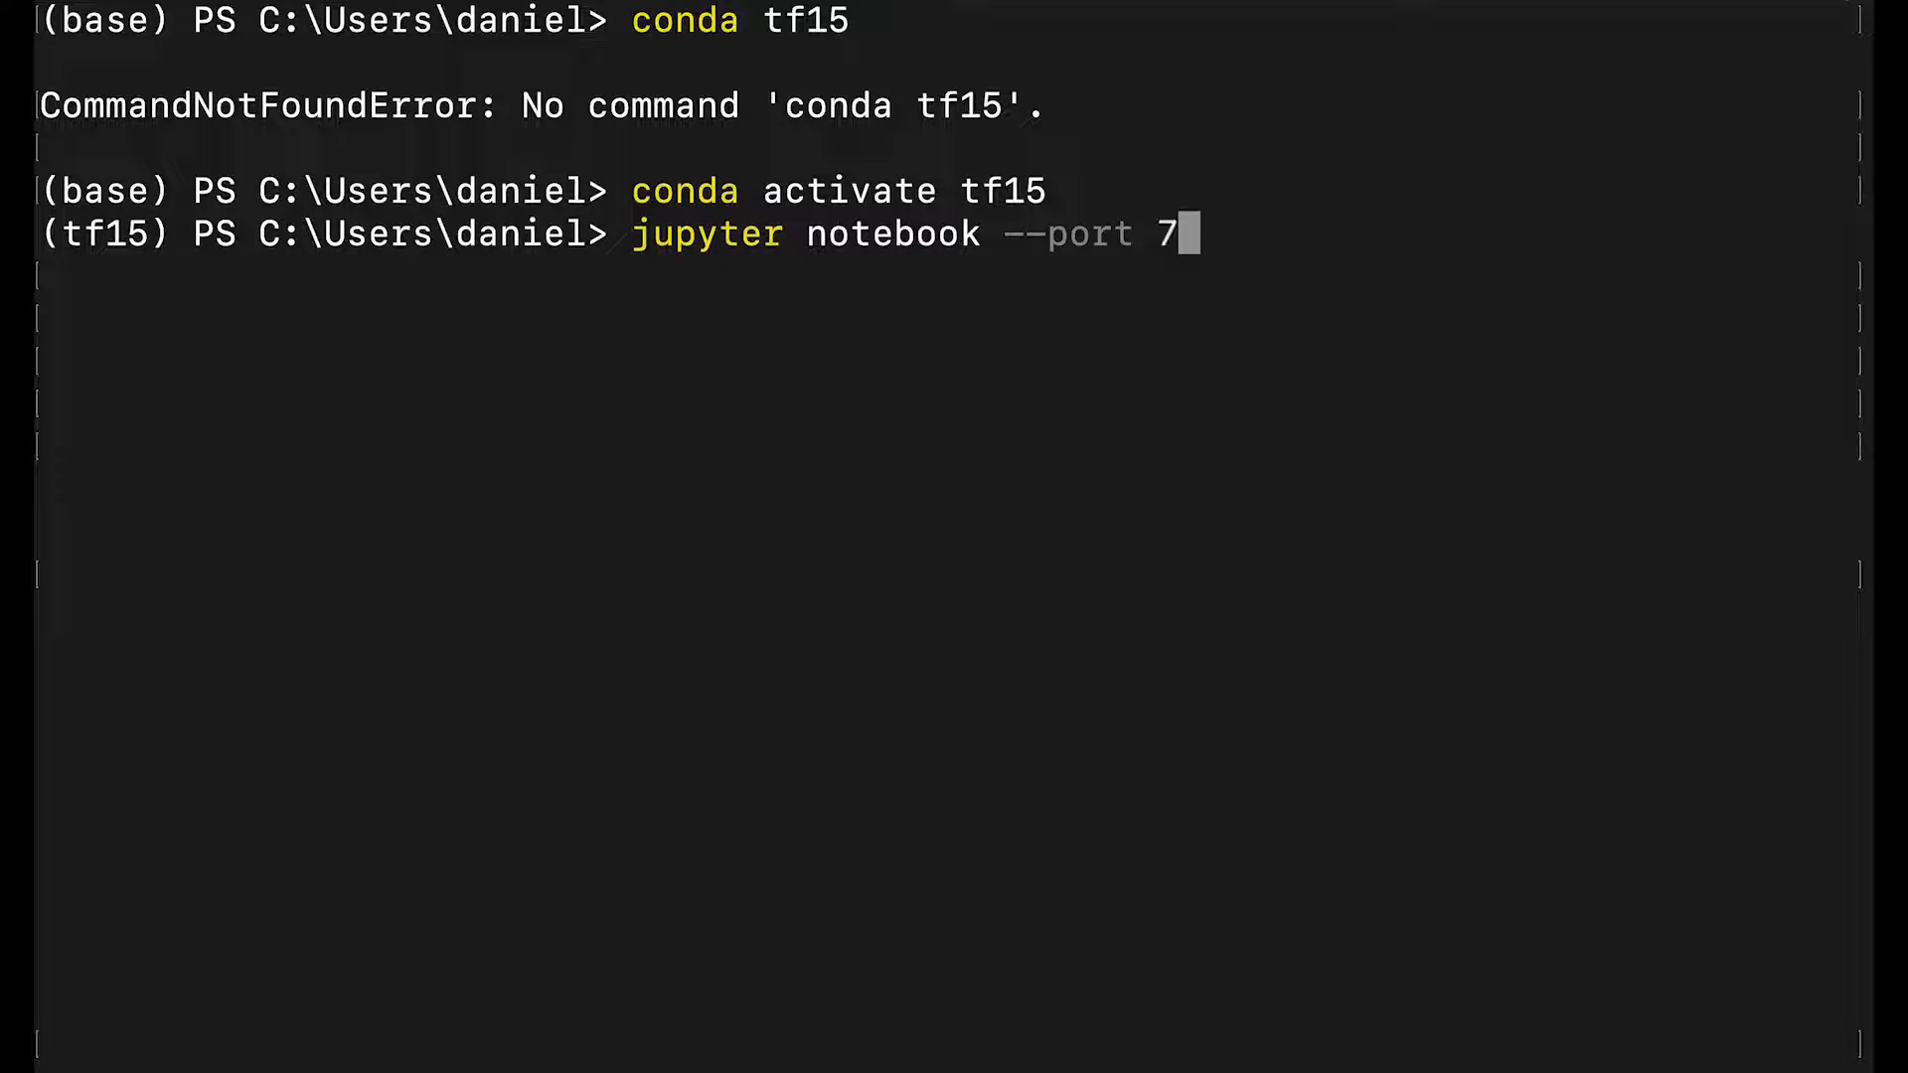
text(777)
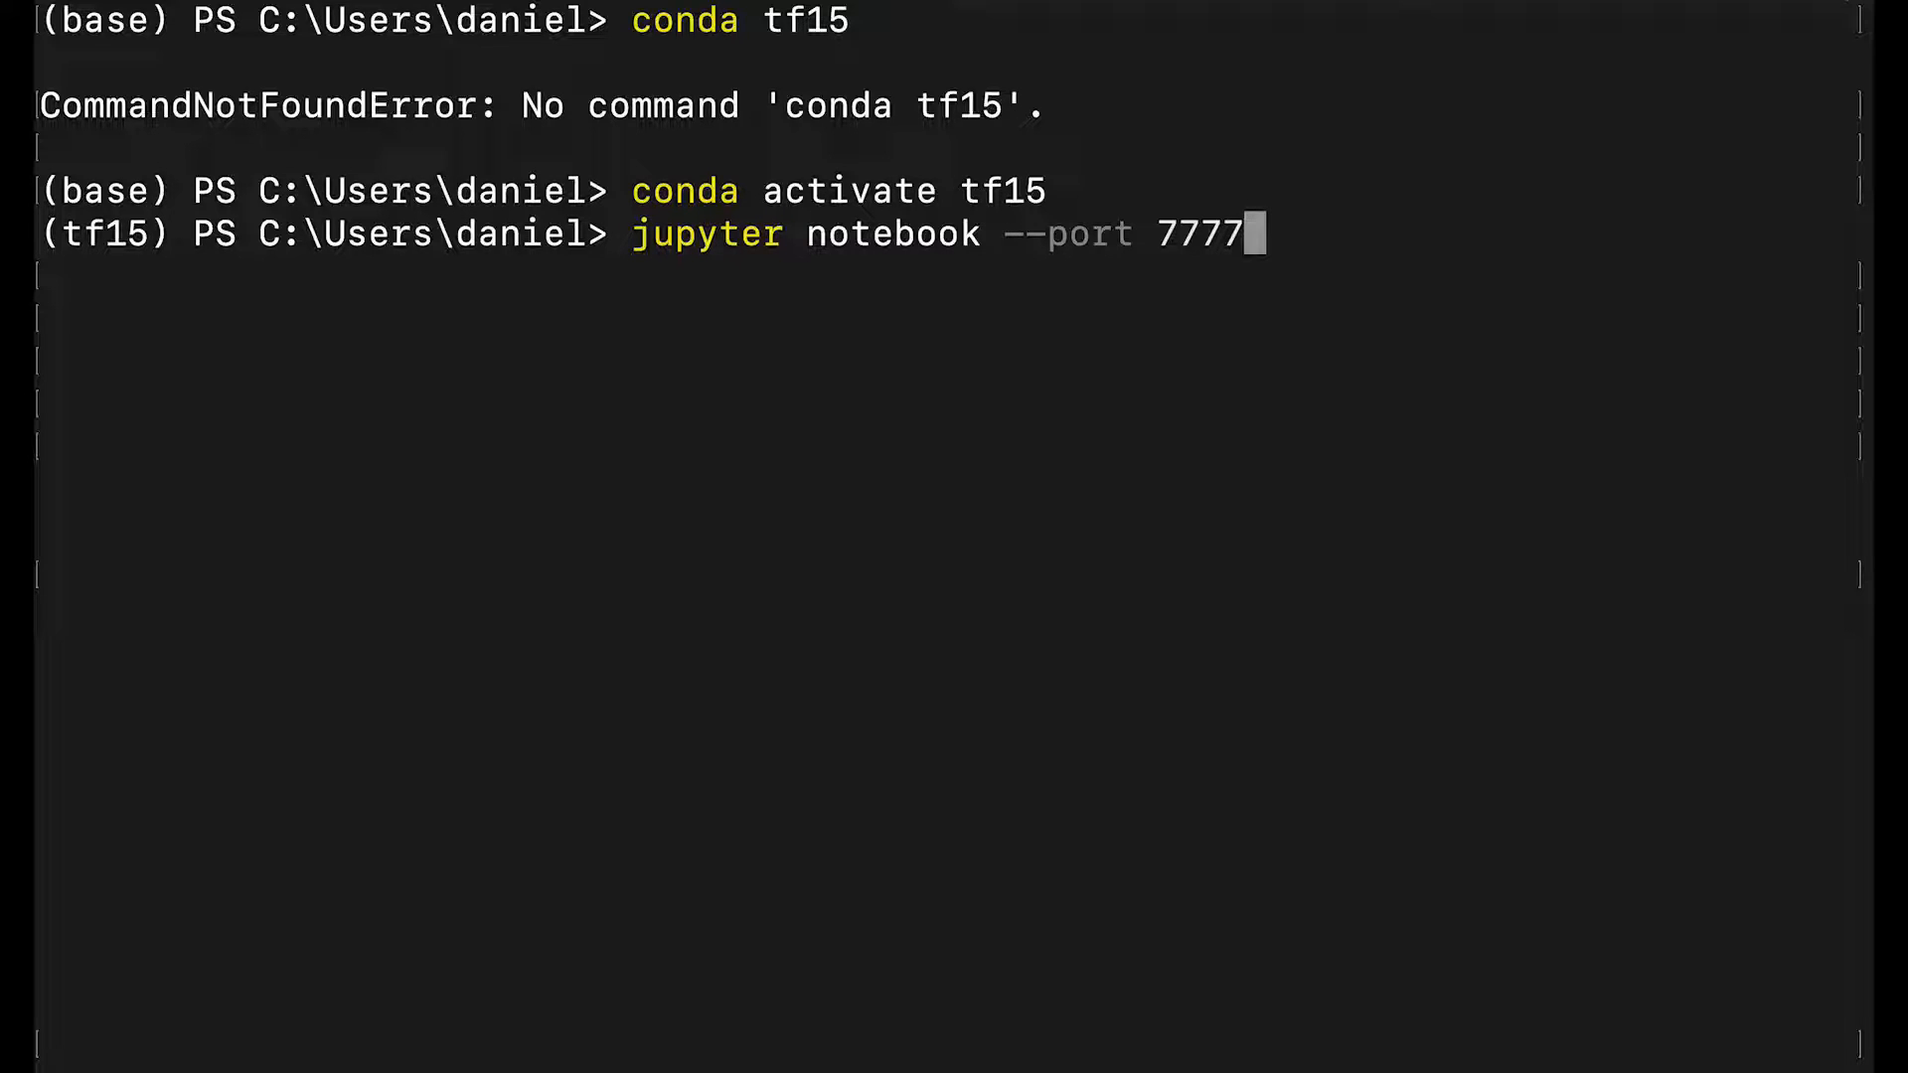
key(Return)
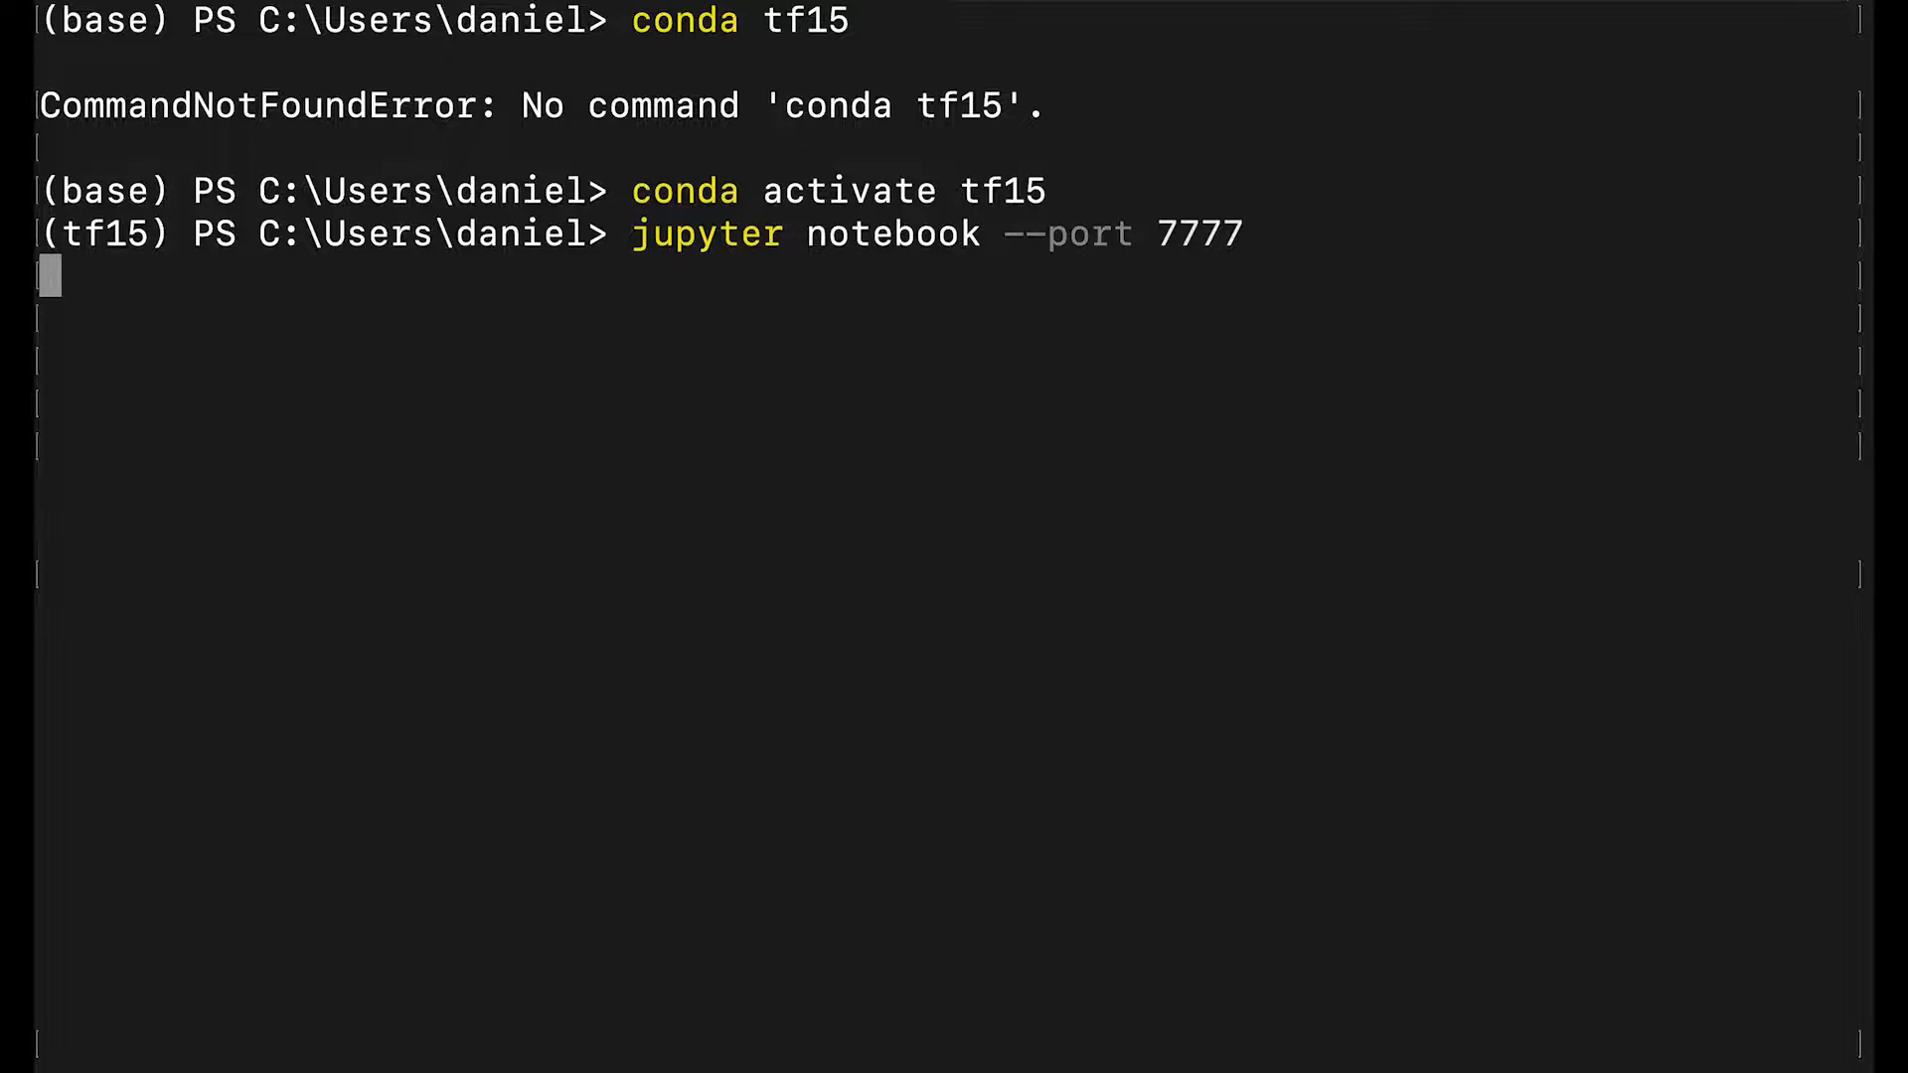
key(Return)
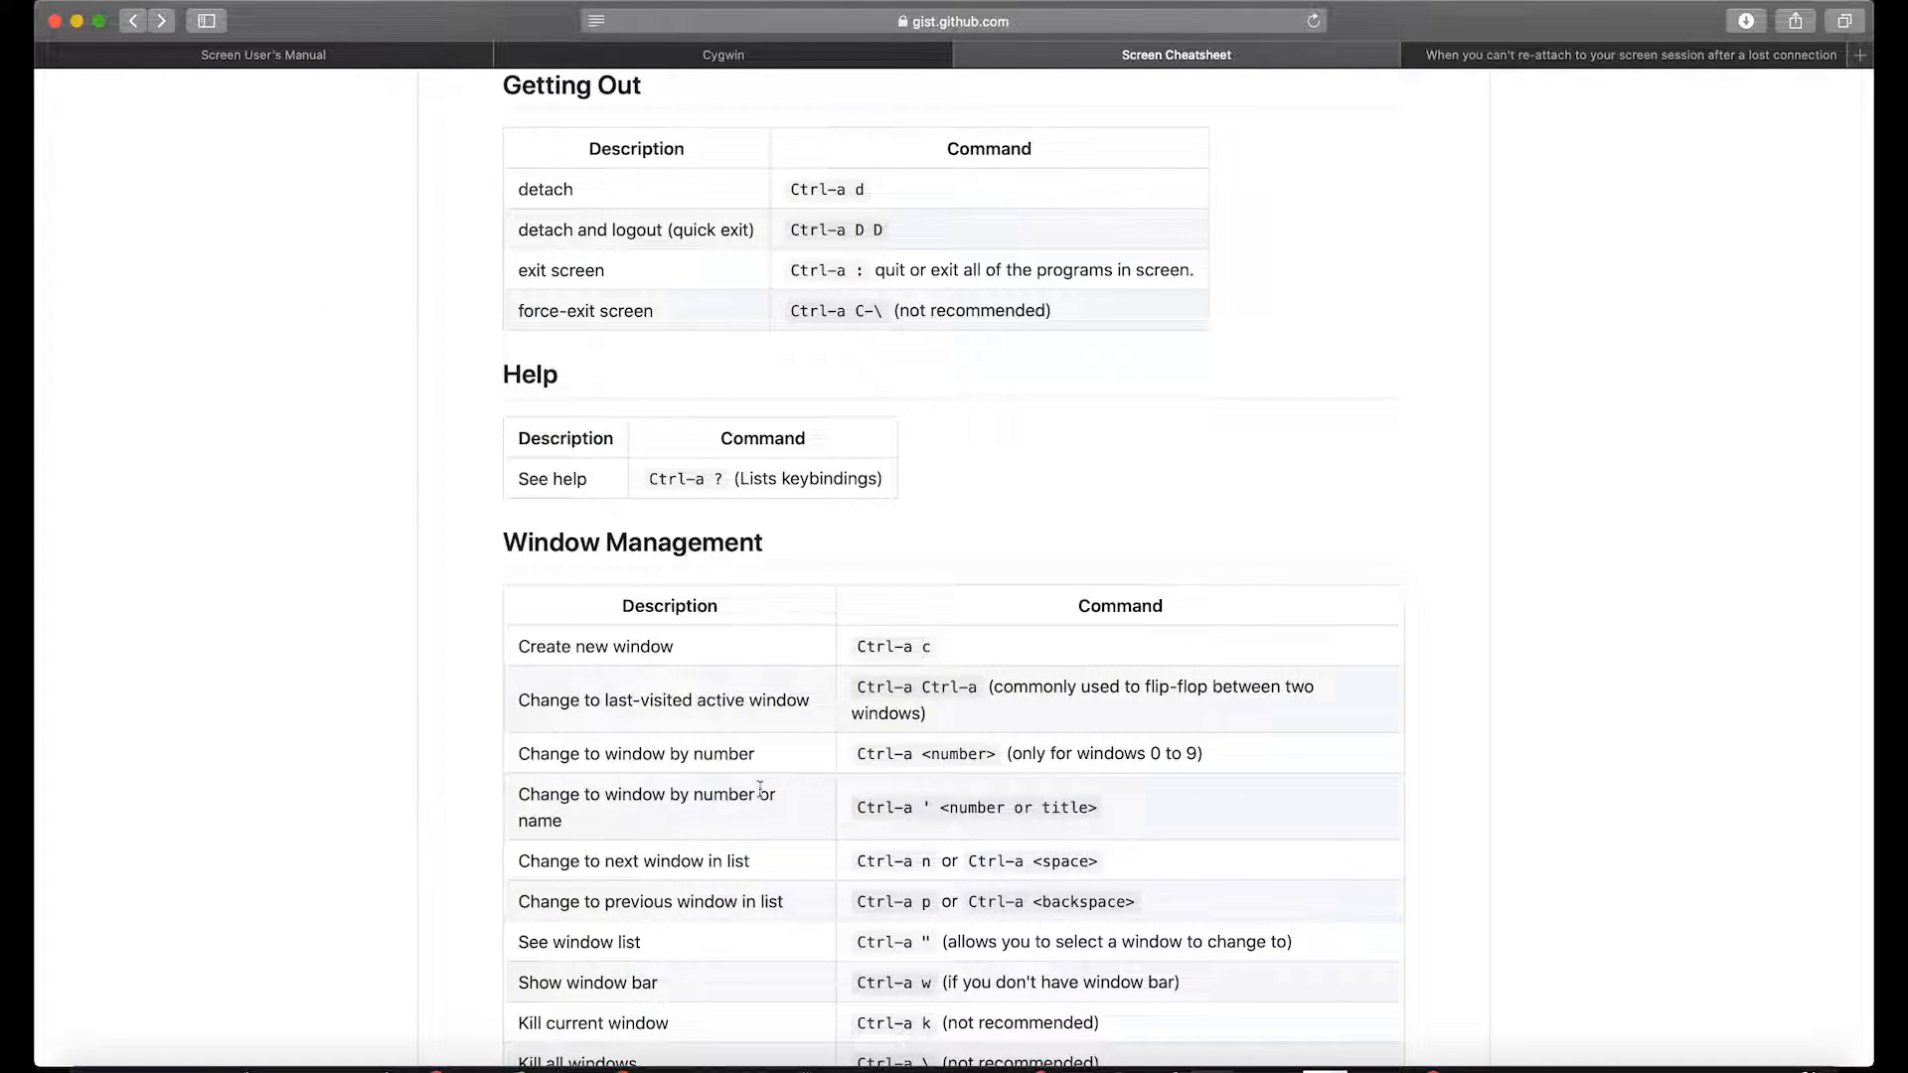
mouse_move(916, 664)
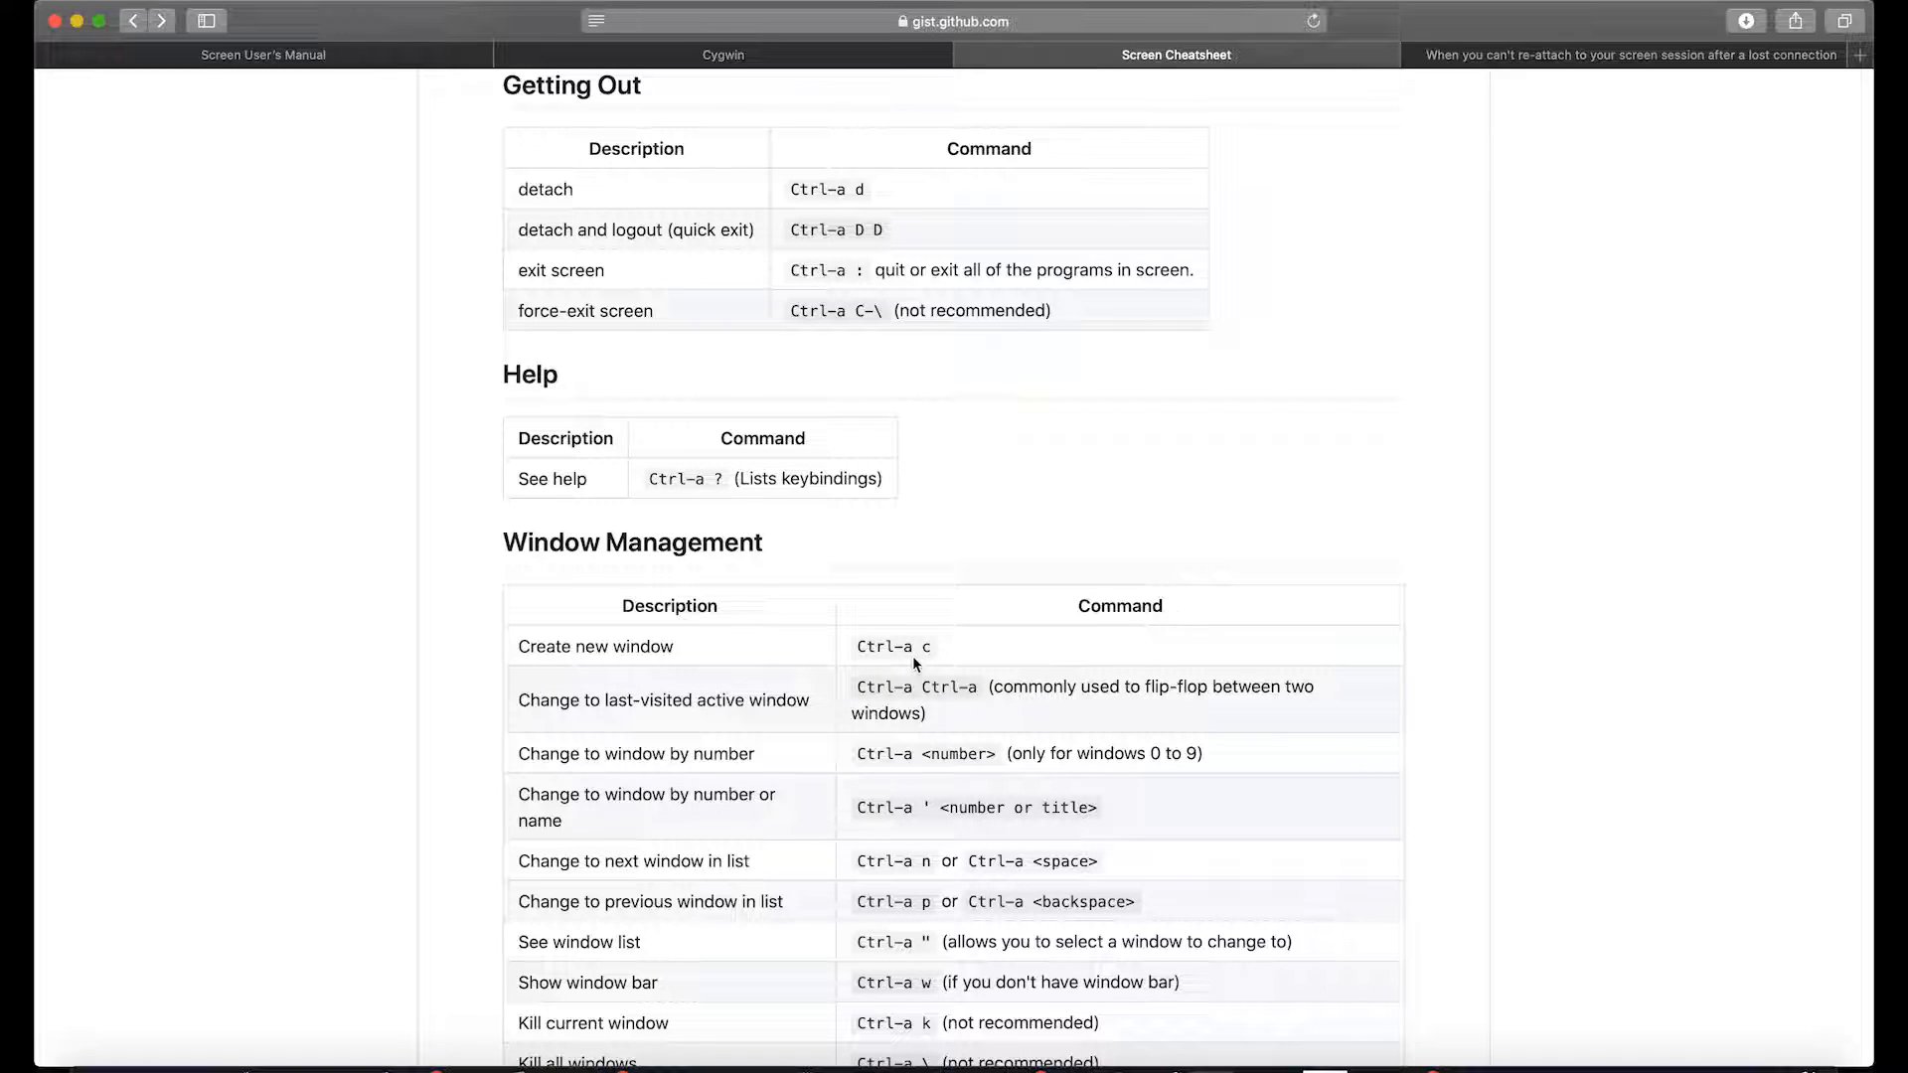
mouse_move(827, 592)
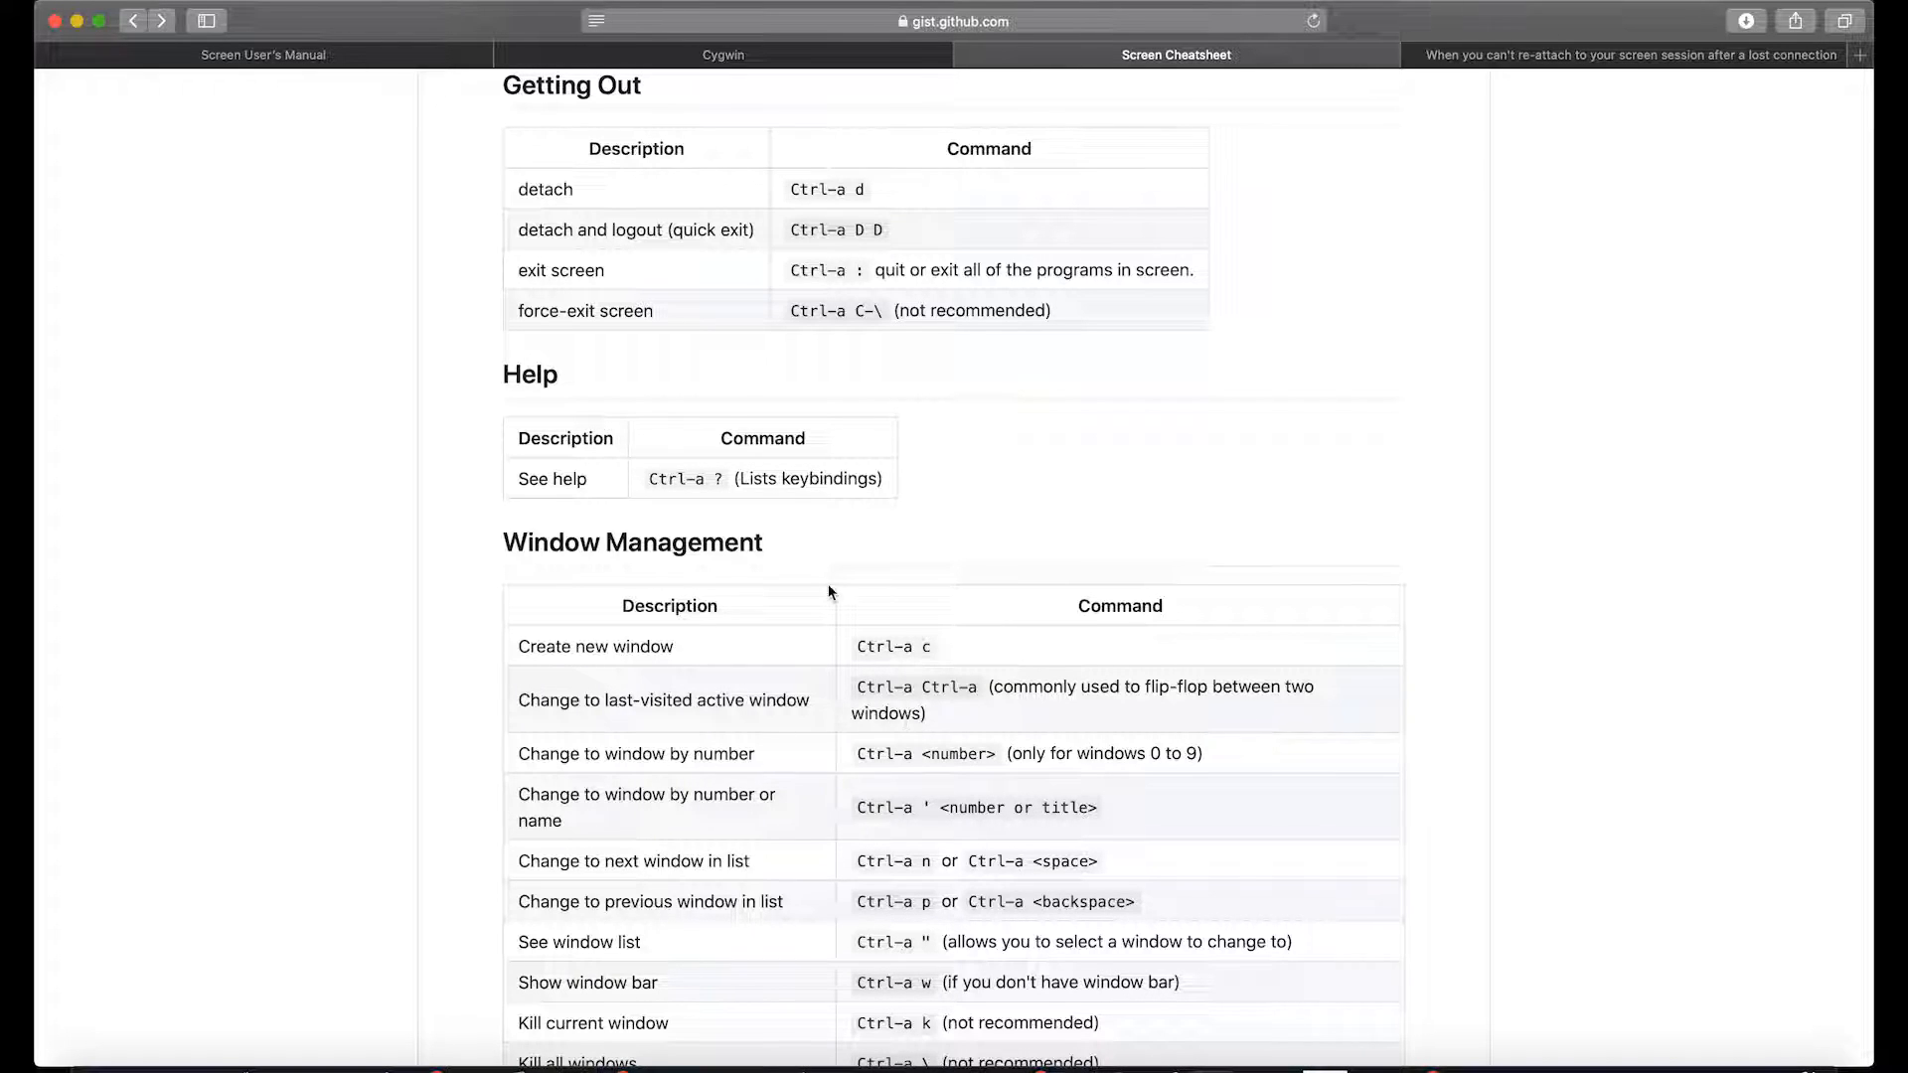
Step: Review the Getting Out section of the Screen Cheatsheet in Safari
scroll(up, 3)
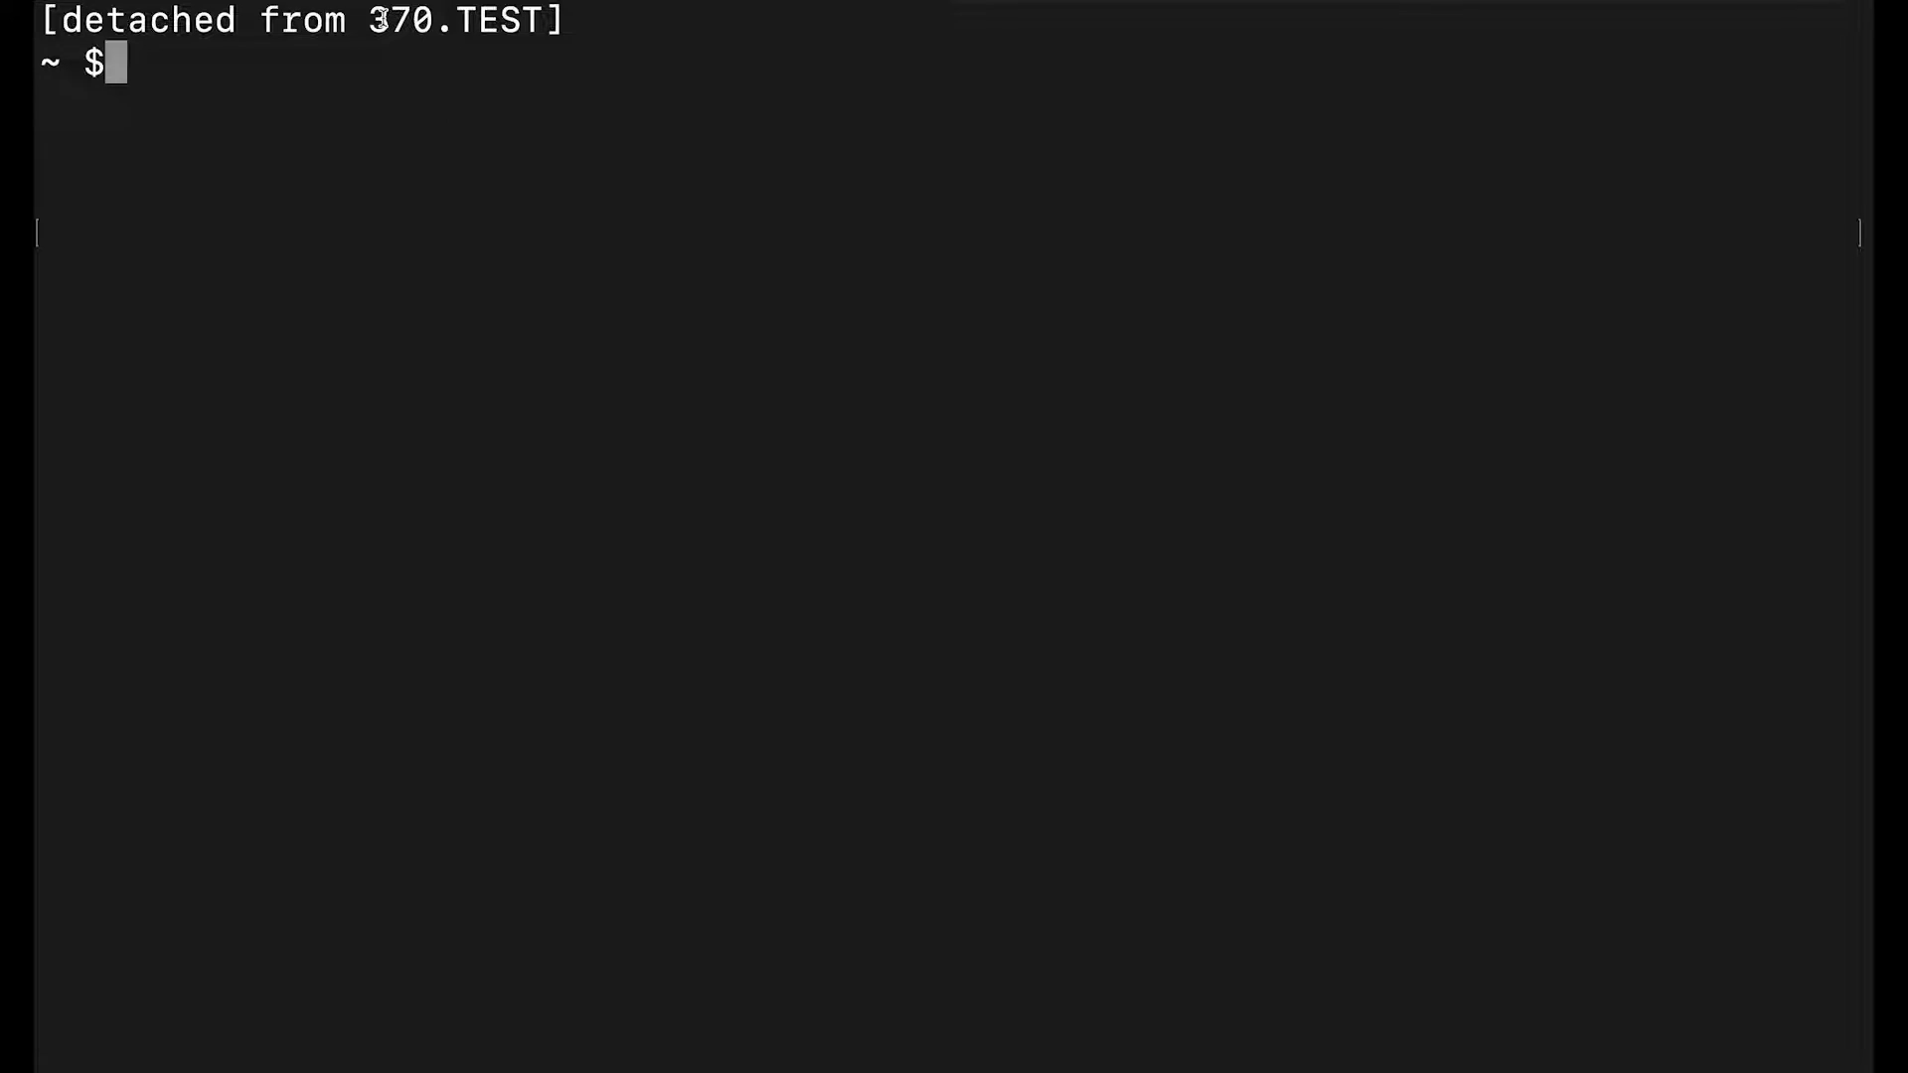
Step: Run screen -ls listing 271.jupyter-screen and 370.TEST detached, and select TEST's id
scroll(up, 3)
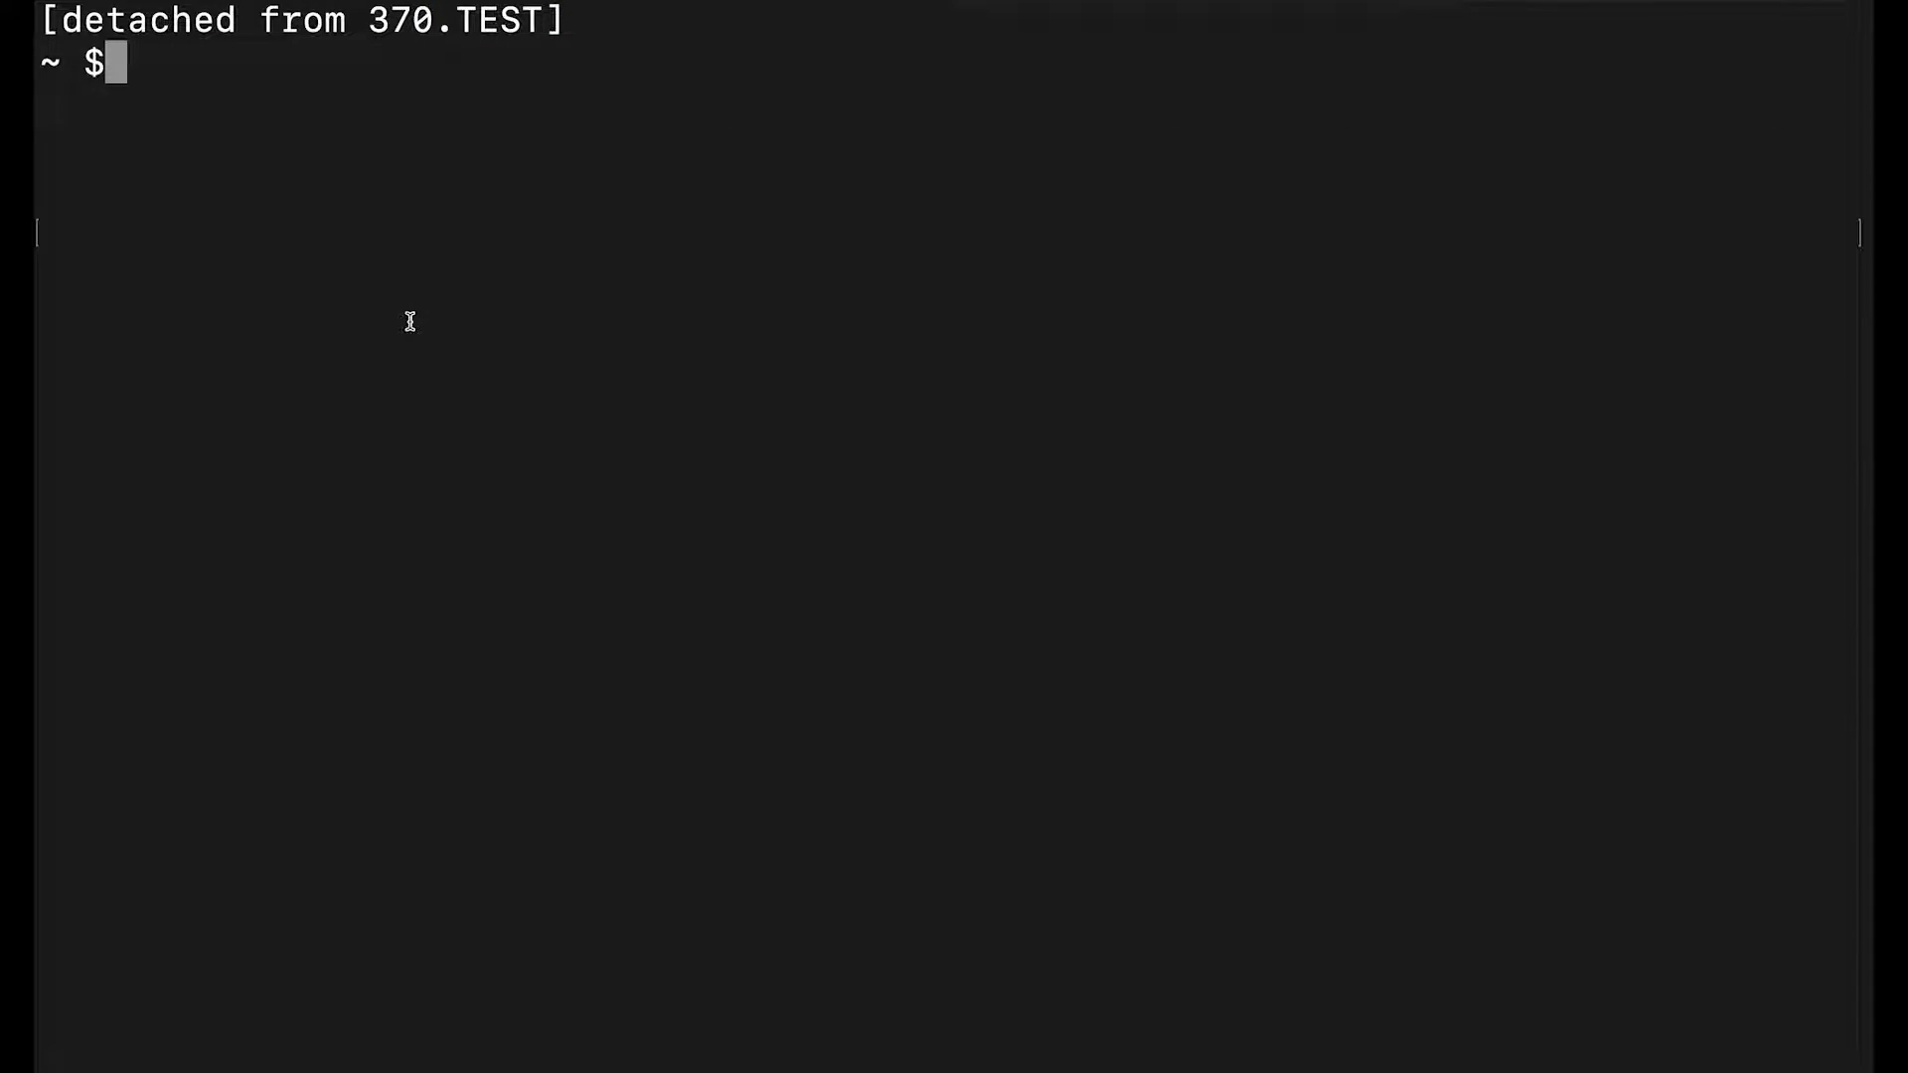
text(screen)
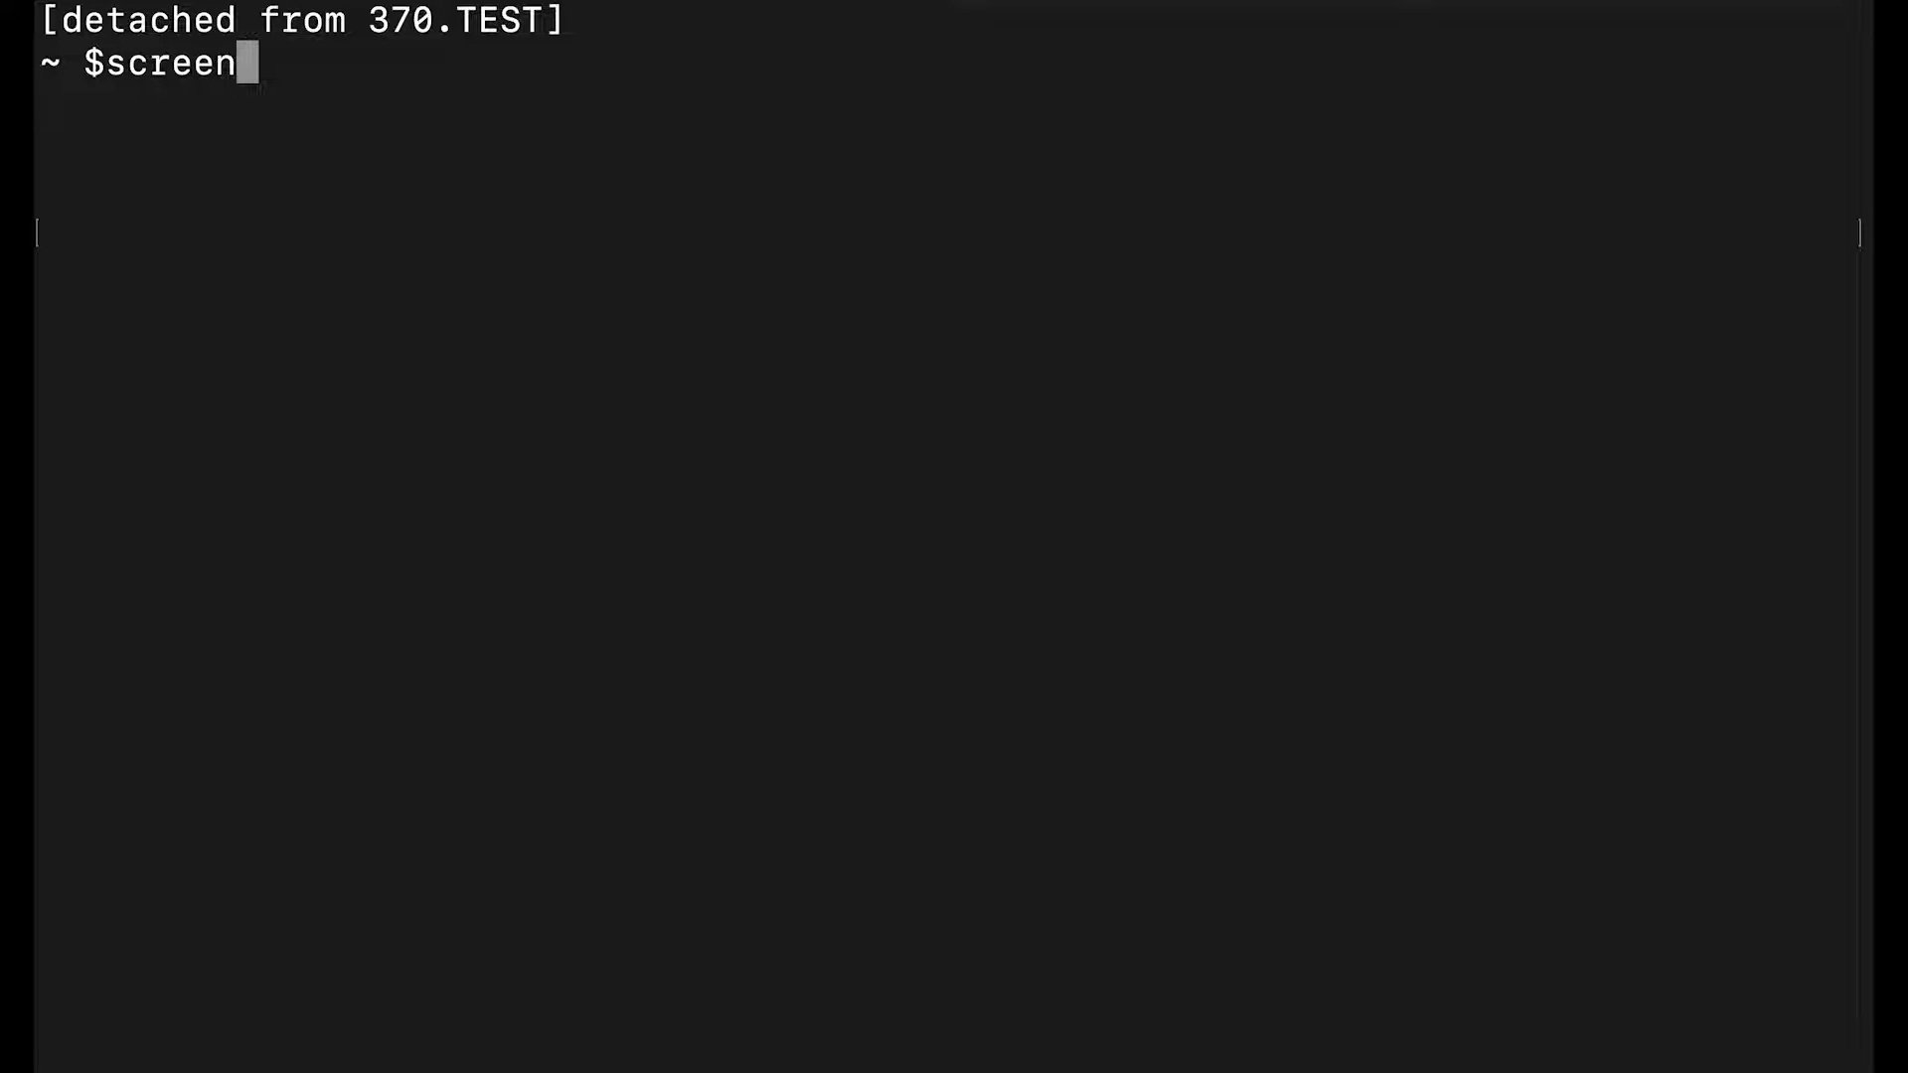
key(Return)
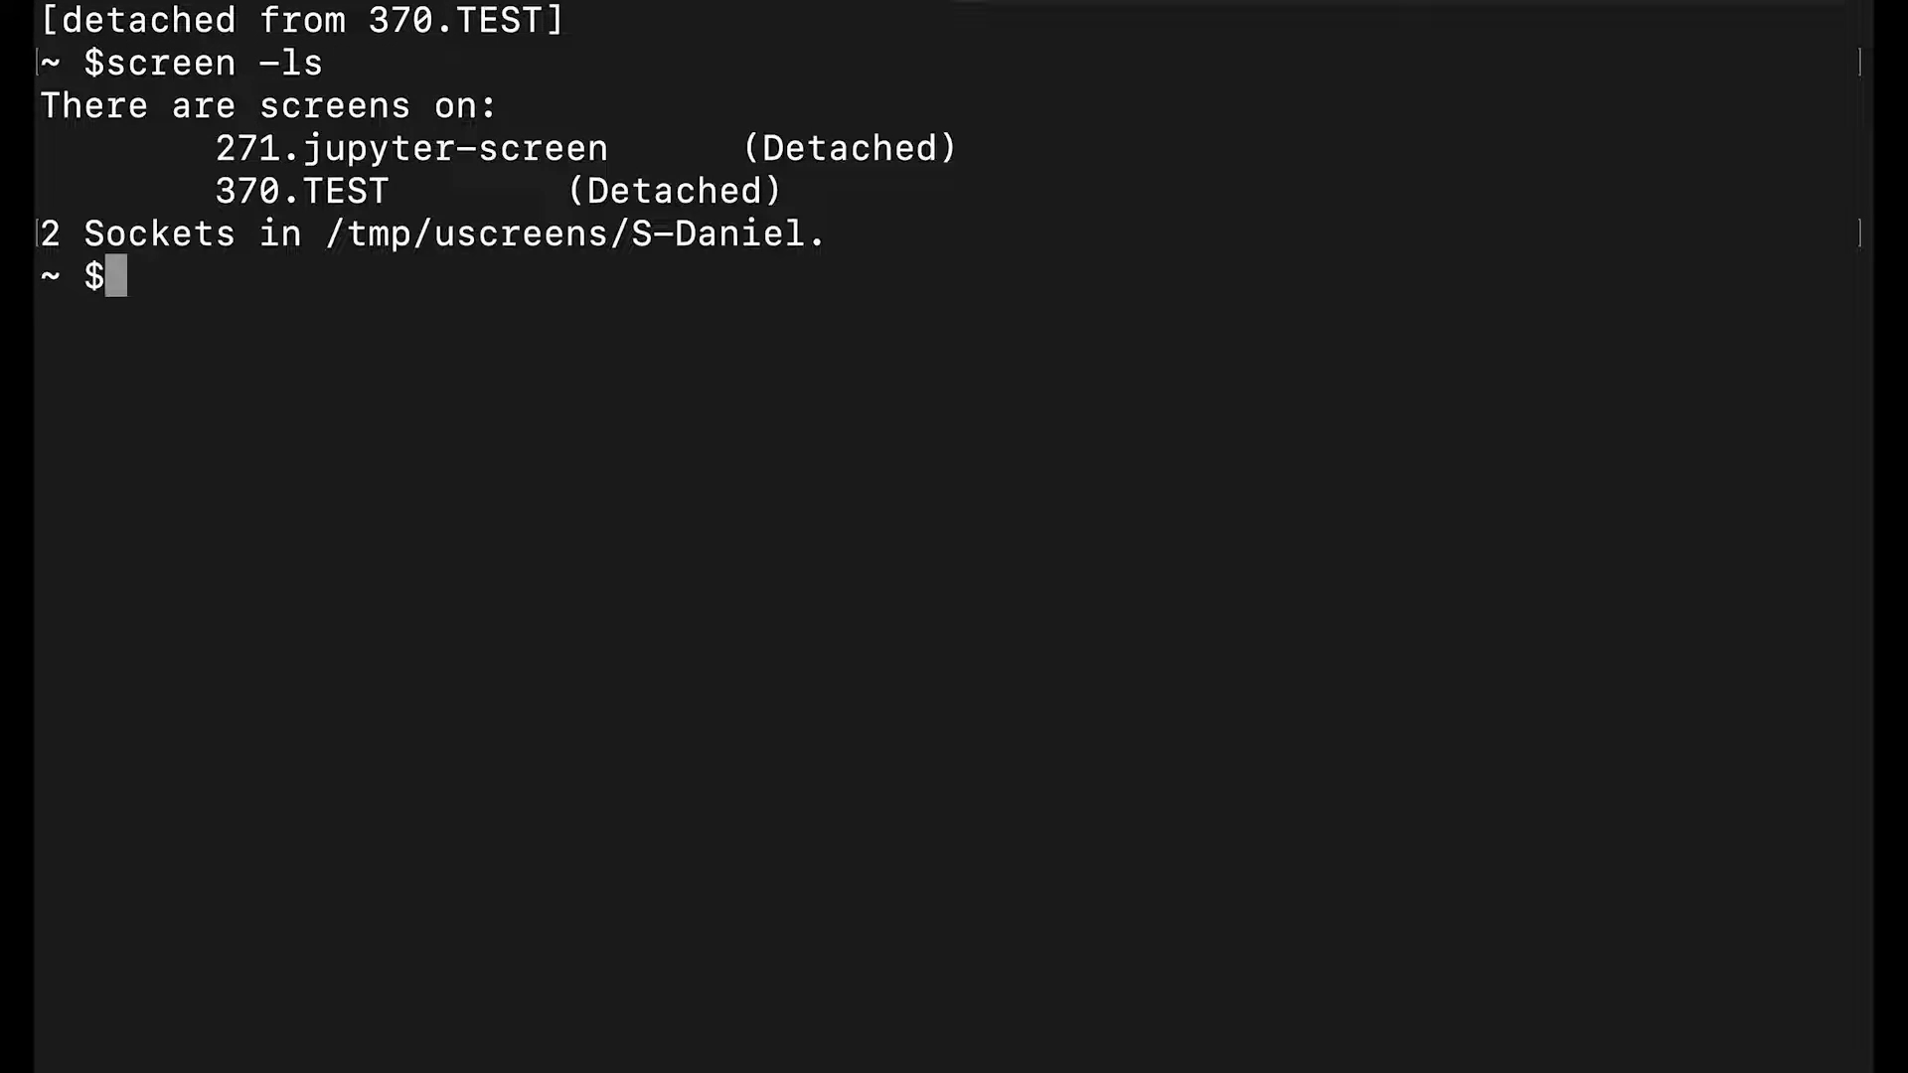
double_click(300, 191)
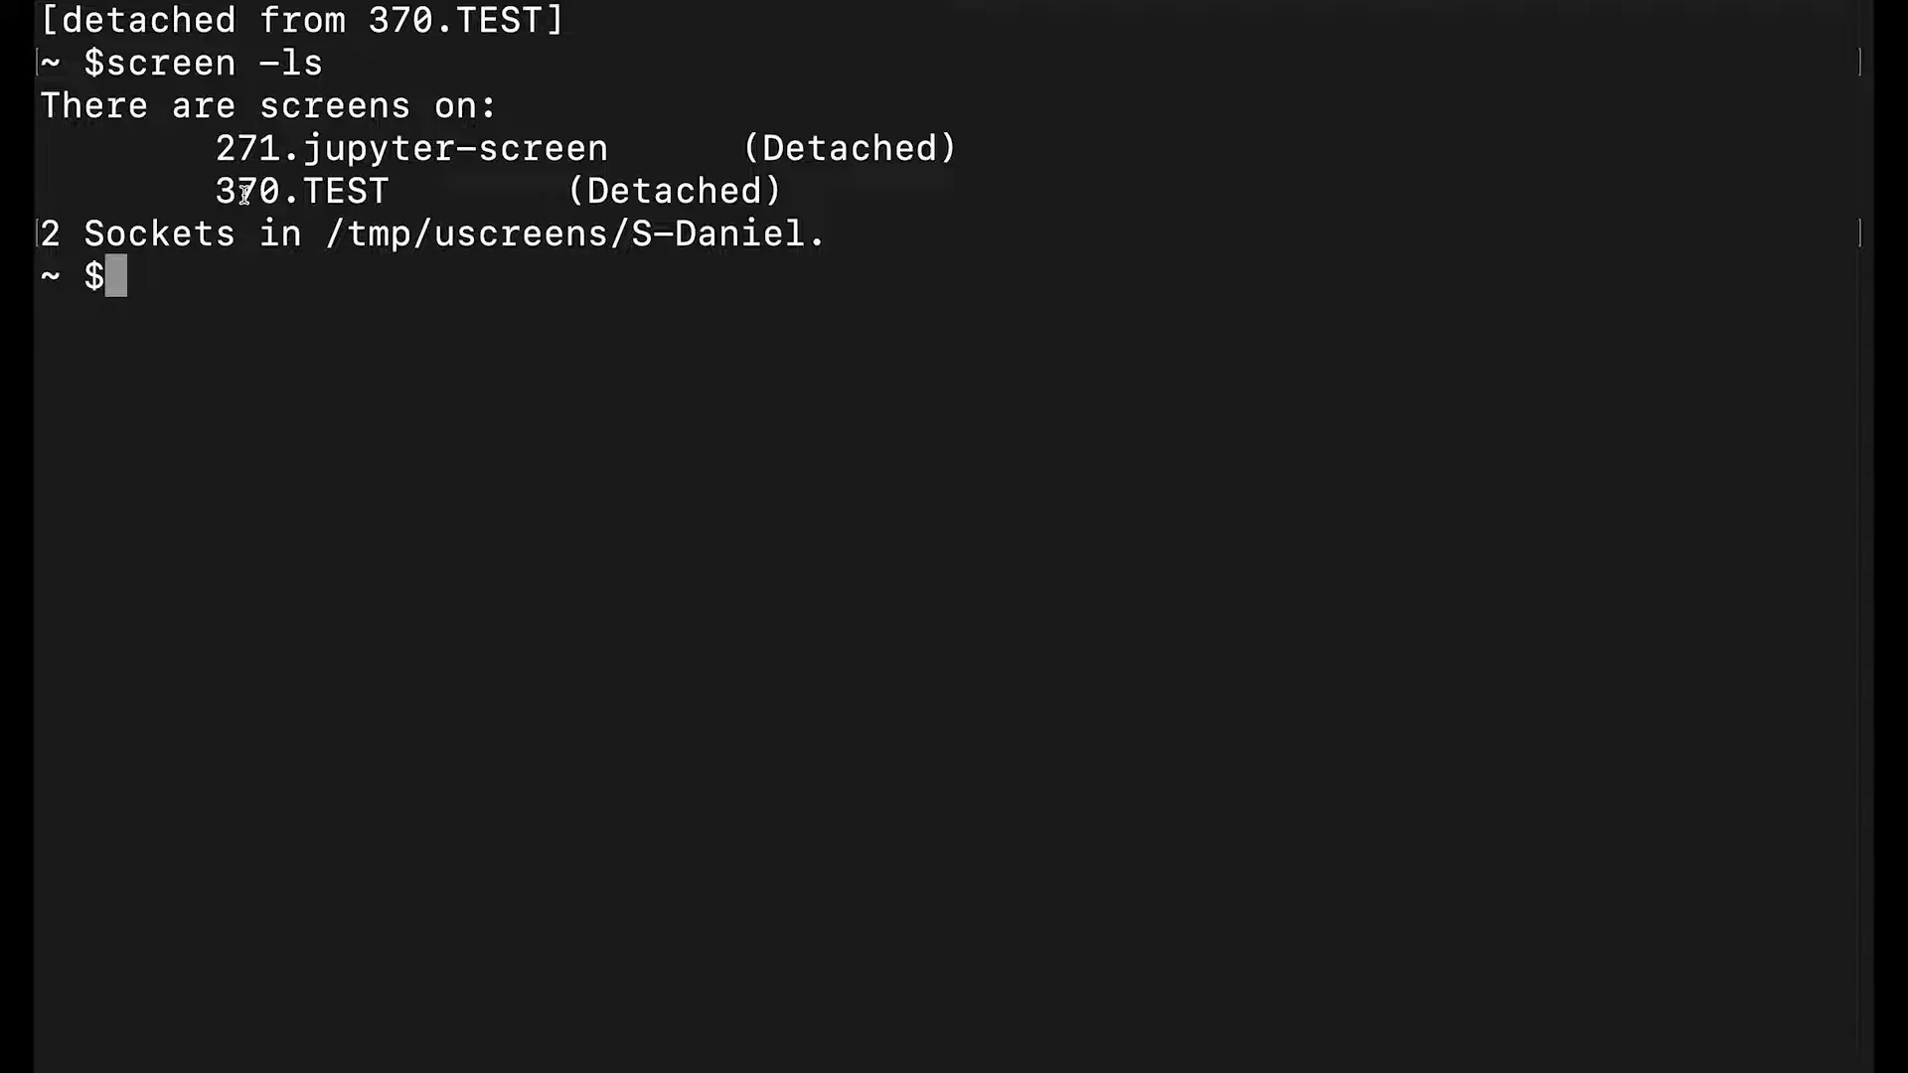
Step: Reattach with screen -r TEST, replacing the typed number 370 with the session name
text(scree)
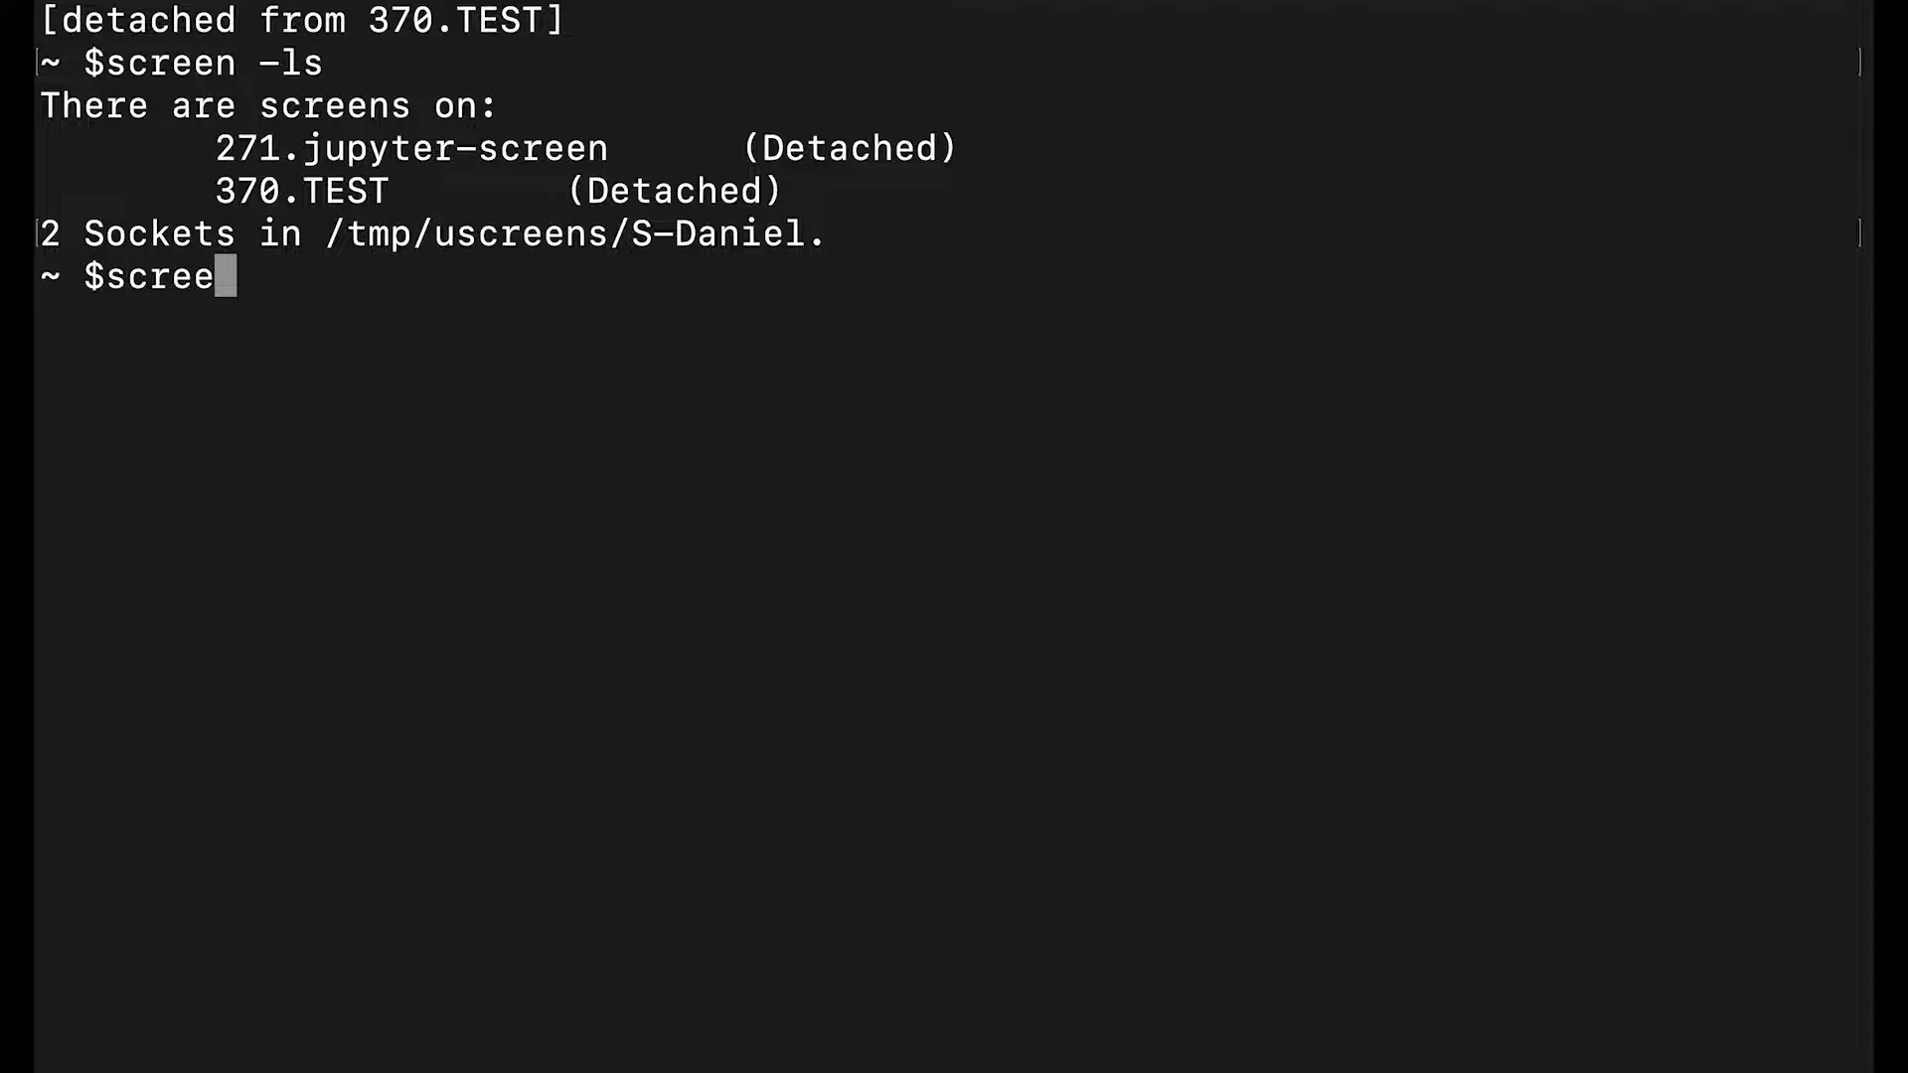
text(n)
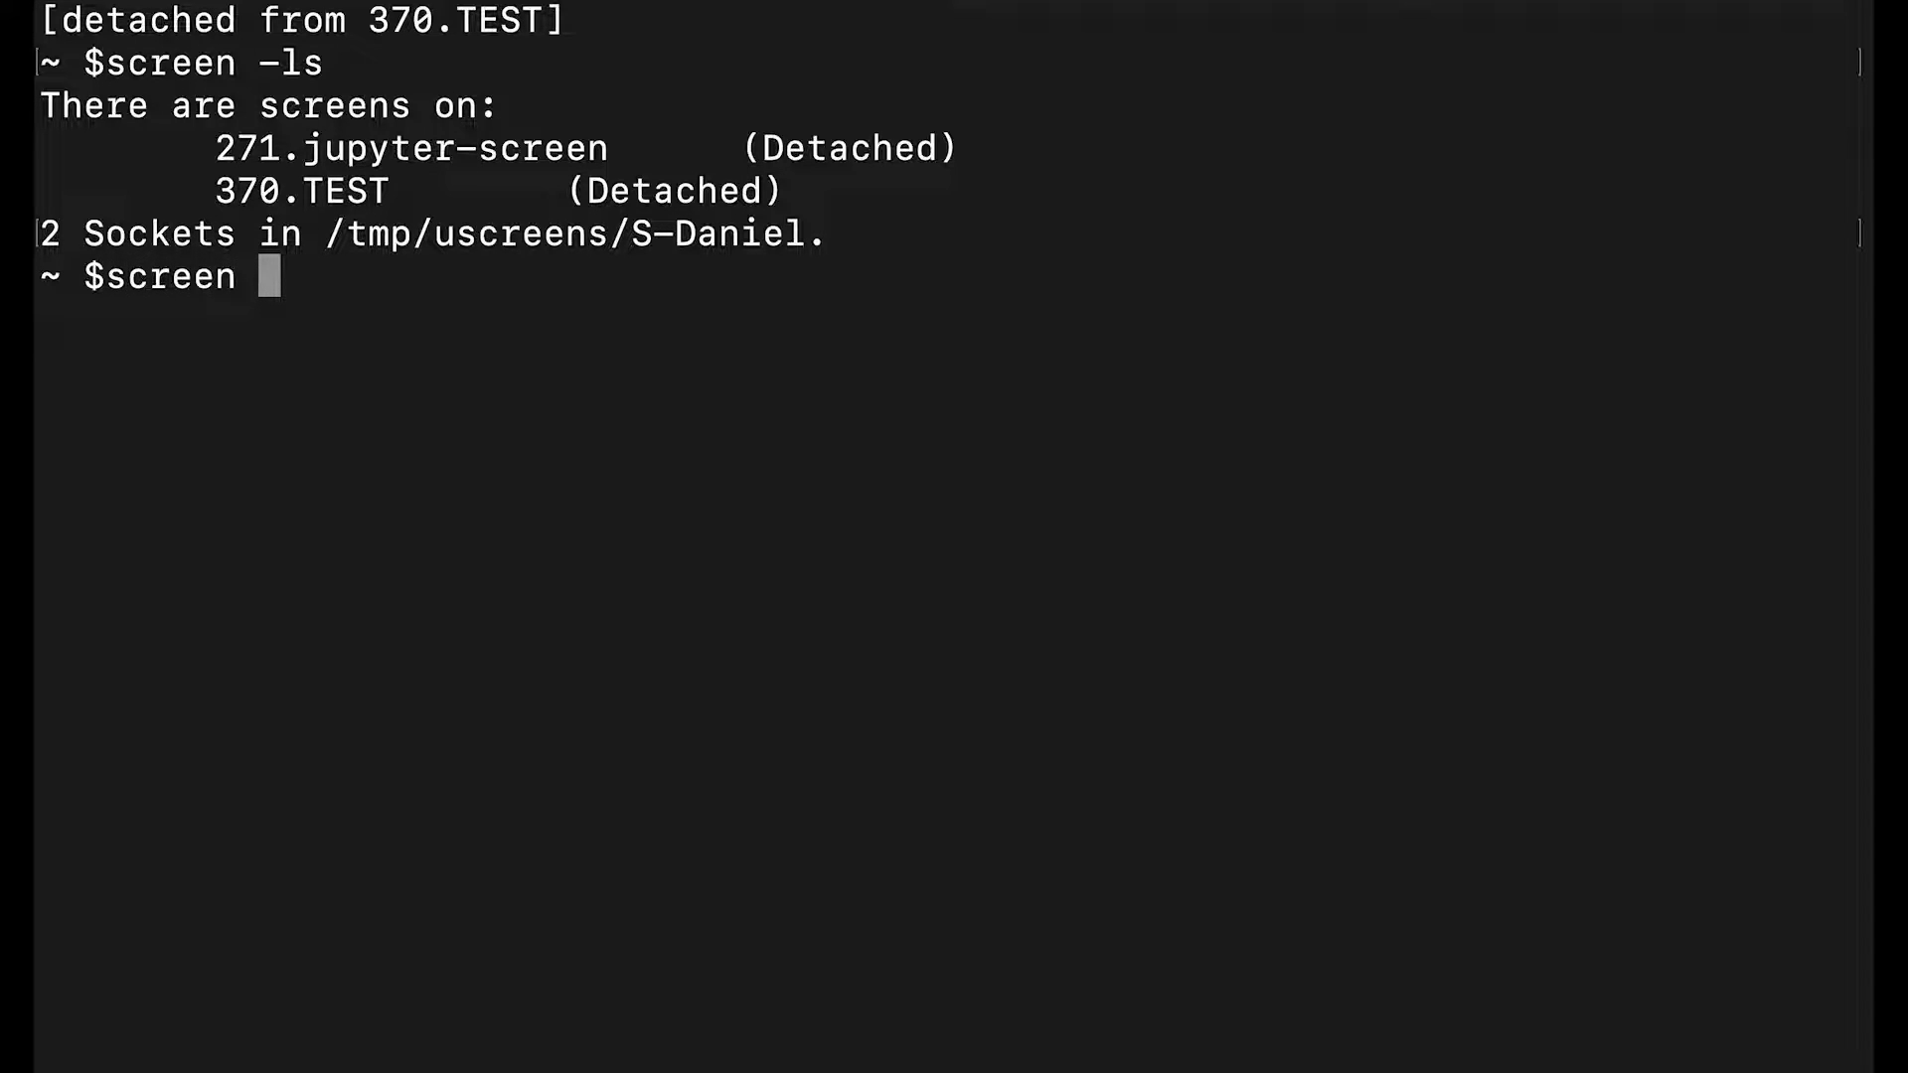
text(-r)
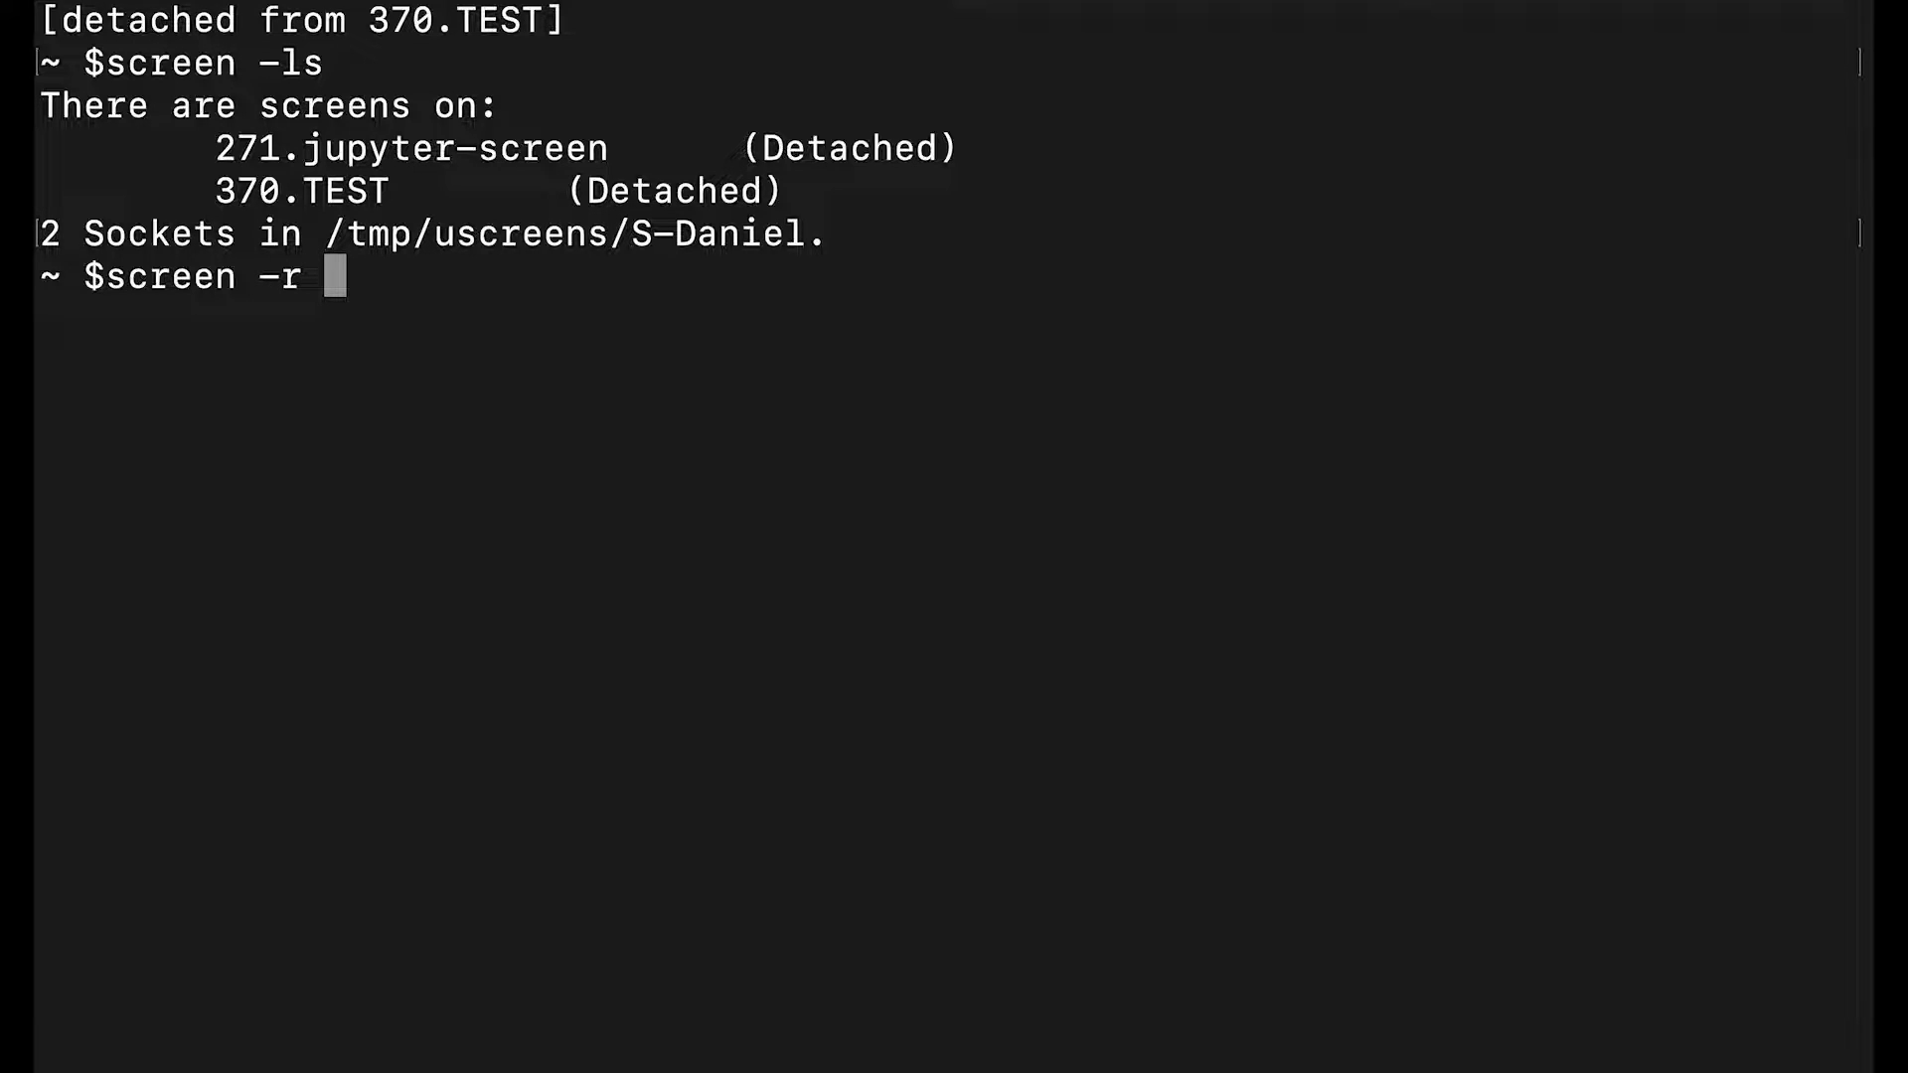
text(370)
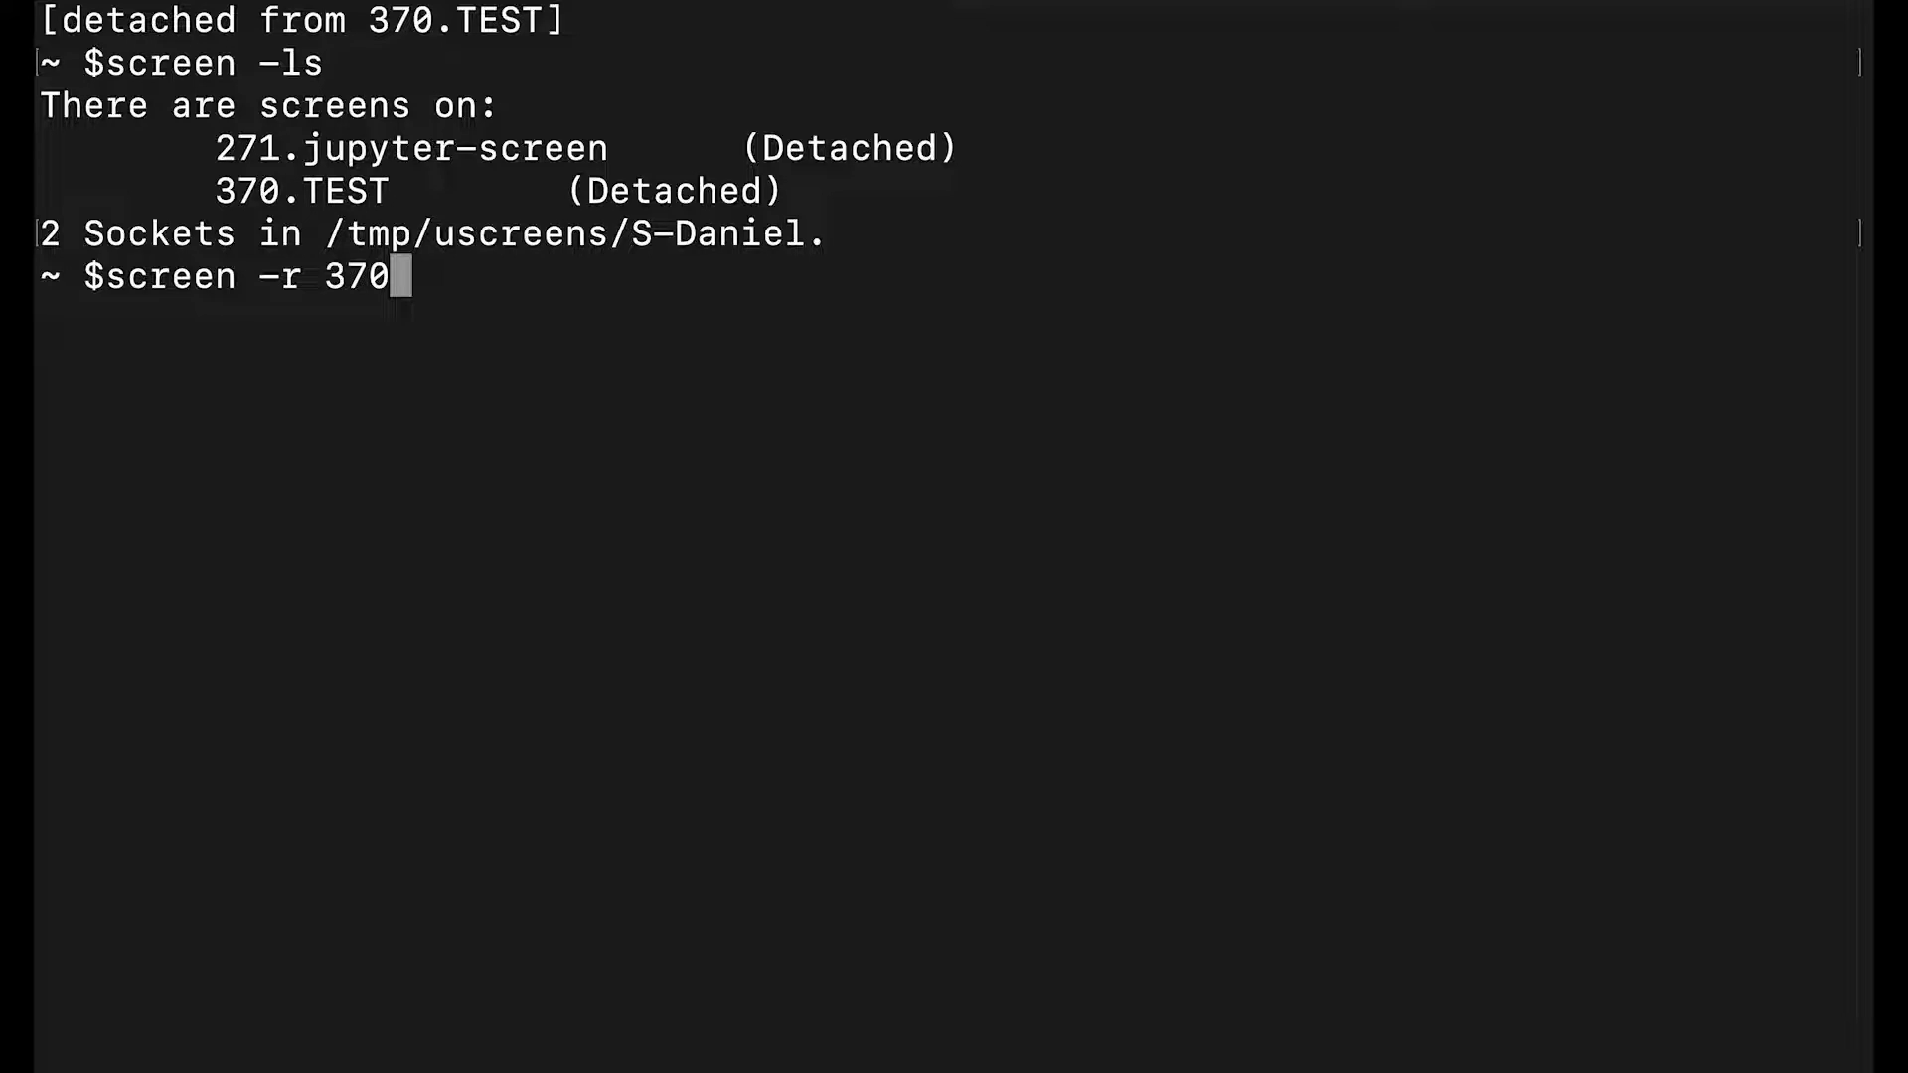
key(Backspace)
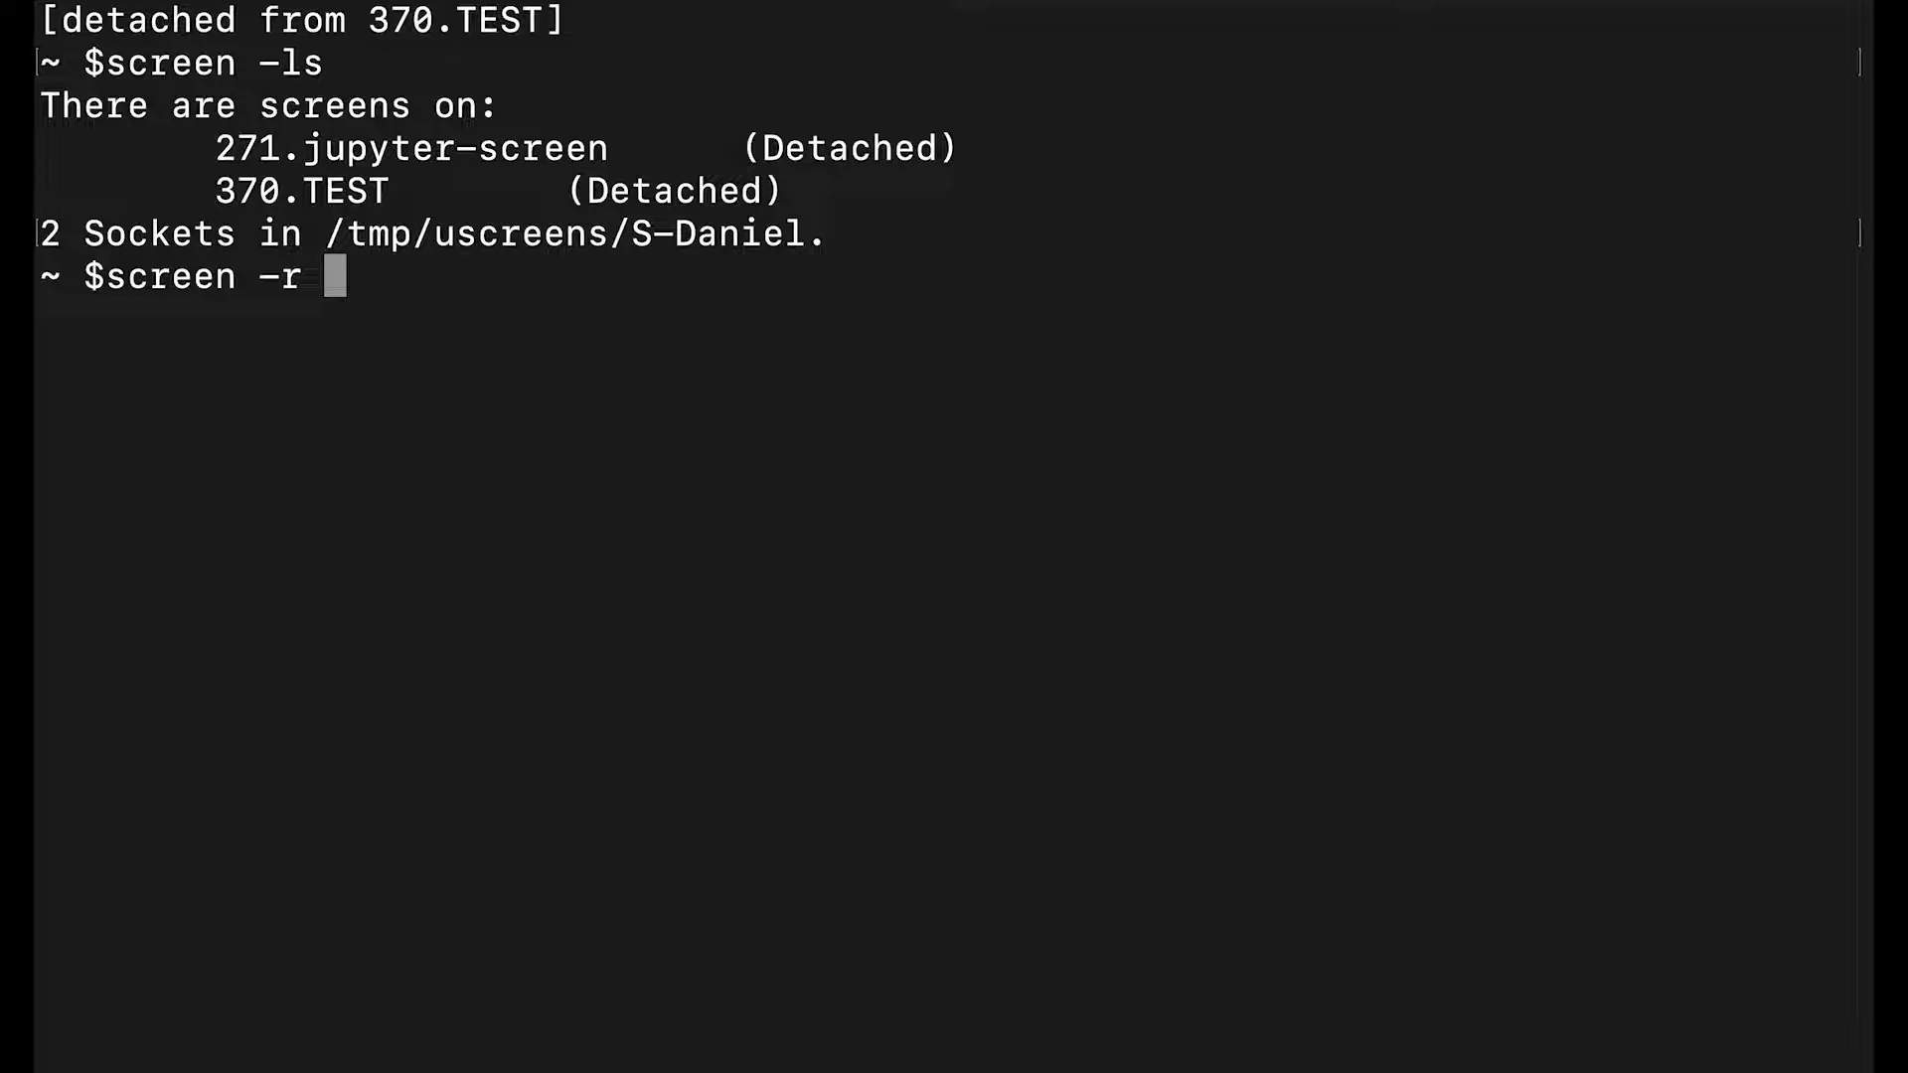
text(TEST)
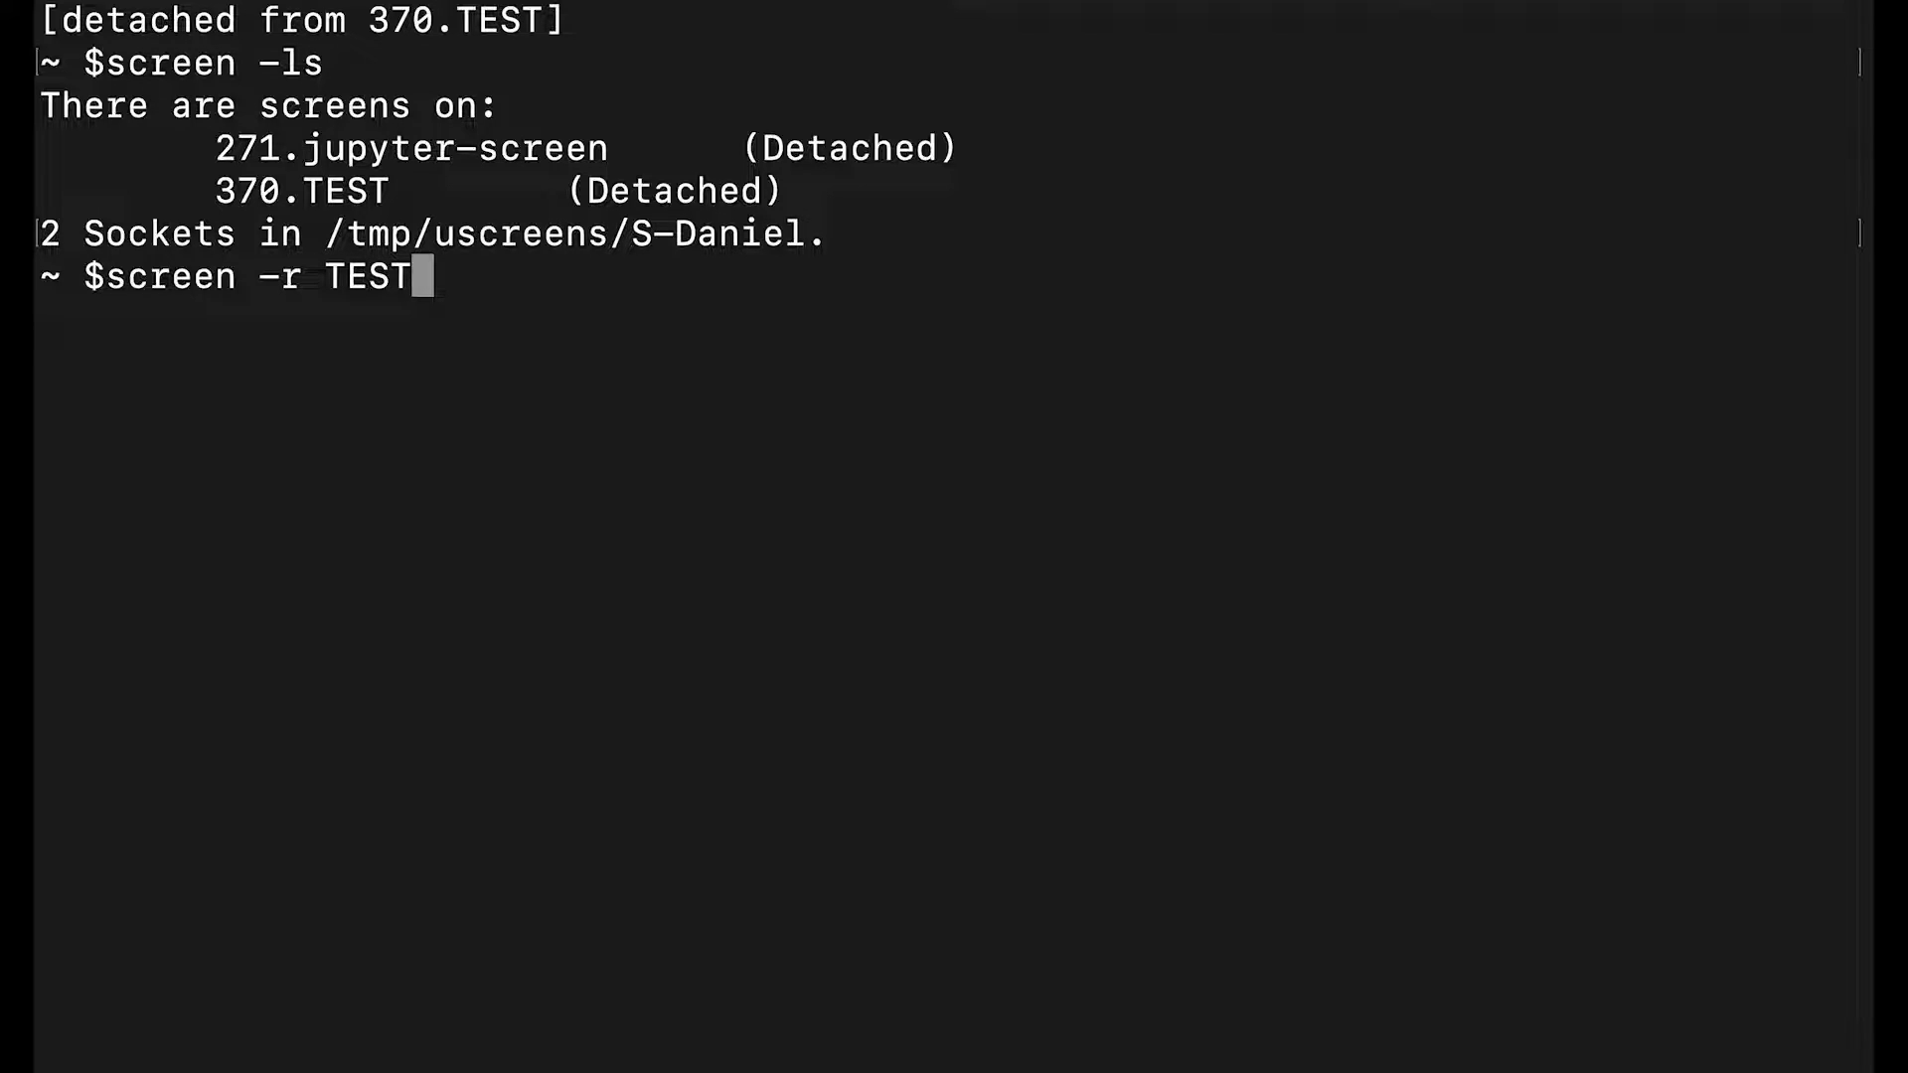
double_click(300, 191)
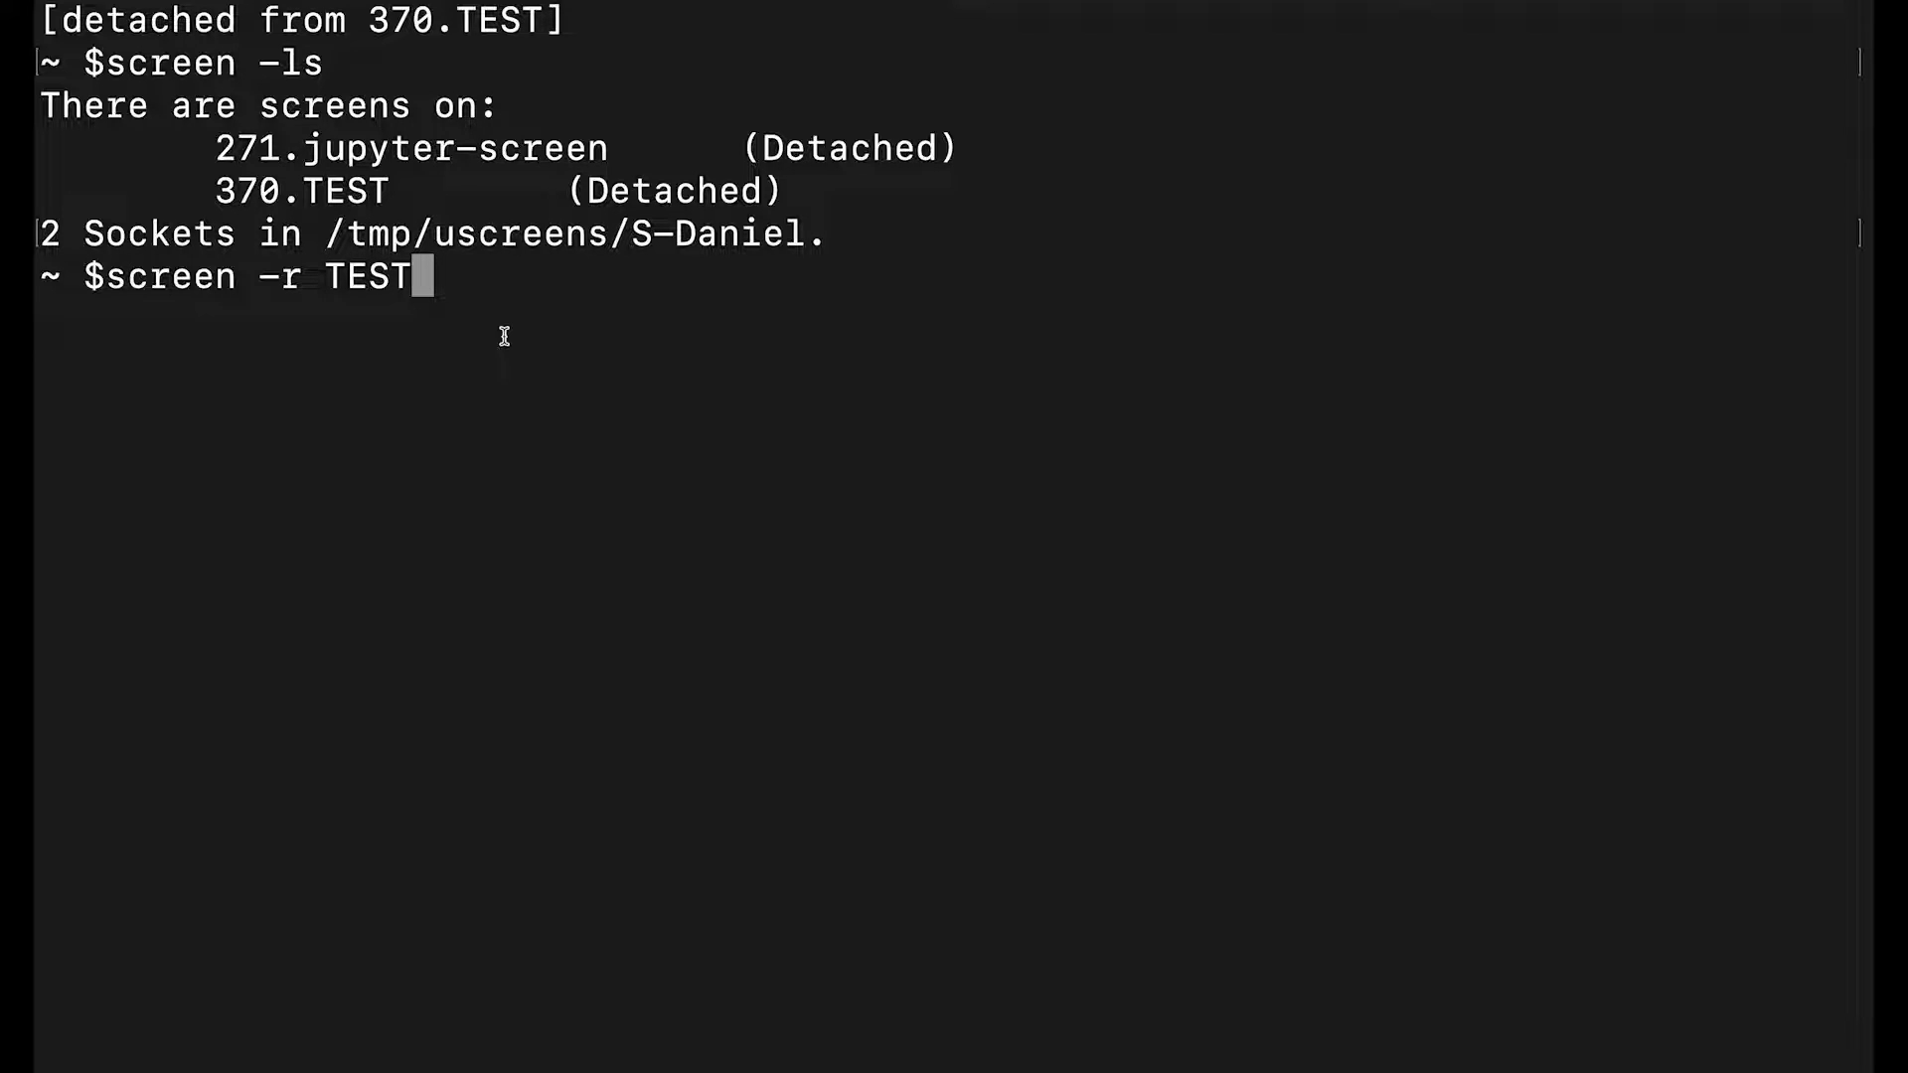
key(Return)
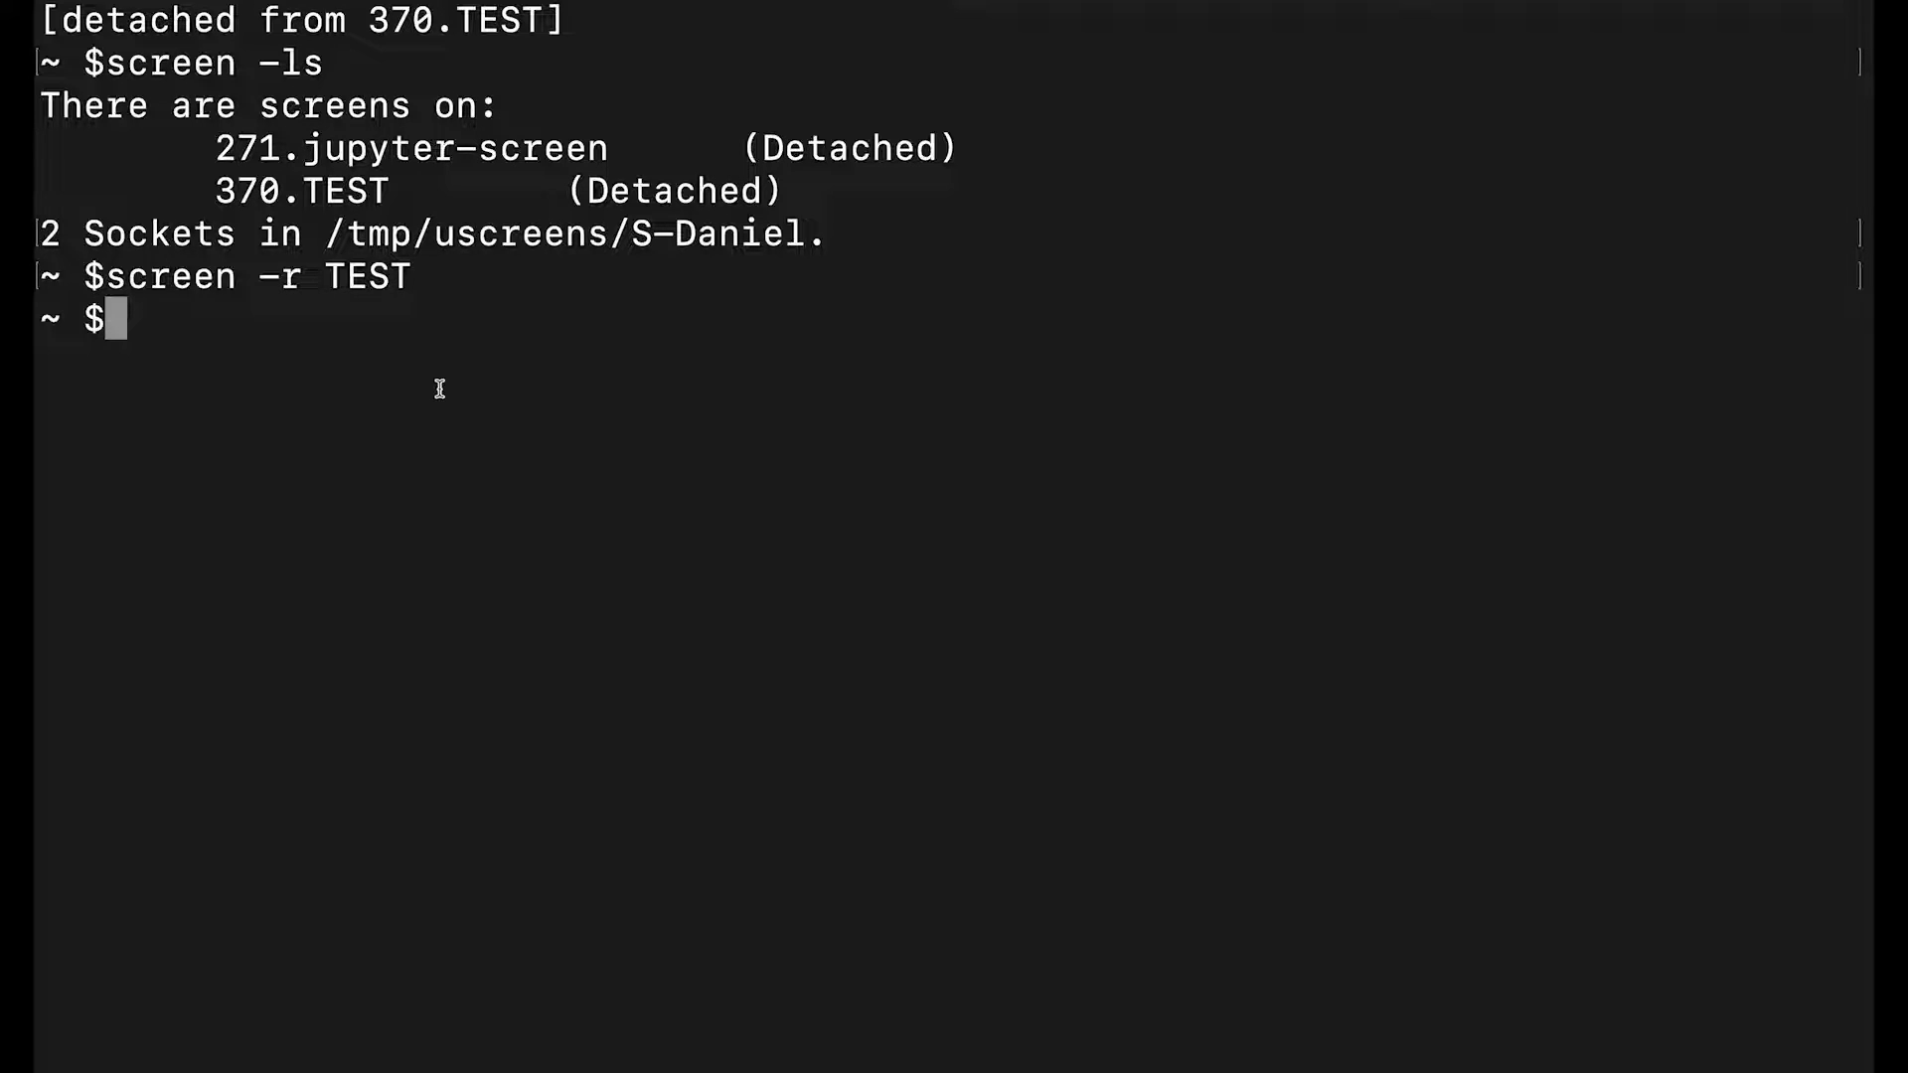
Step: Run screen -ls again showing both sessions still detached
text(screen -l)
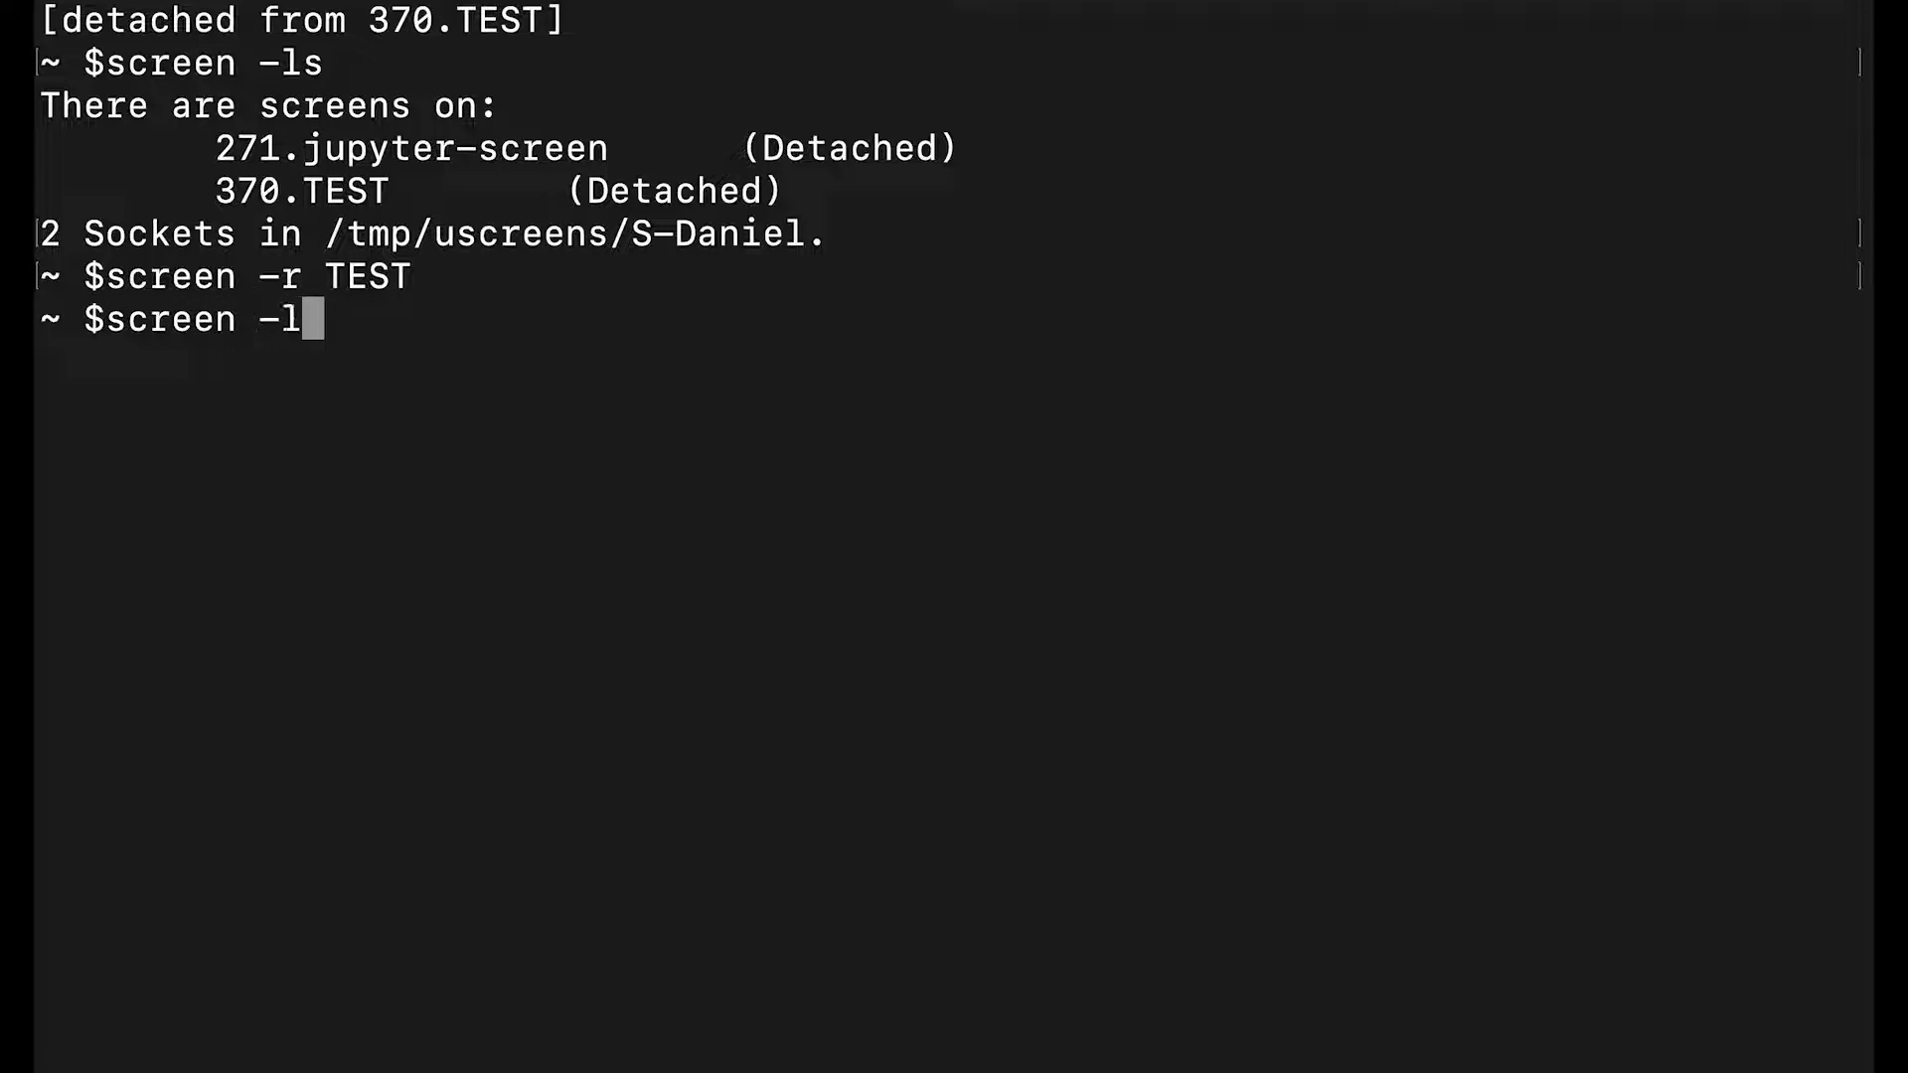
key(Return)
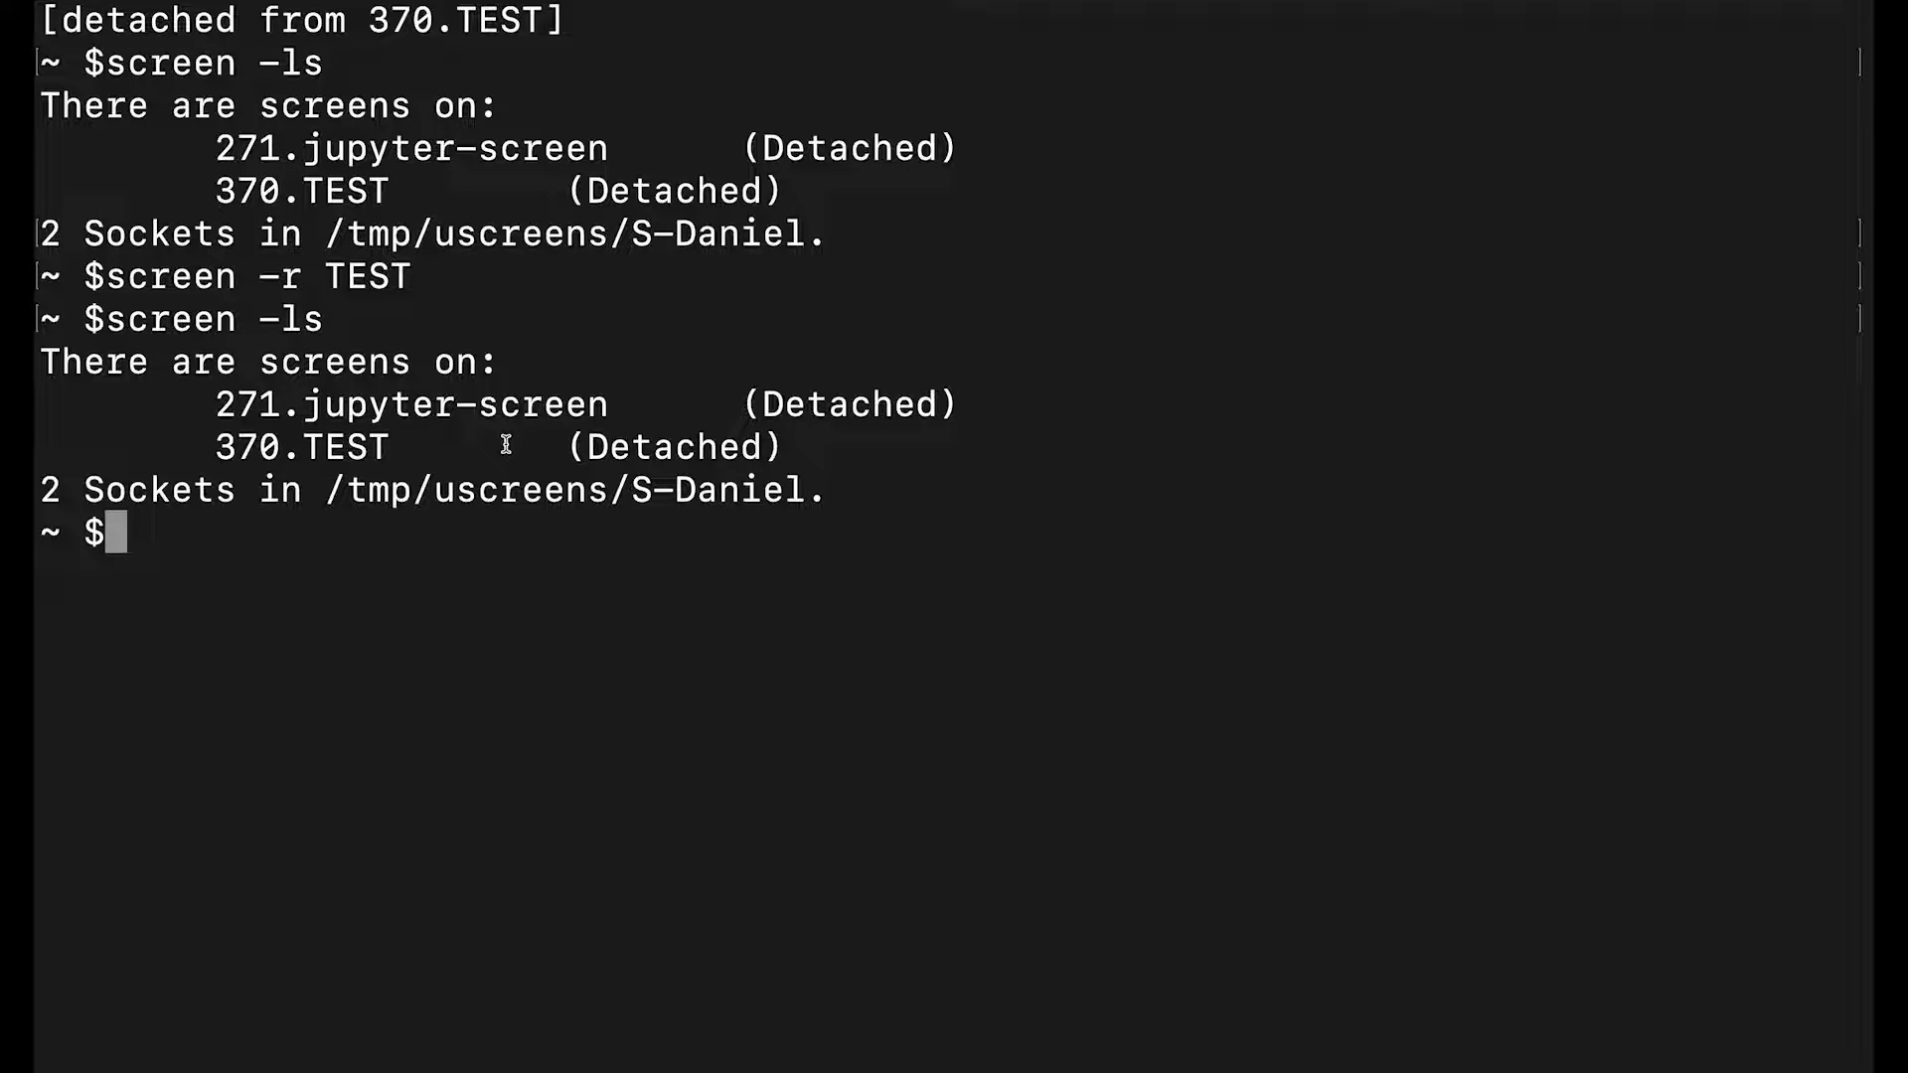
Step: Run the incomplete screen -XS to print the usage help and read the -X and -S options
text(screen)
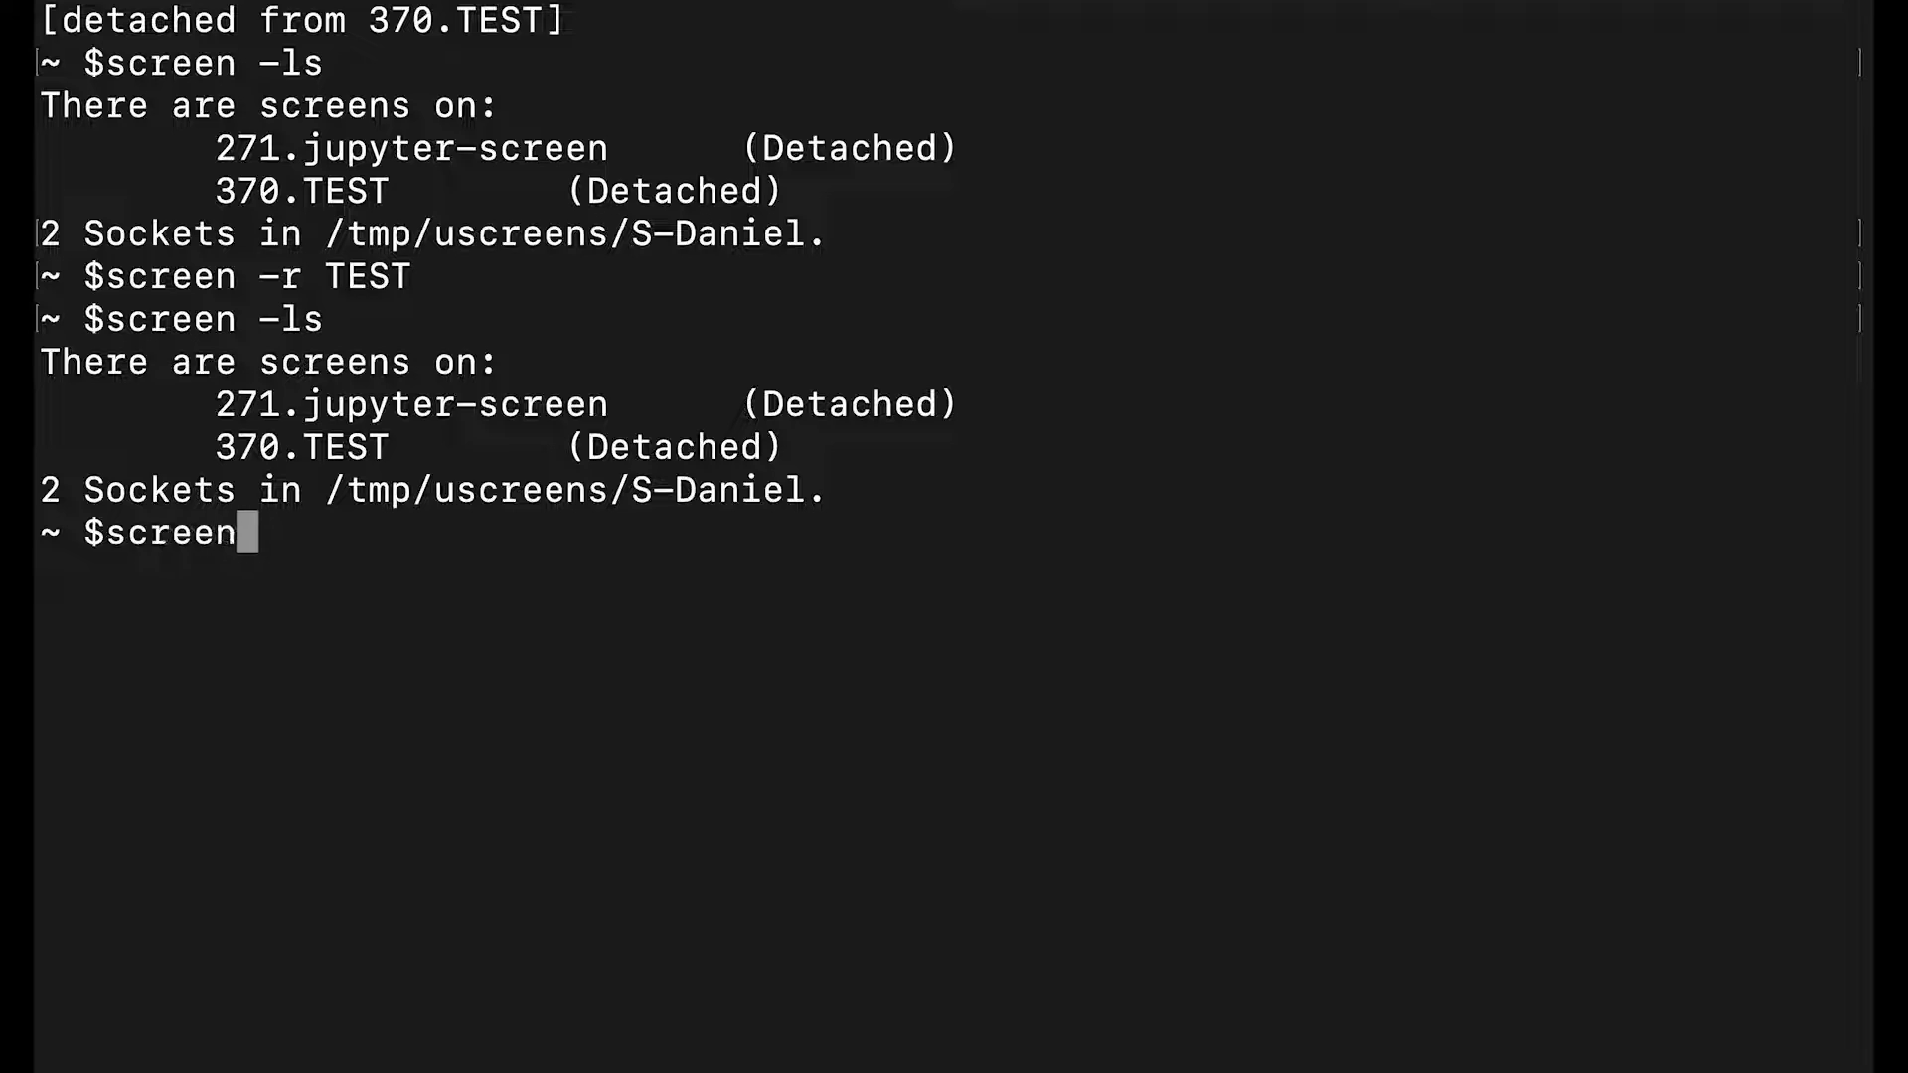
text(-)
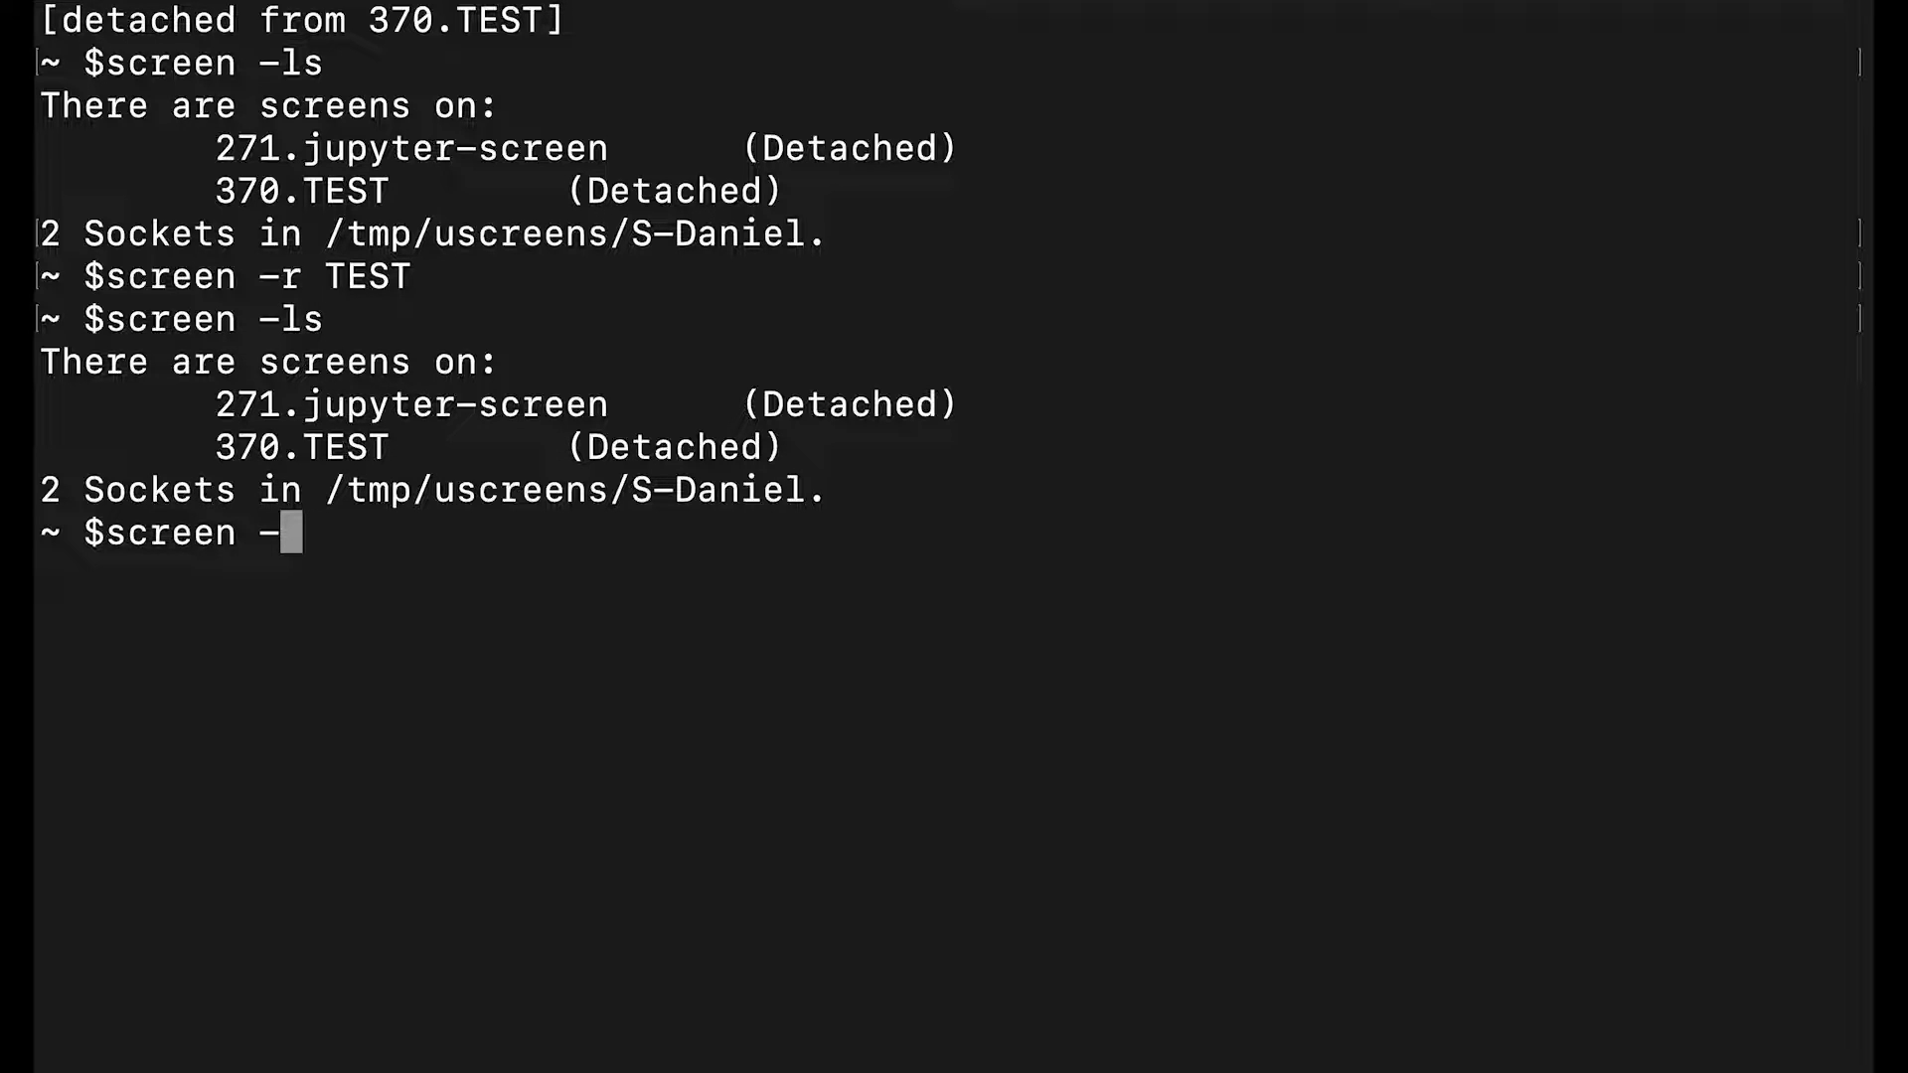
text(XS)
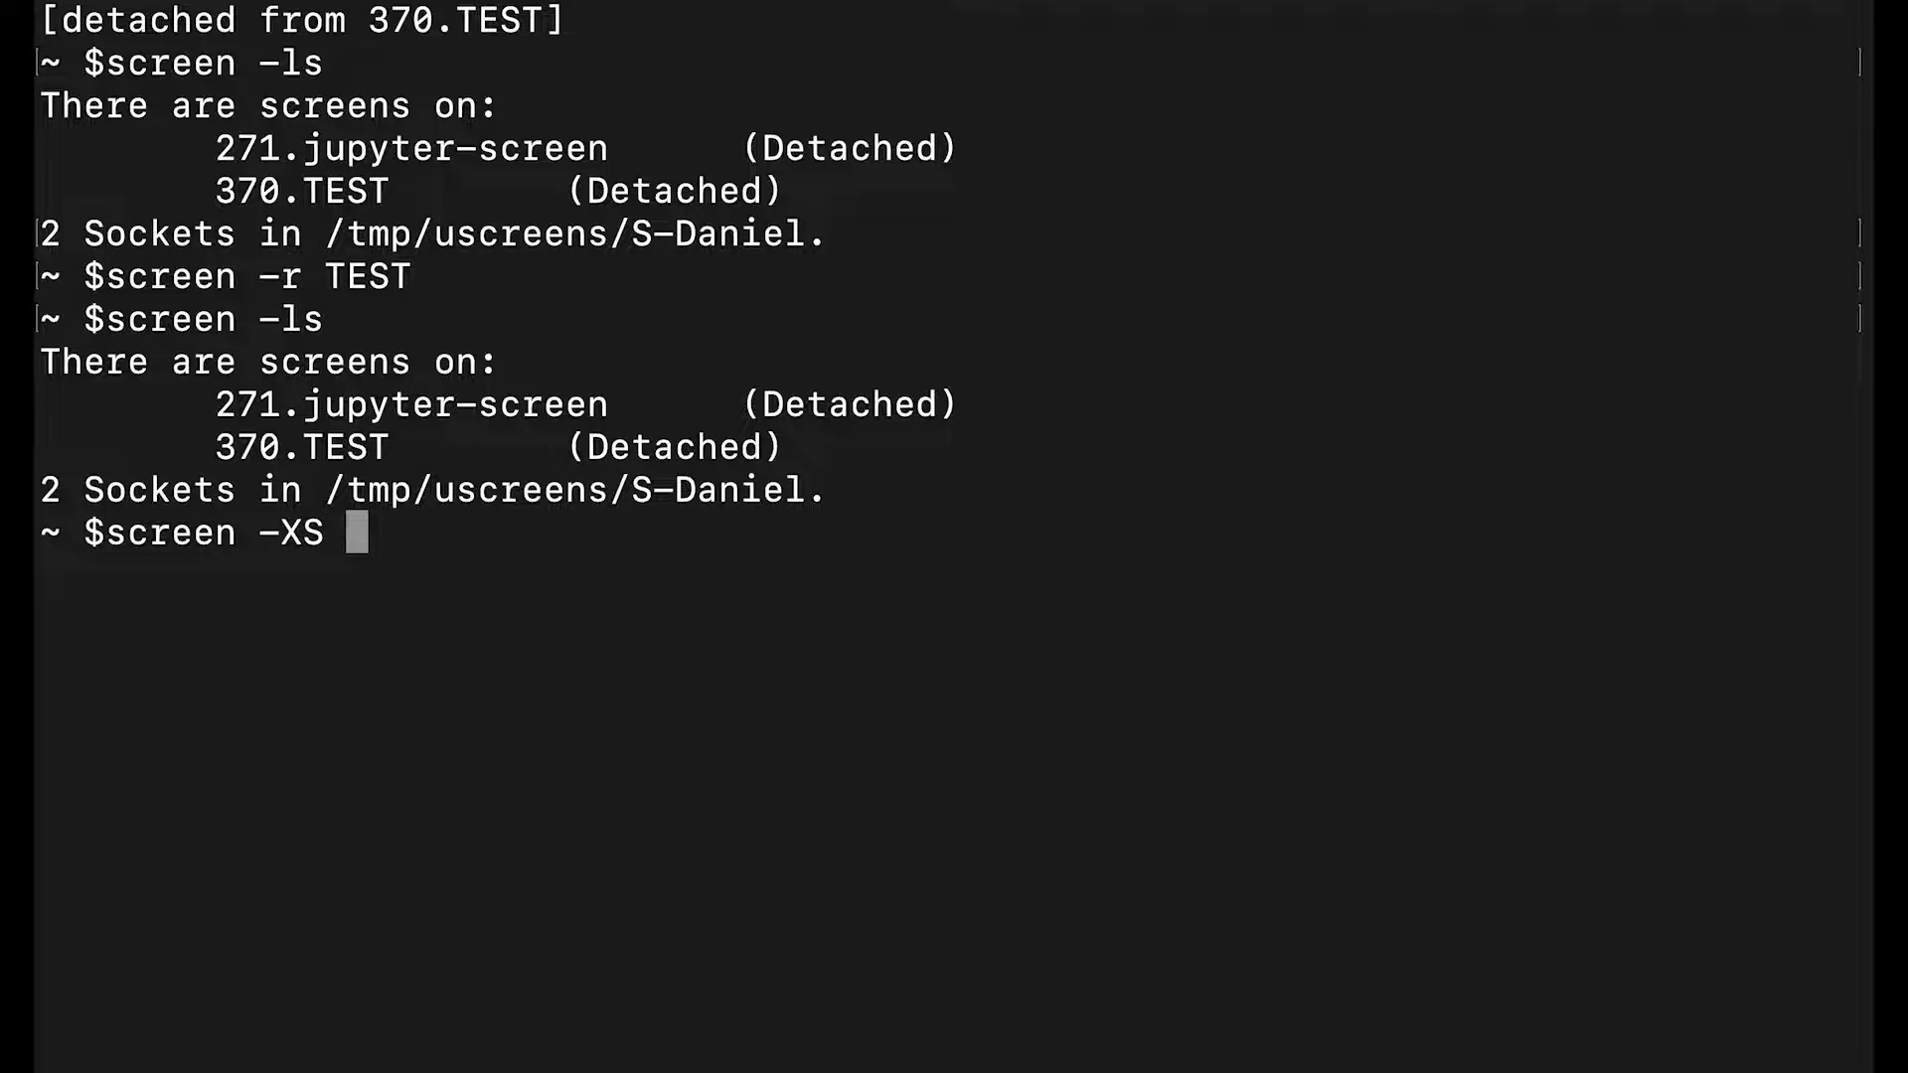
key(Return)
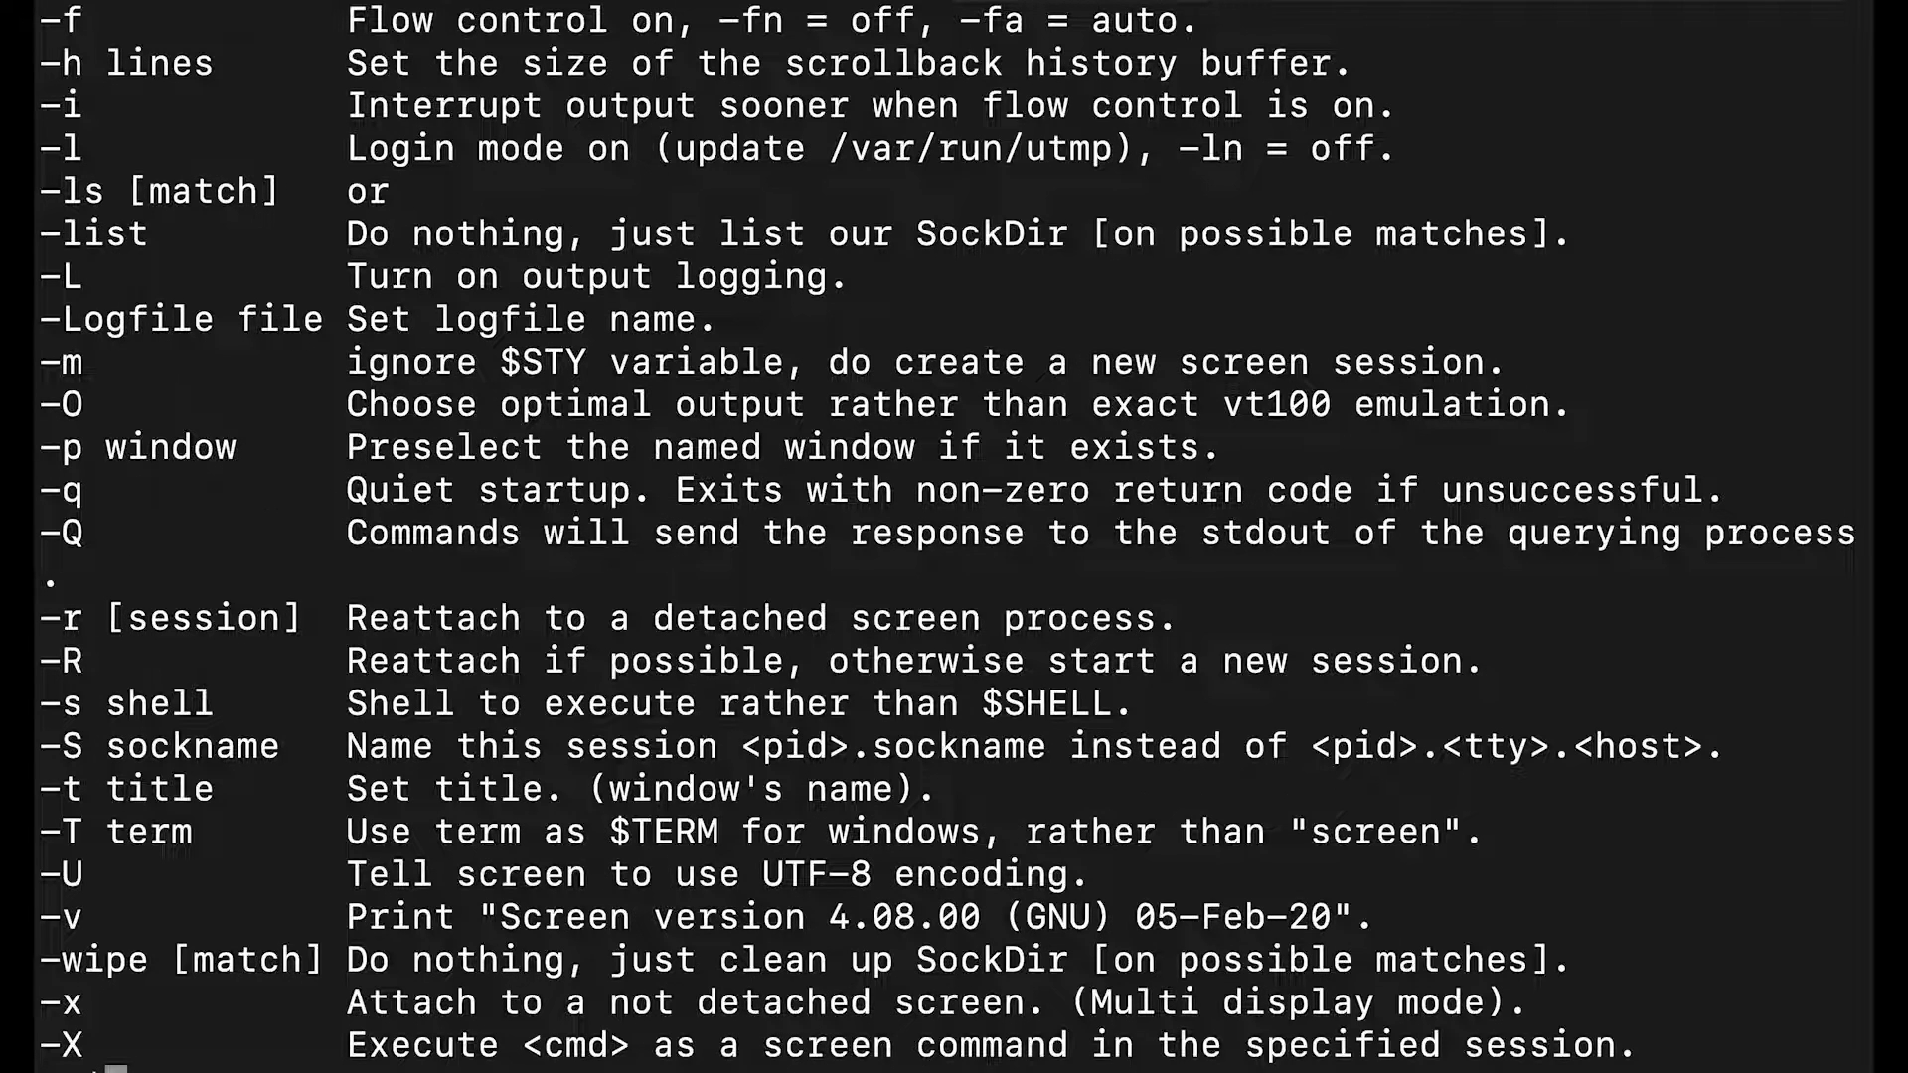
double_click(608, 1043)
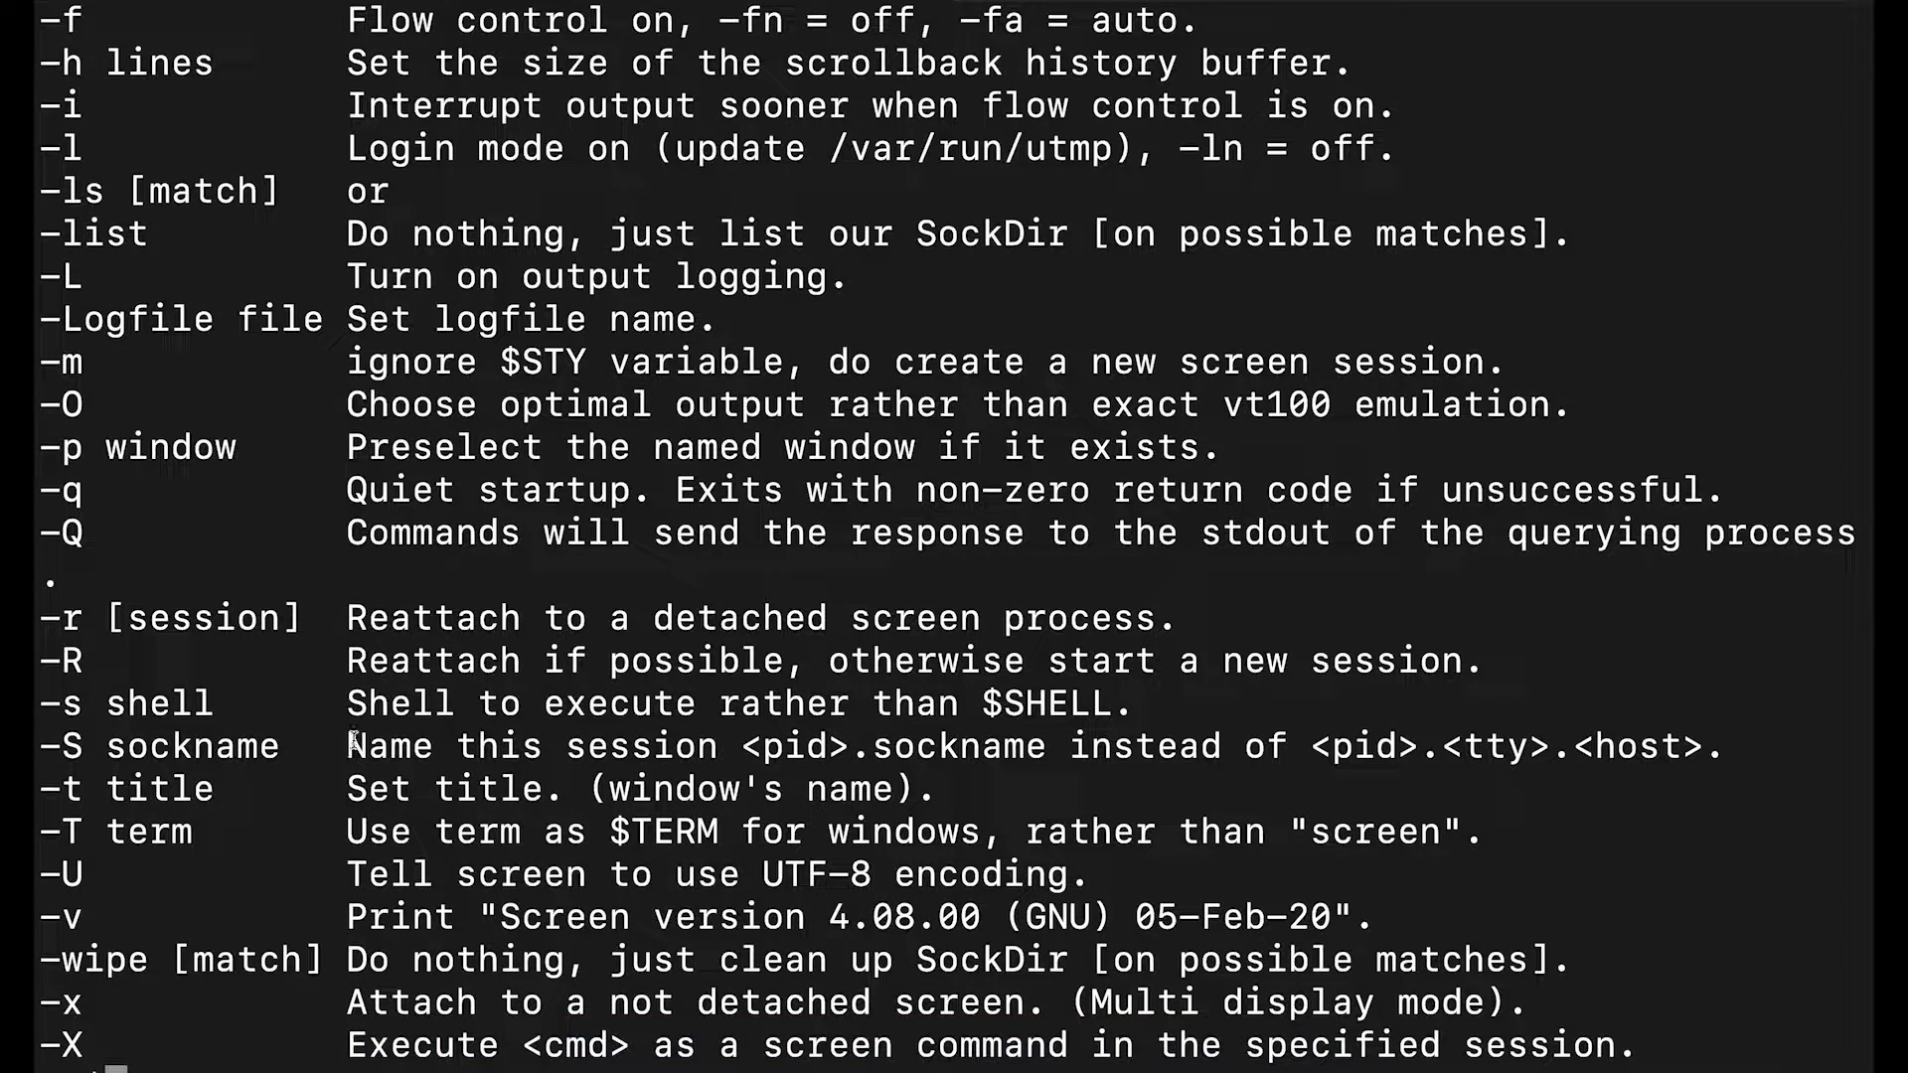
double_click(420, 1043)
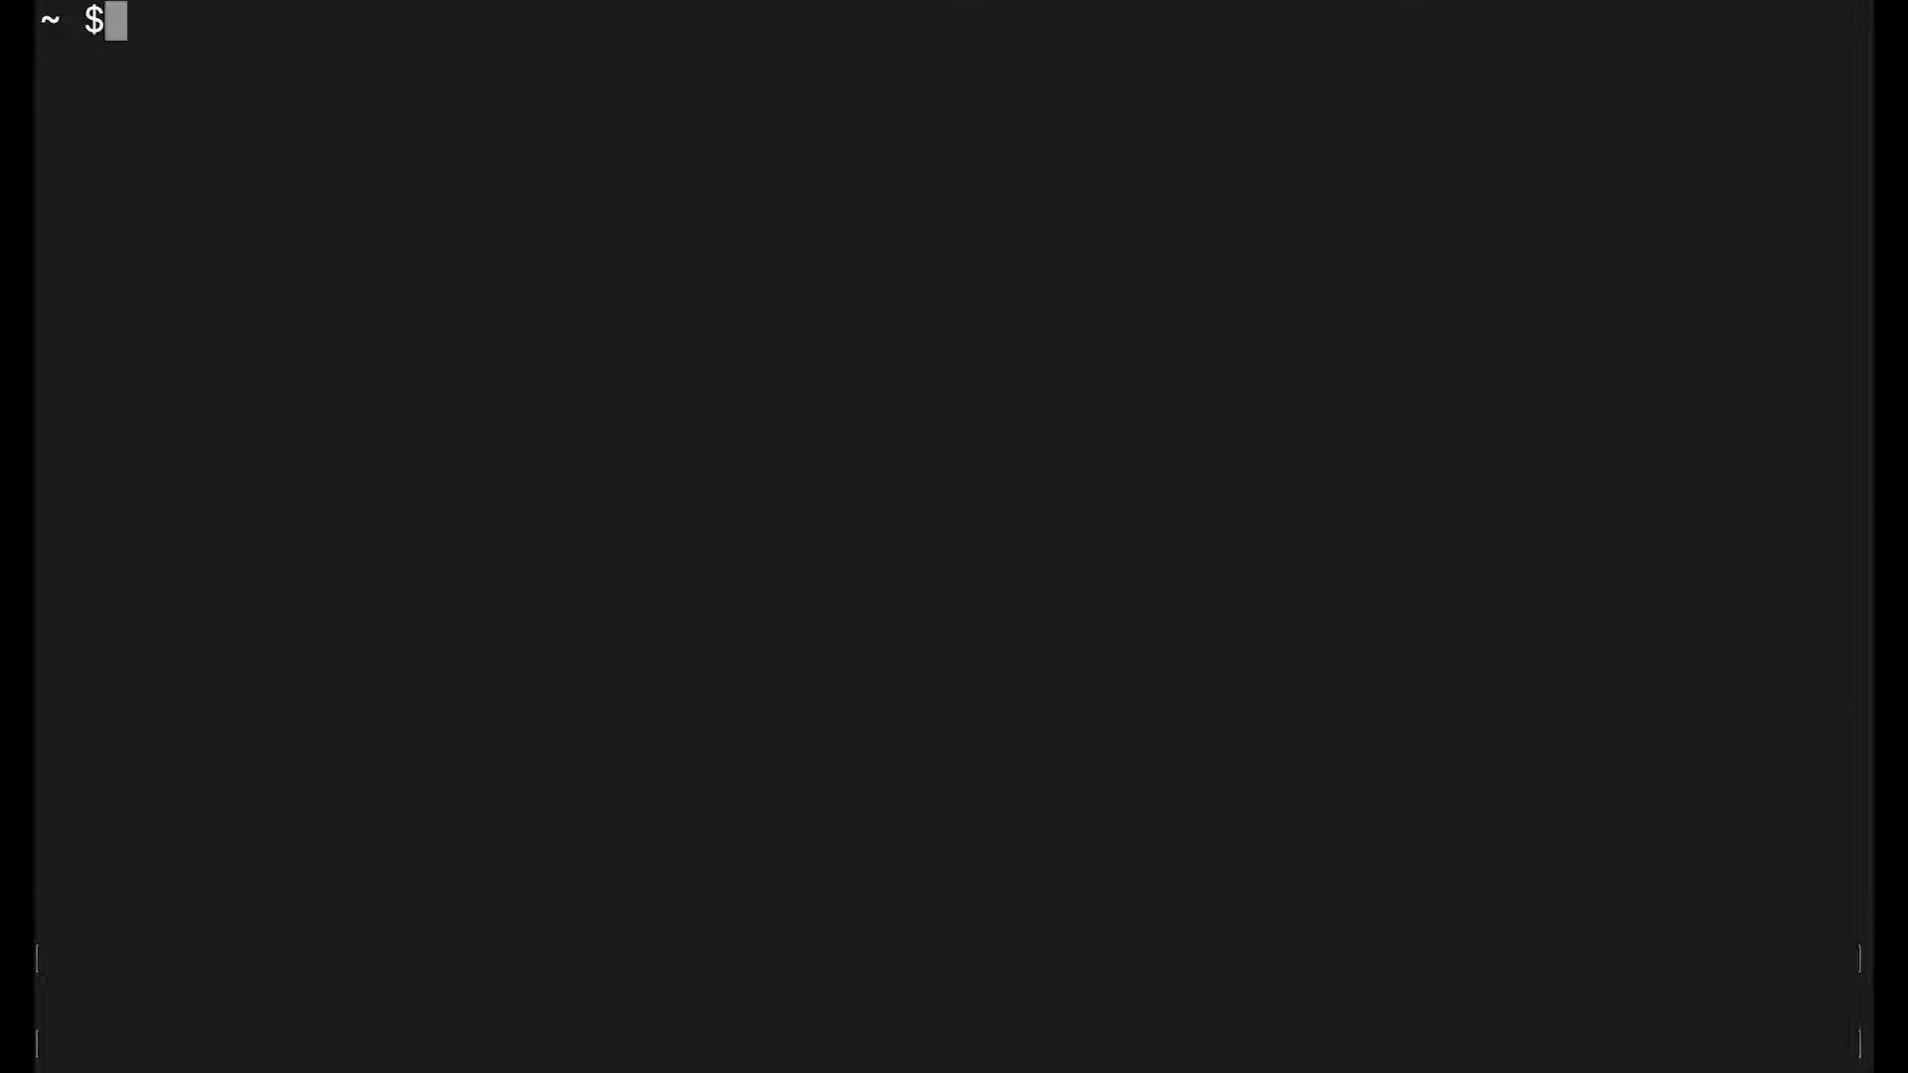
Step: Quit the TEST session with screen -XS TEST quit
text(scre)
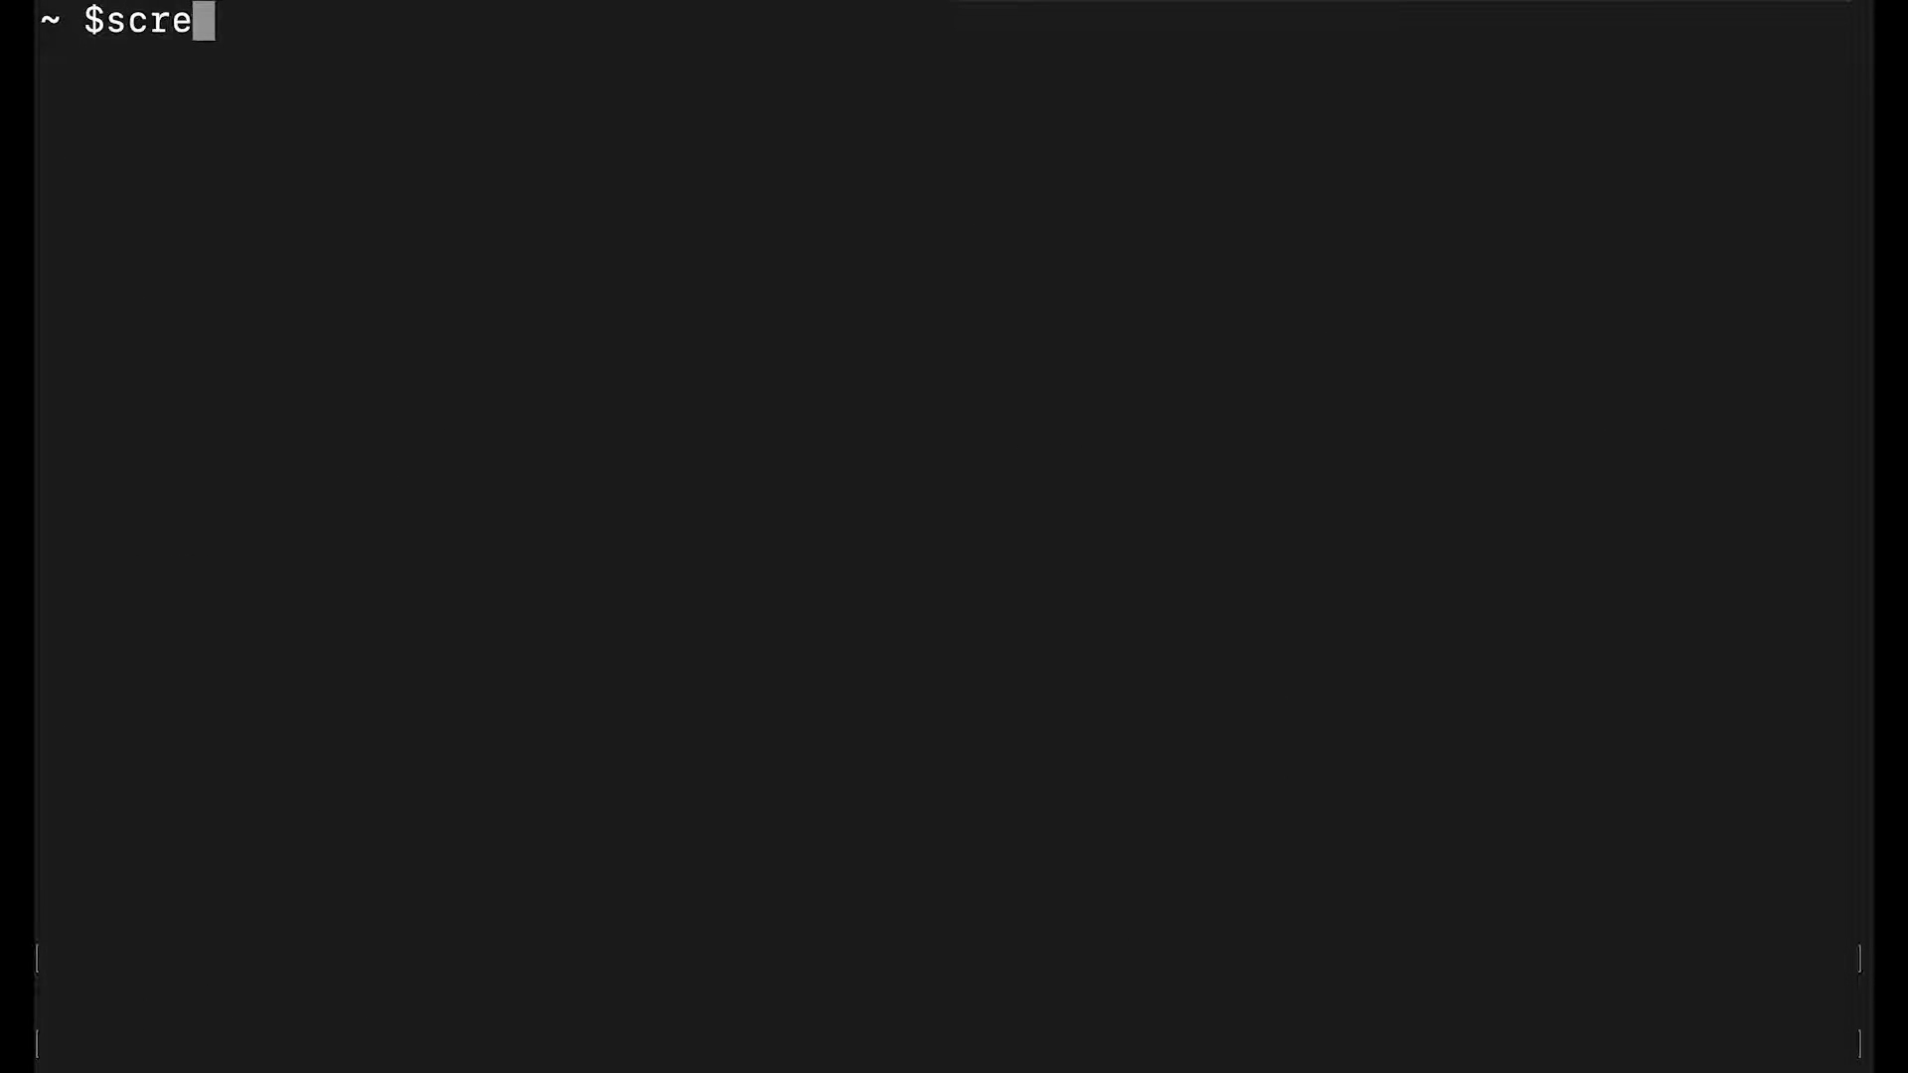
text(en -XS)
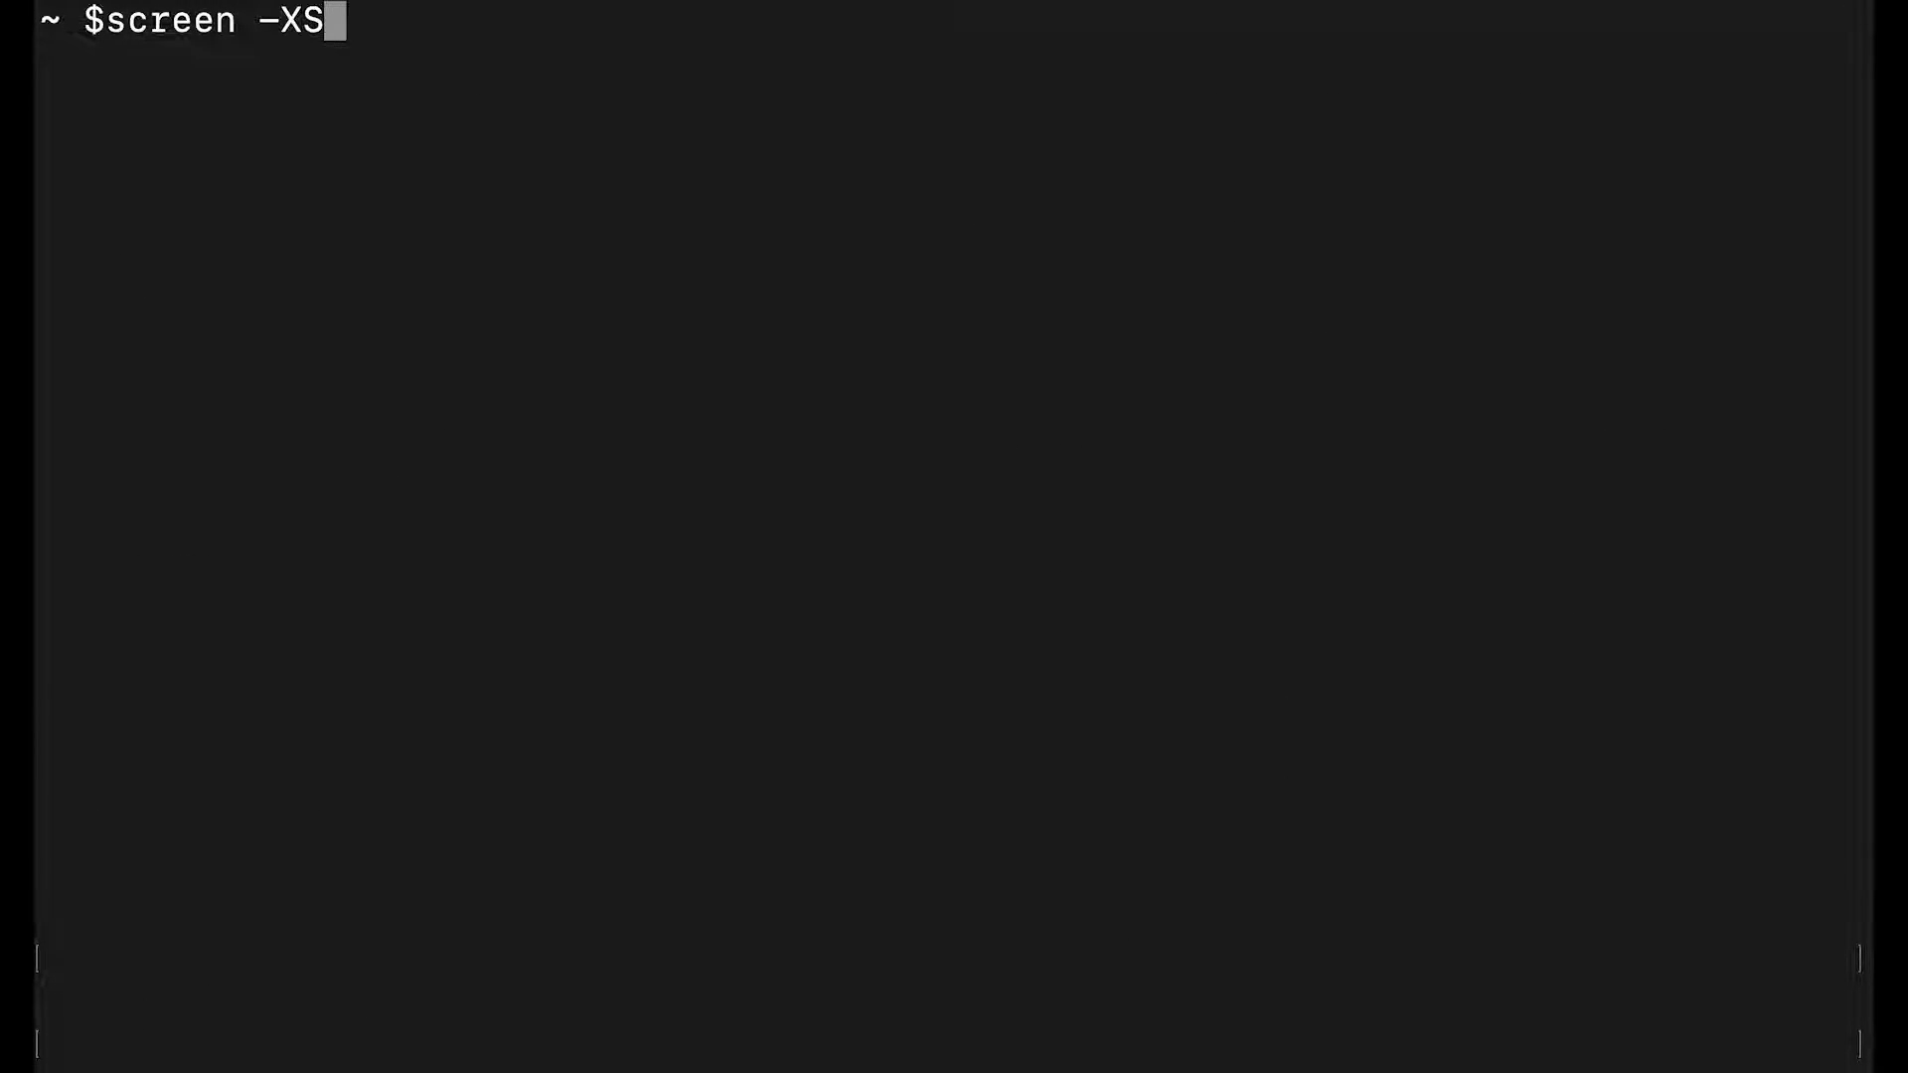
text(TE)
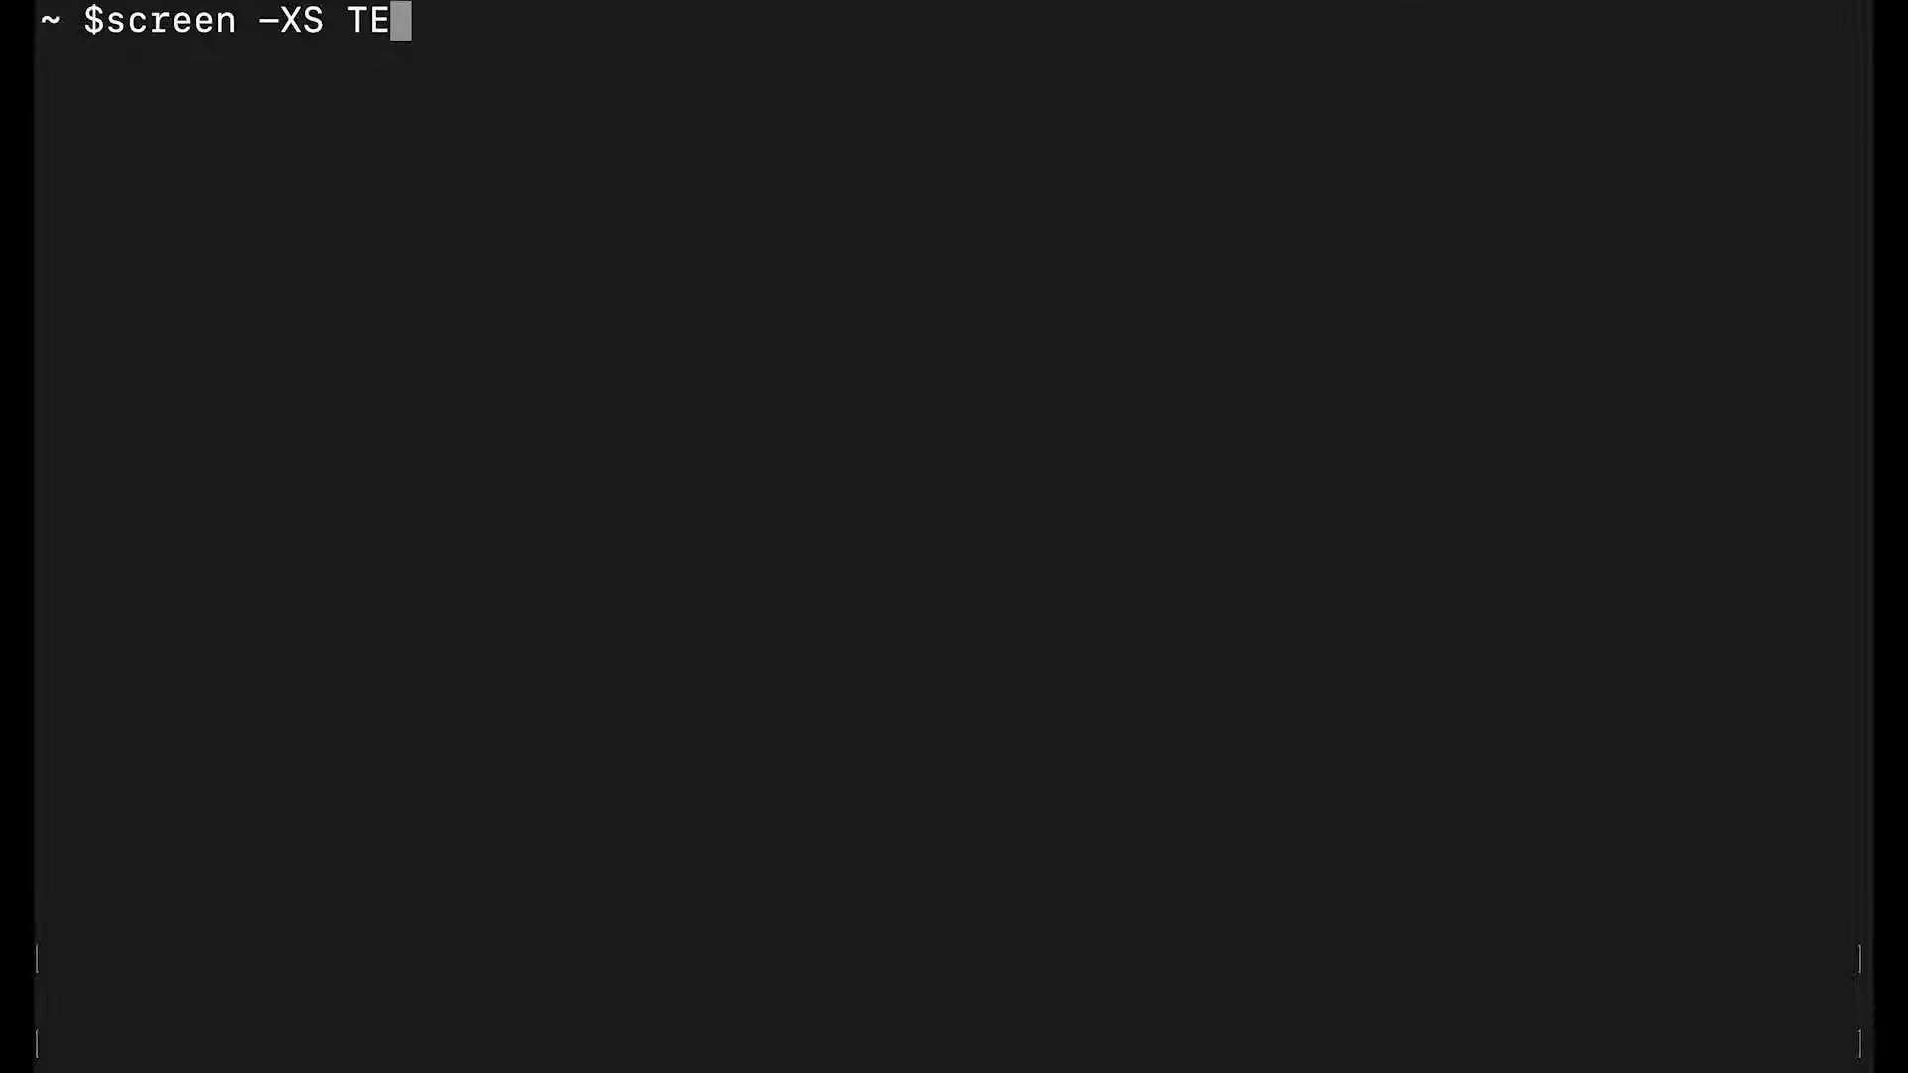
text(ST q)
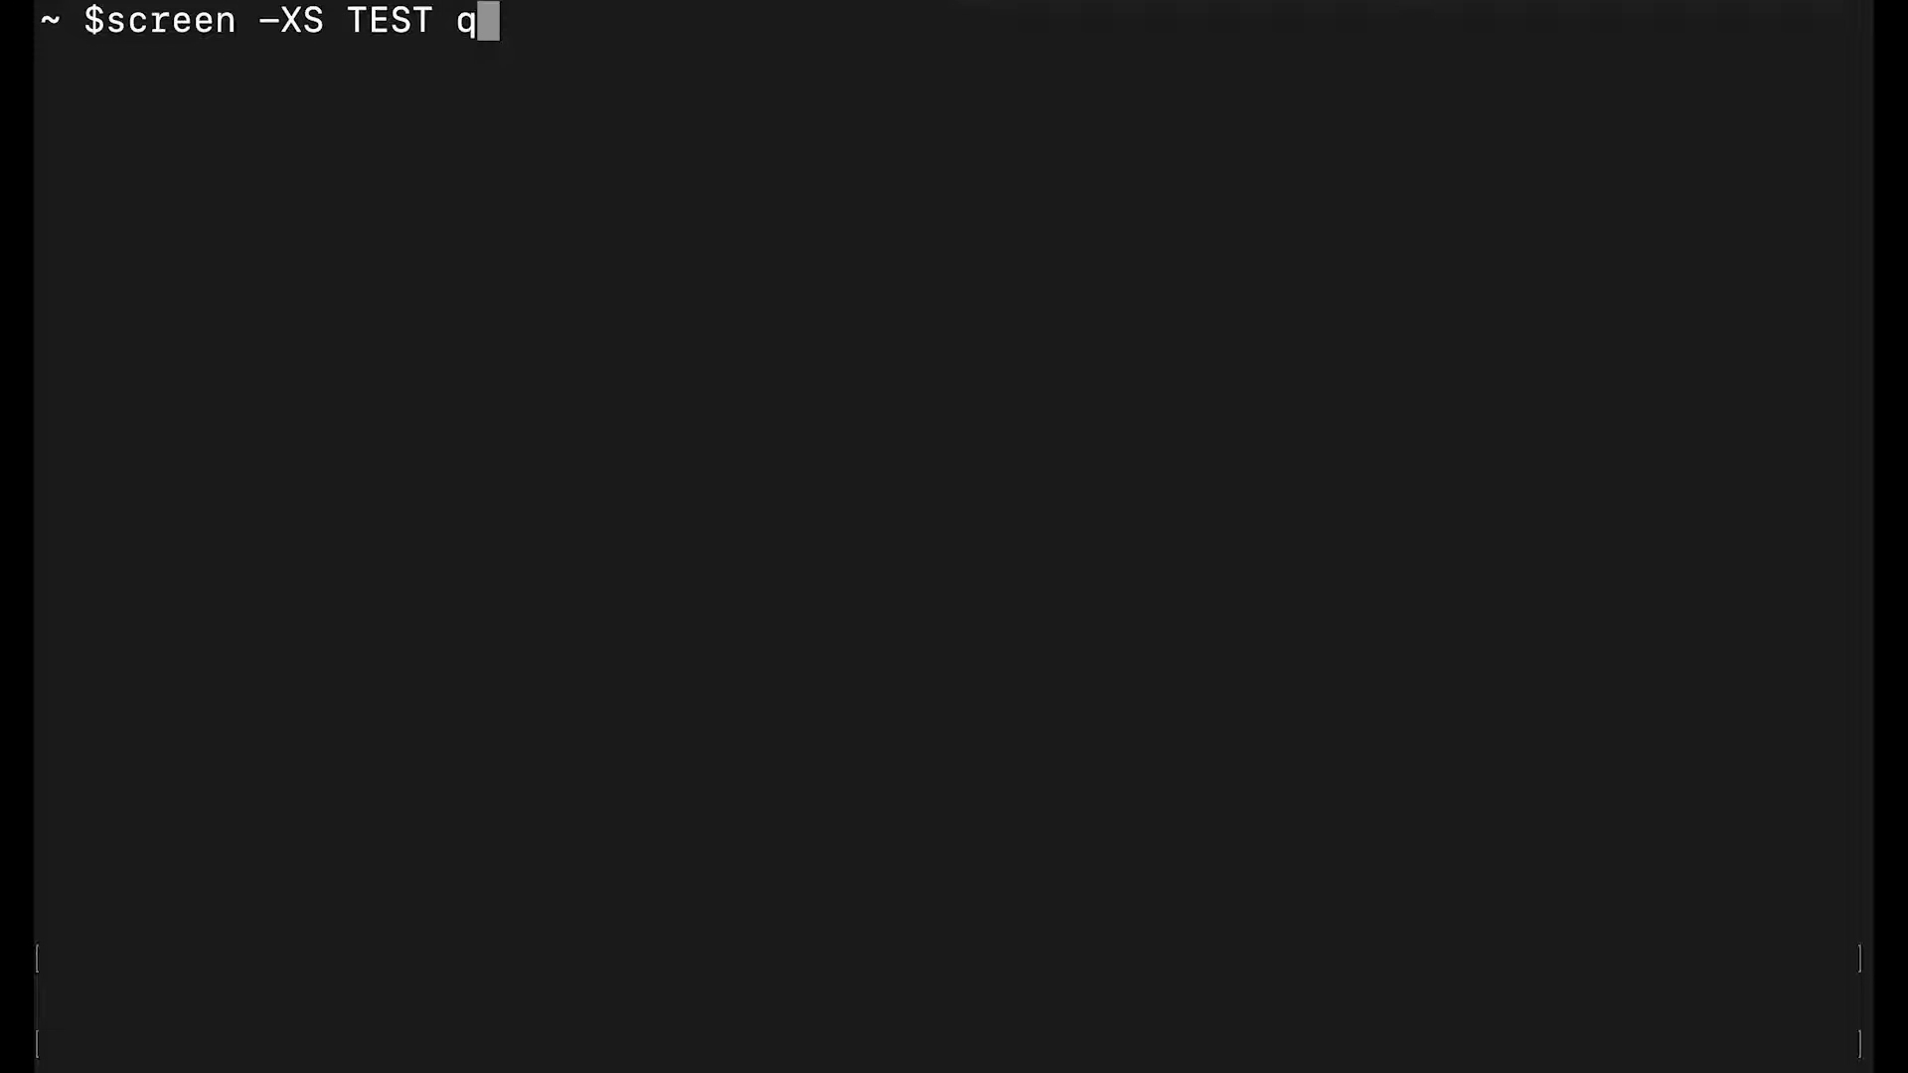
text(uit)
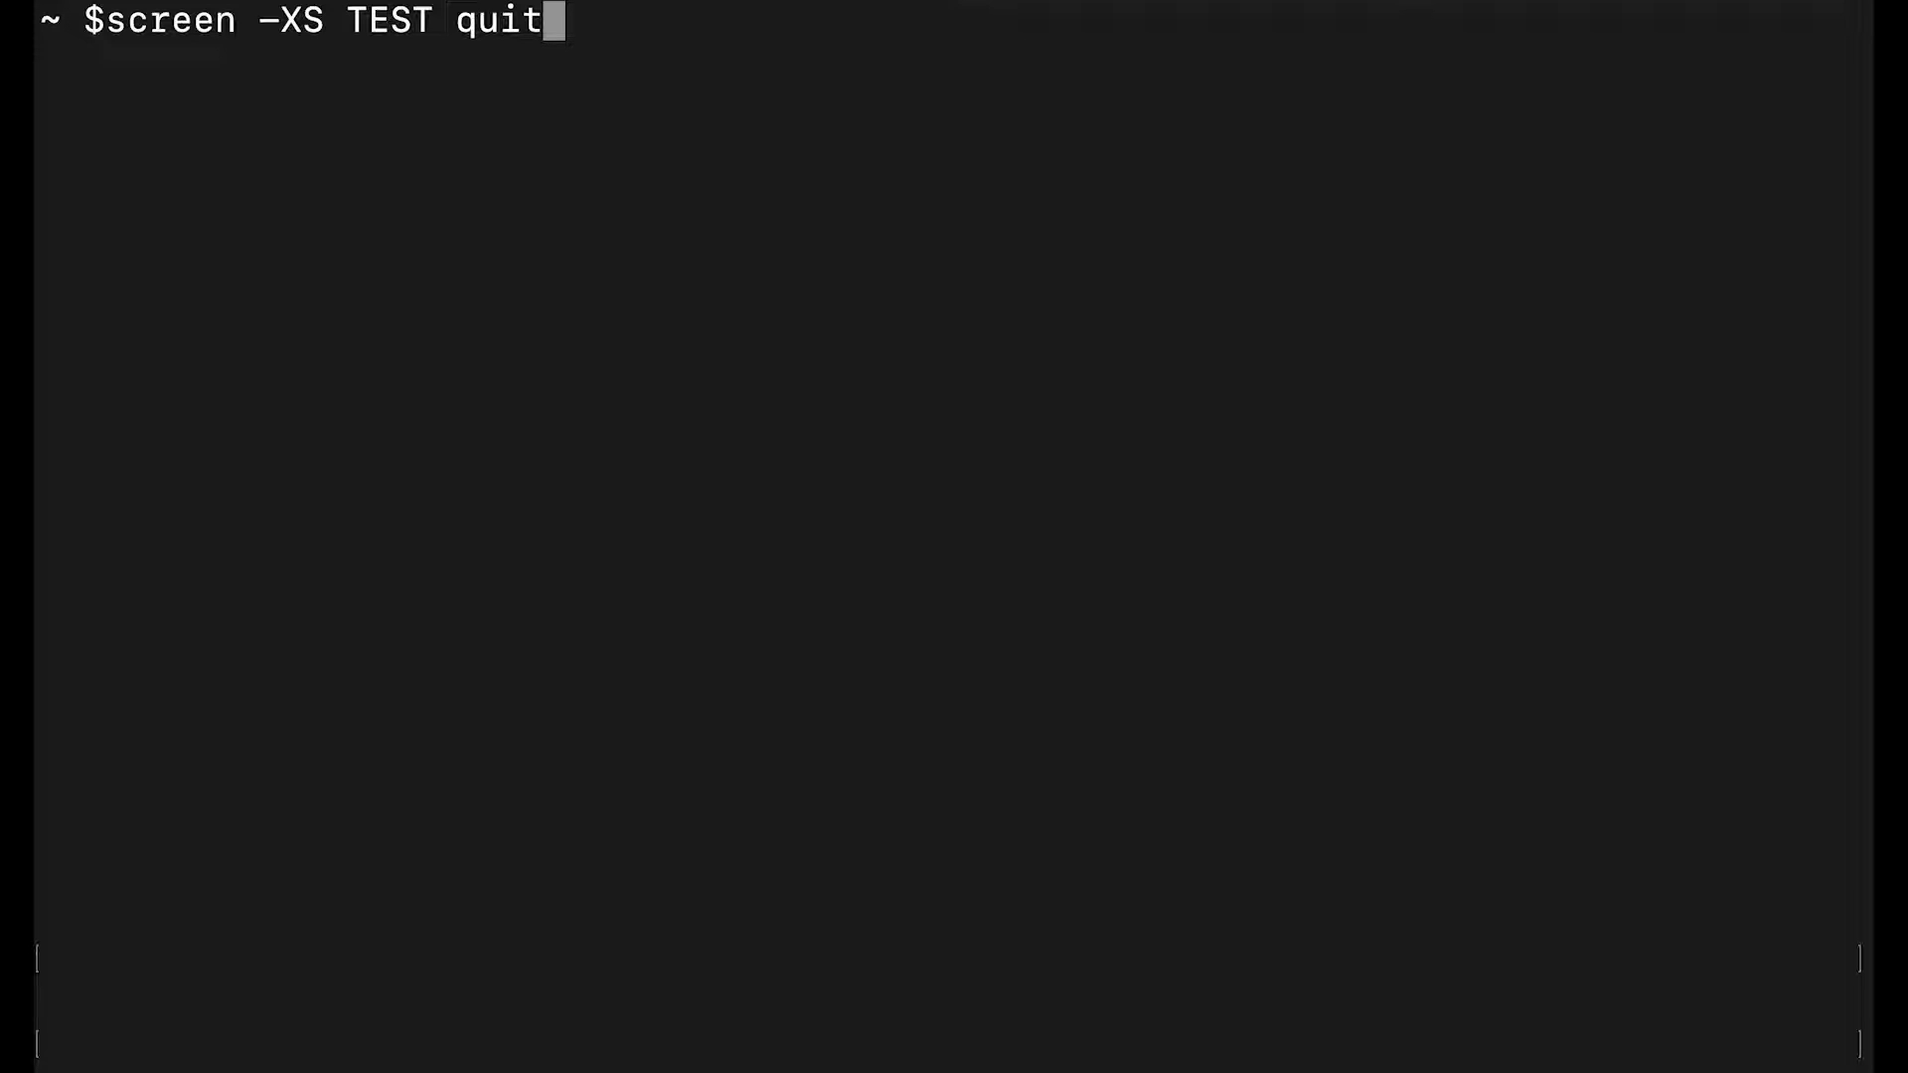
key(Return)
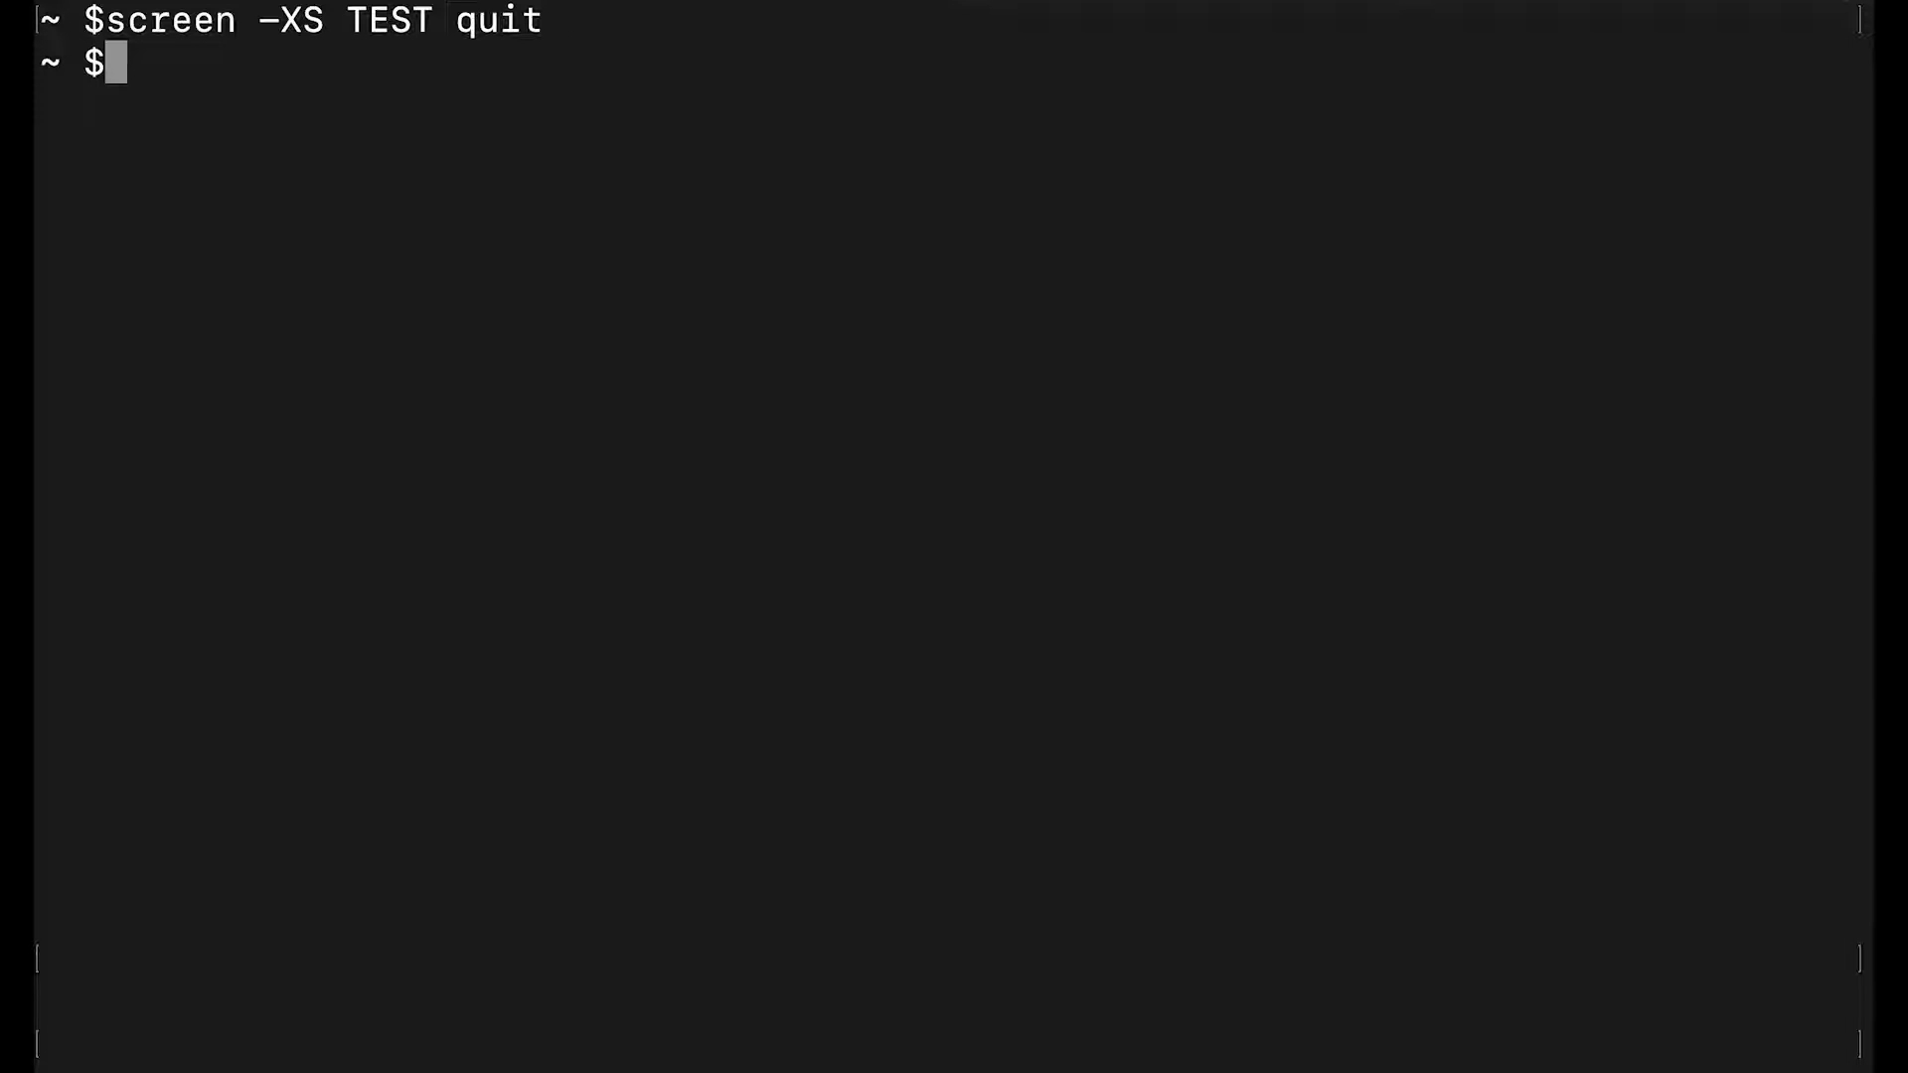
Step: Run screen -ls confirming only 271.jupyter-screen remains, detached
text(scree)
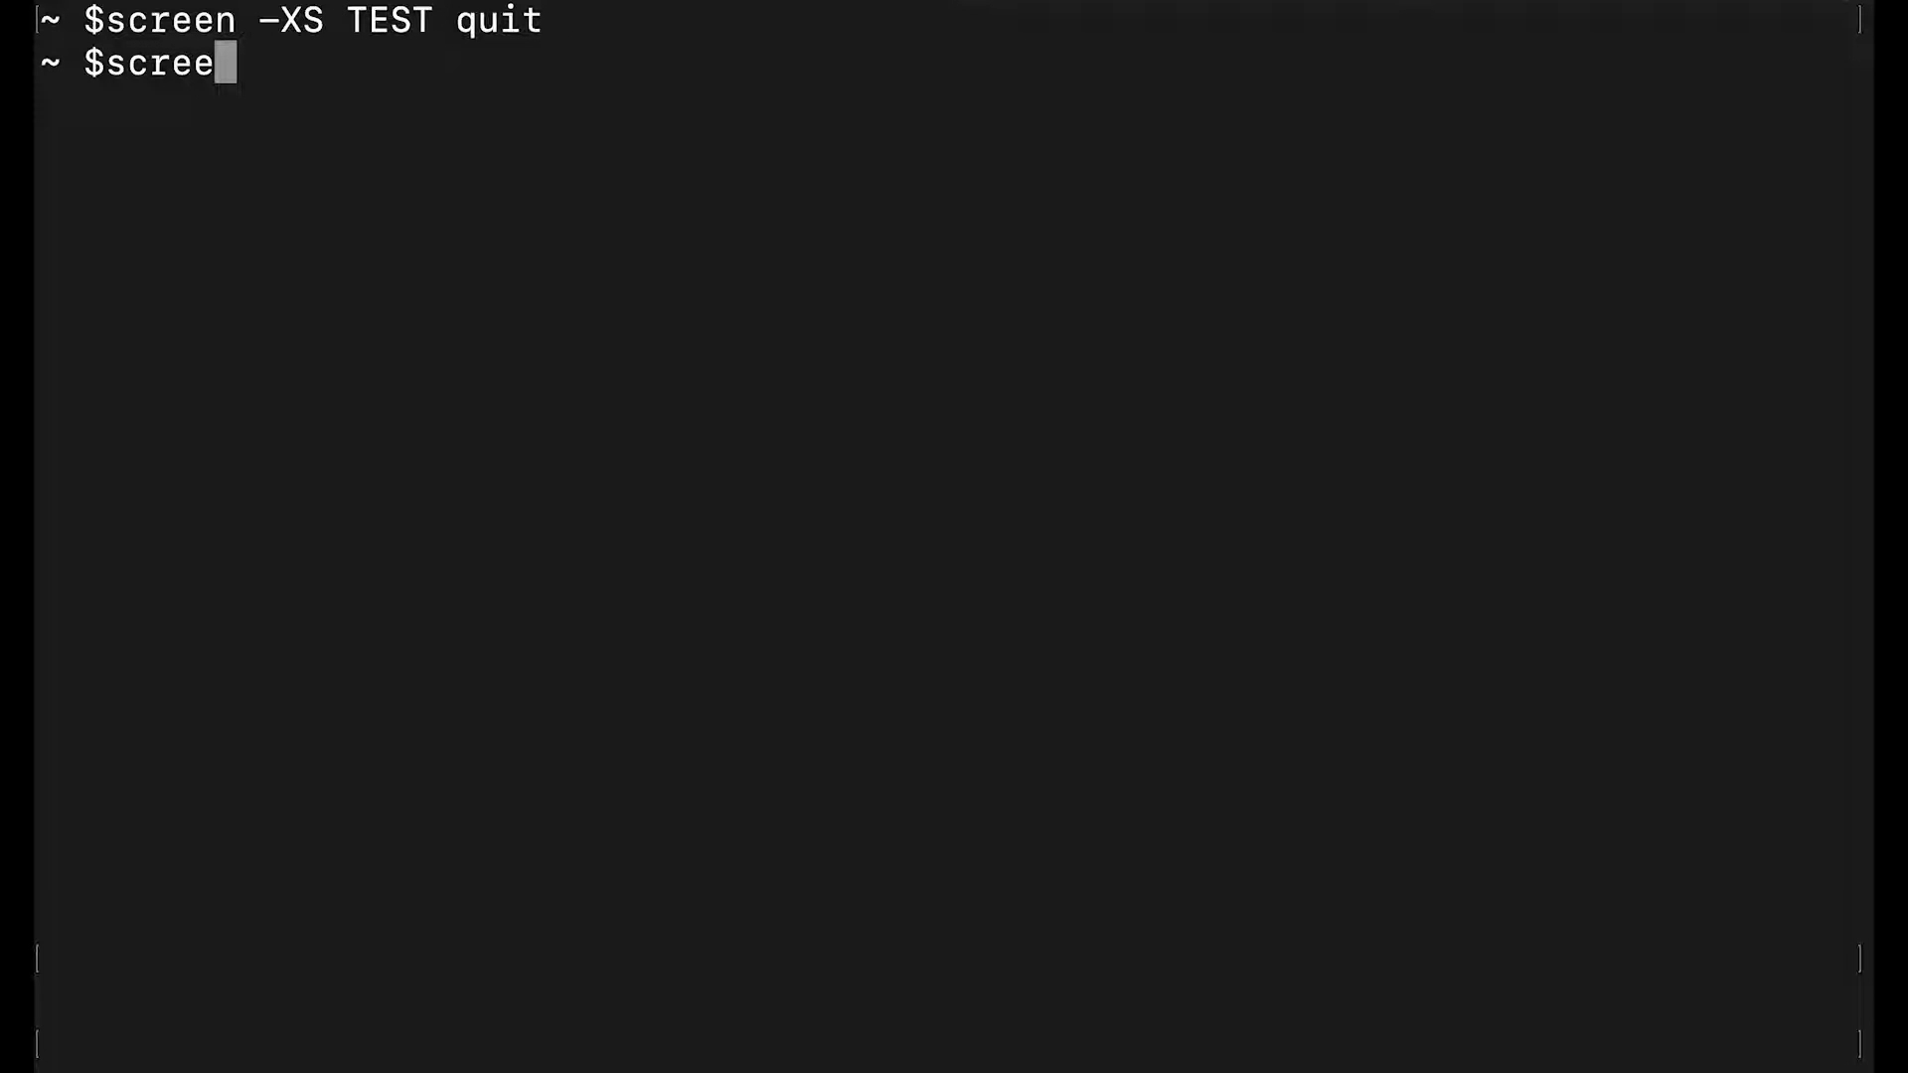
key(Return)
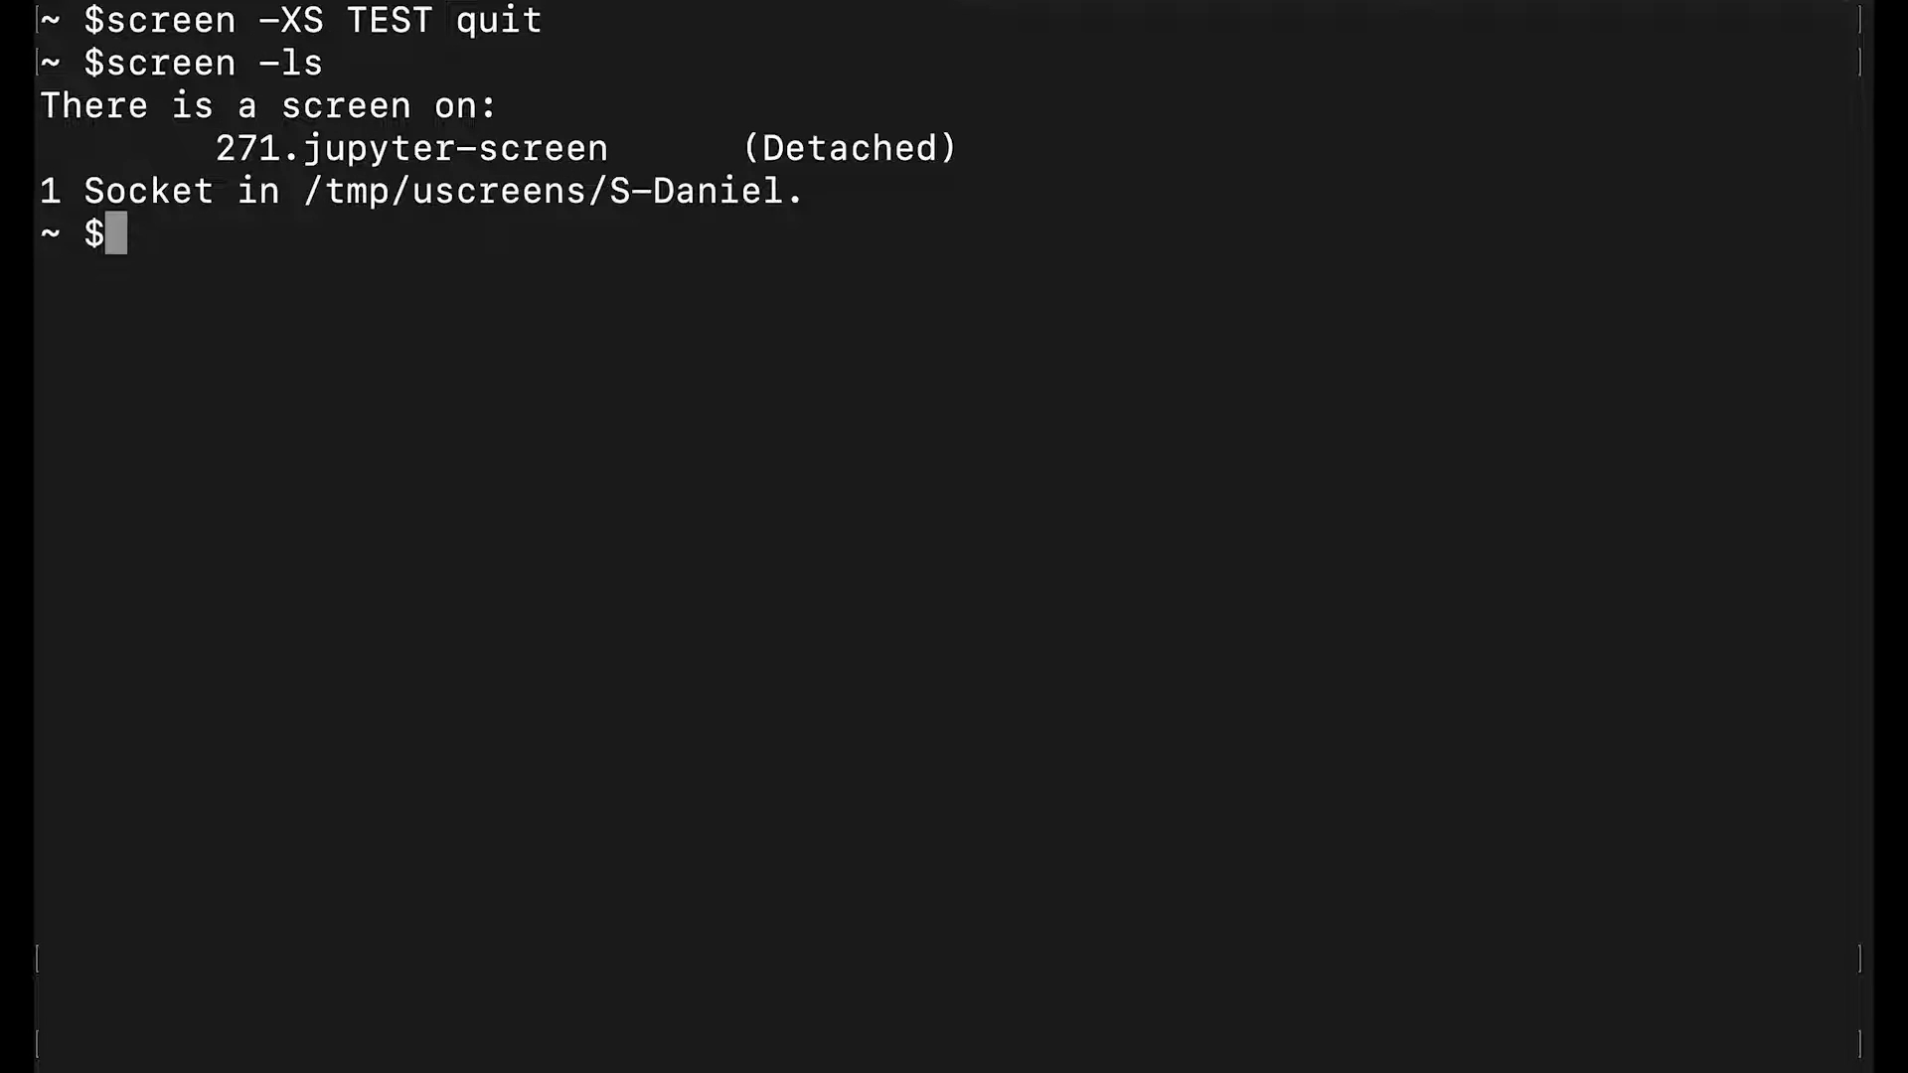